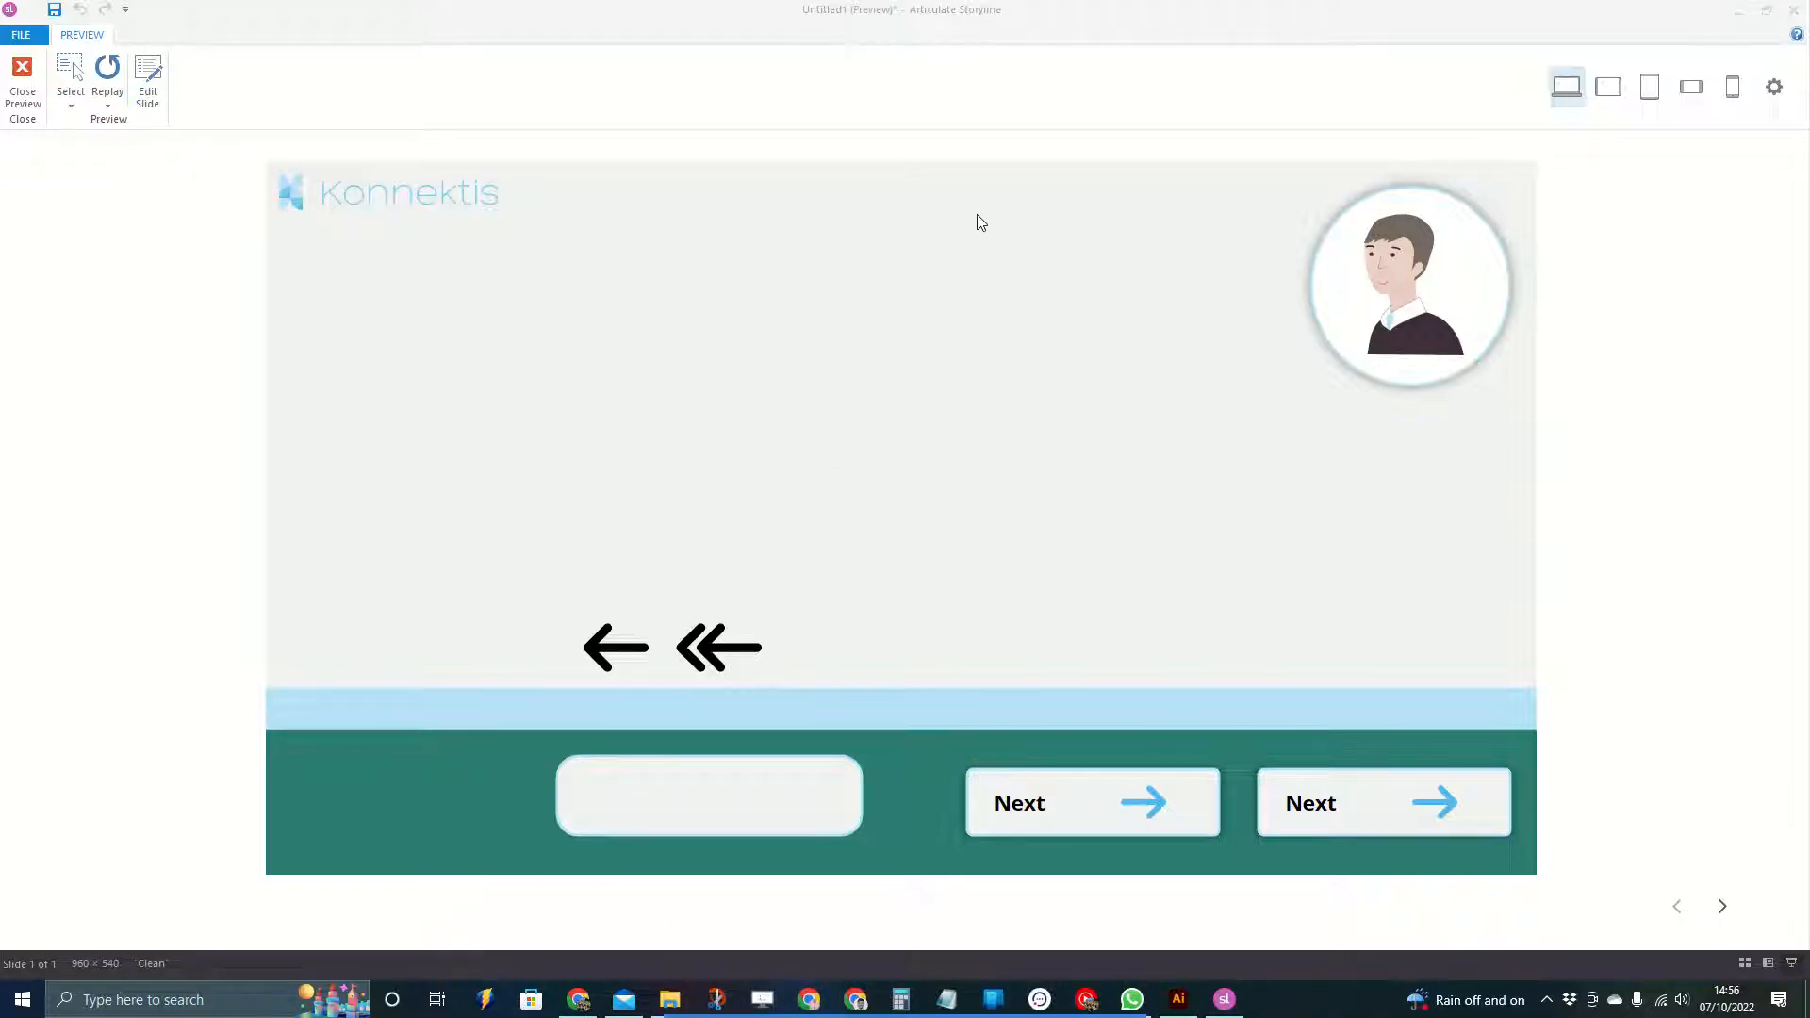
pyautogui.moveTo(1204, 639)
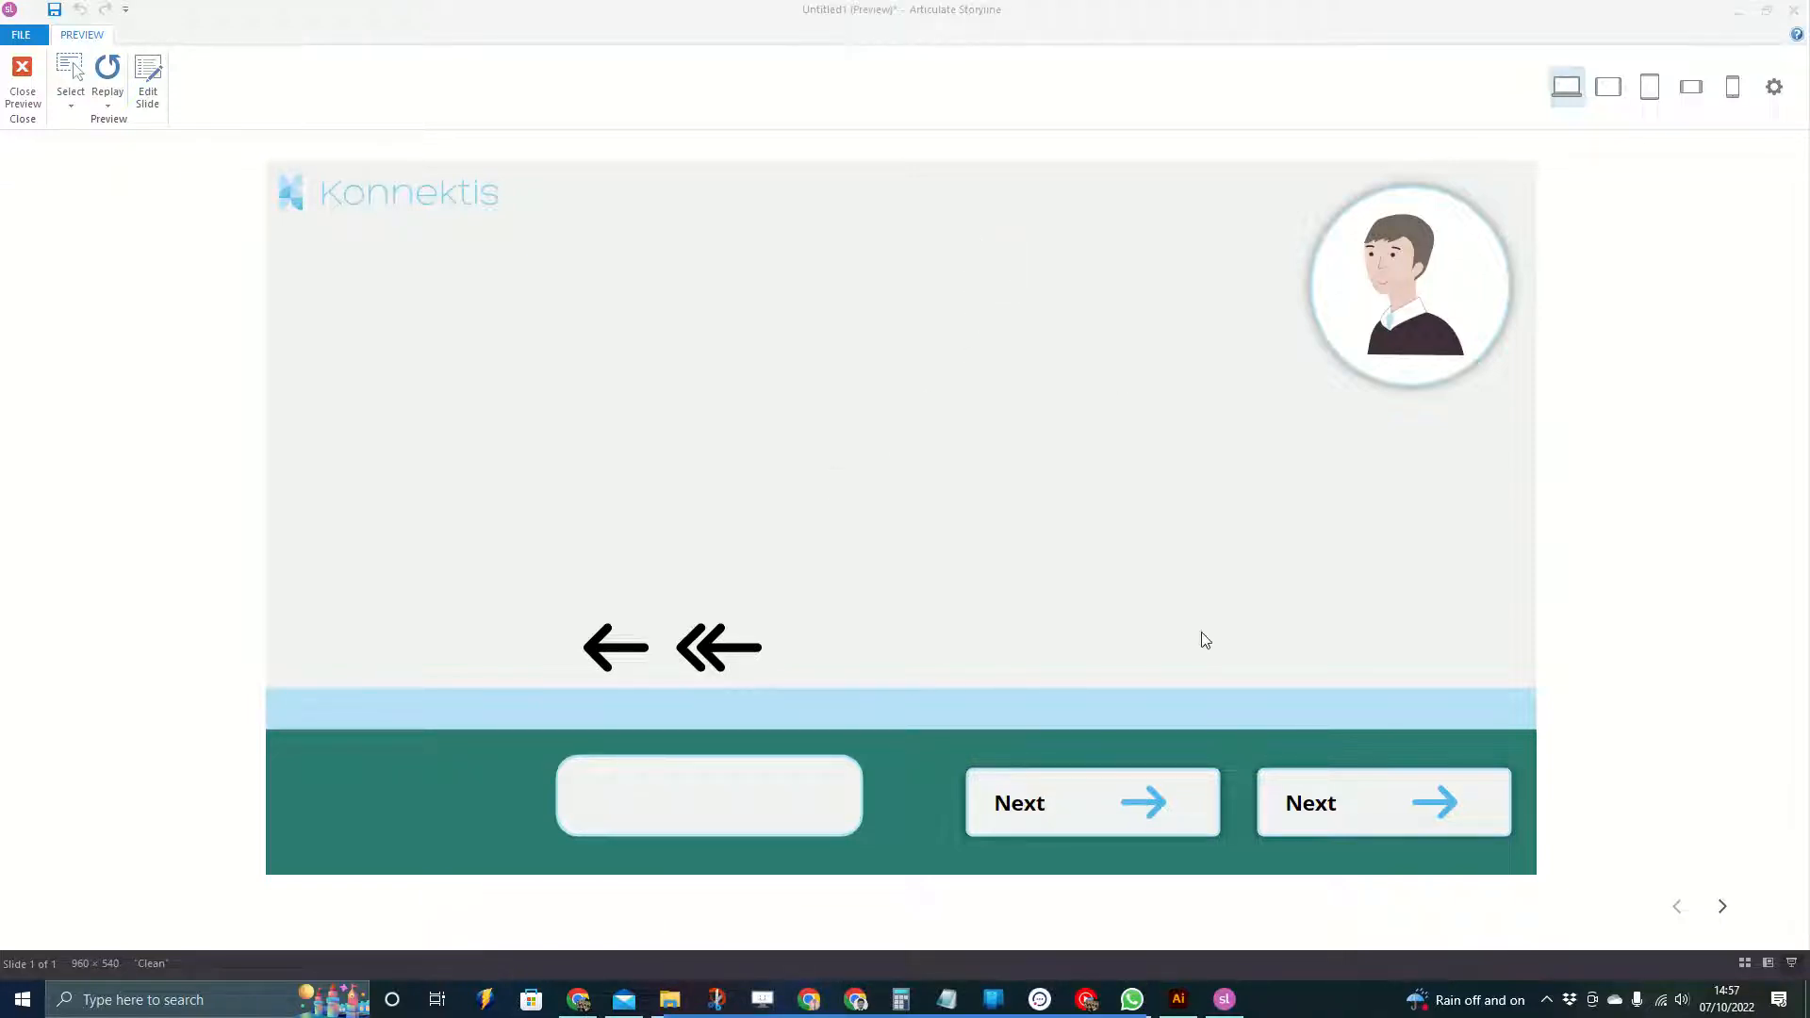
pyautogui.moveTo(1032, 800)
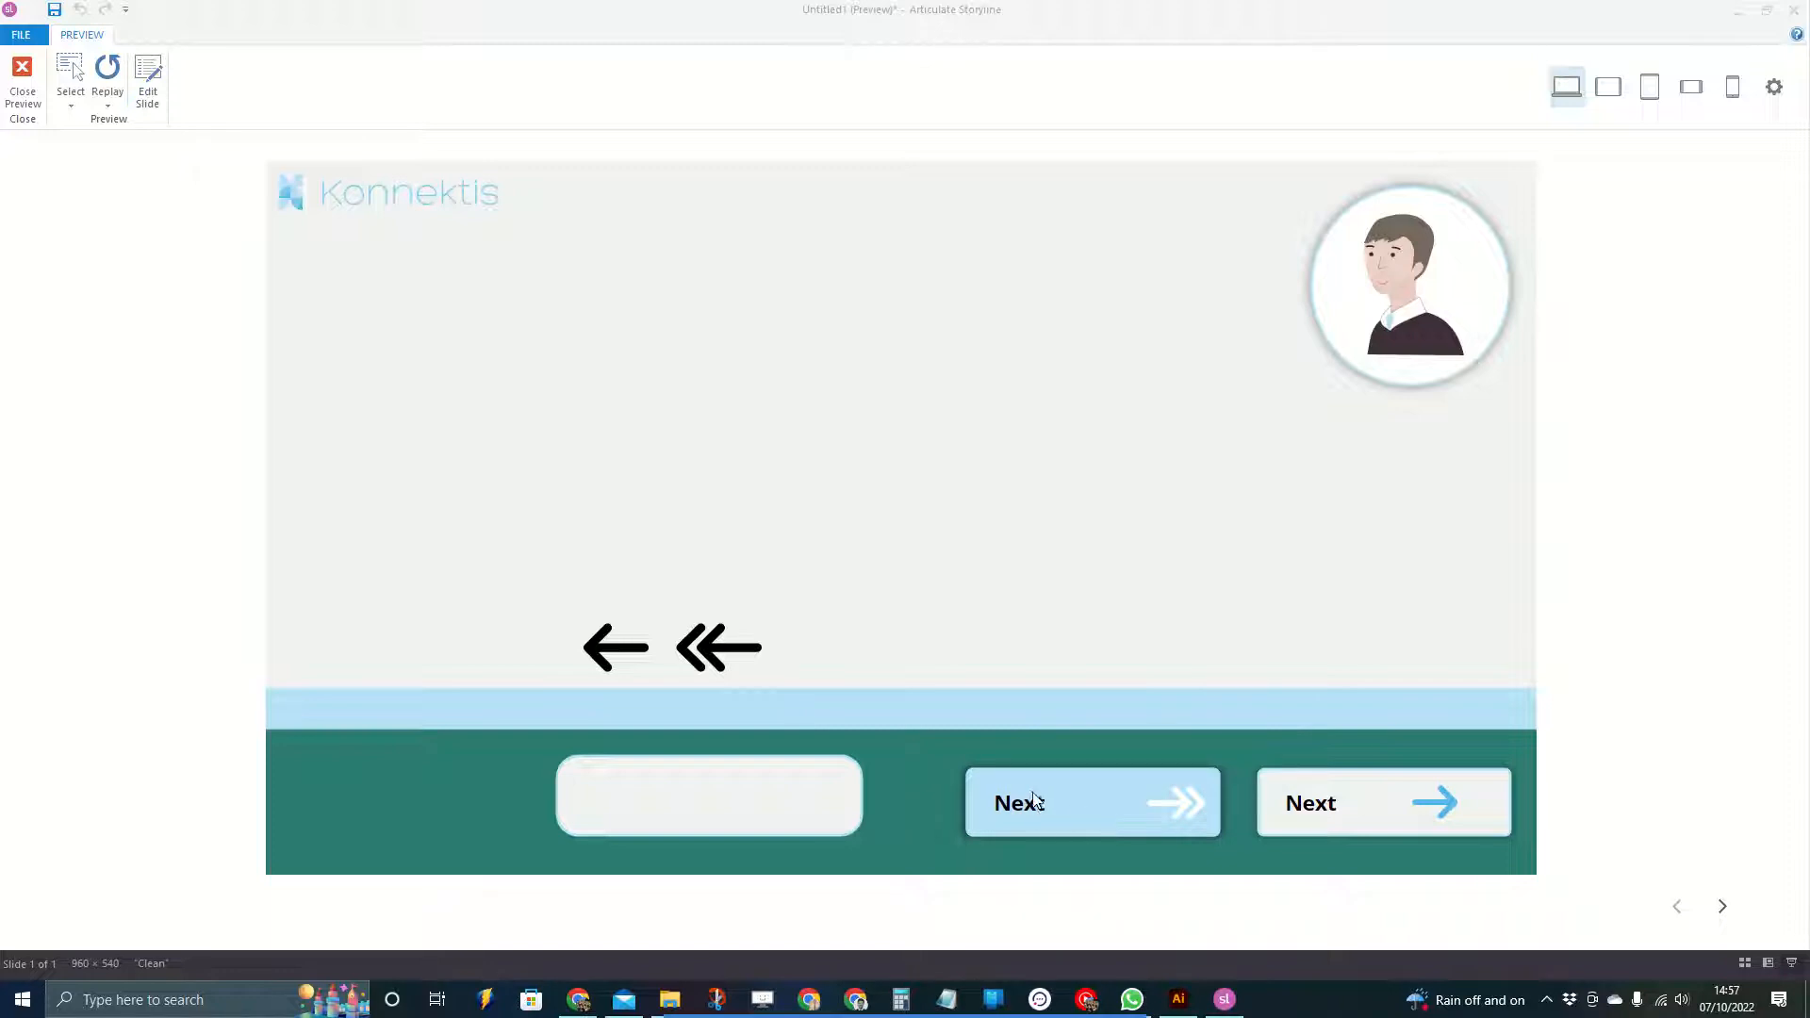
pyautogui.moveTo(1398, 819)
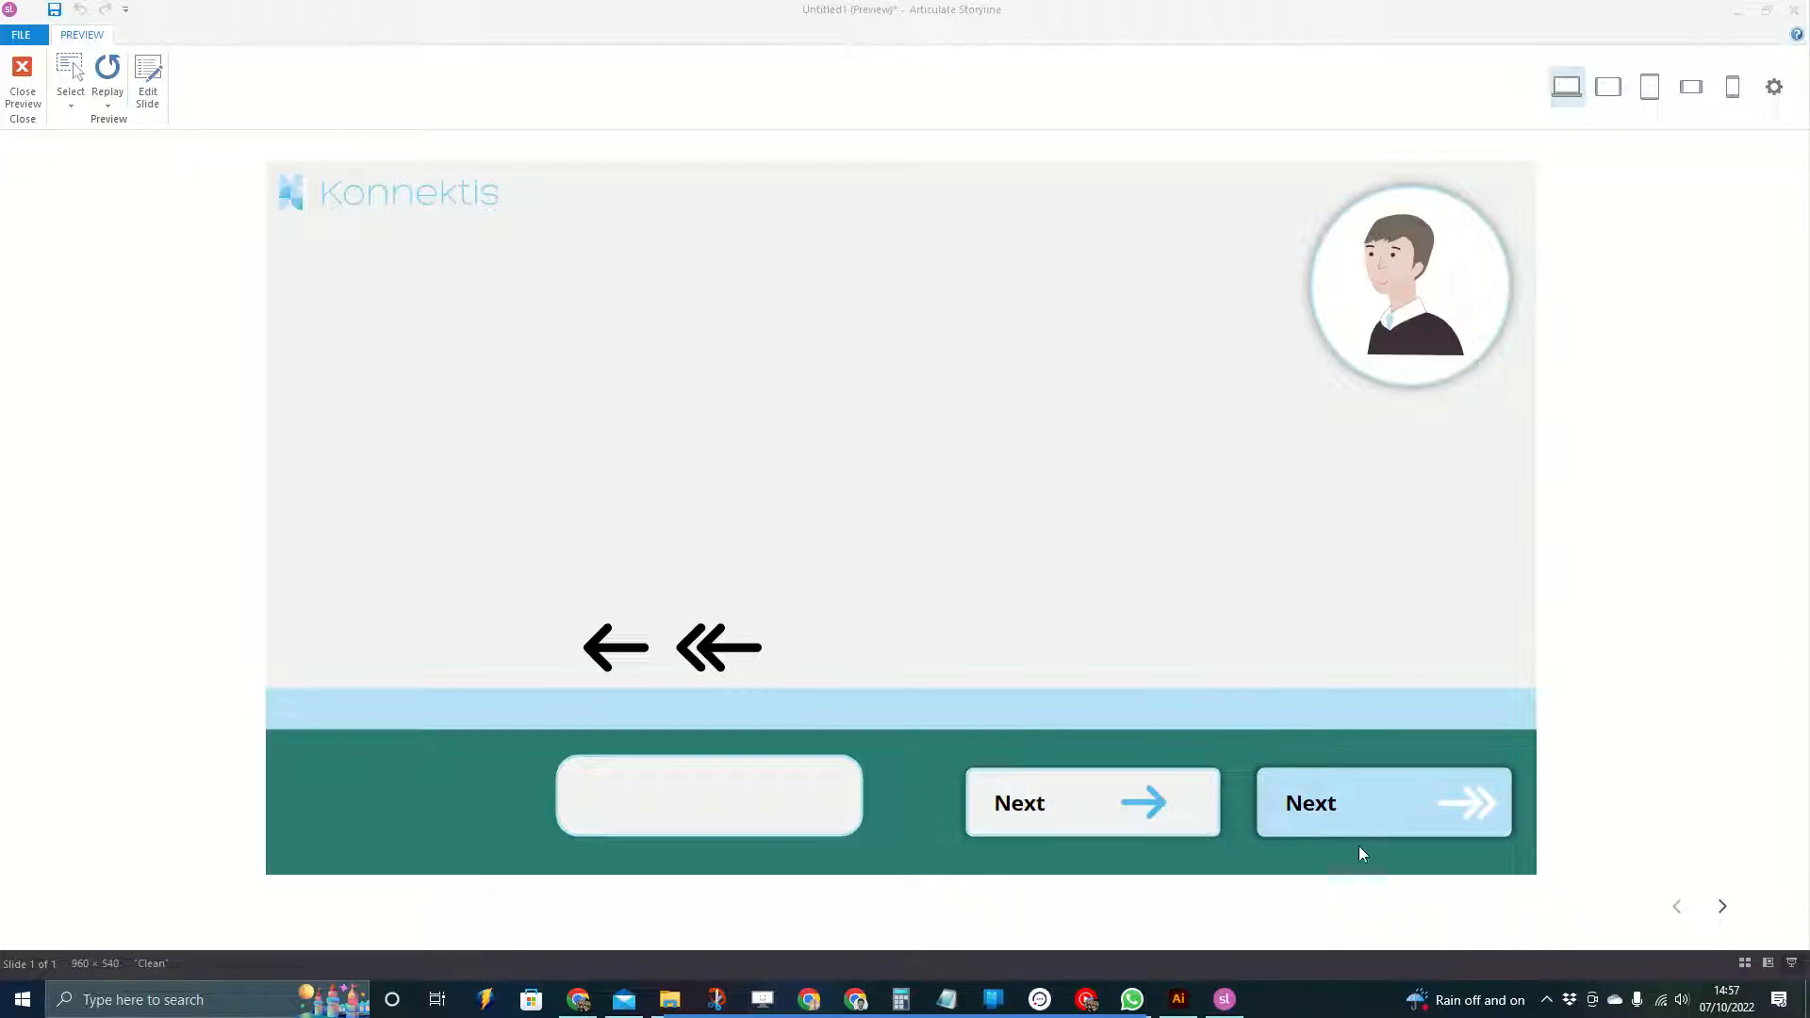
pyautogui.moveTo(1153, 800)
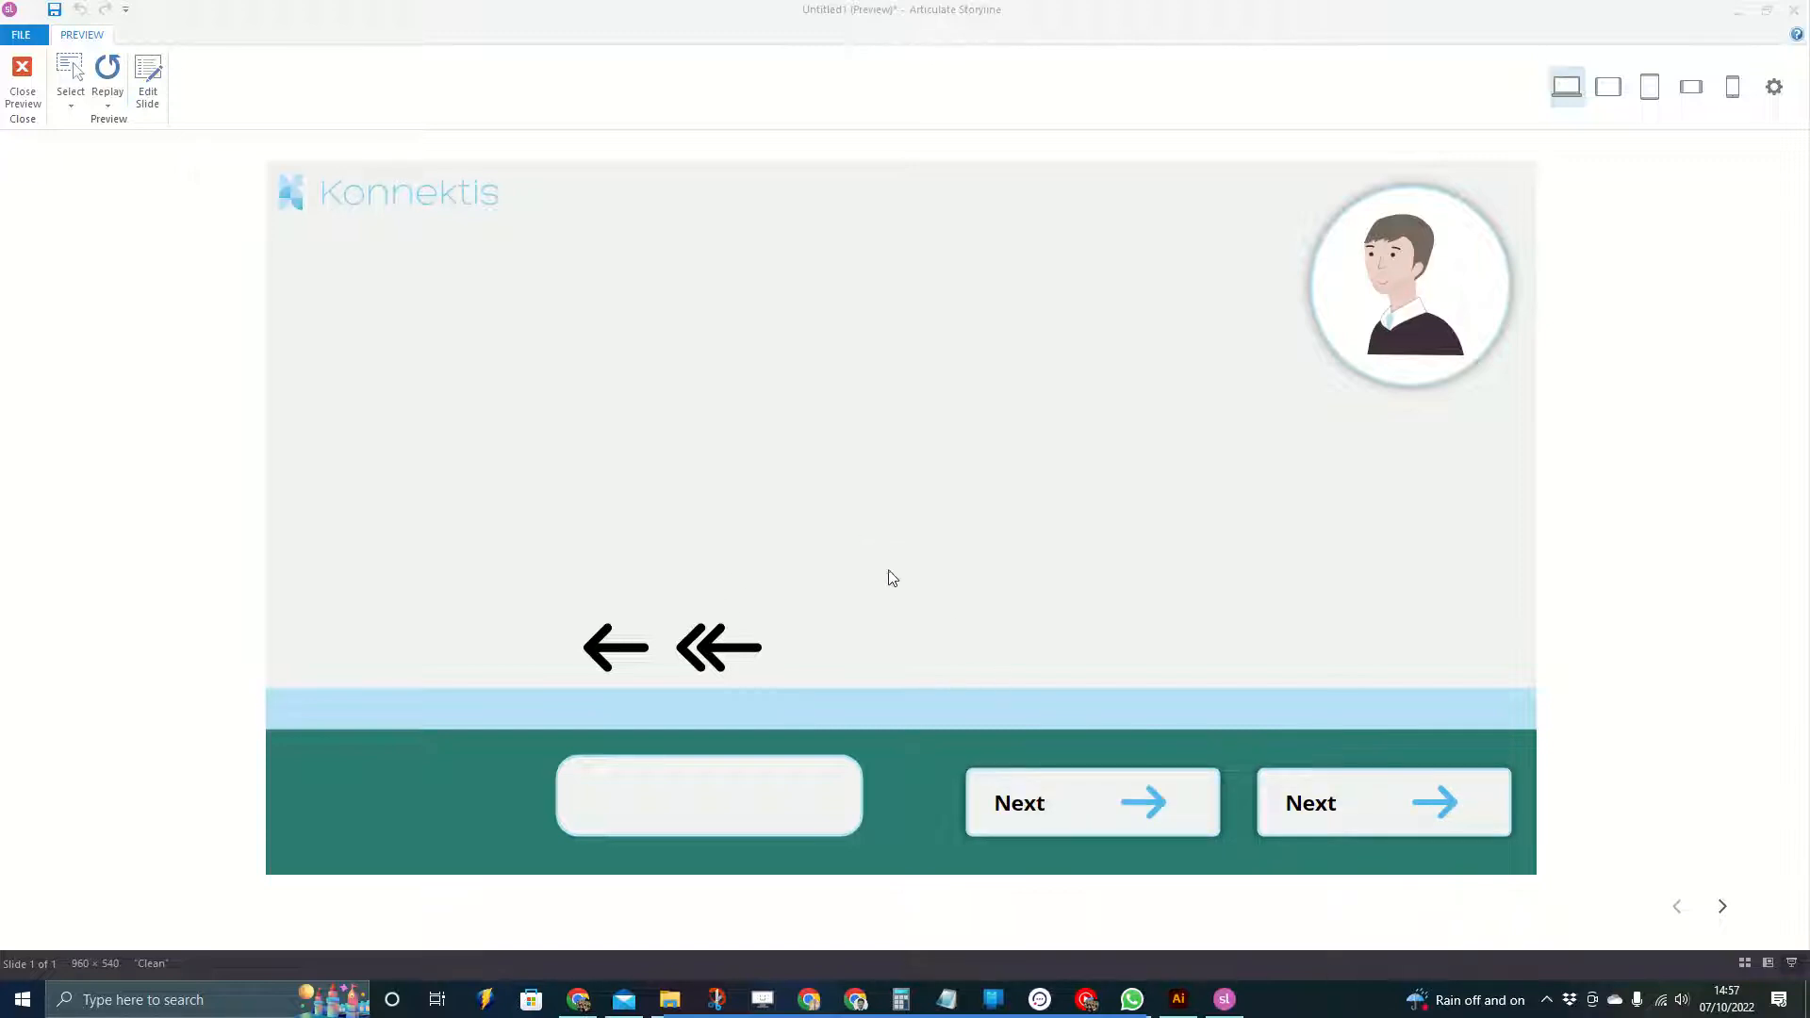
pyautogui.moveTo(1171, 803)
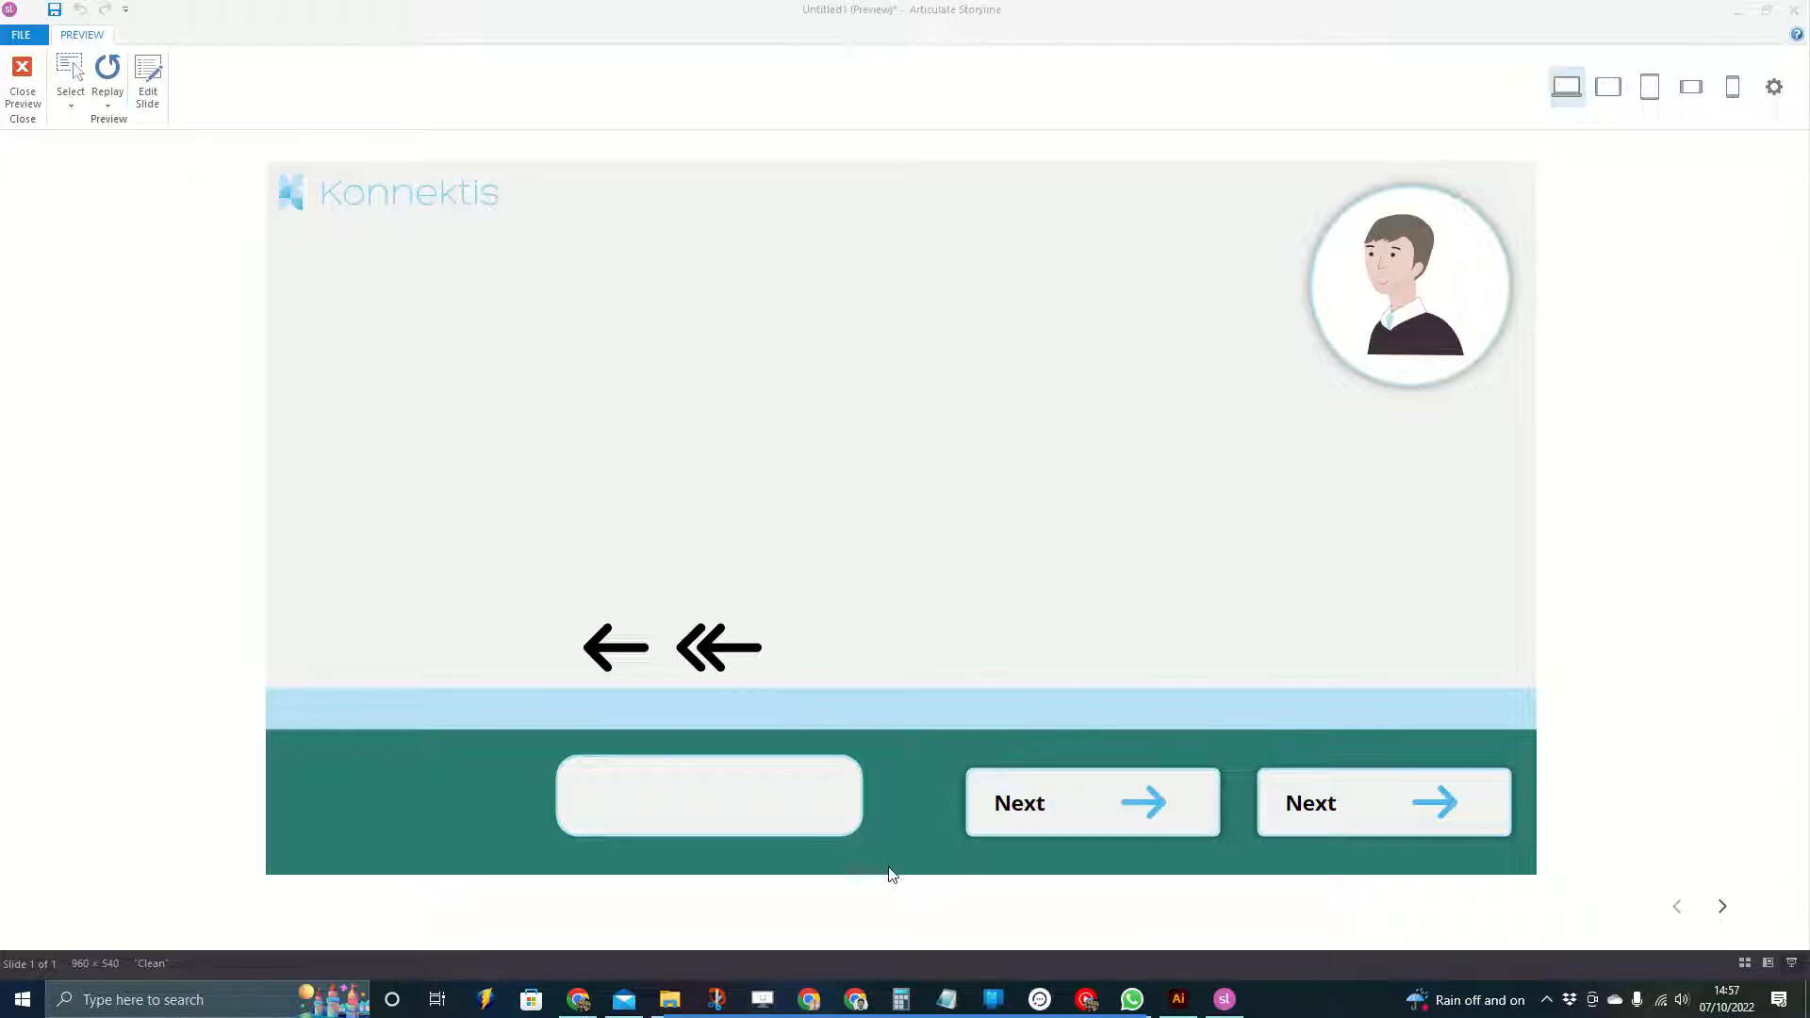
pyautogui.moveTo(1164, 837)
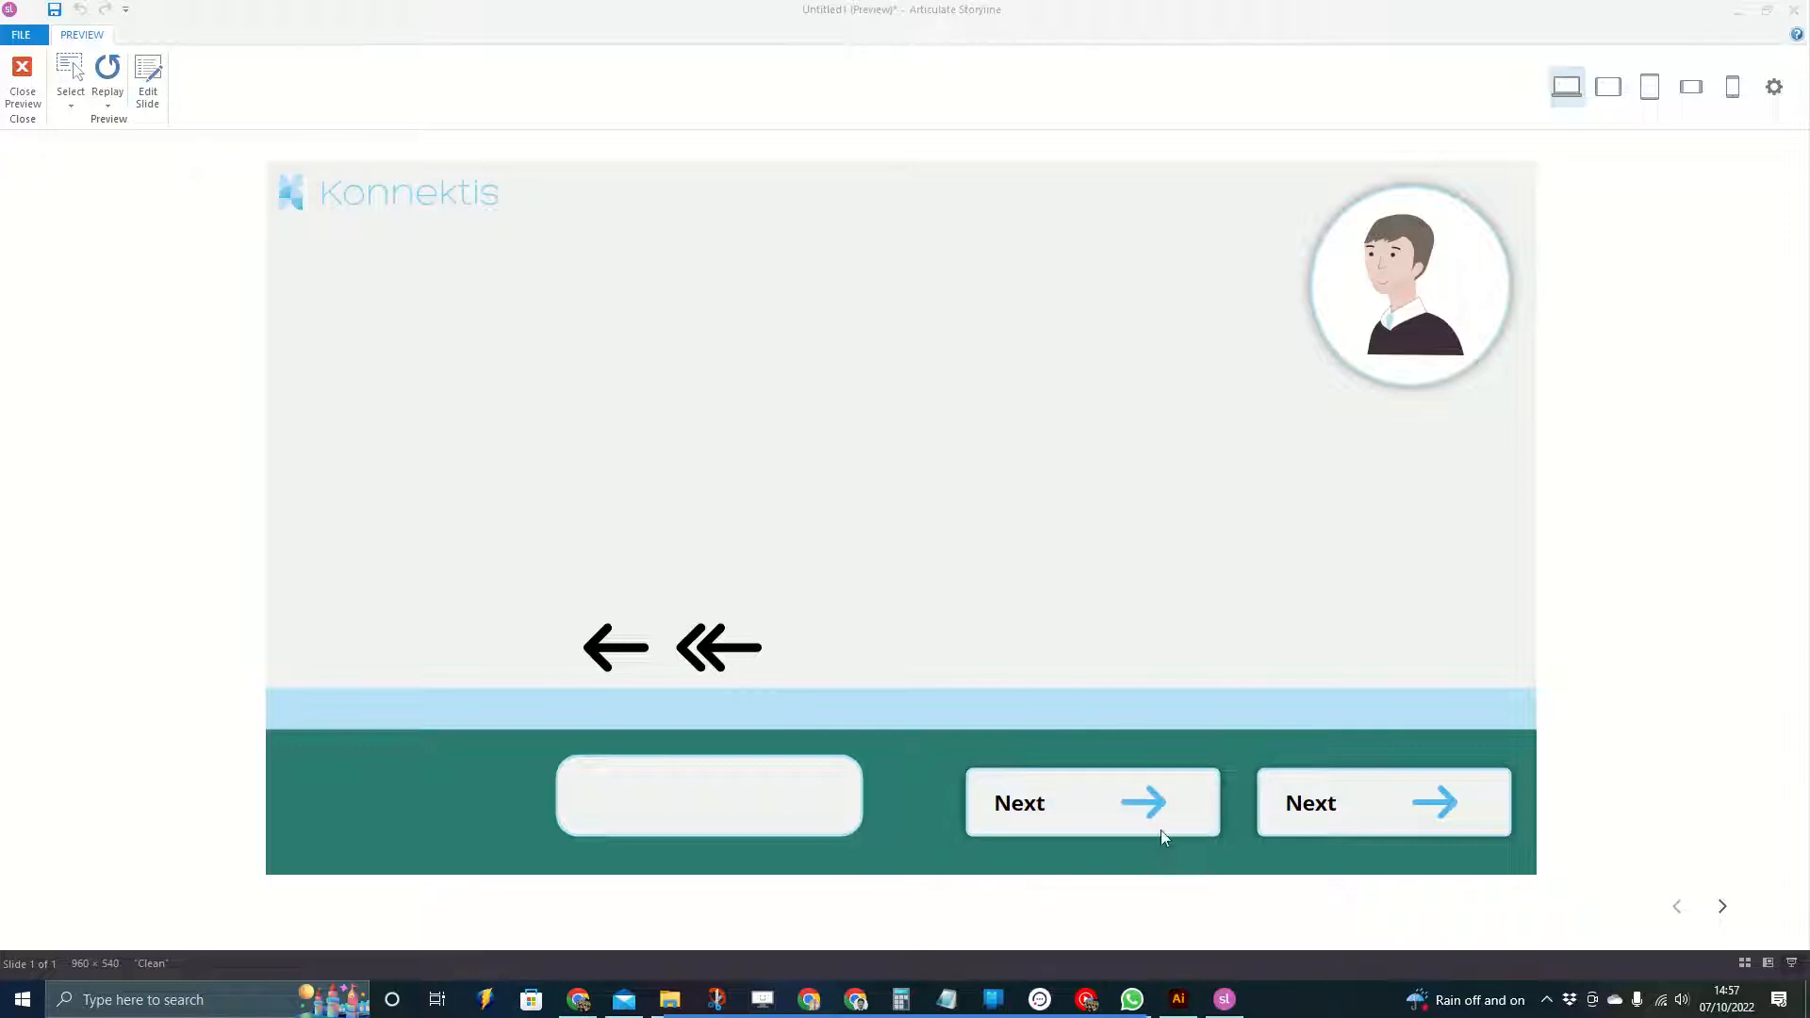
pyautogui.moveTo(1094, 797)
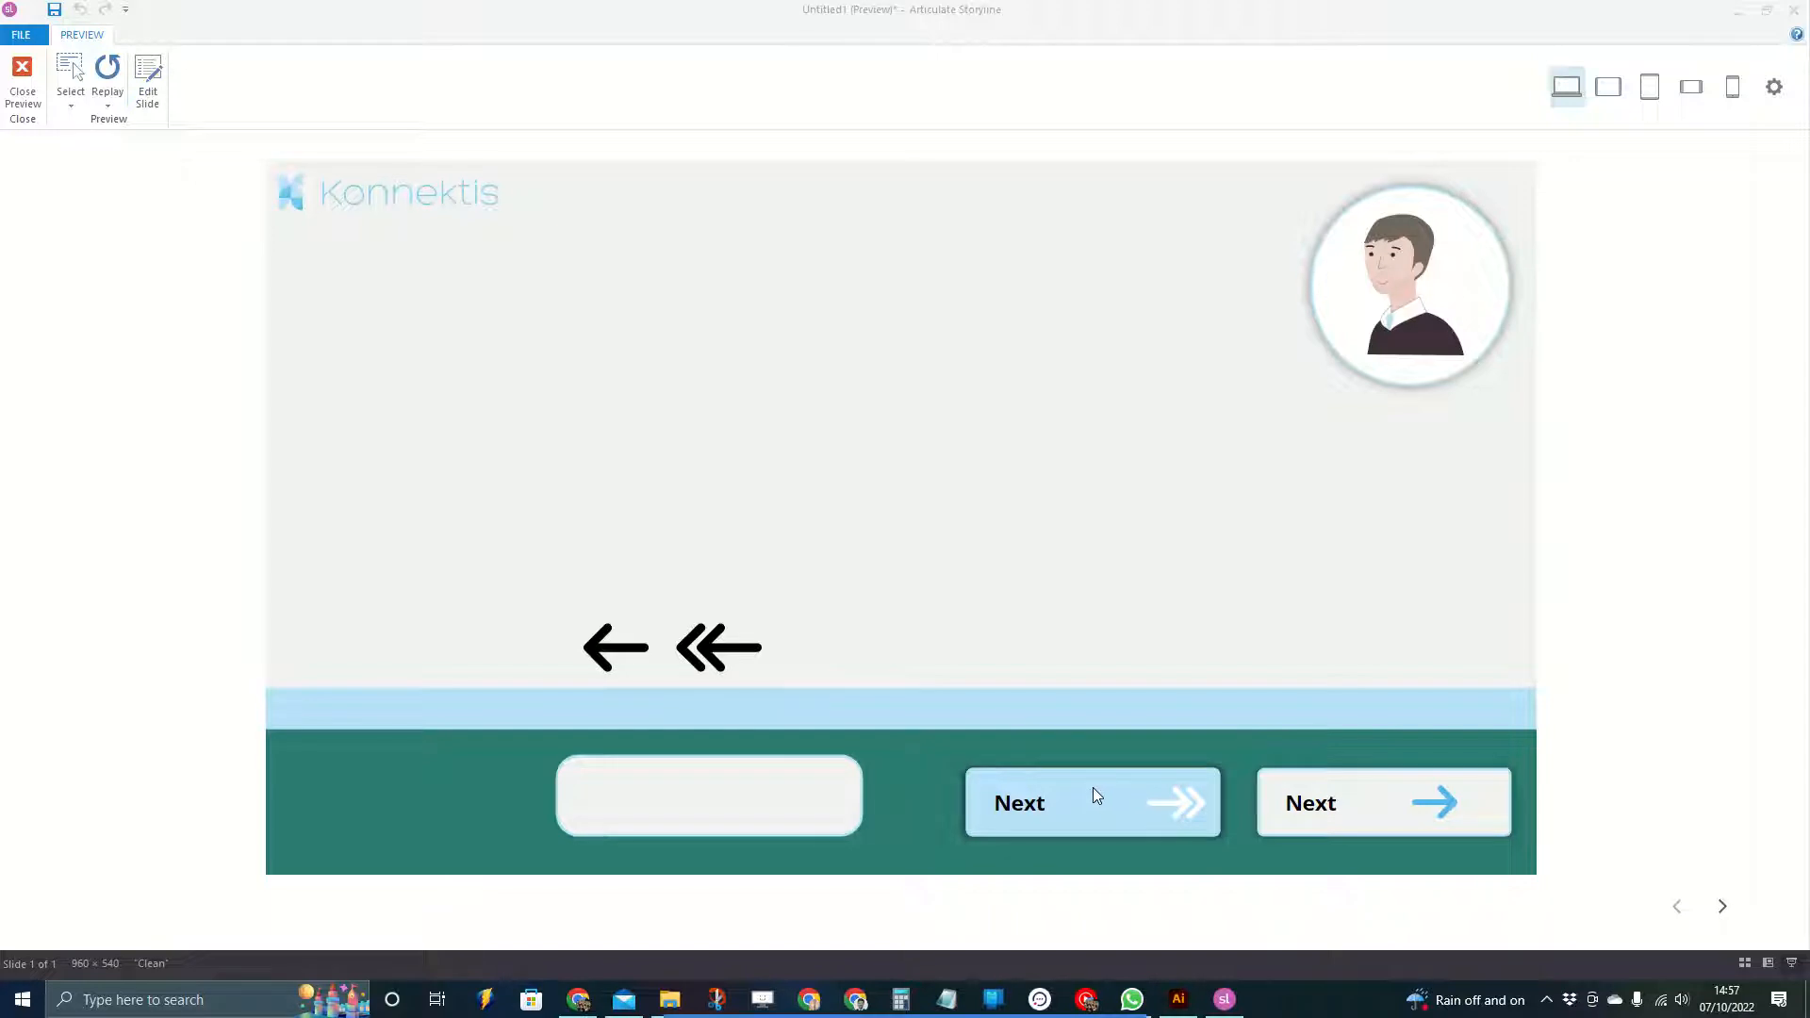
pyautogui.moveTo(1075, 788)
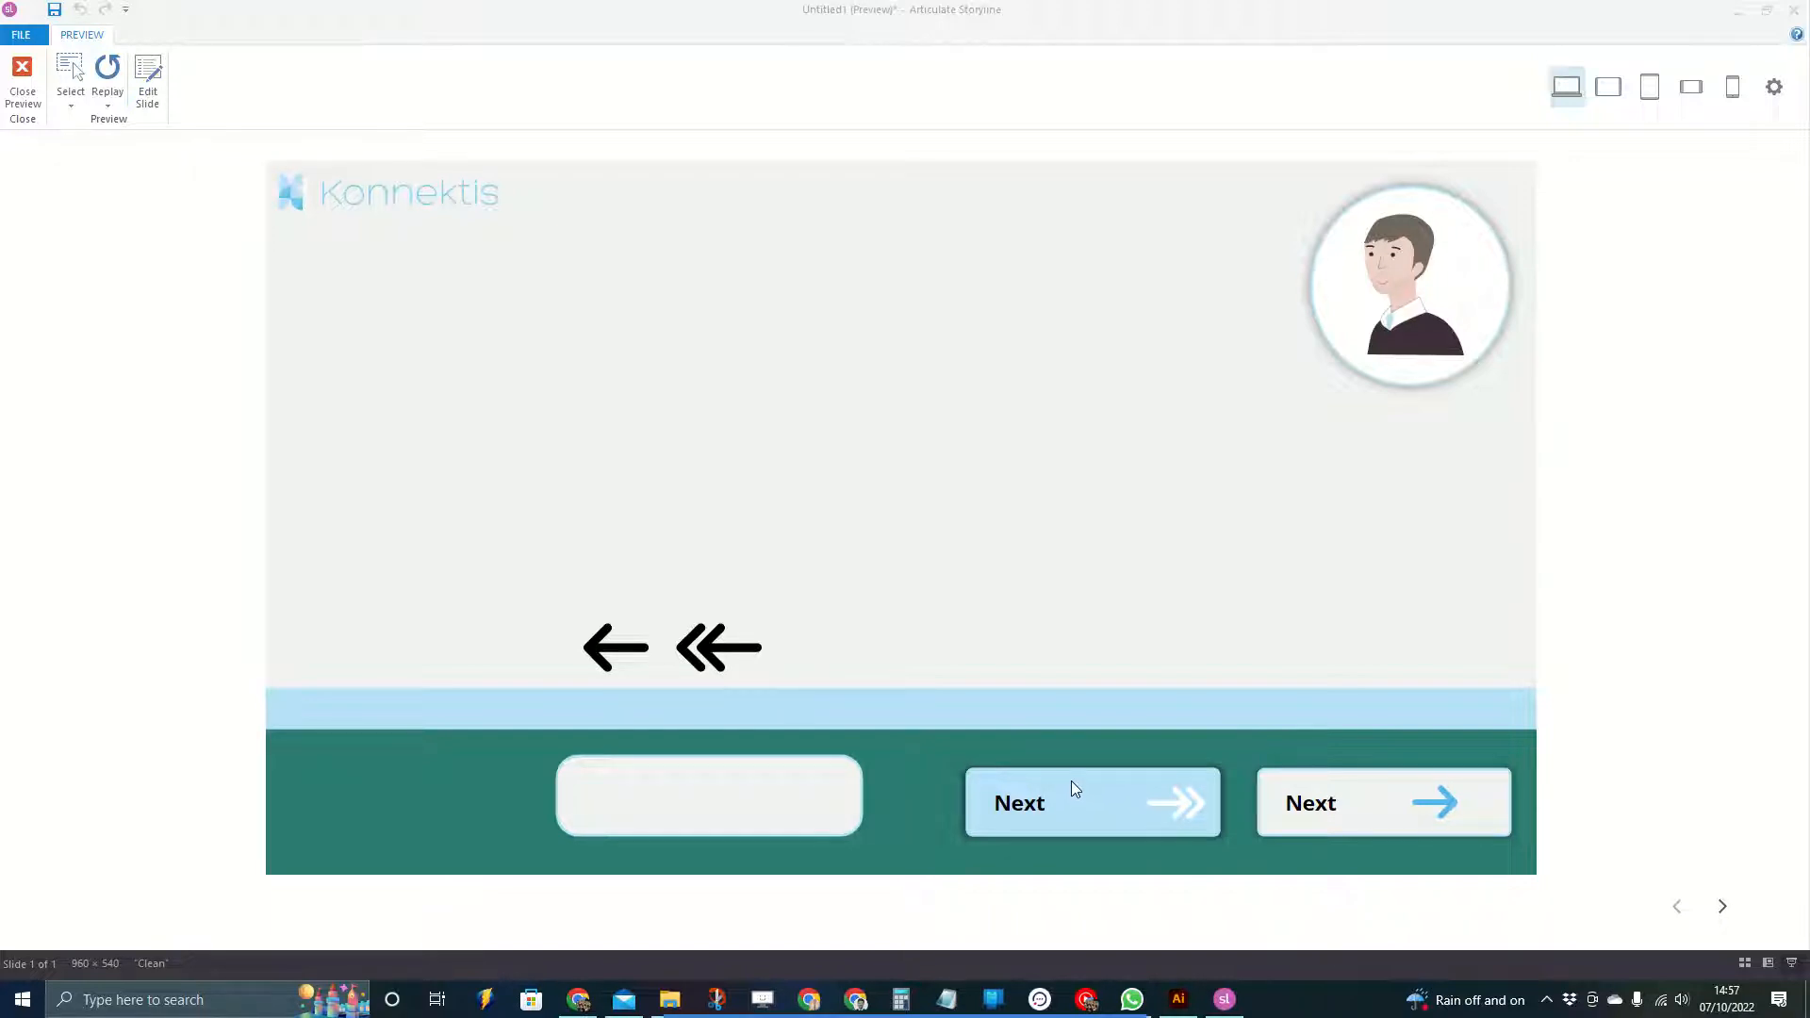
pyautogui.moveTo(1074, 797)
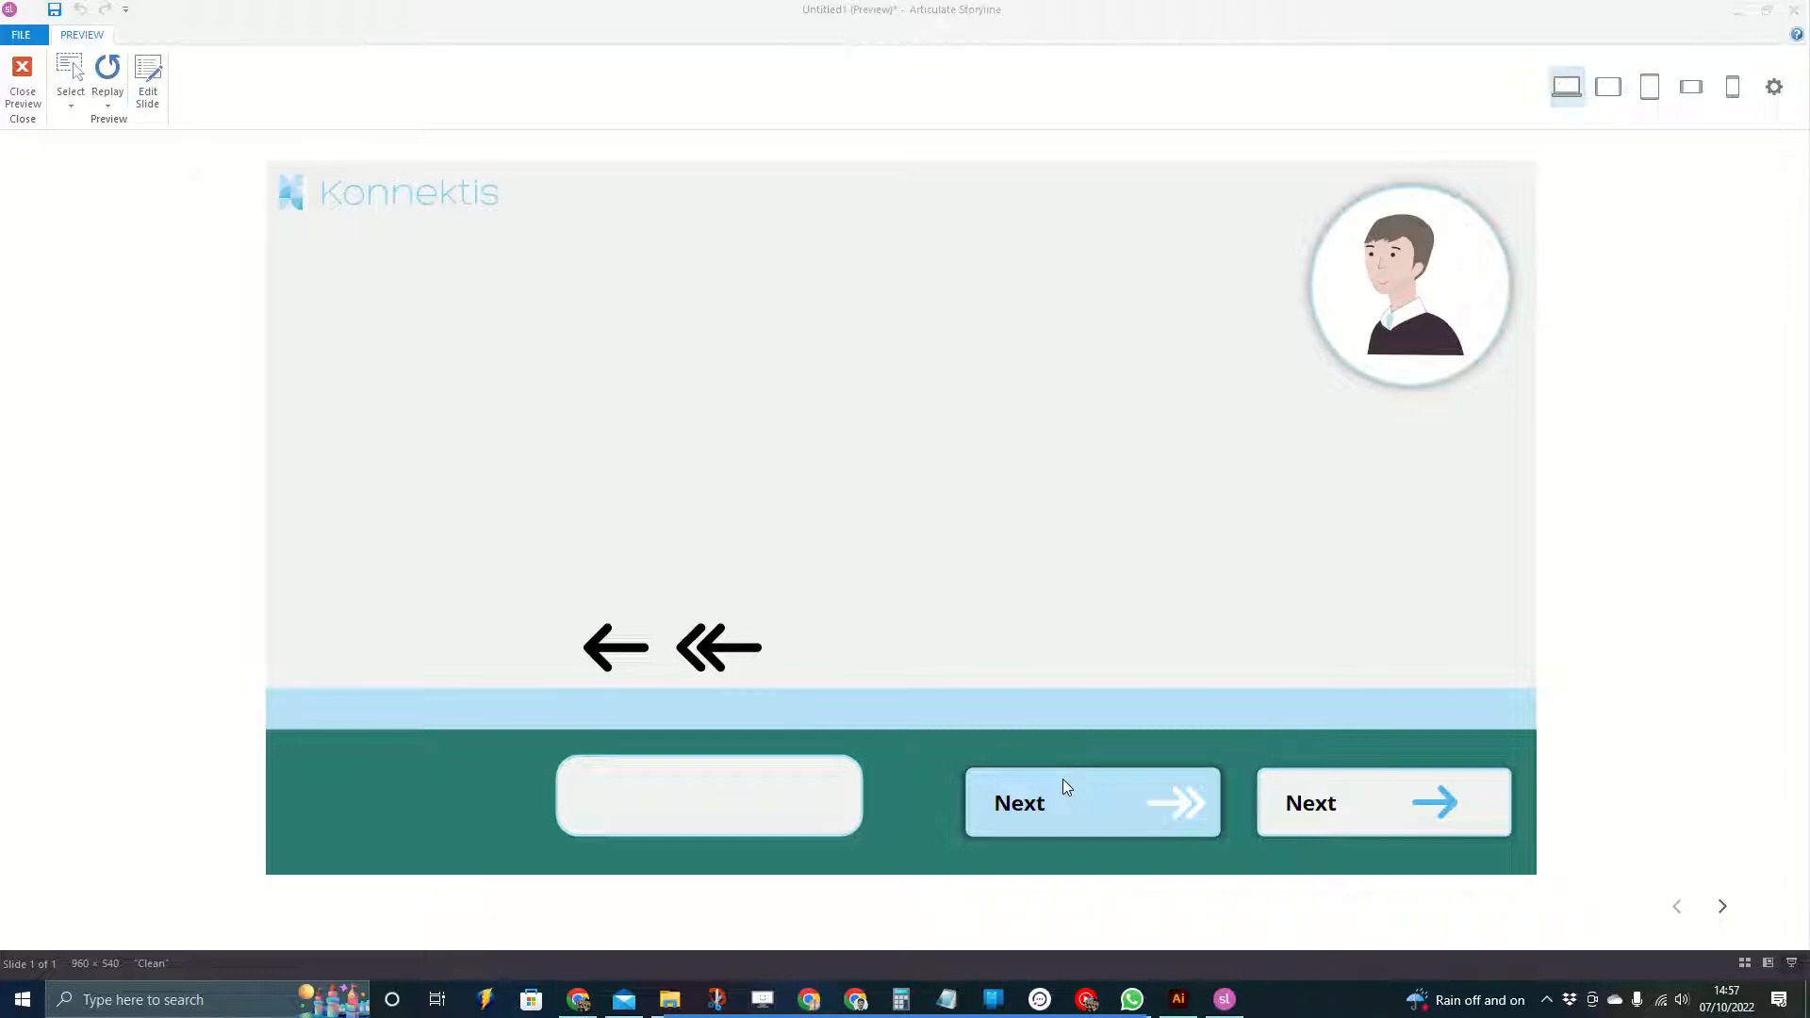
pyautogui.moveTo(1081, 871)
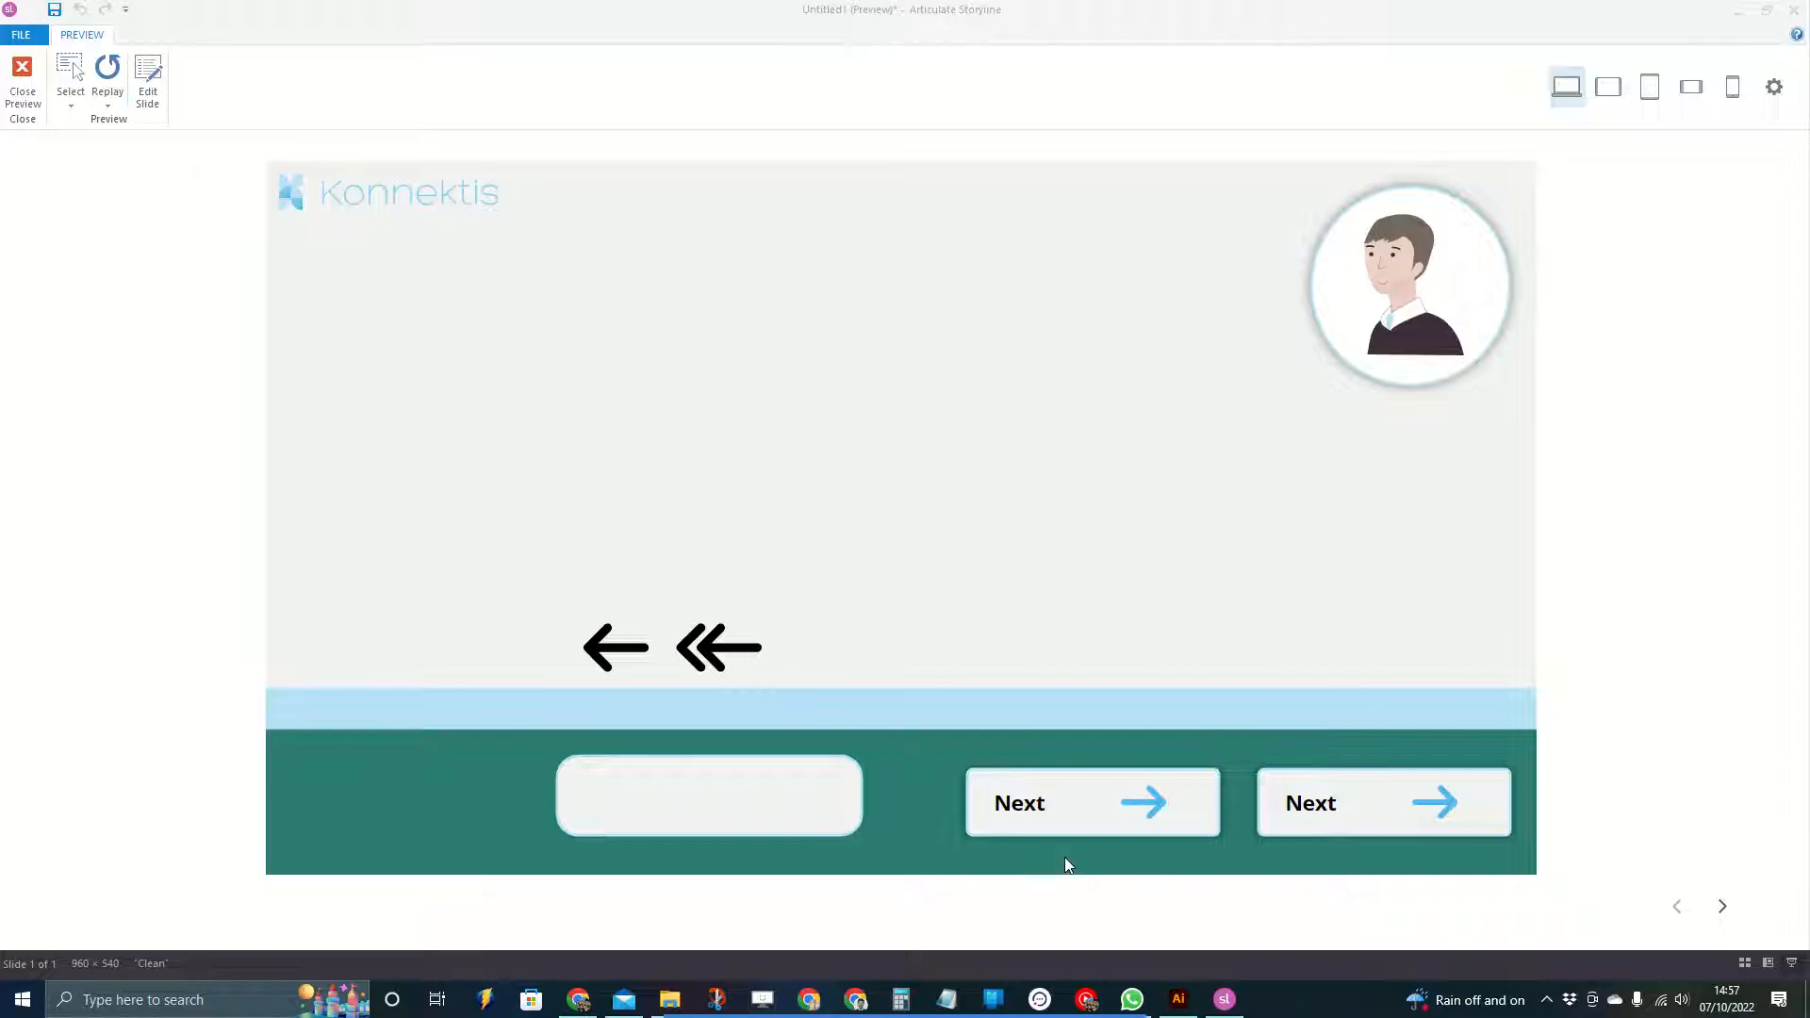
pyautogui.moveTo(939, 621)
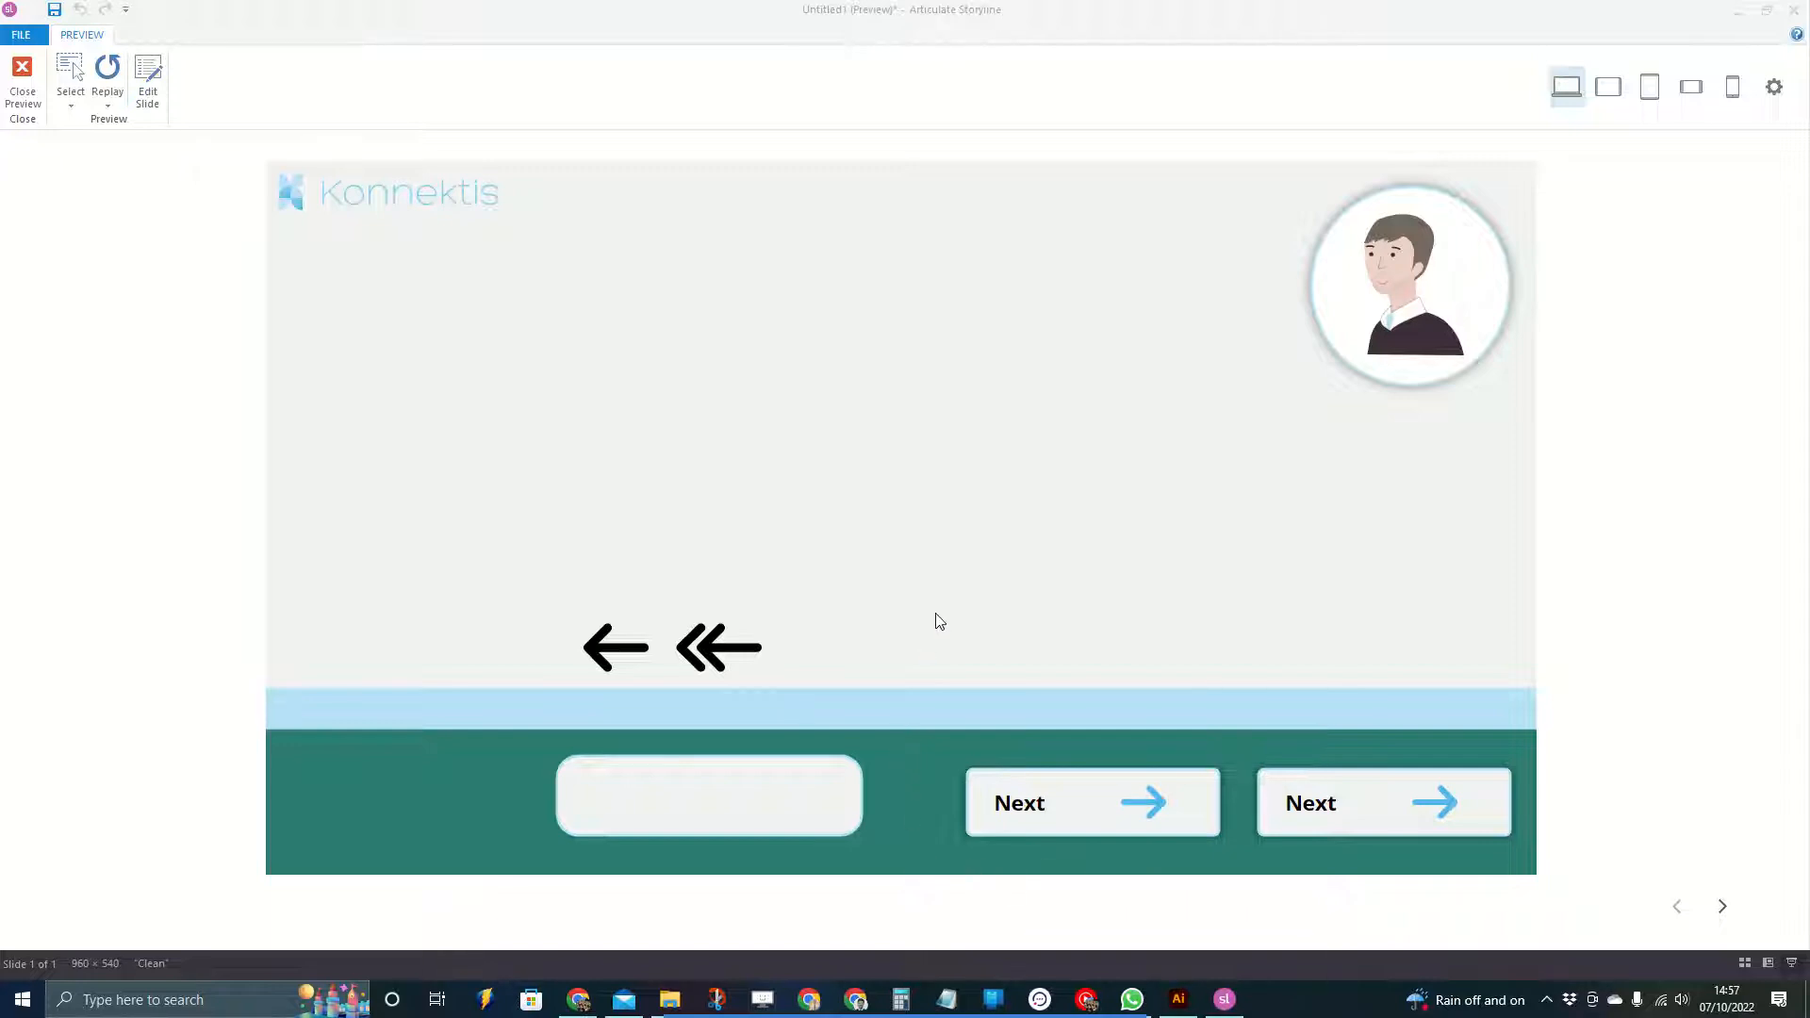
# Close the preview and check the blank rounded rectangle, which has only a Normal state
pyautogui.click(23, 72)
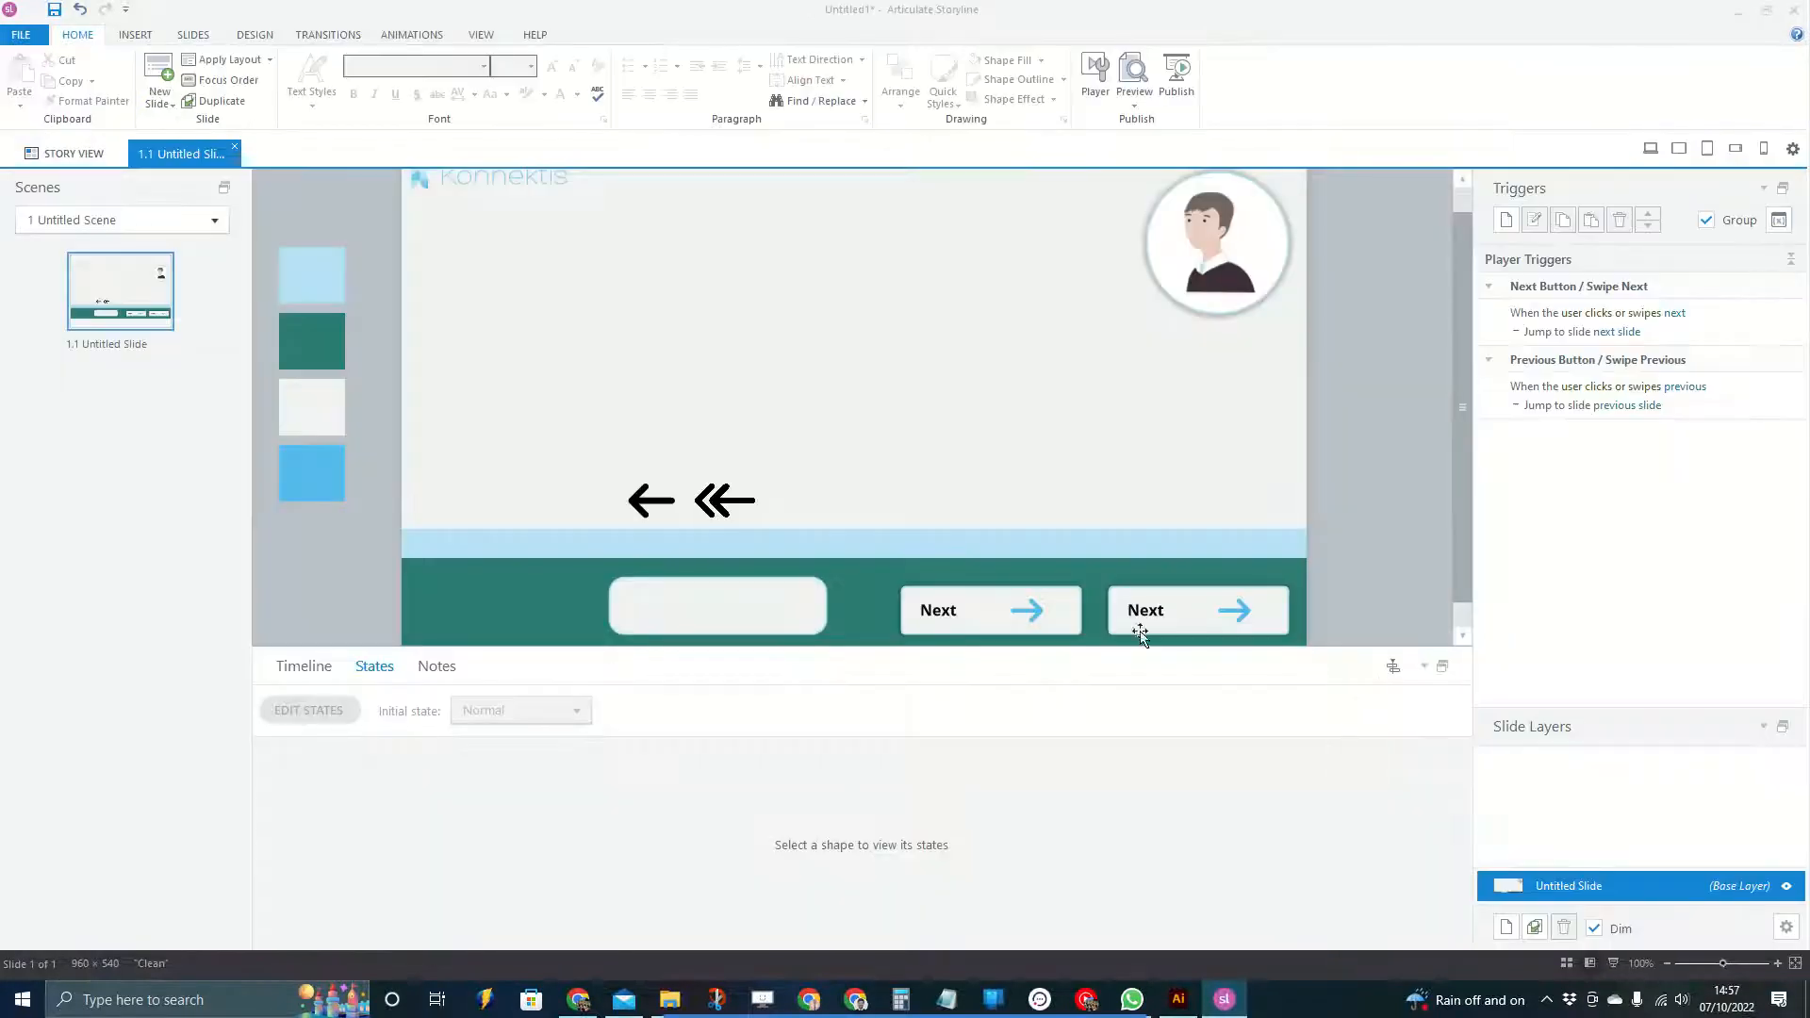
pyautogui.click(991, 609)
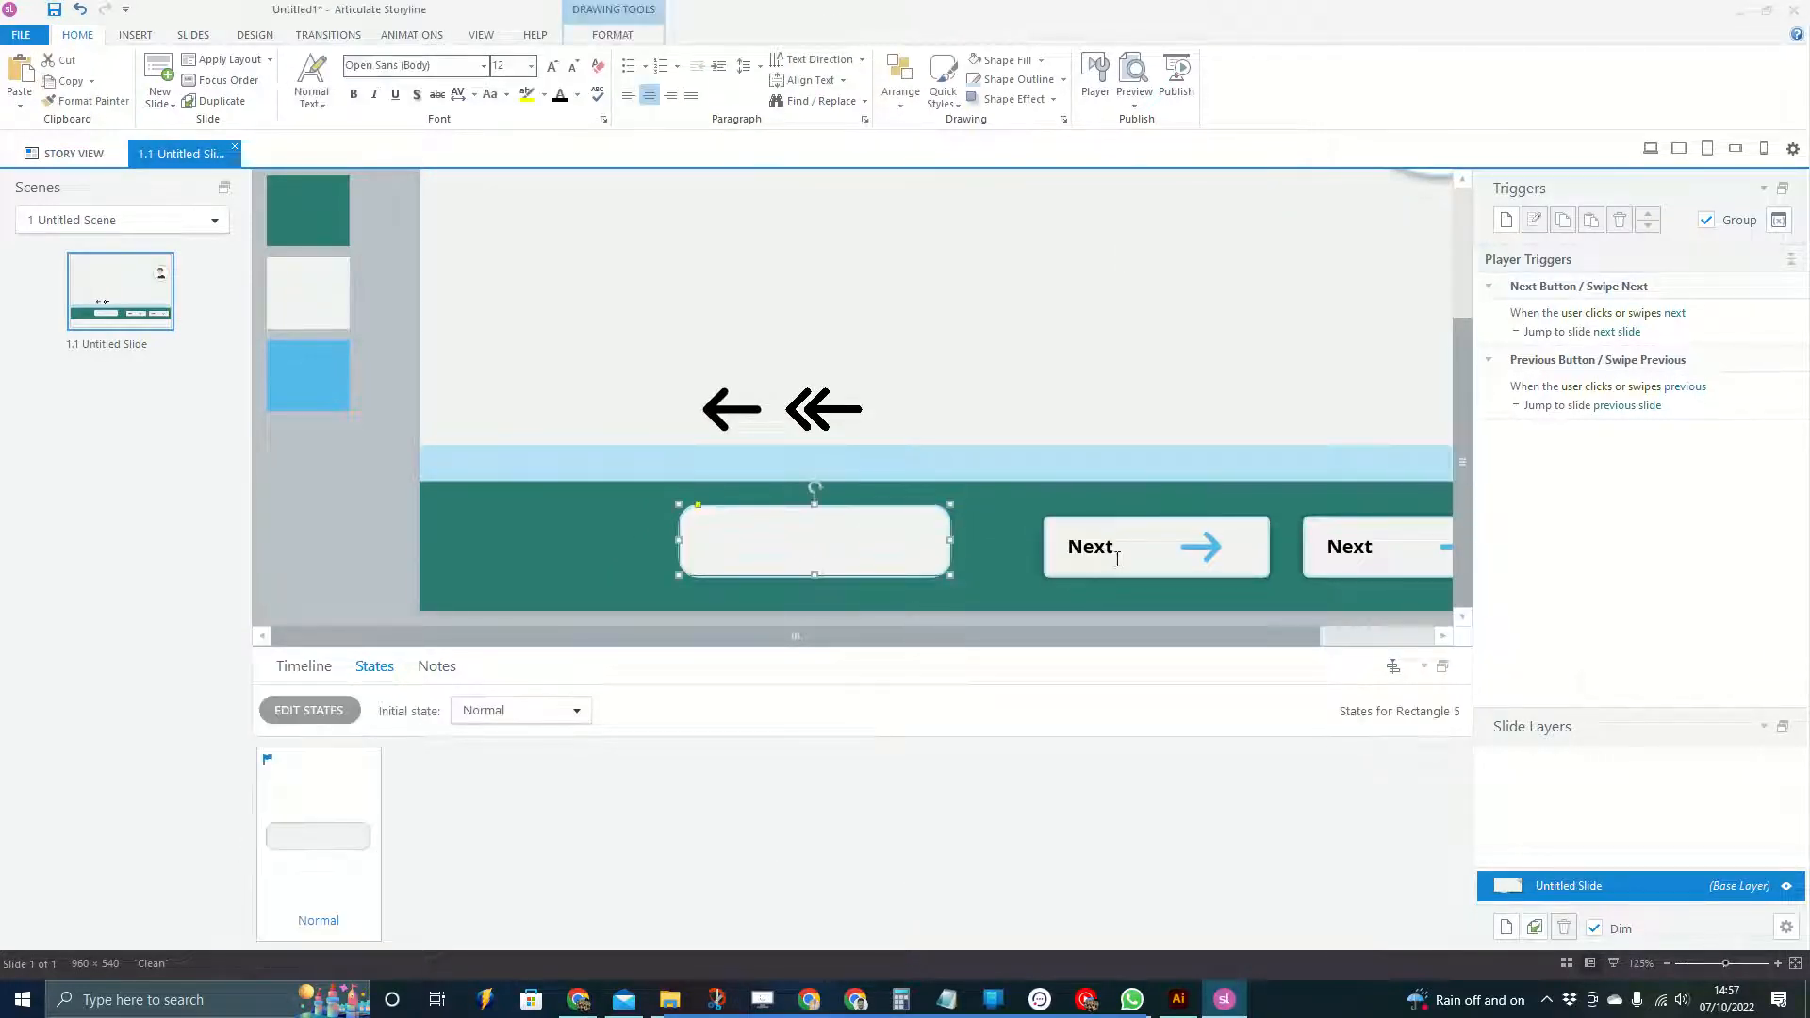
pyautogui.click(823, 409)
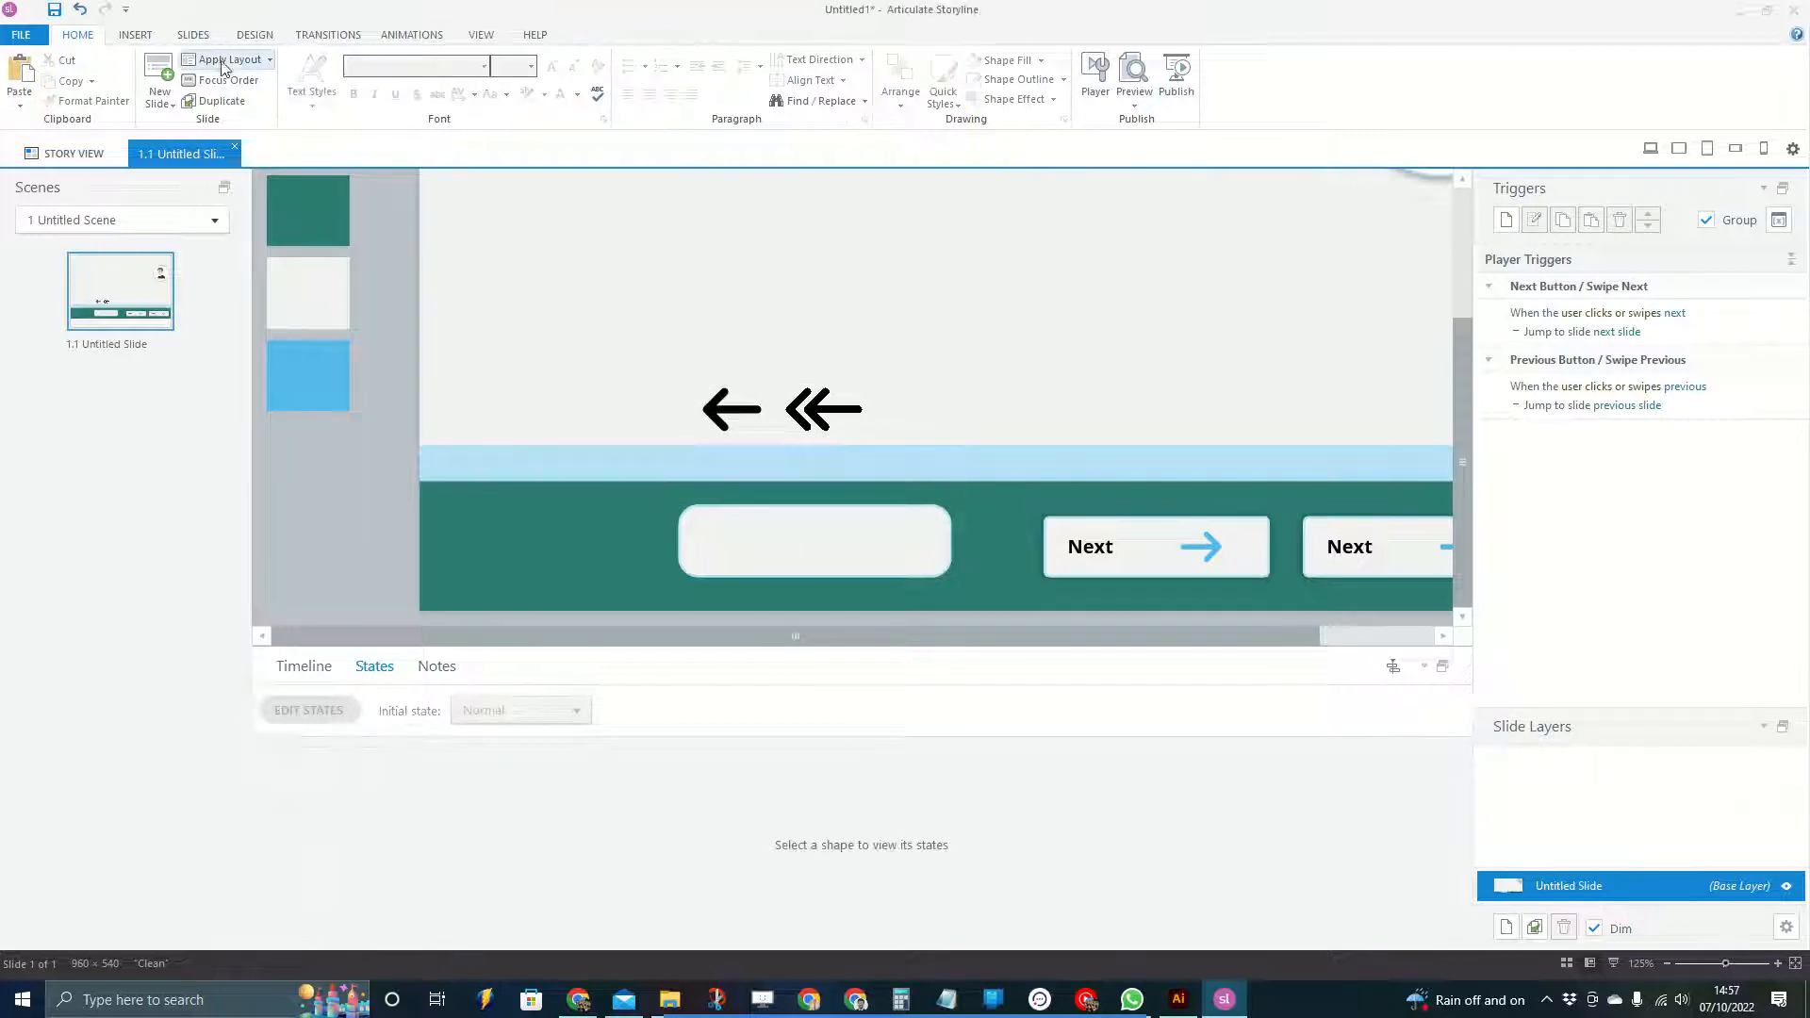
pyautogui.click(124, 35)
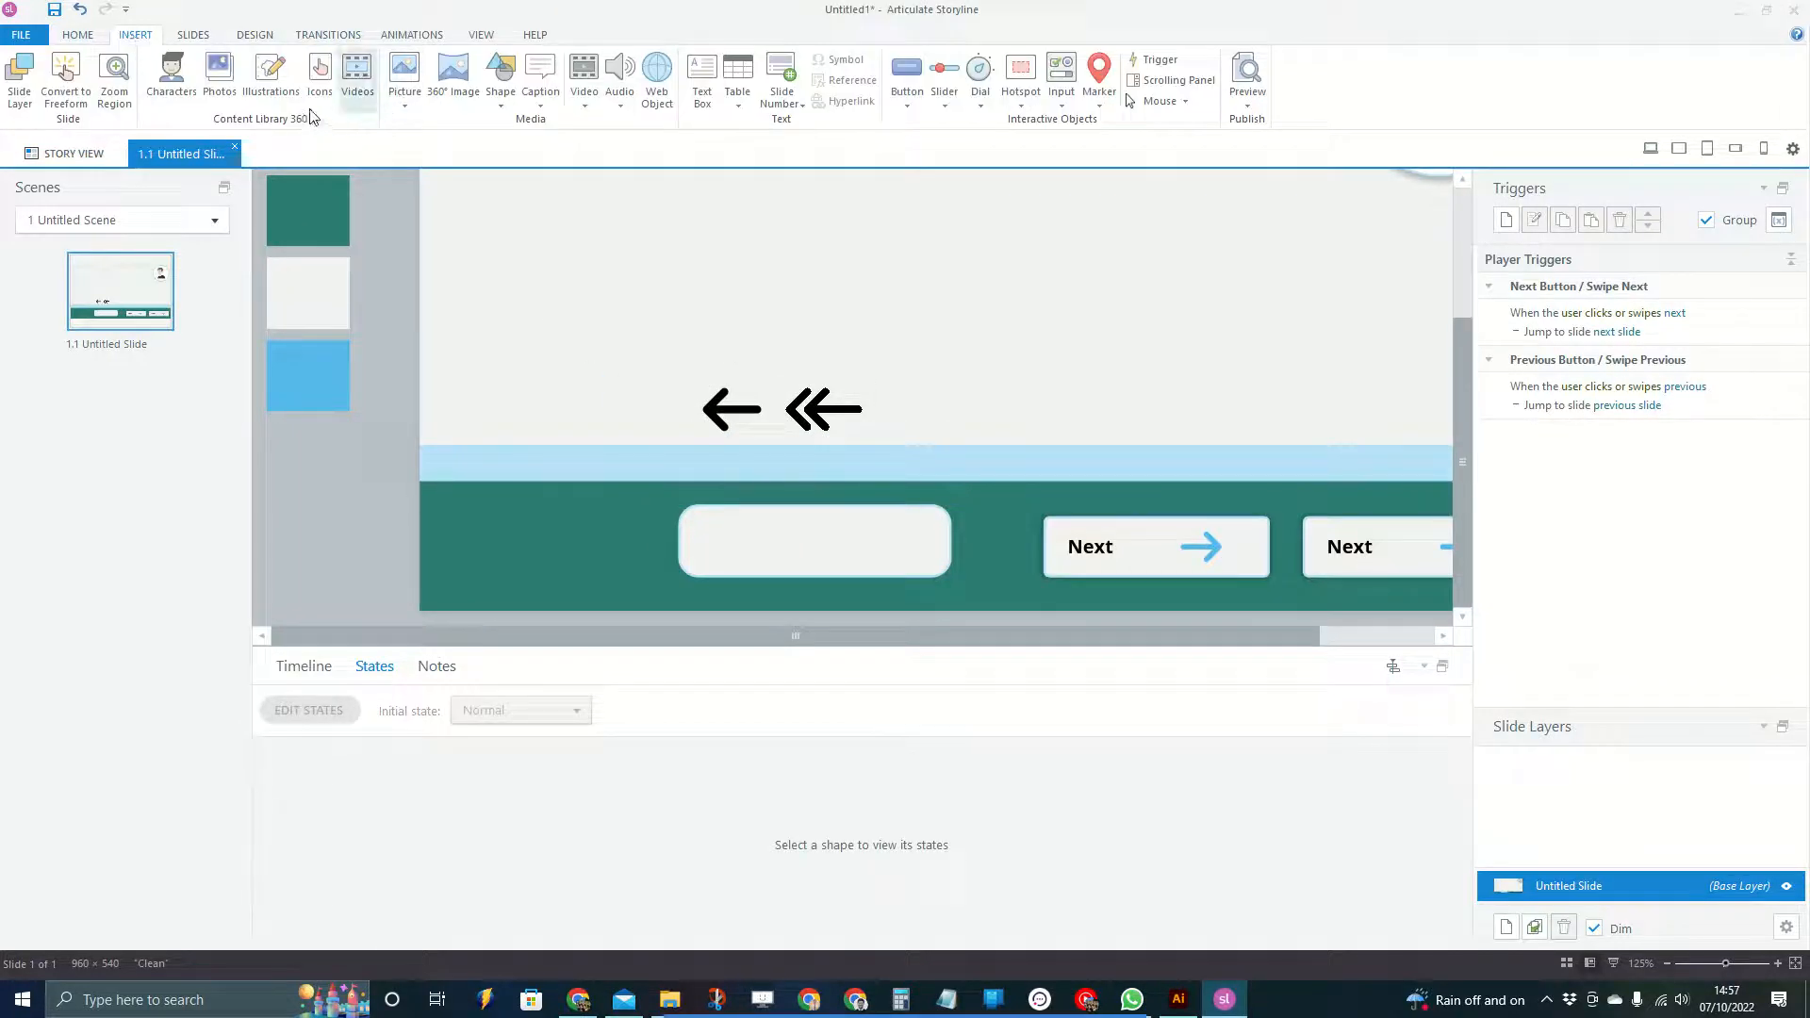
# Search icons for 'arrow' and insert the left arrow and double-chevron left arrow
pyautogui.click(319, 73)
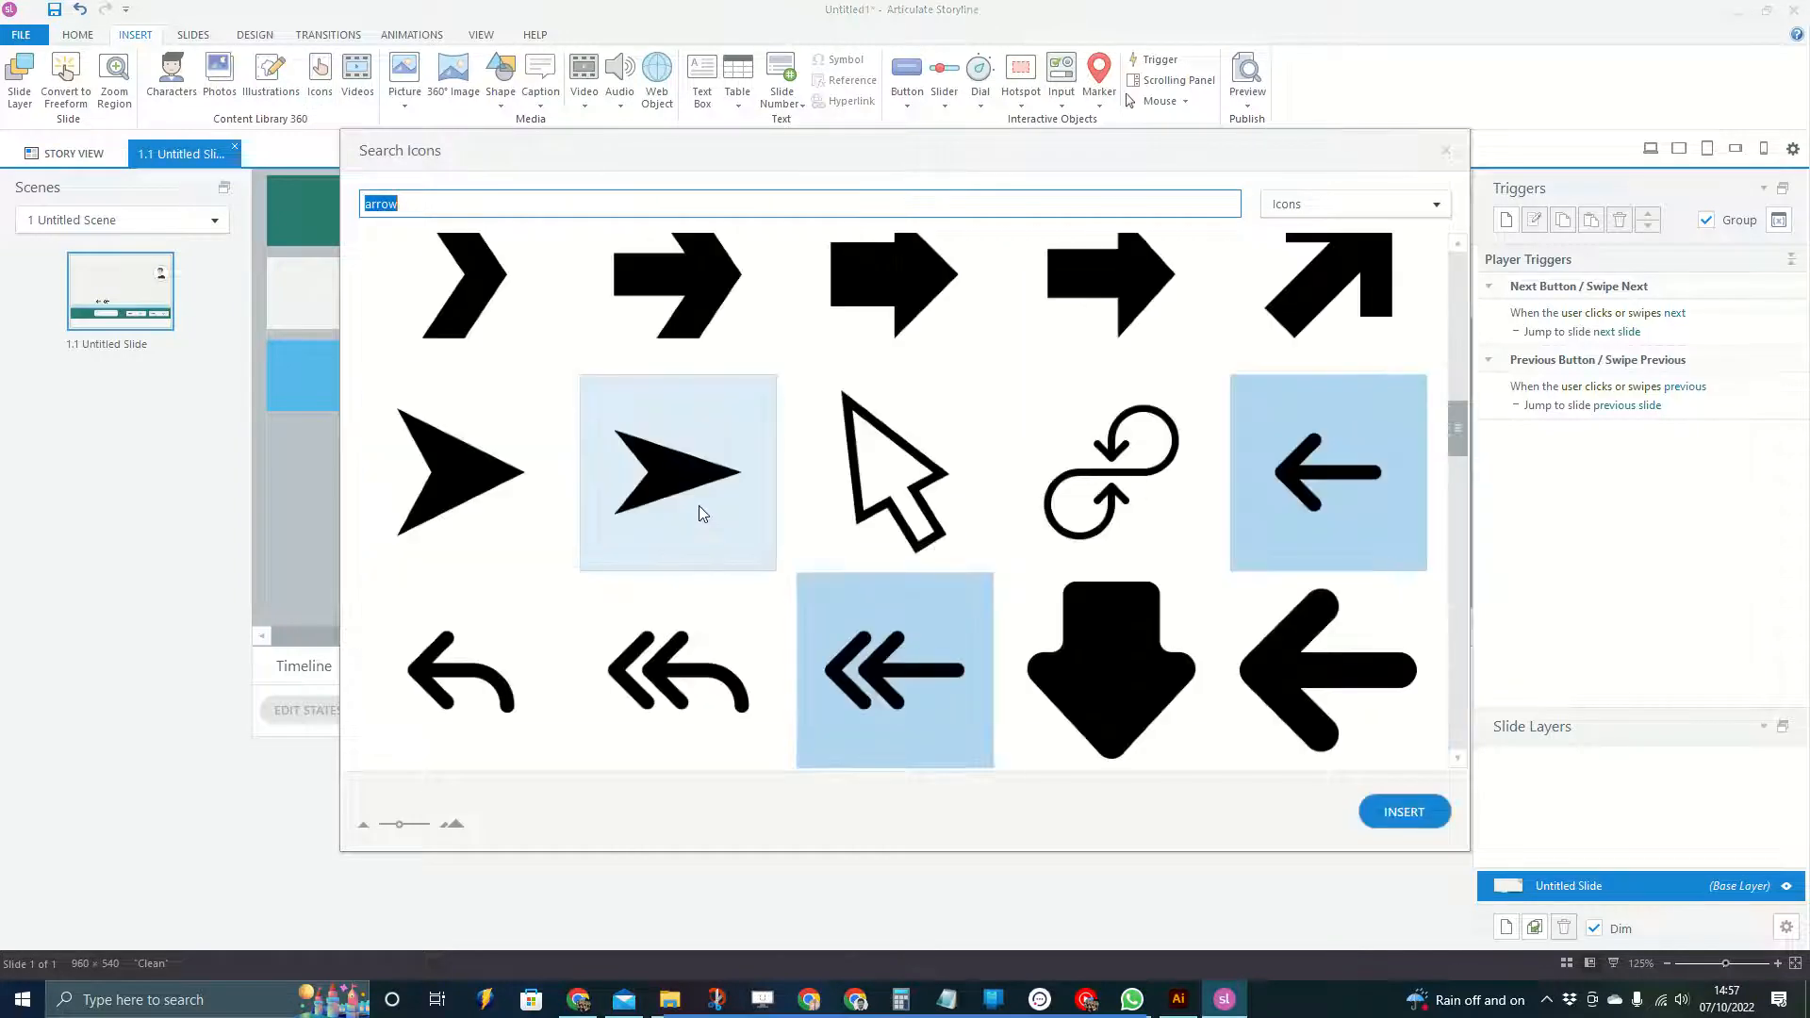
pyautogui.scroll(-3)
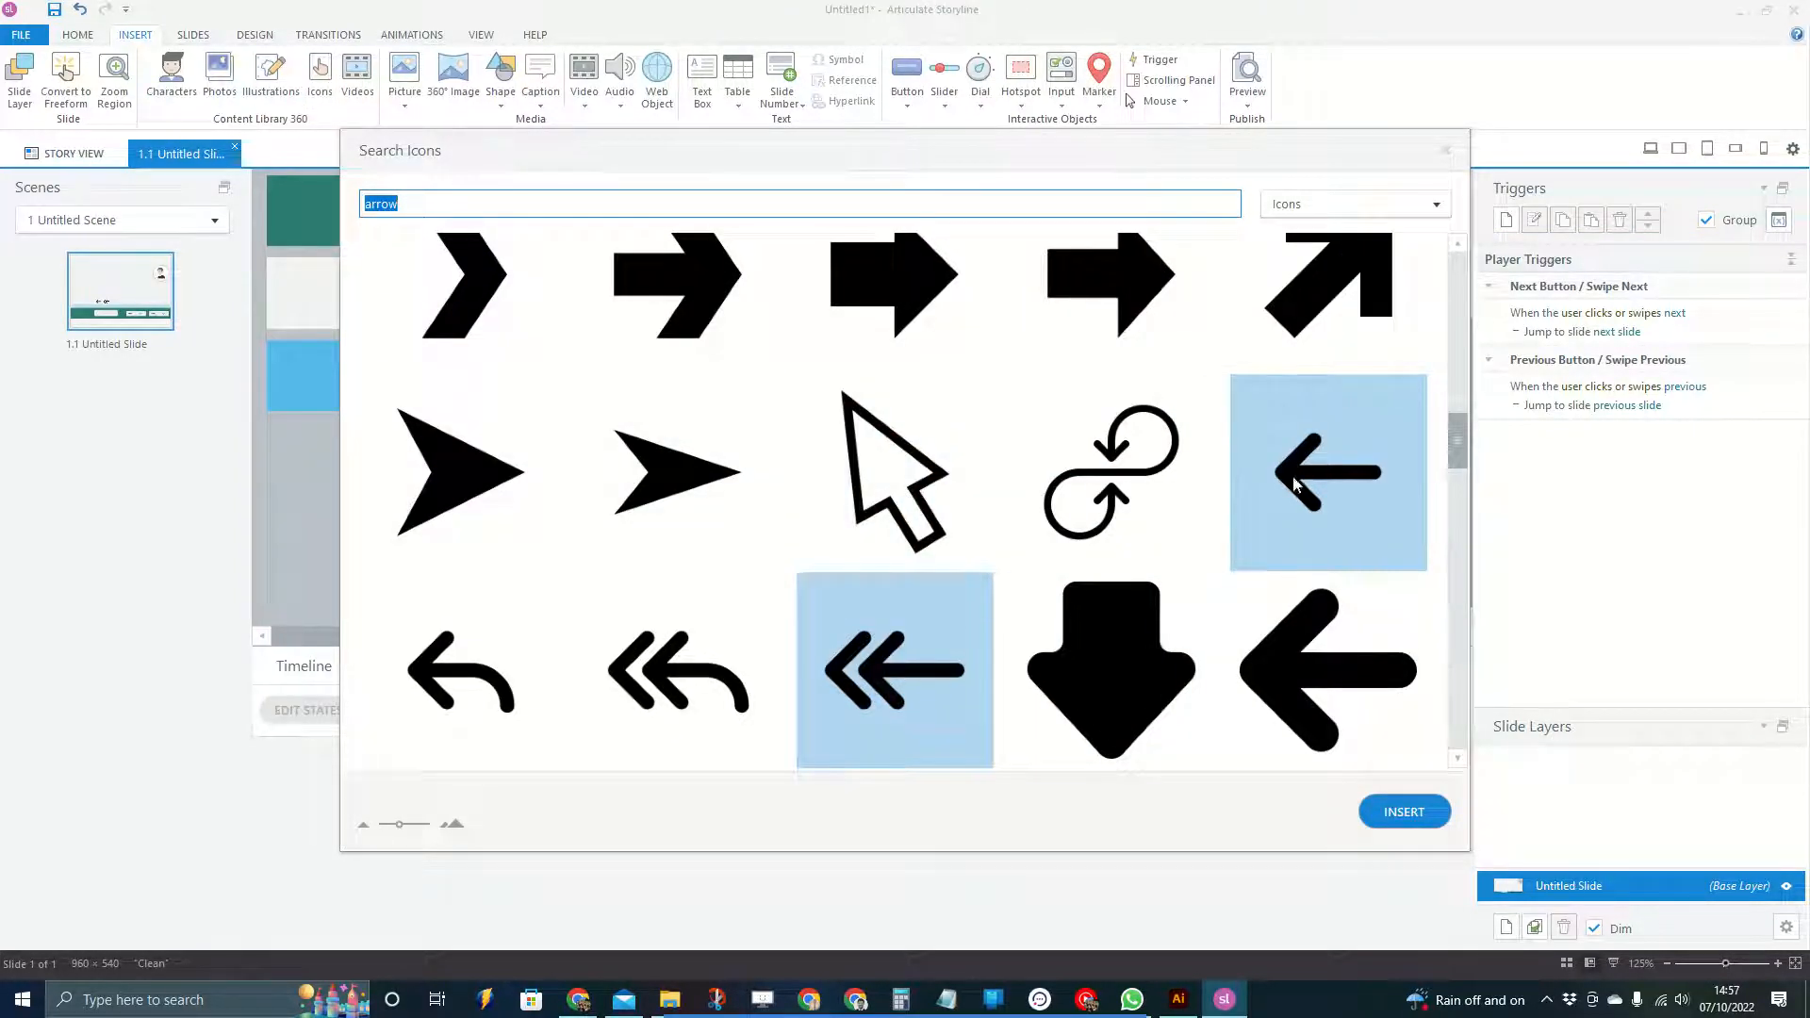
pyautogui.moveTo(450, 216)
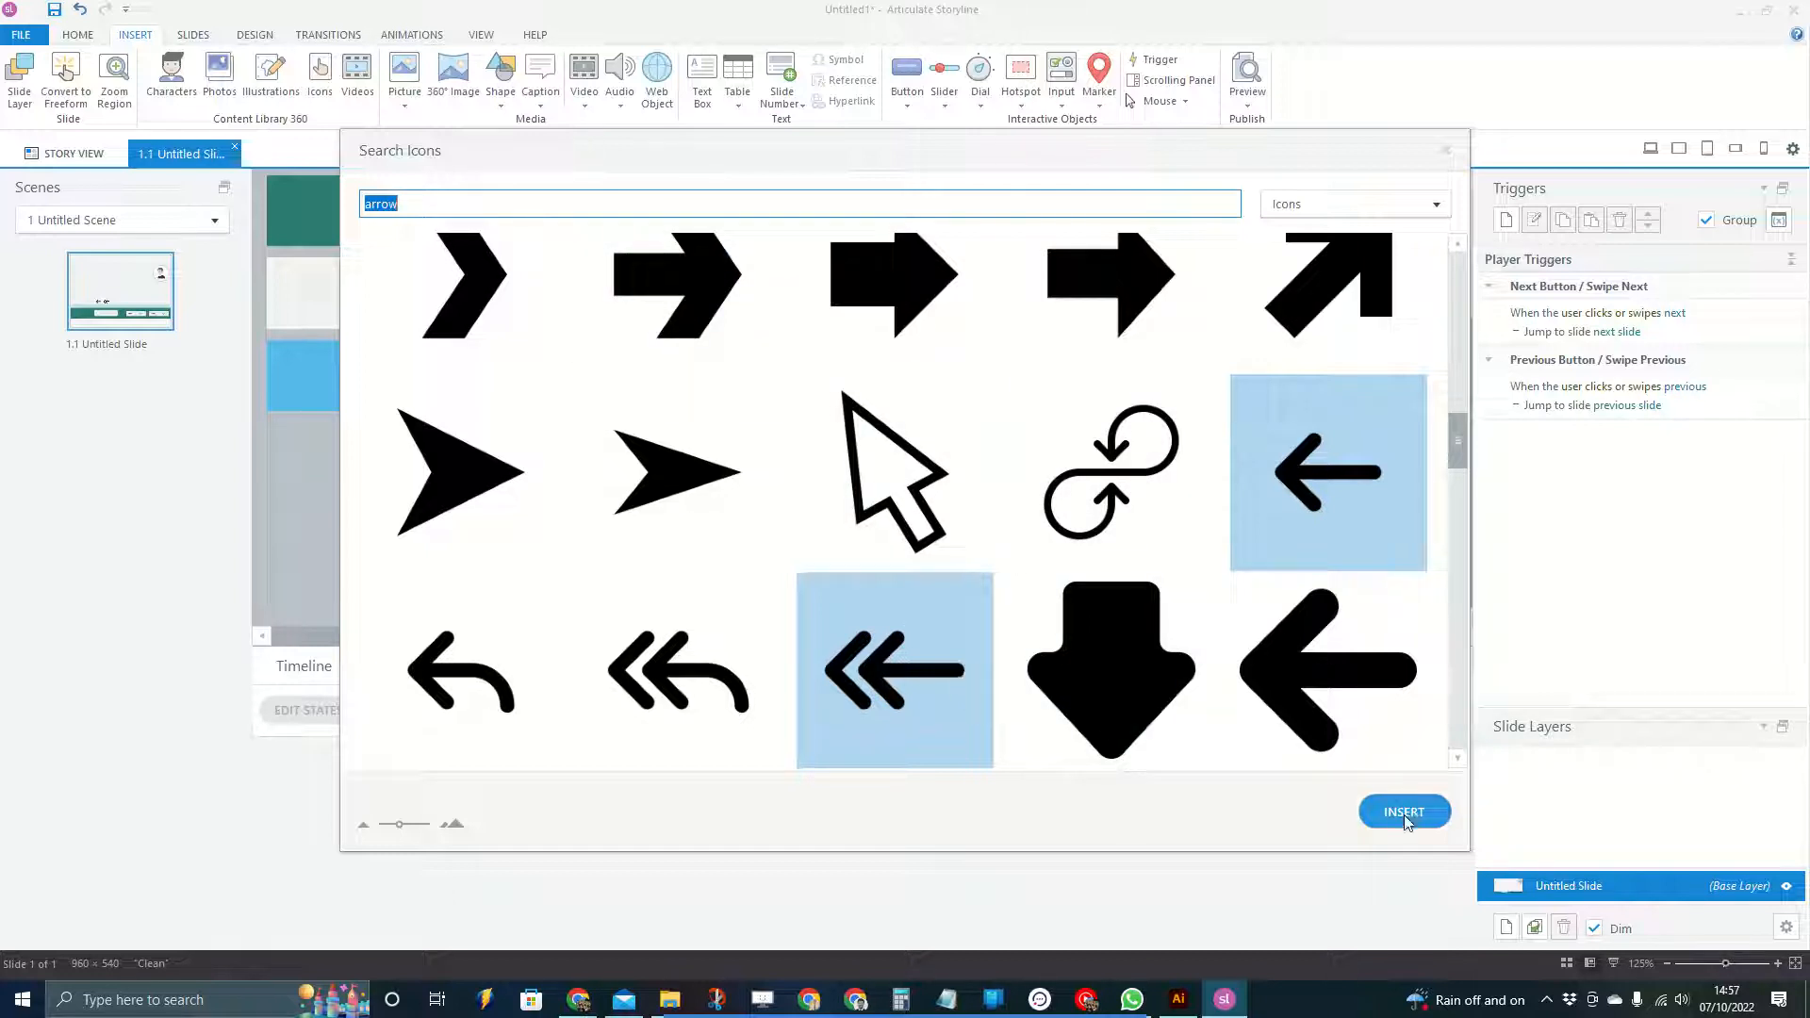
pyautogui.click(1404, 811)
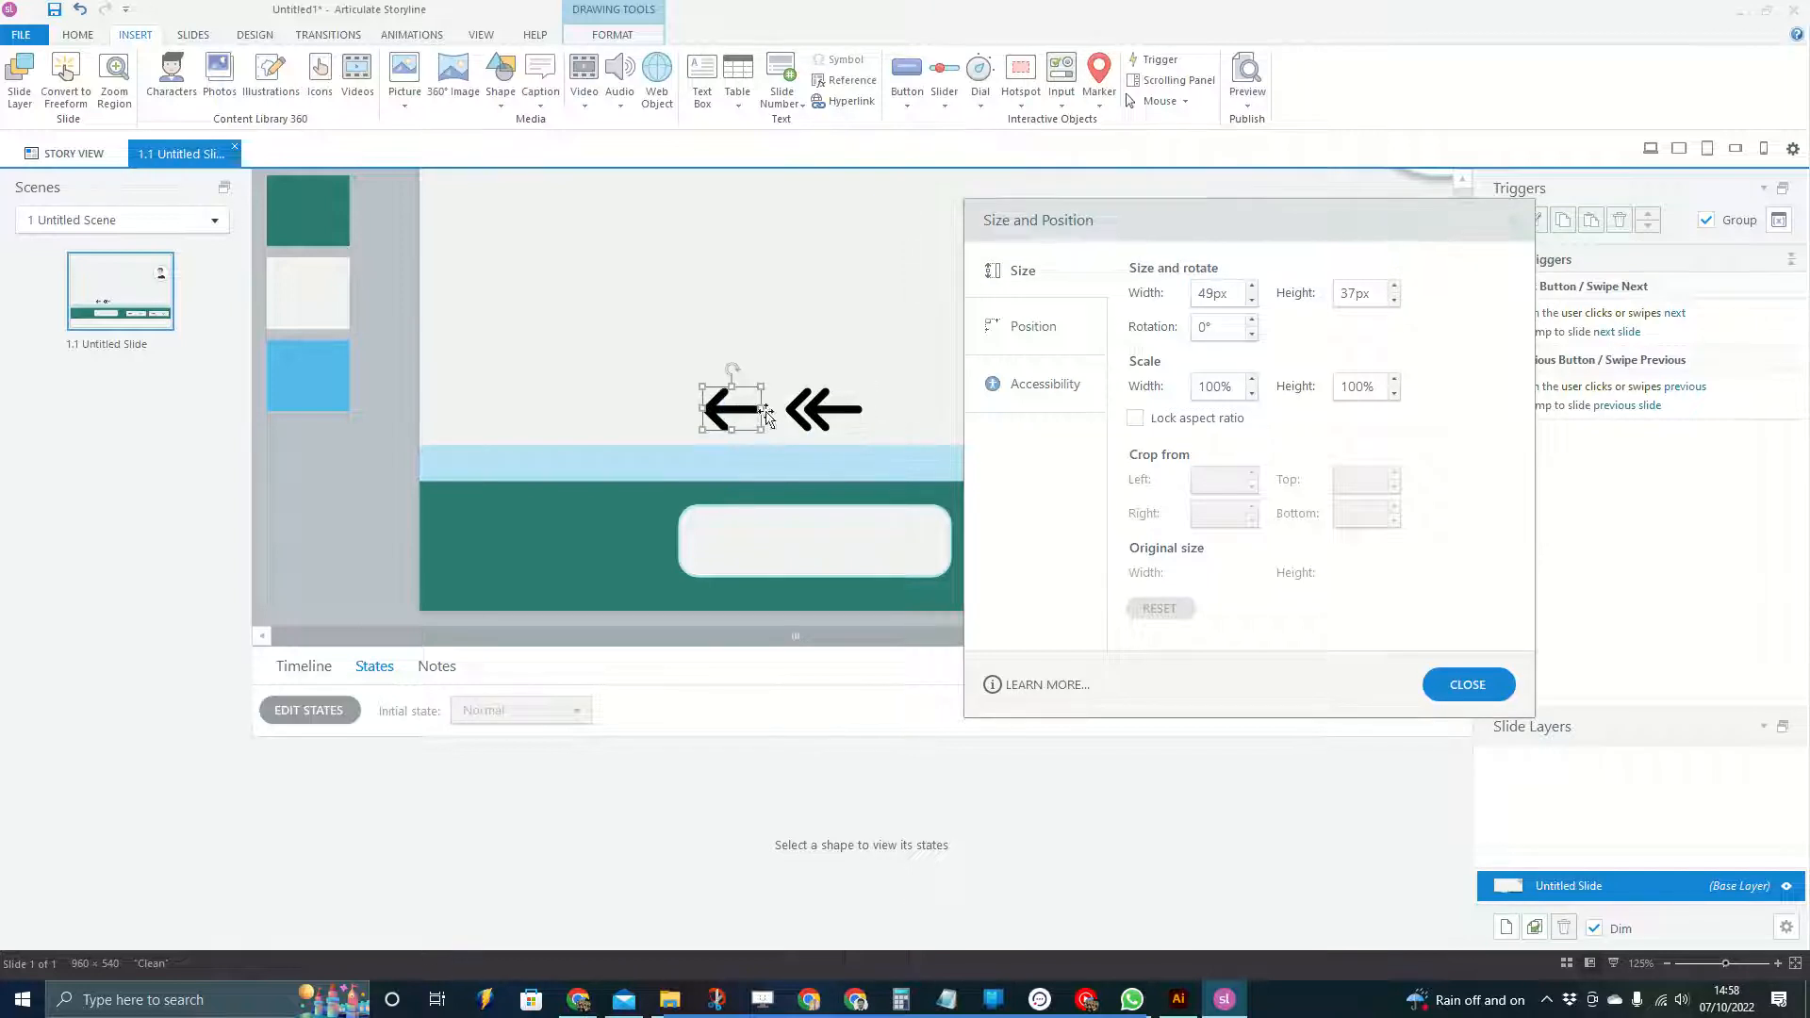
# Lock the single left arrow's aspect ratio and hide it from accessibility tools
pyautogui.click(1134, 417)
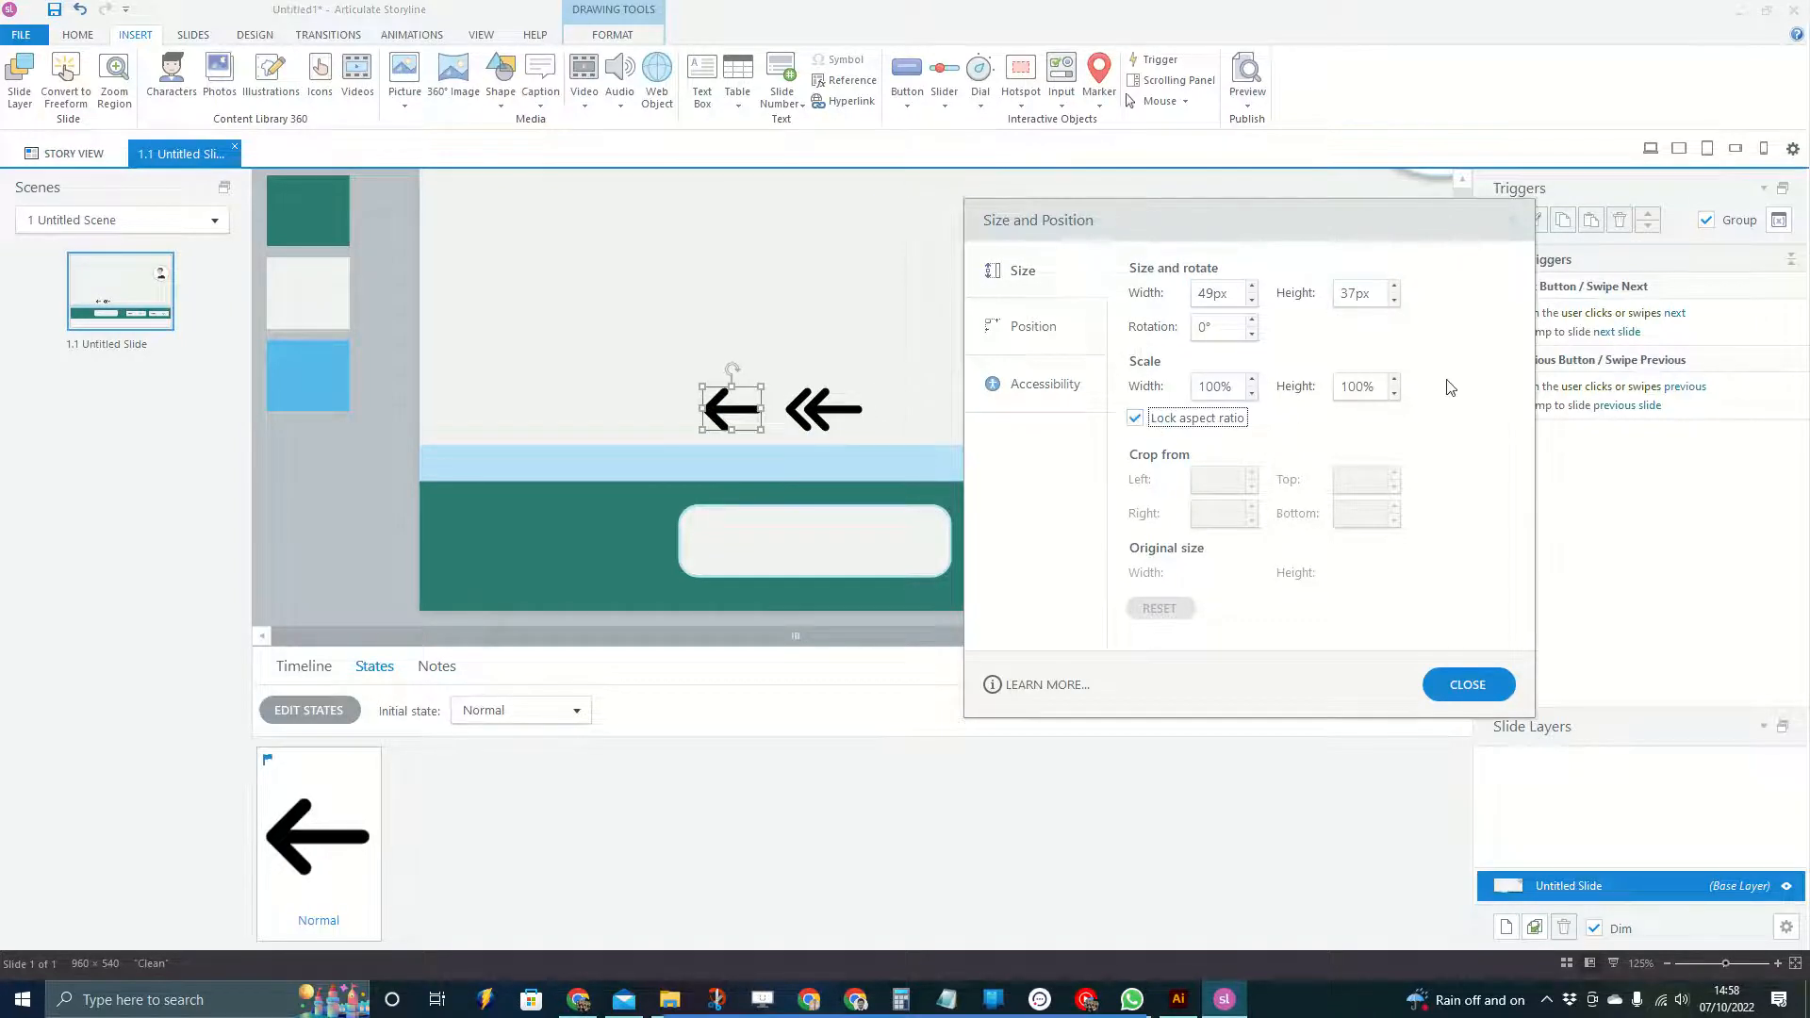
pyautogui.click(1046, 383)
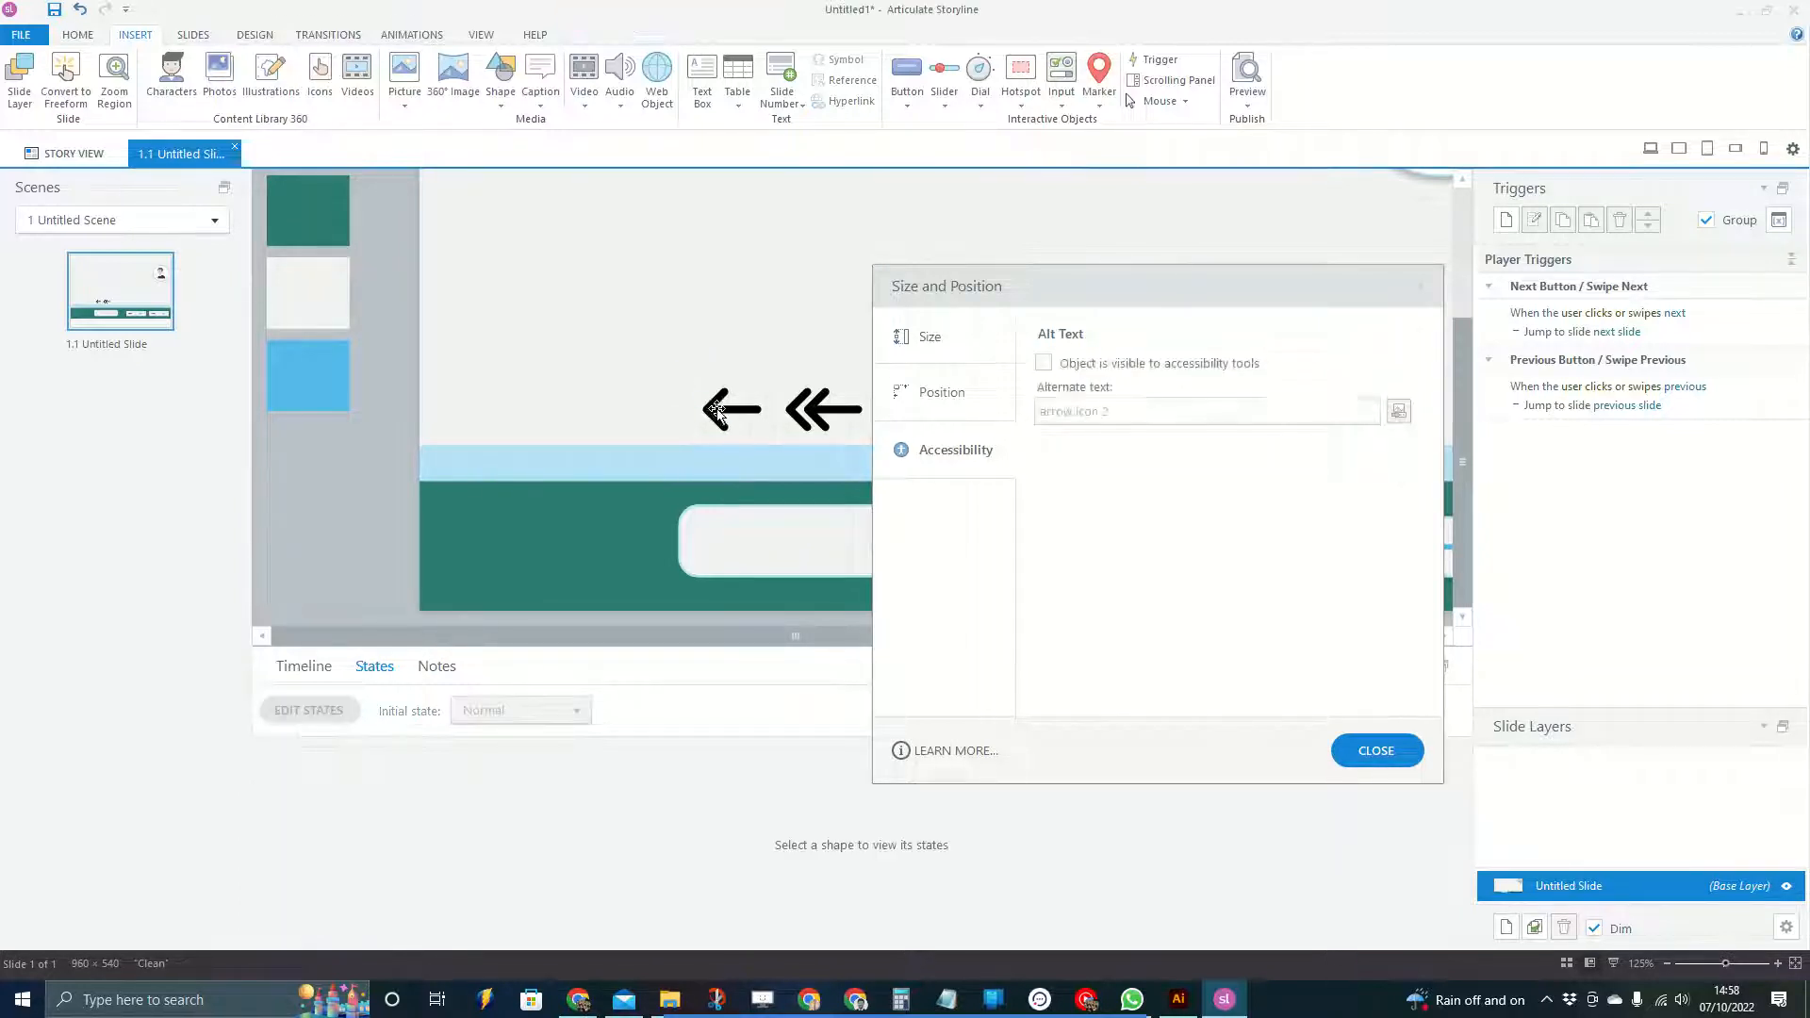
pyautogui.click(732, 408)
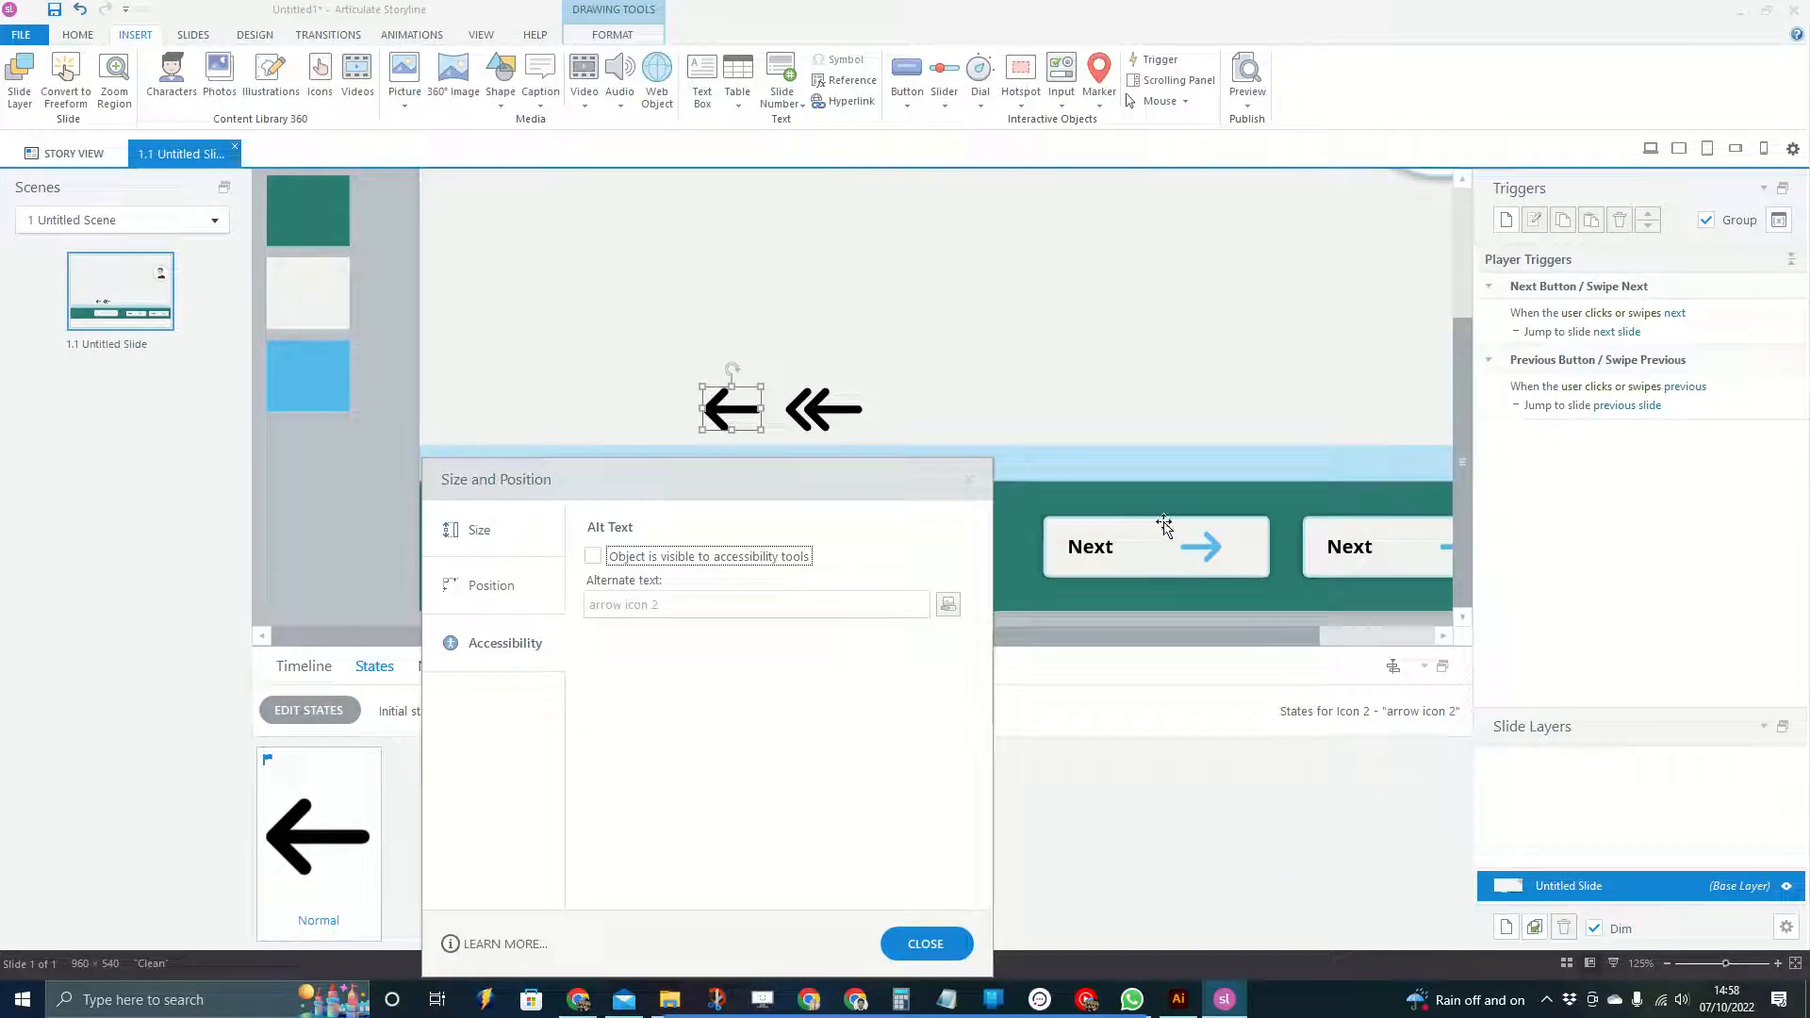
pyautogui.click(1156, 546)
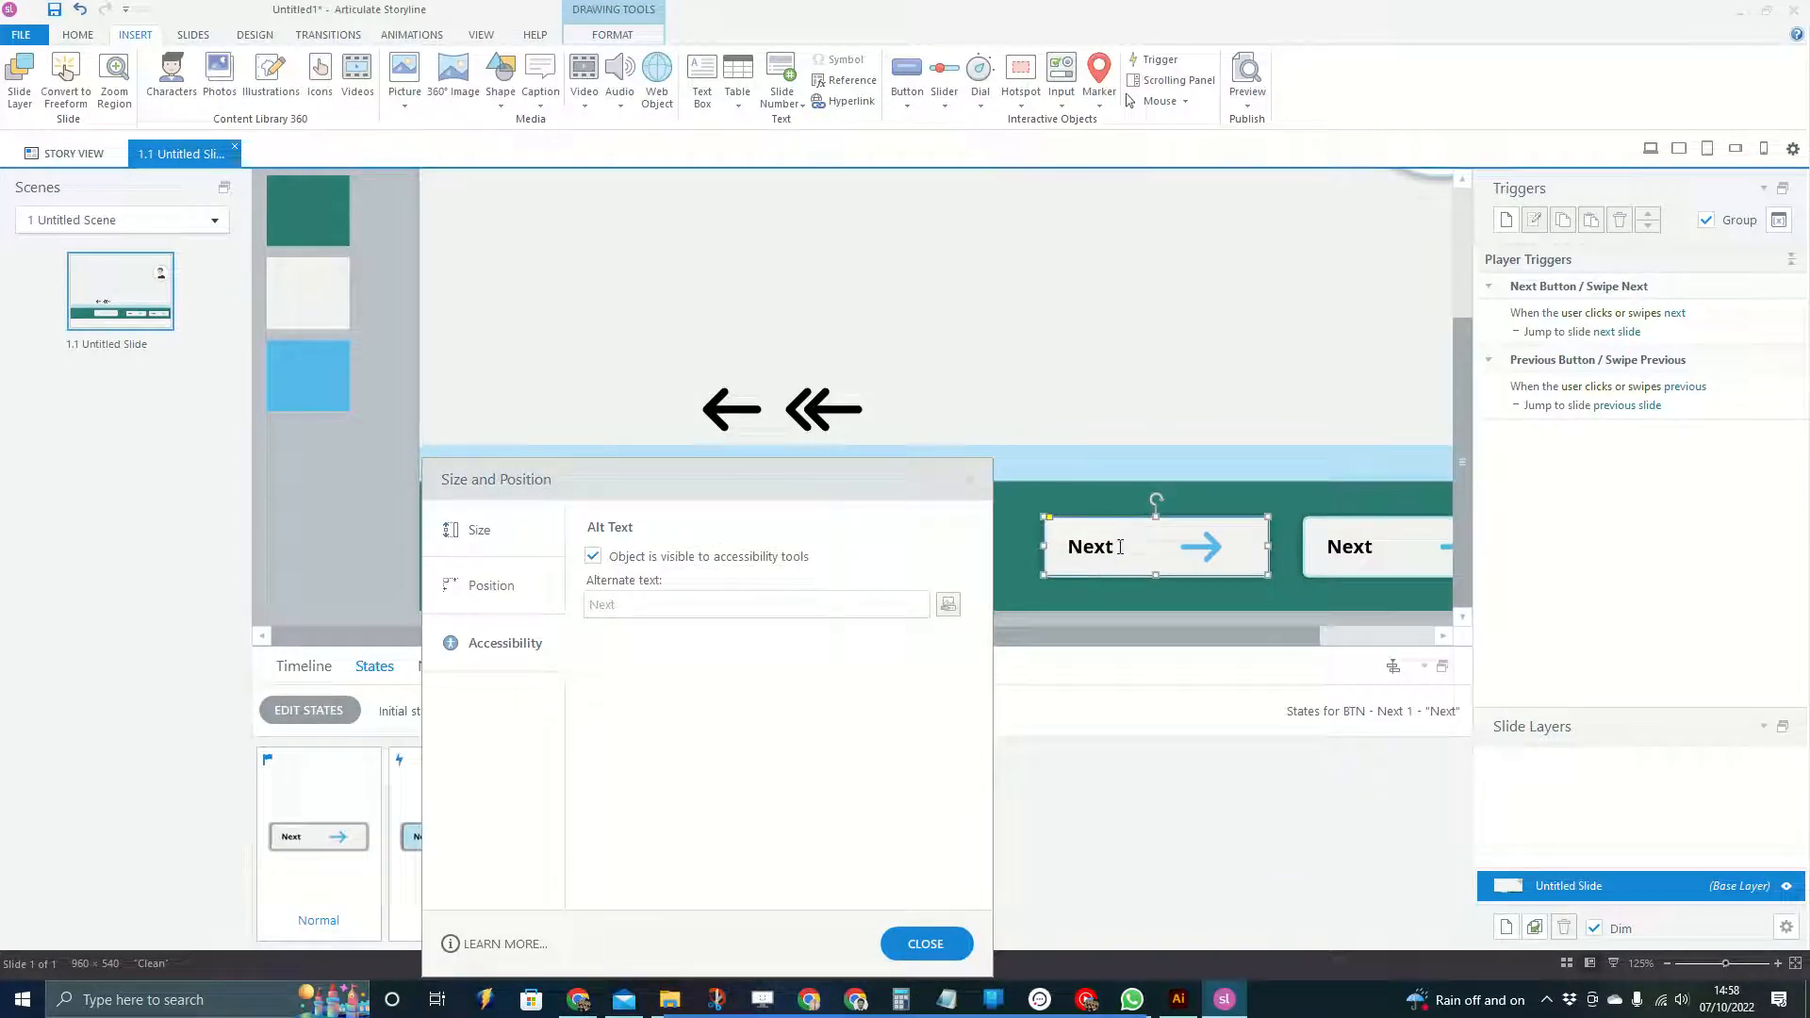
pyautogui.click(593, 557)
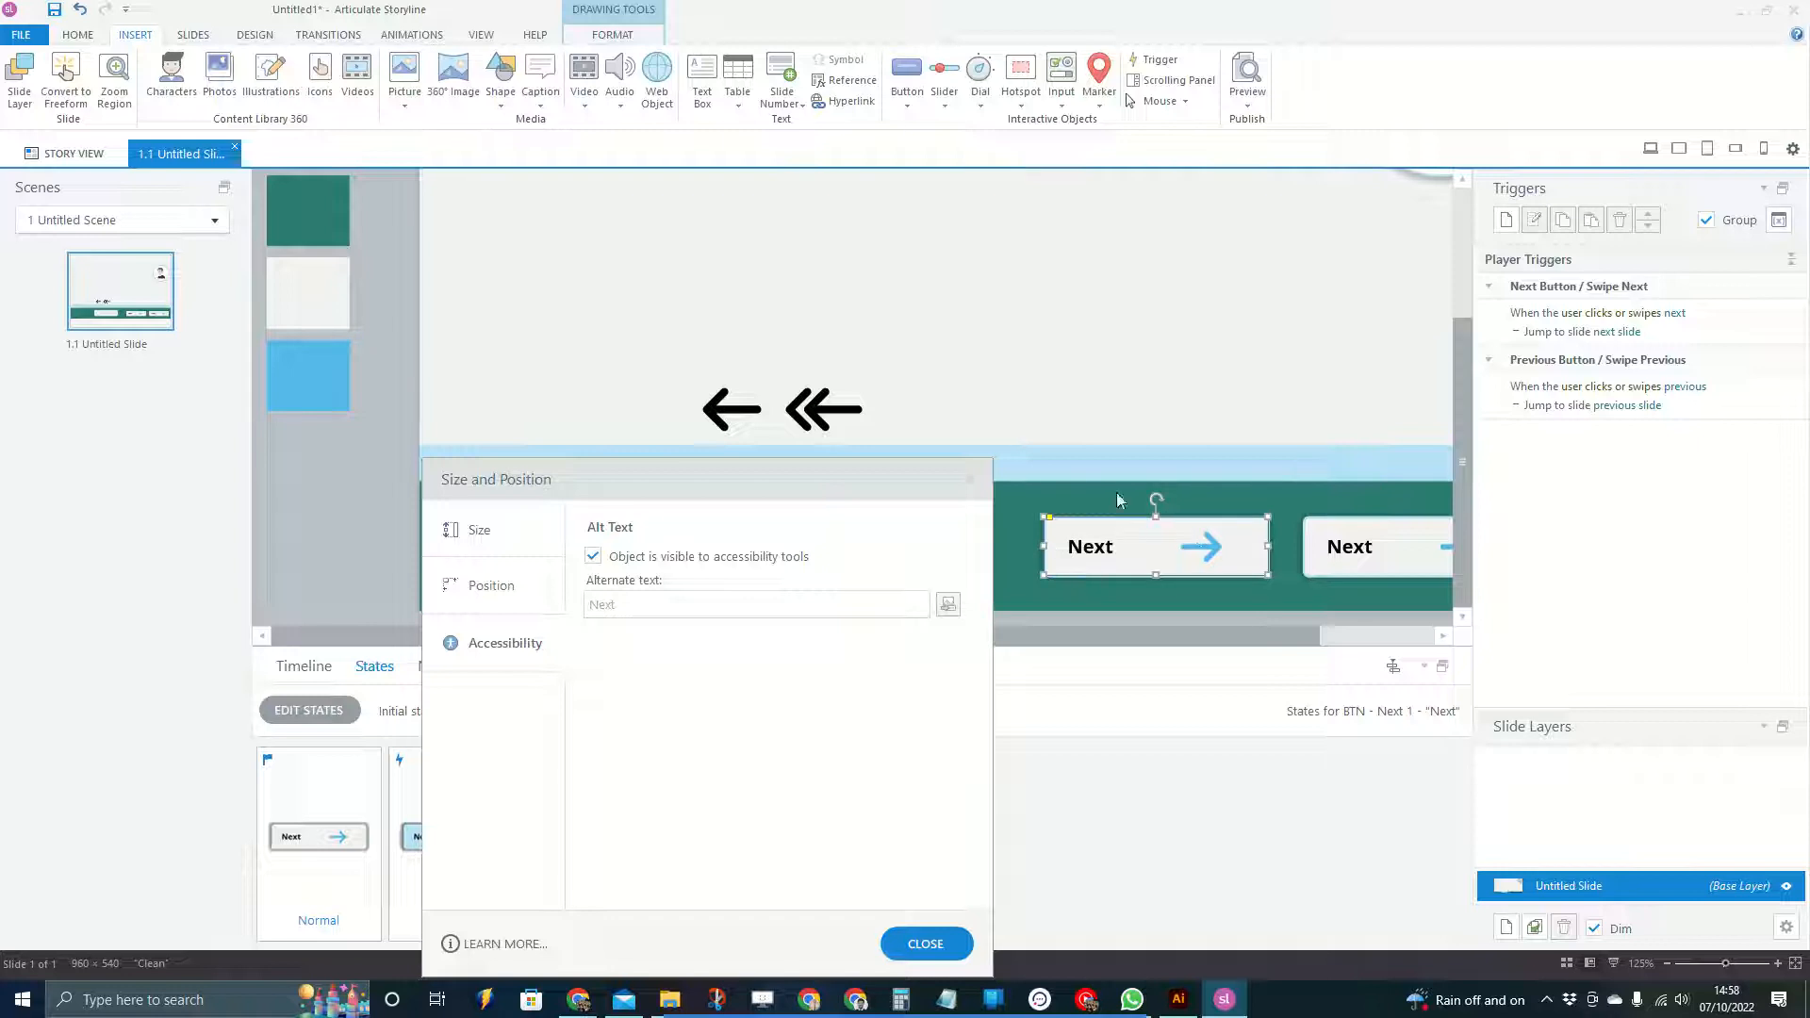
pyautogui.moveTo(1114, 510)
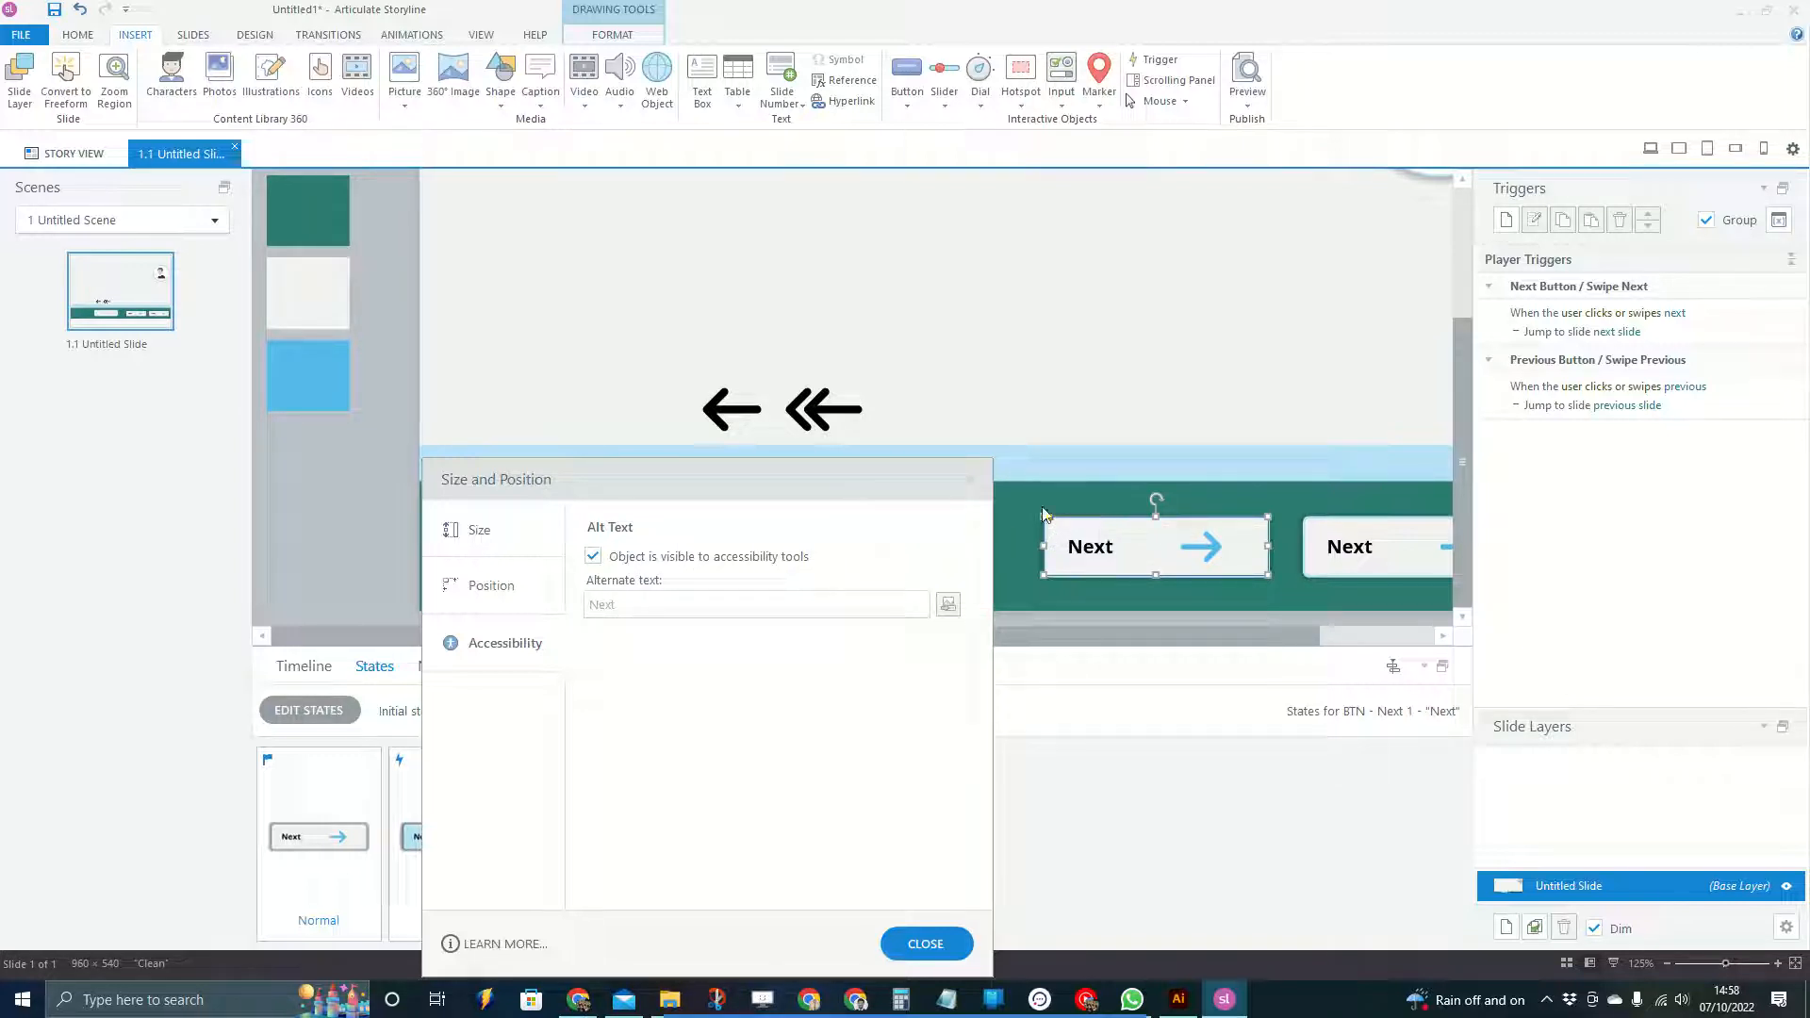
# Hide the double-chevron arrow from accessibility tools, moving the settings window aside
pyautogui.click(823, 408)
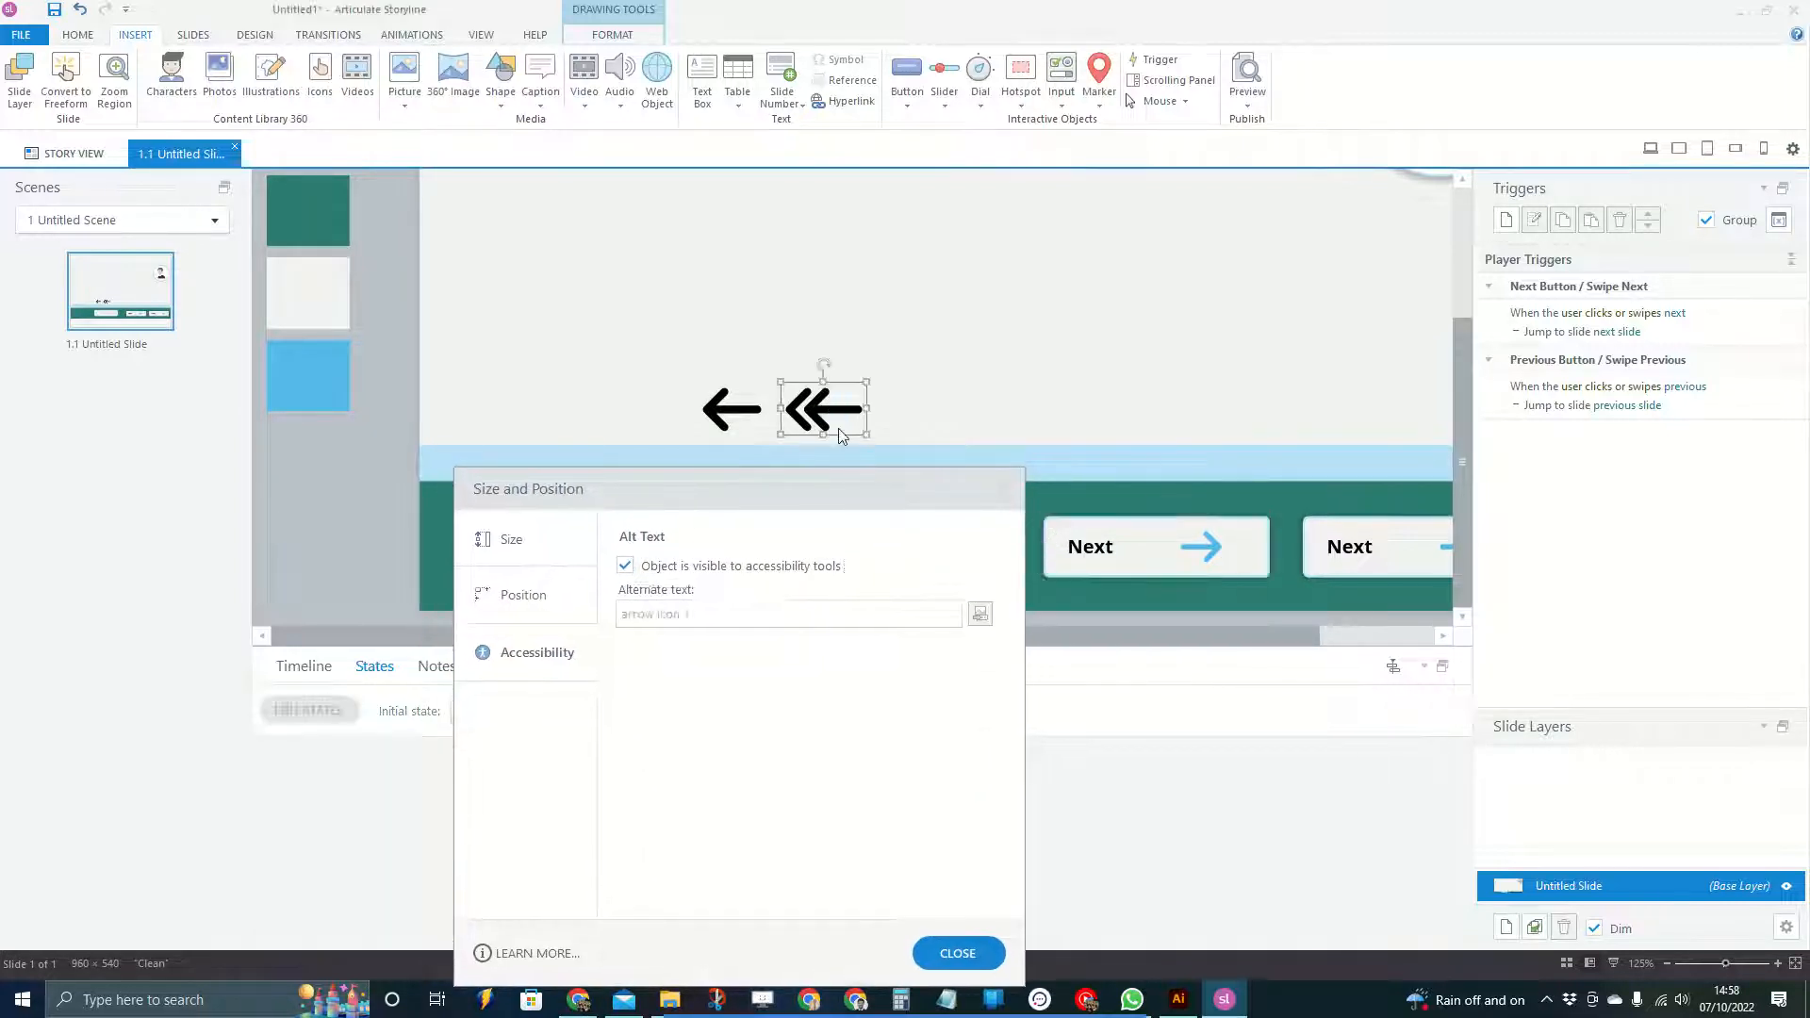
pyautogui.click(788, 613)
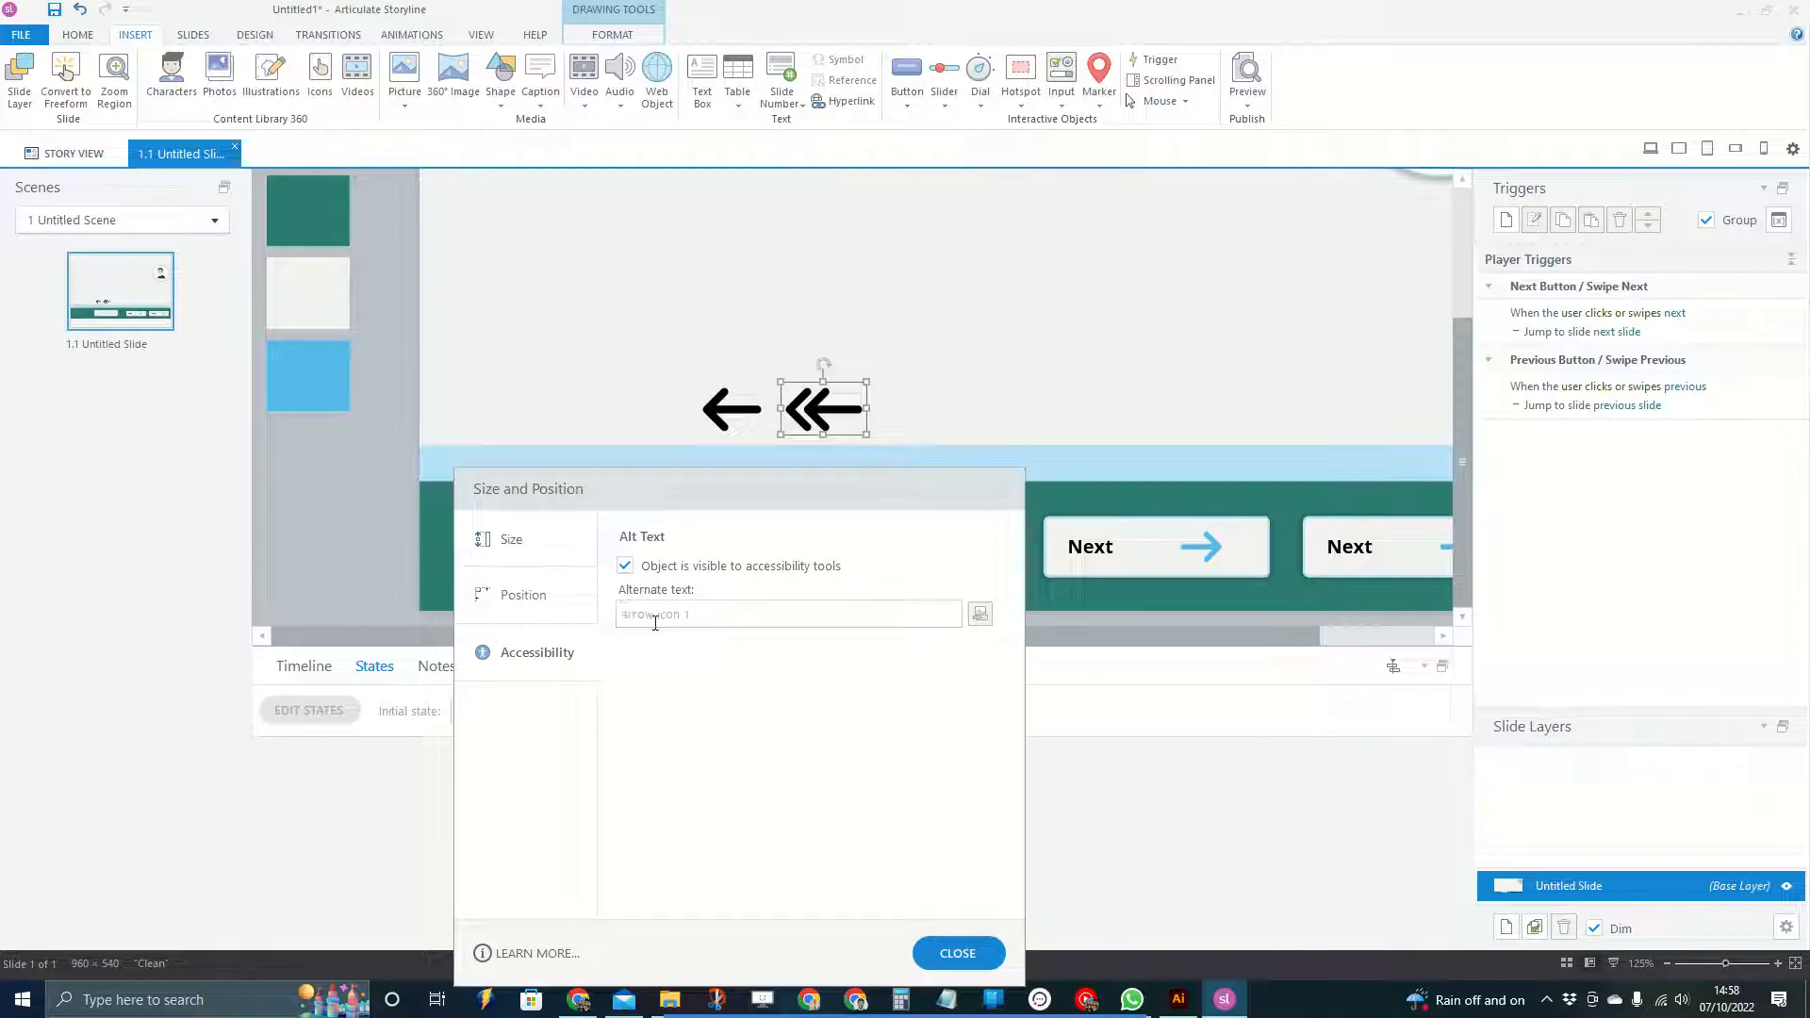
pyautogui.moveTo(528, 488); pyautogui.dragTo(745, 507)
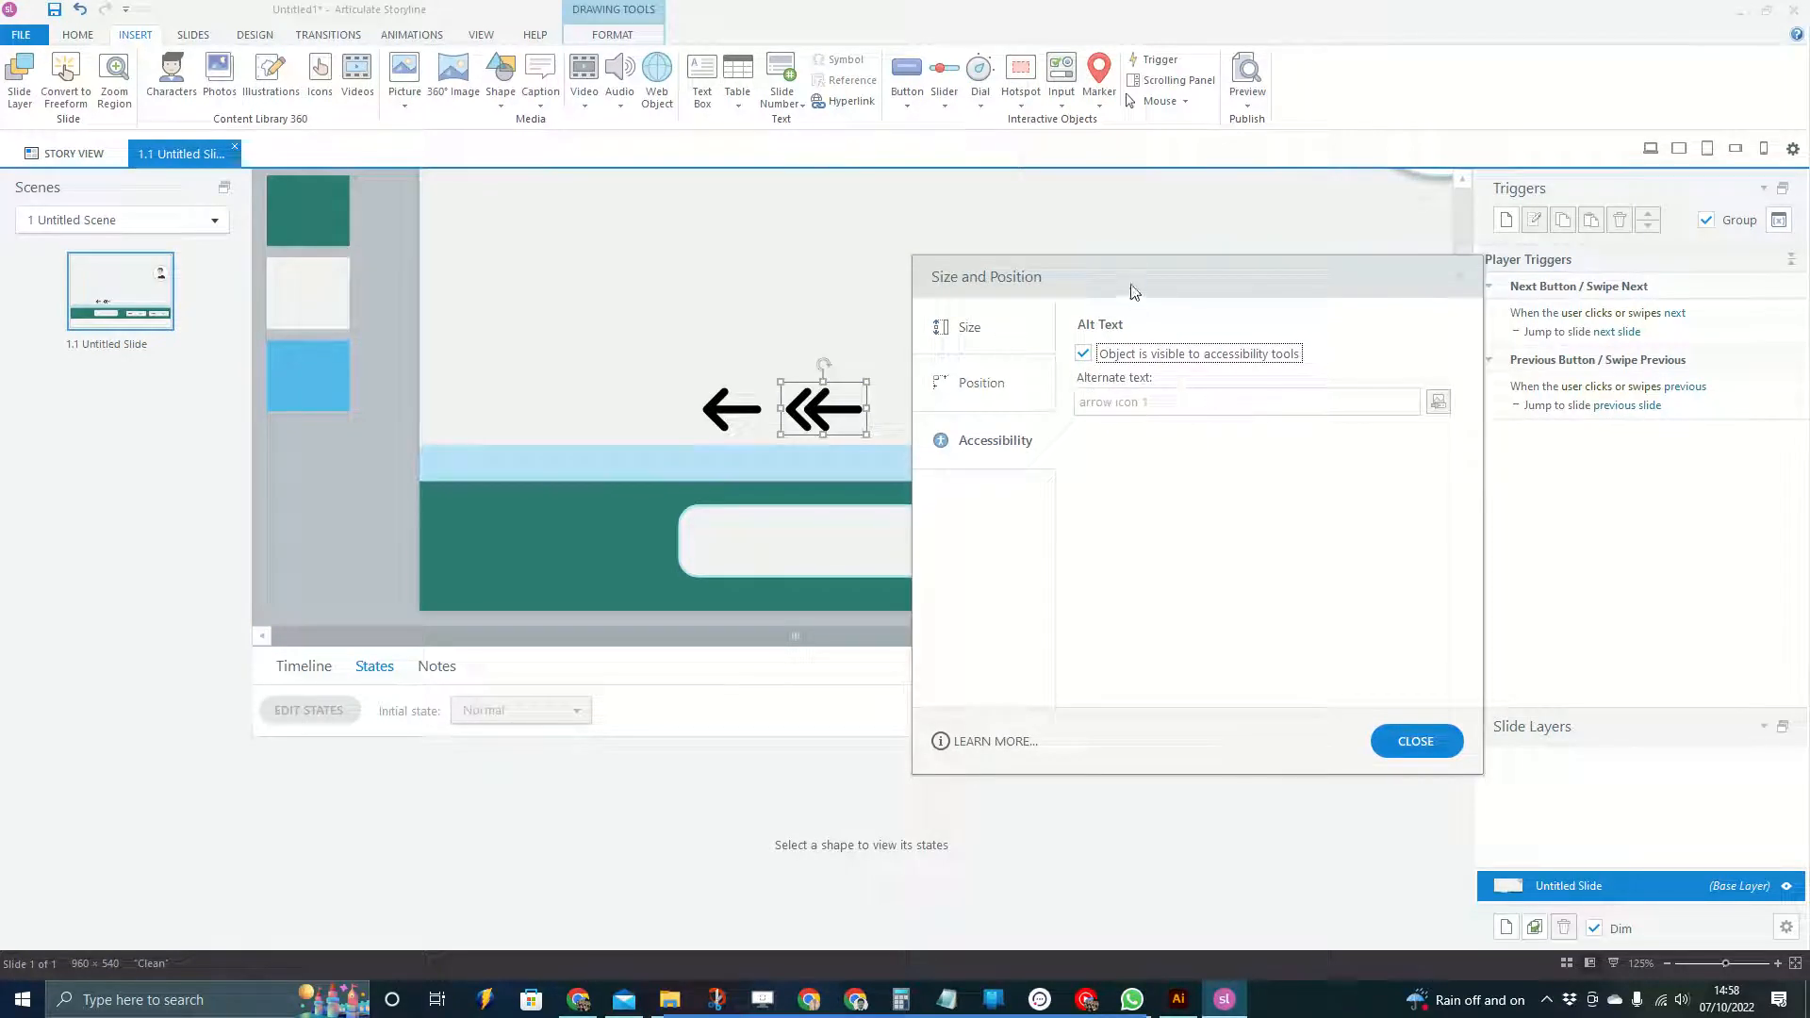
pyautogui.moveTo(1131, 277); pyautogui.dragTo(1154, 359)
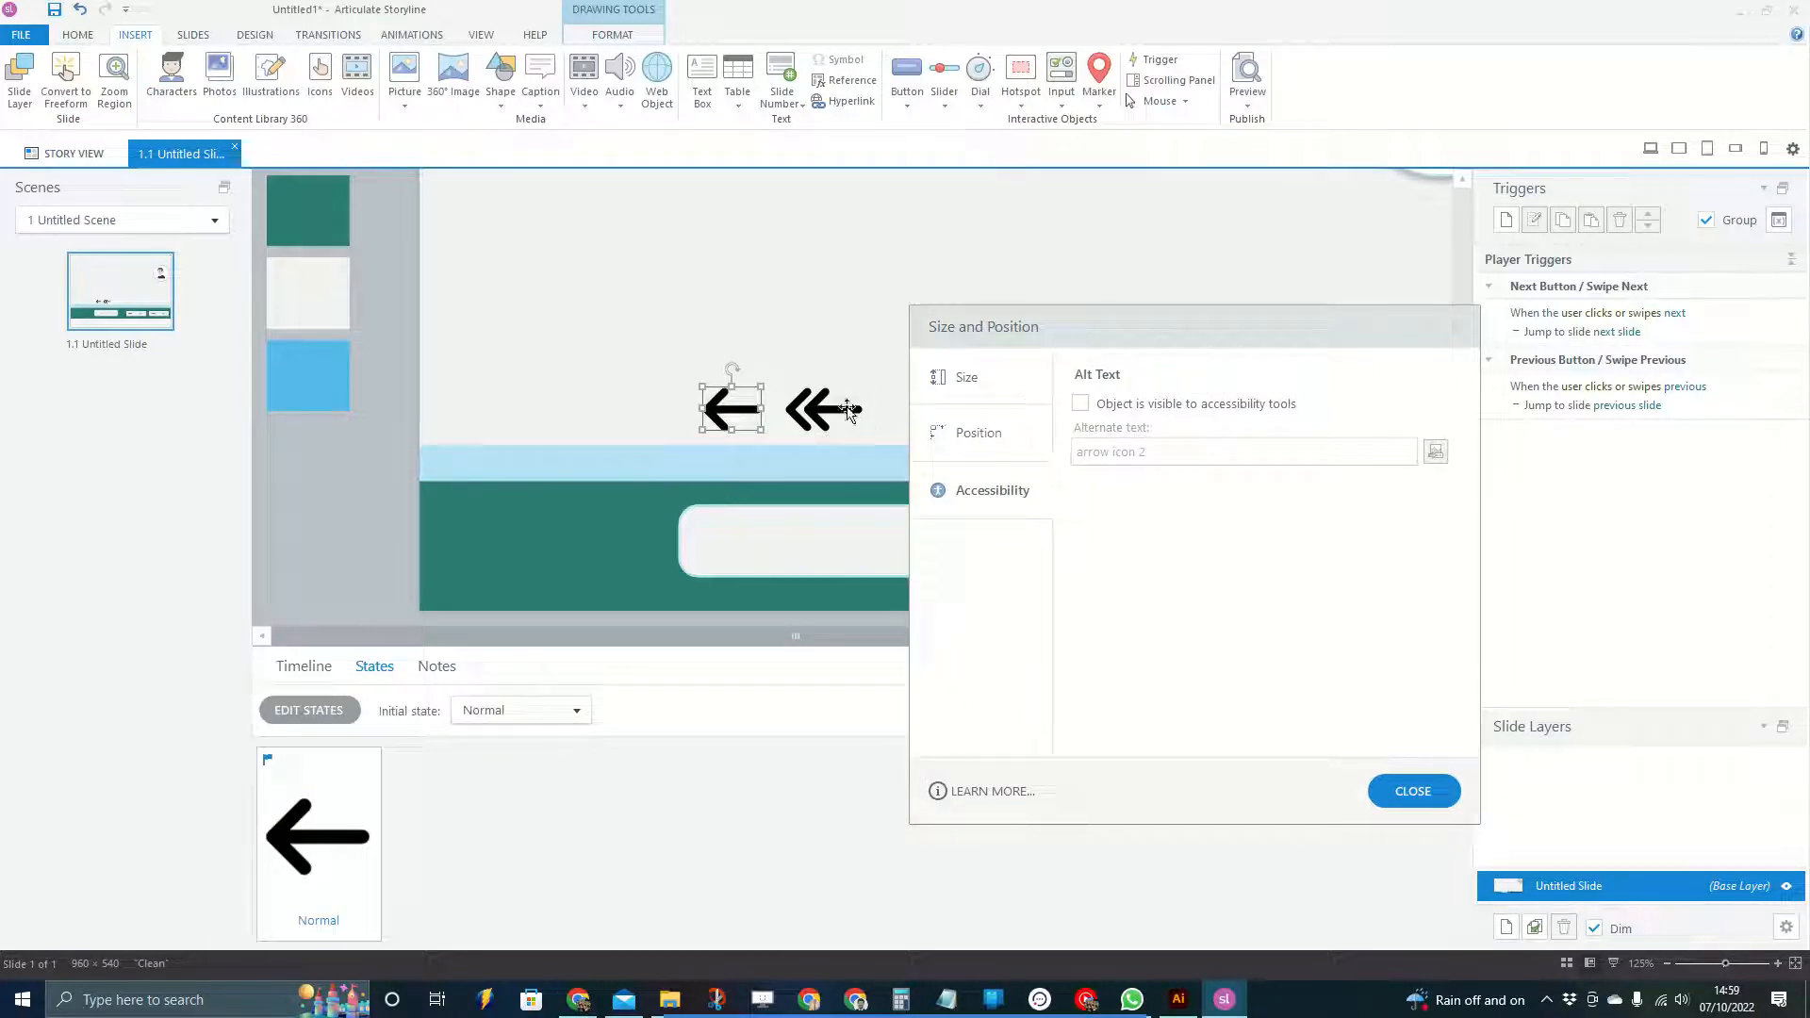
pyautogui.click(823, 409)
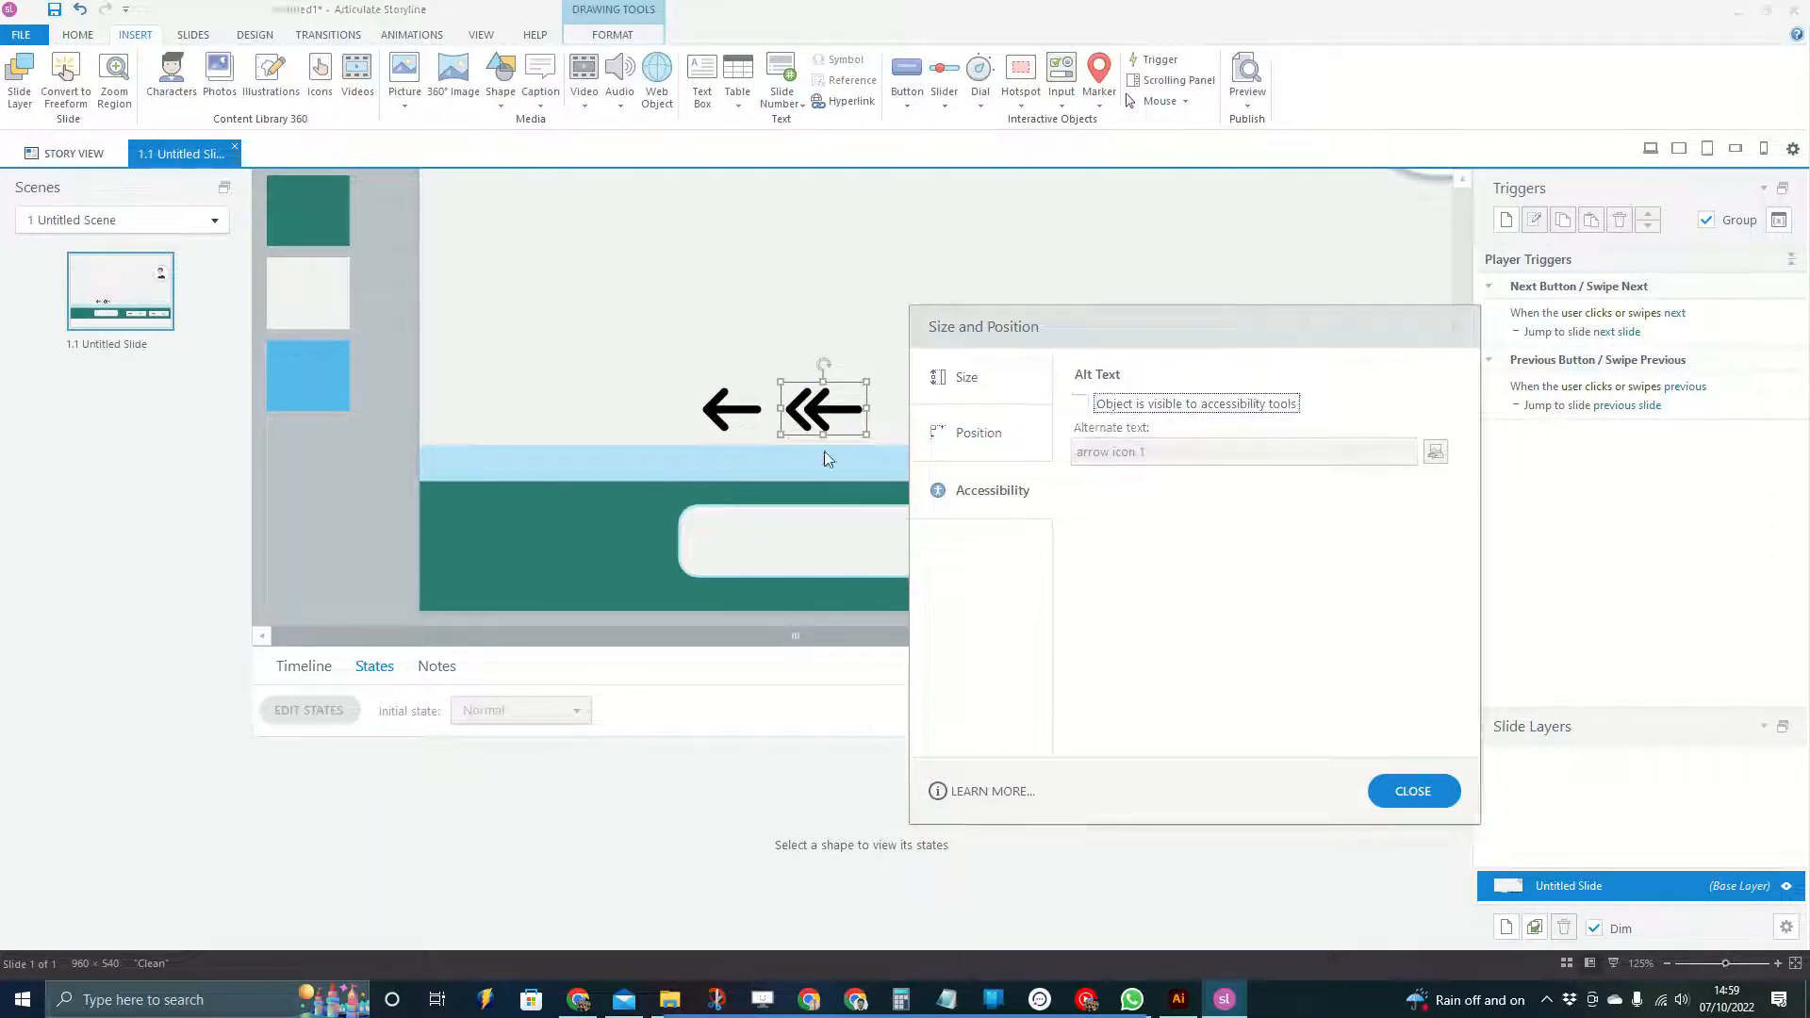
pyautogui.click(1080, 404)
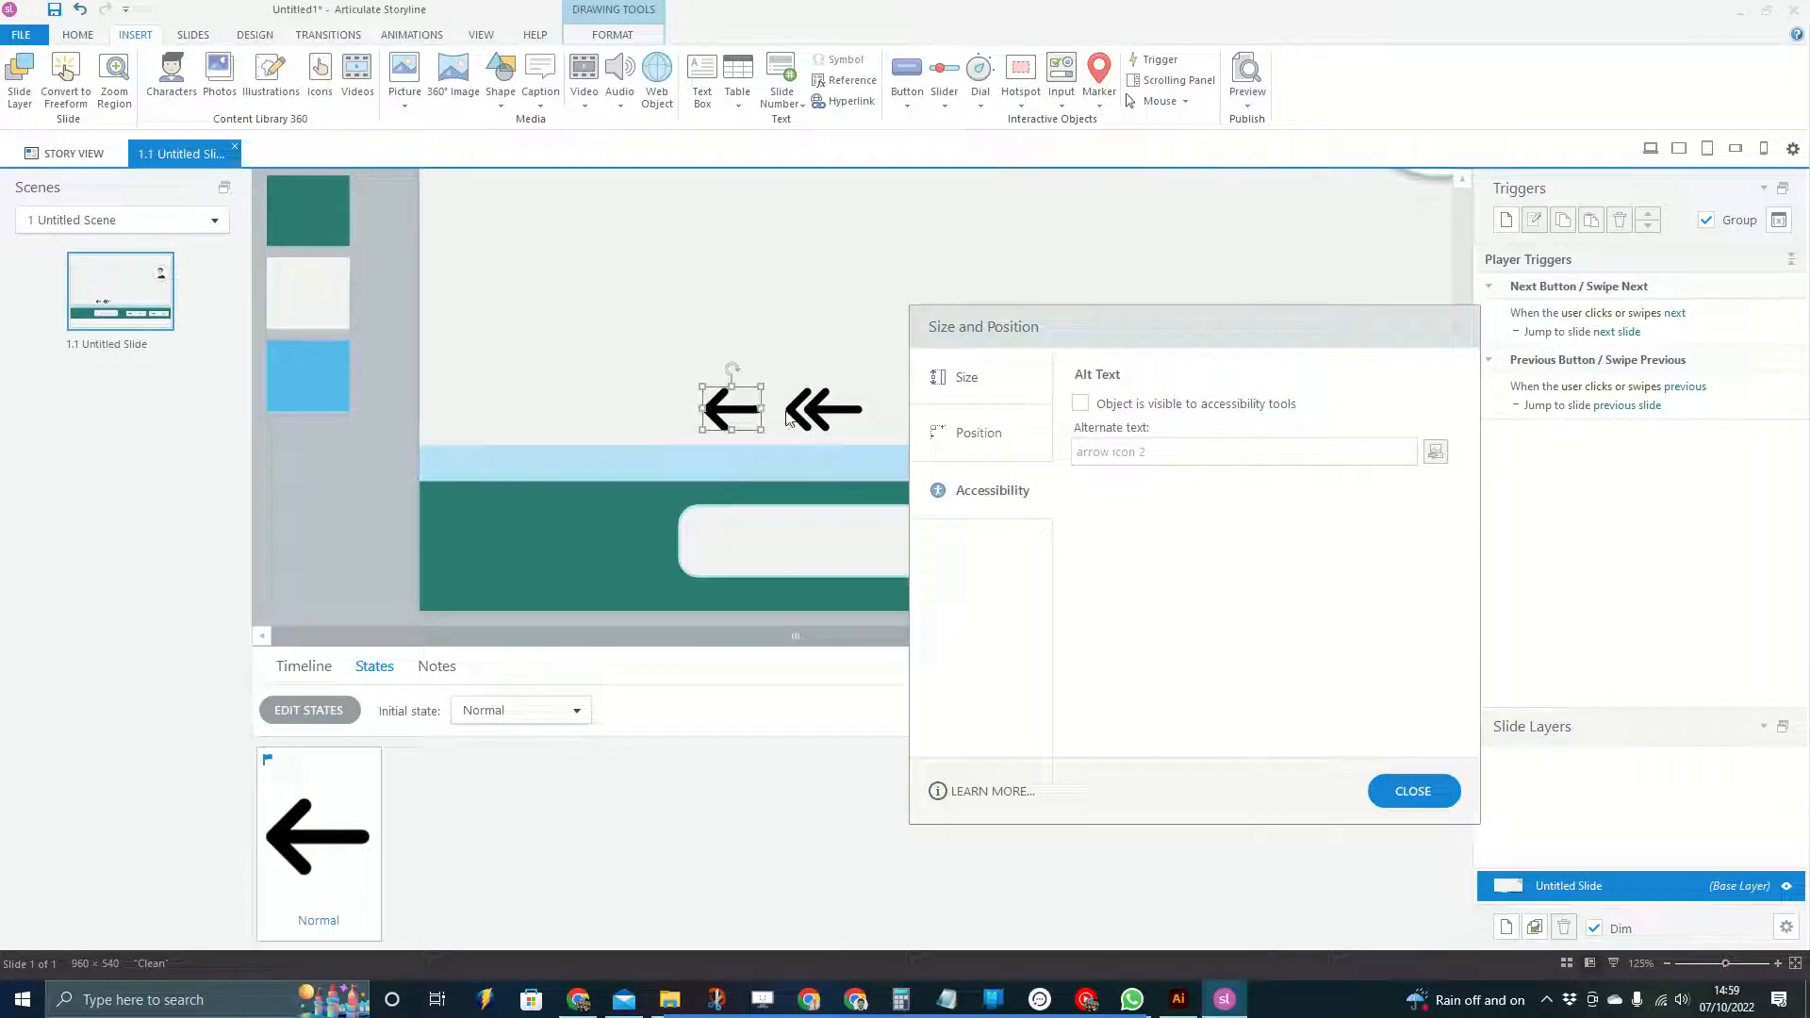
pyautogui.click(823, 409)
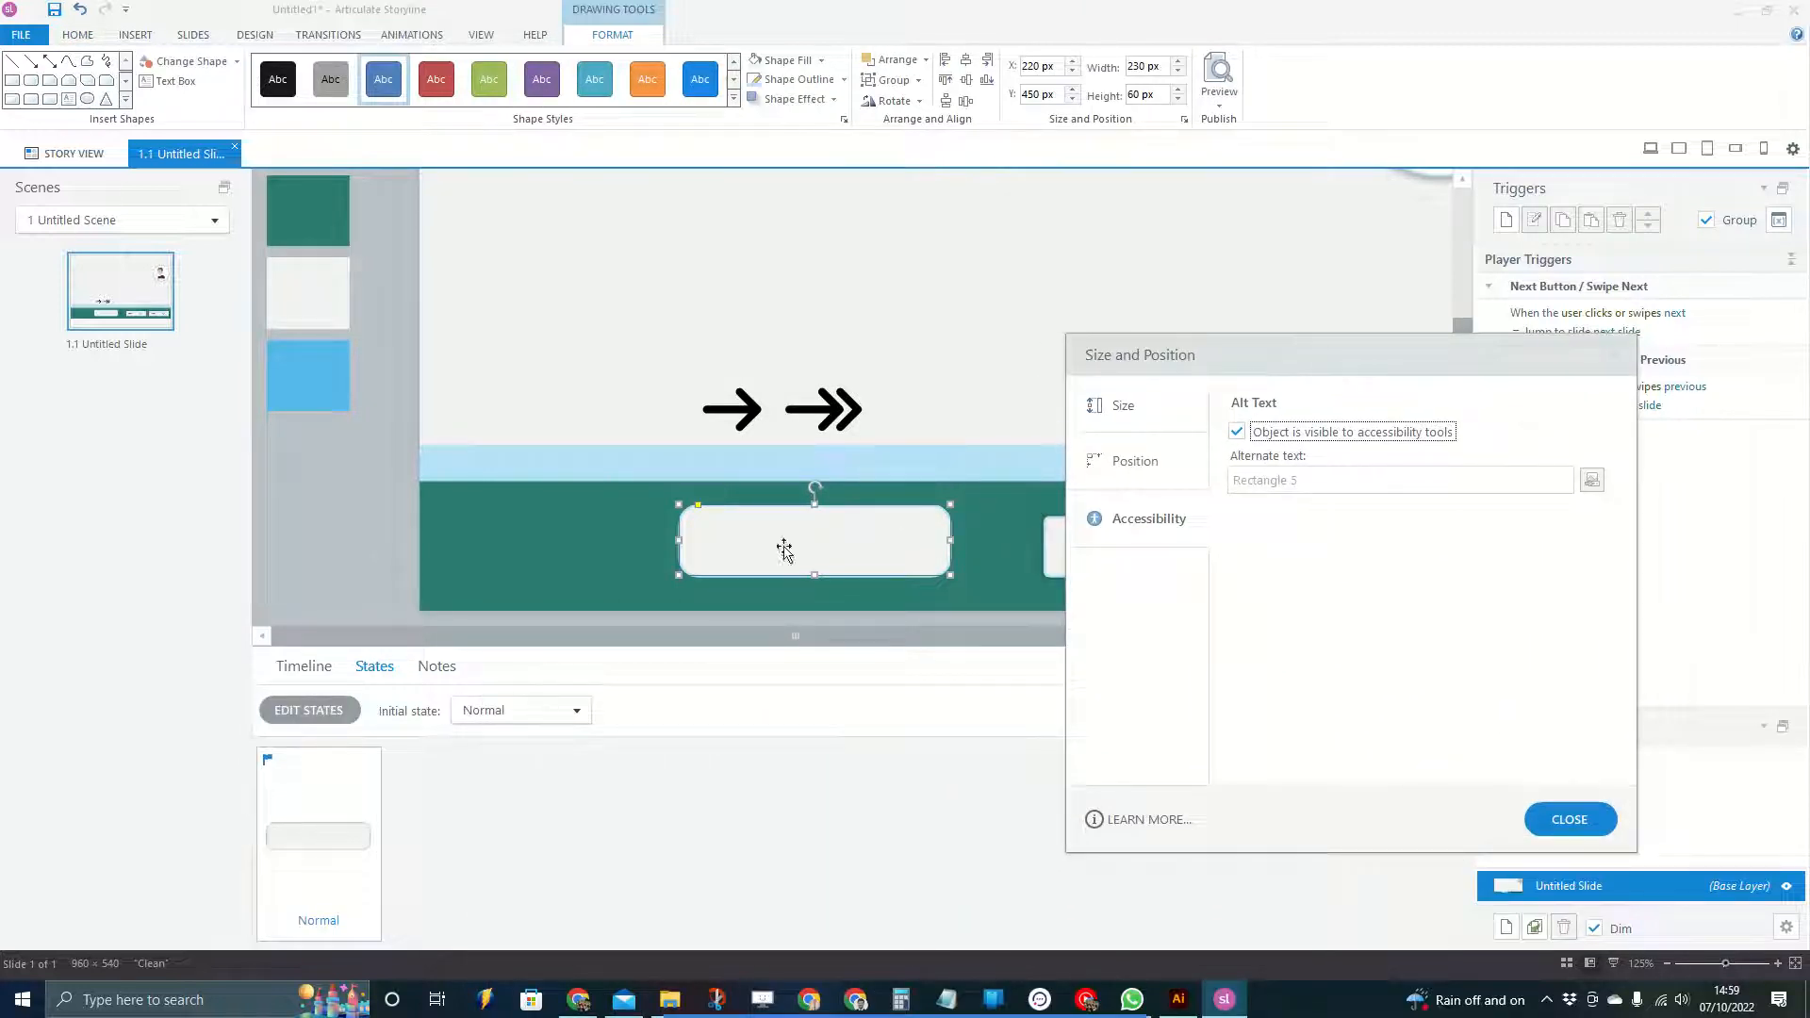
pyautogui.moveTo(419, 625)
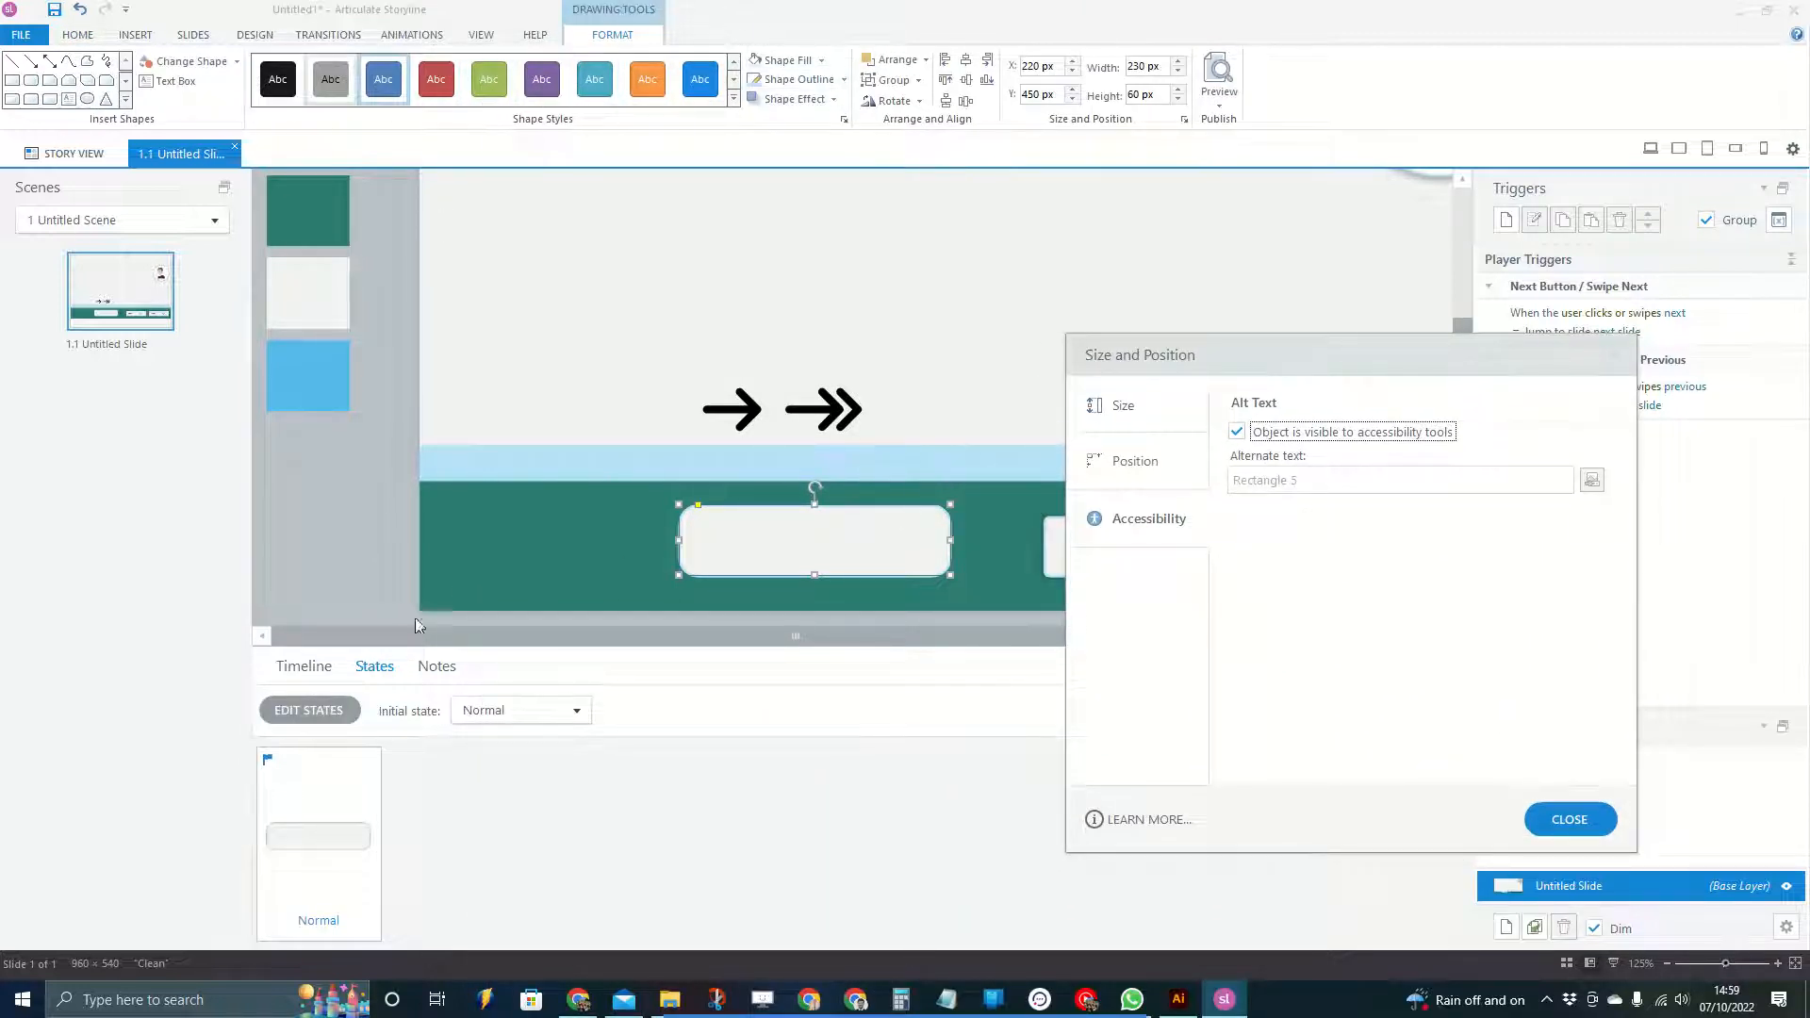
# Rename the top rectangle in the Timeline list to 'BTN - Next'
pyautogui.click(304, 665)
pyautogui.write('Ne')
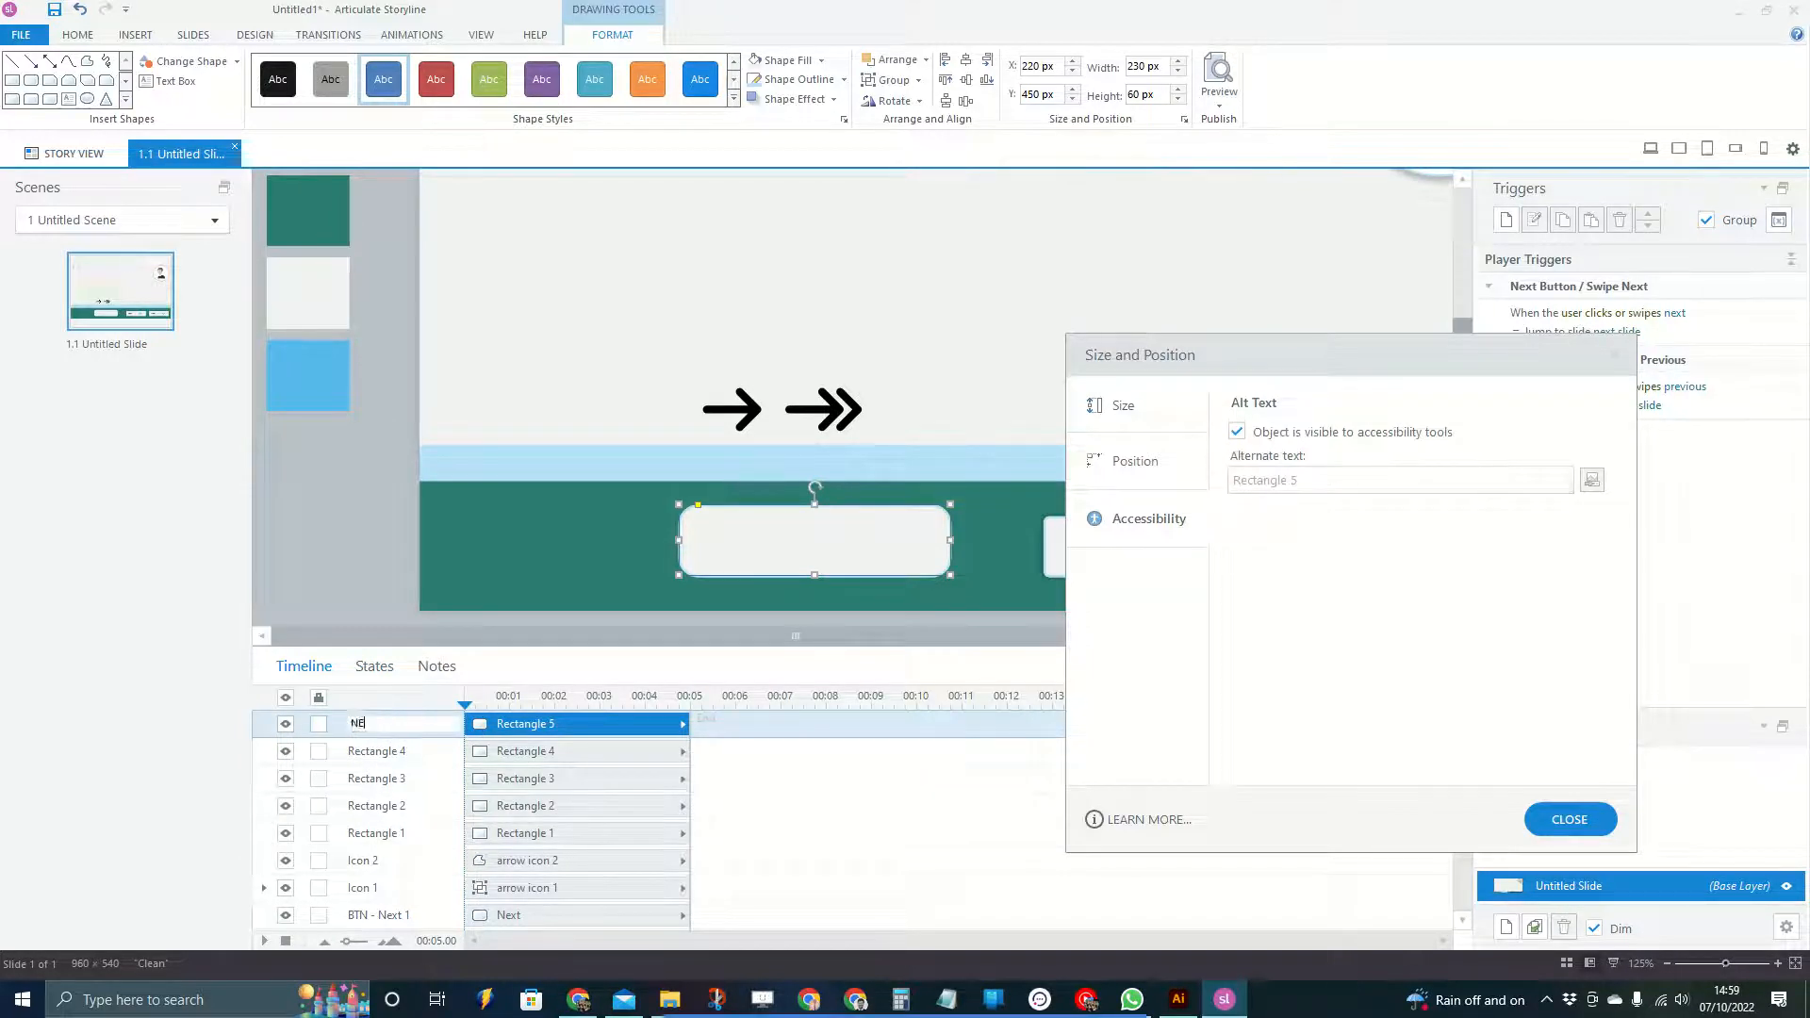
pyautogui.write('BTN - Next')
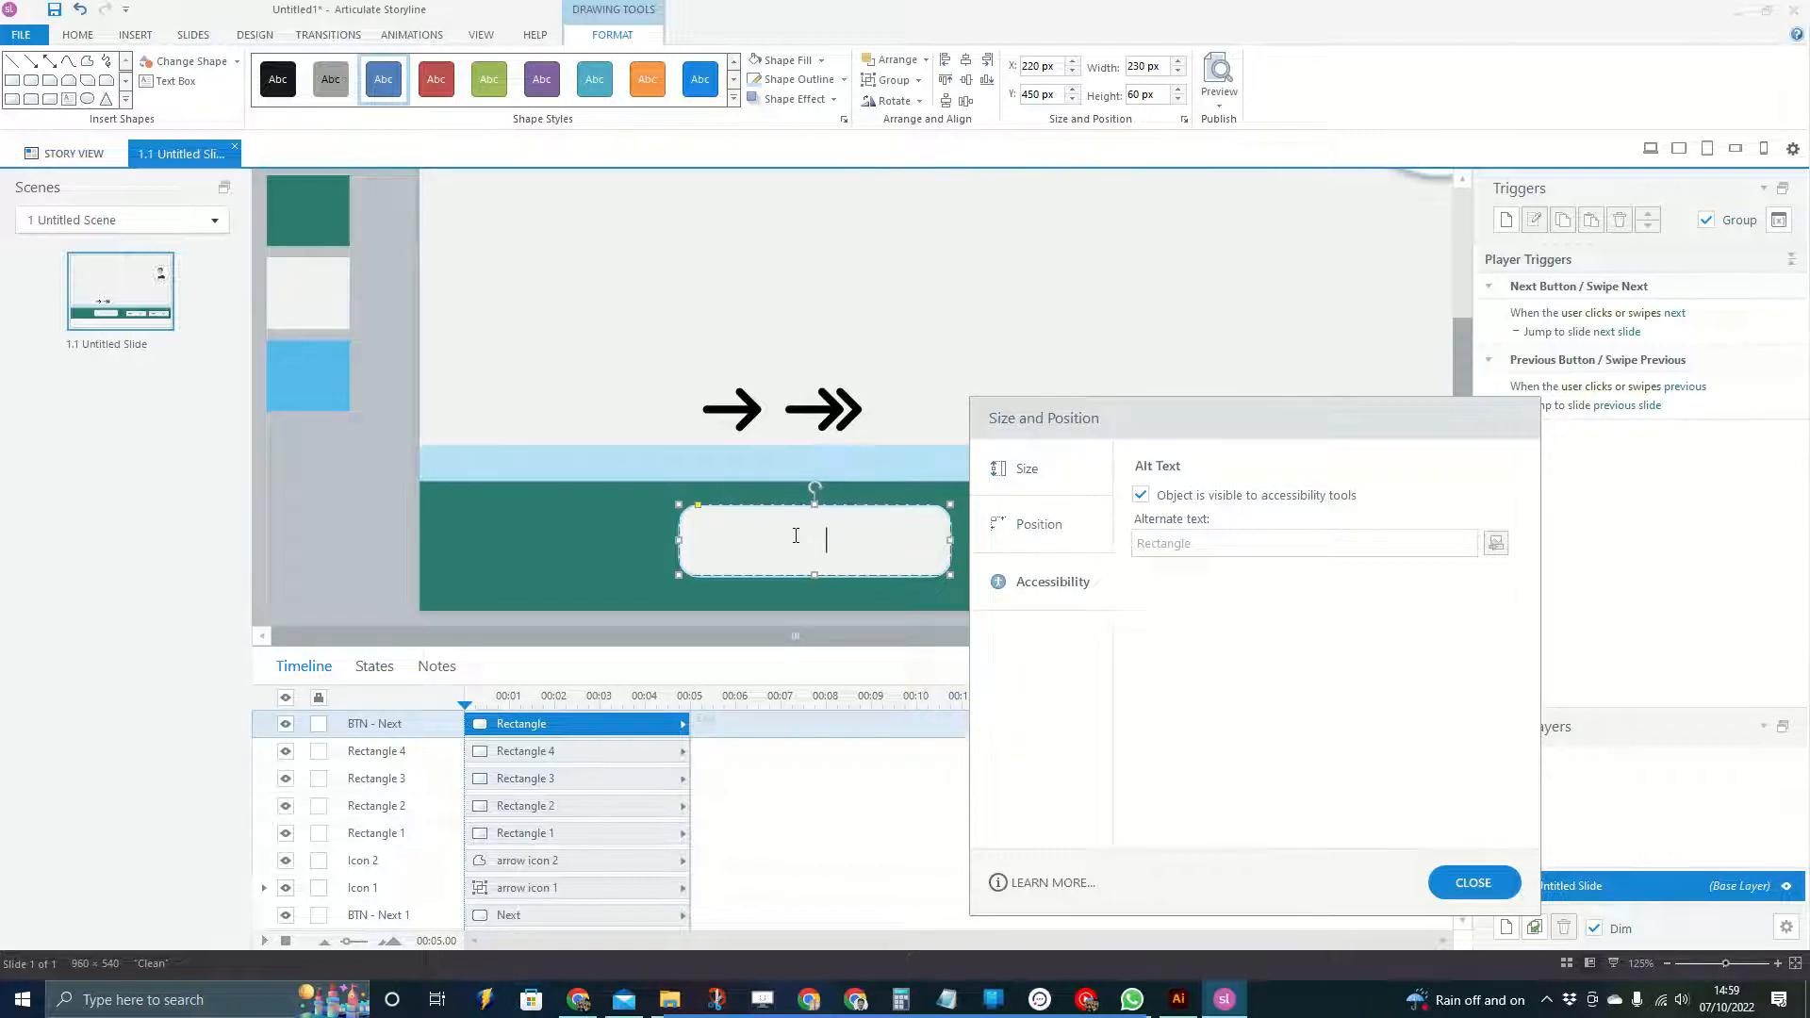
# Format the 'Next' label as bold, 18 pt and left-aligned
pyautogui.click(80, 34)
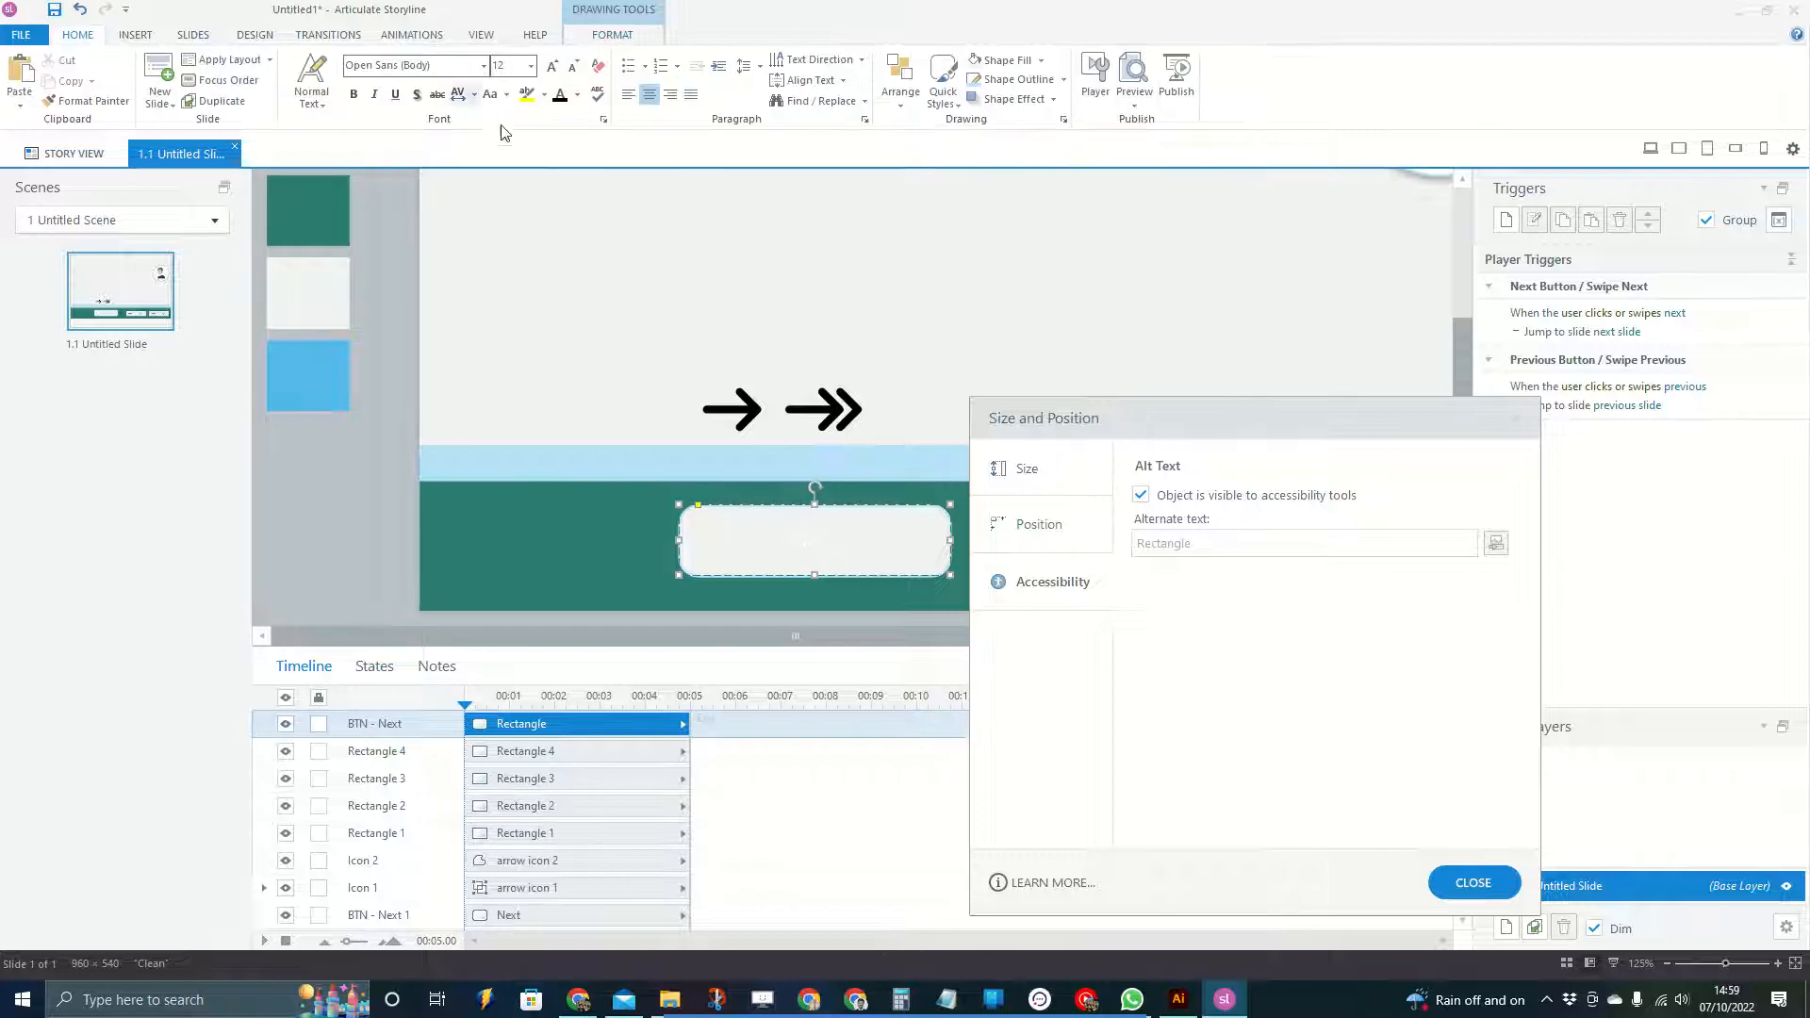
pyautogui.moveTo(802, 558)
pyautogui.write('Next')
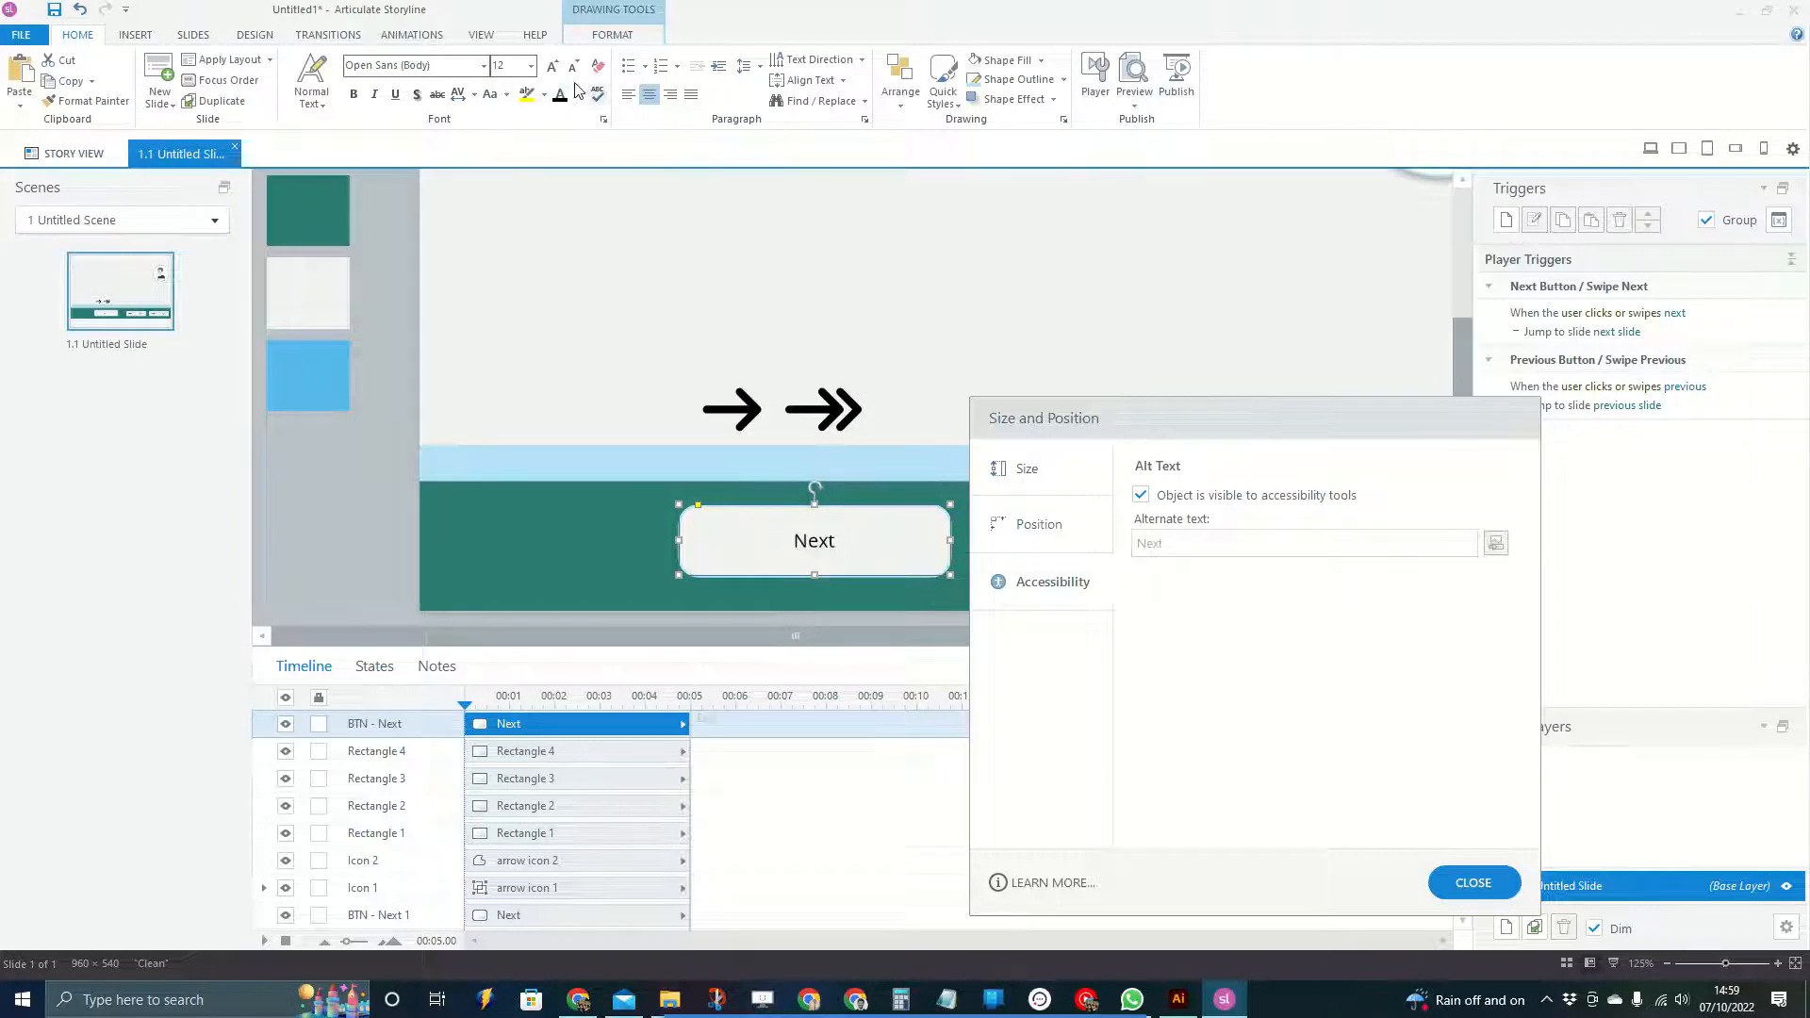
pyautogui.click(529, 66)
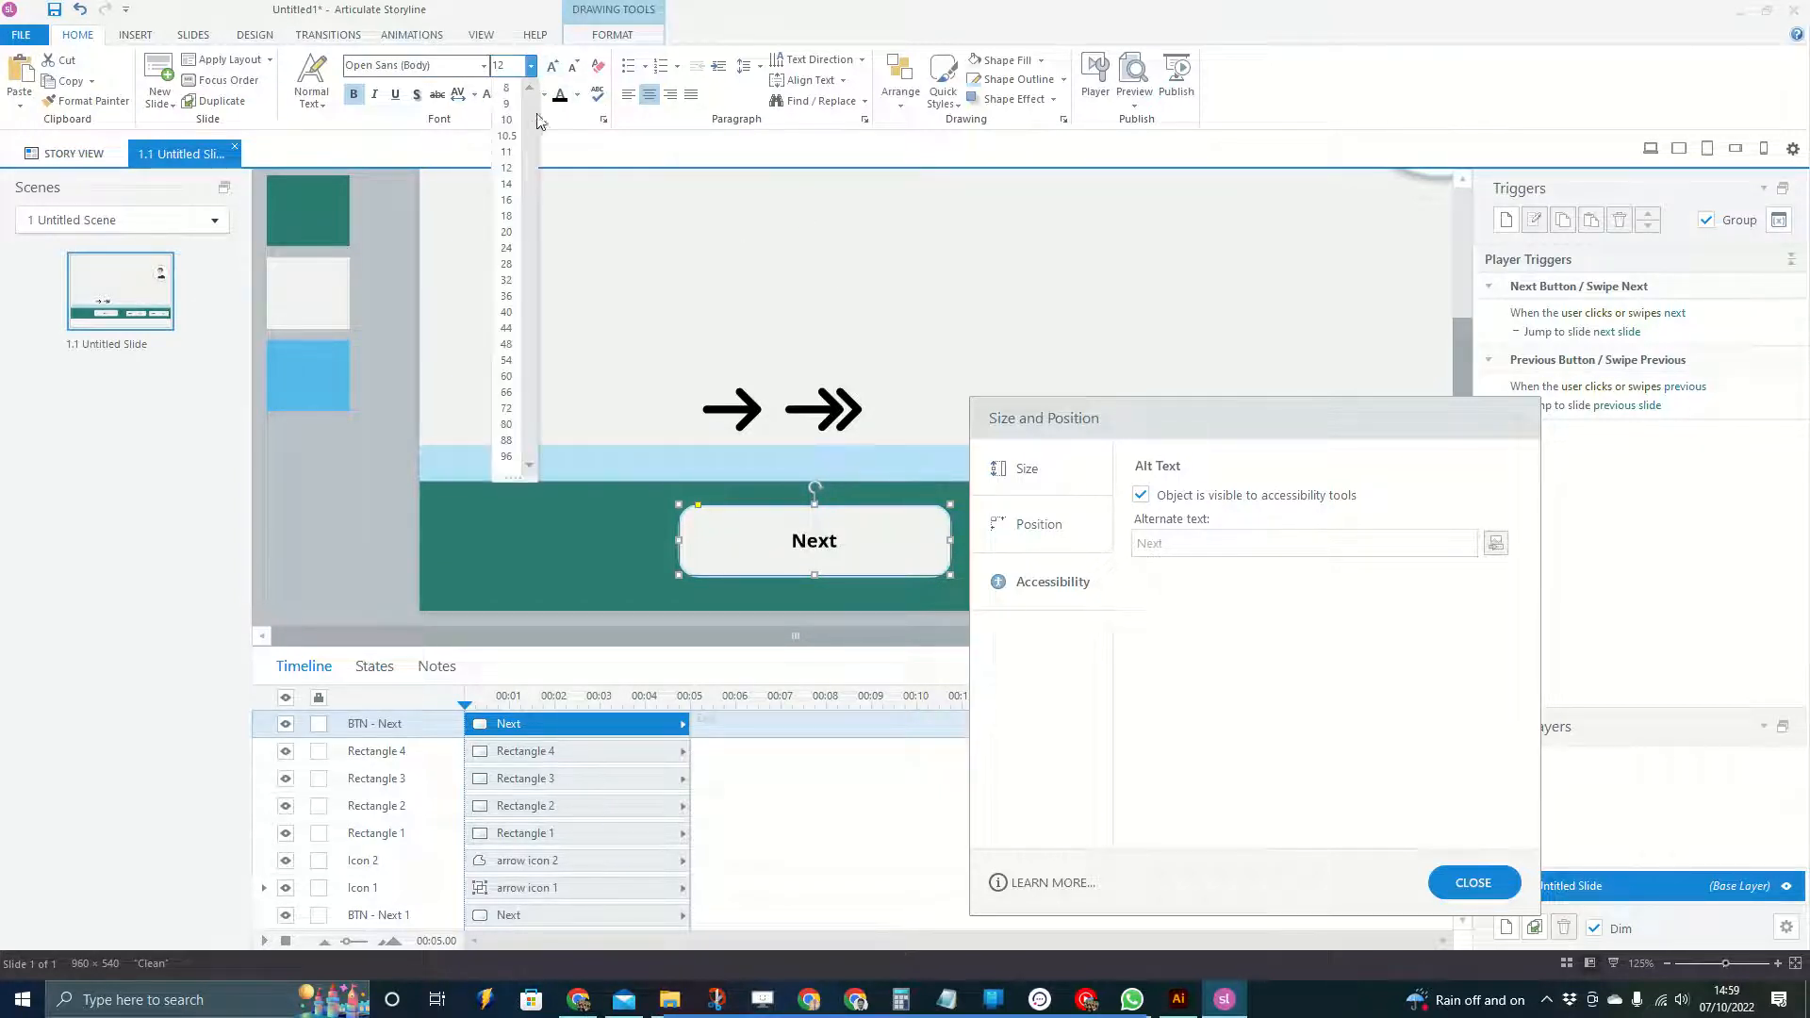
pyautogui.click(506, 182)
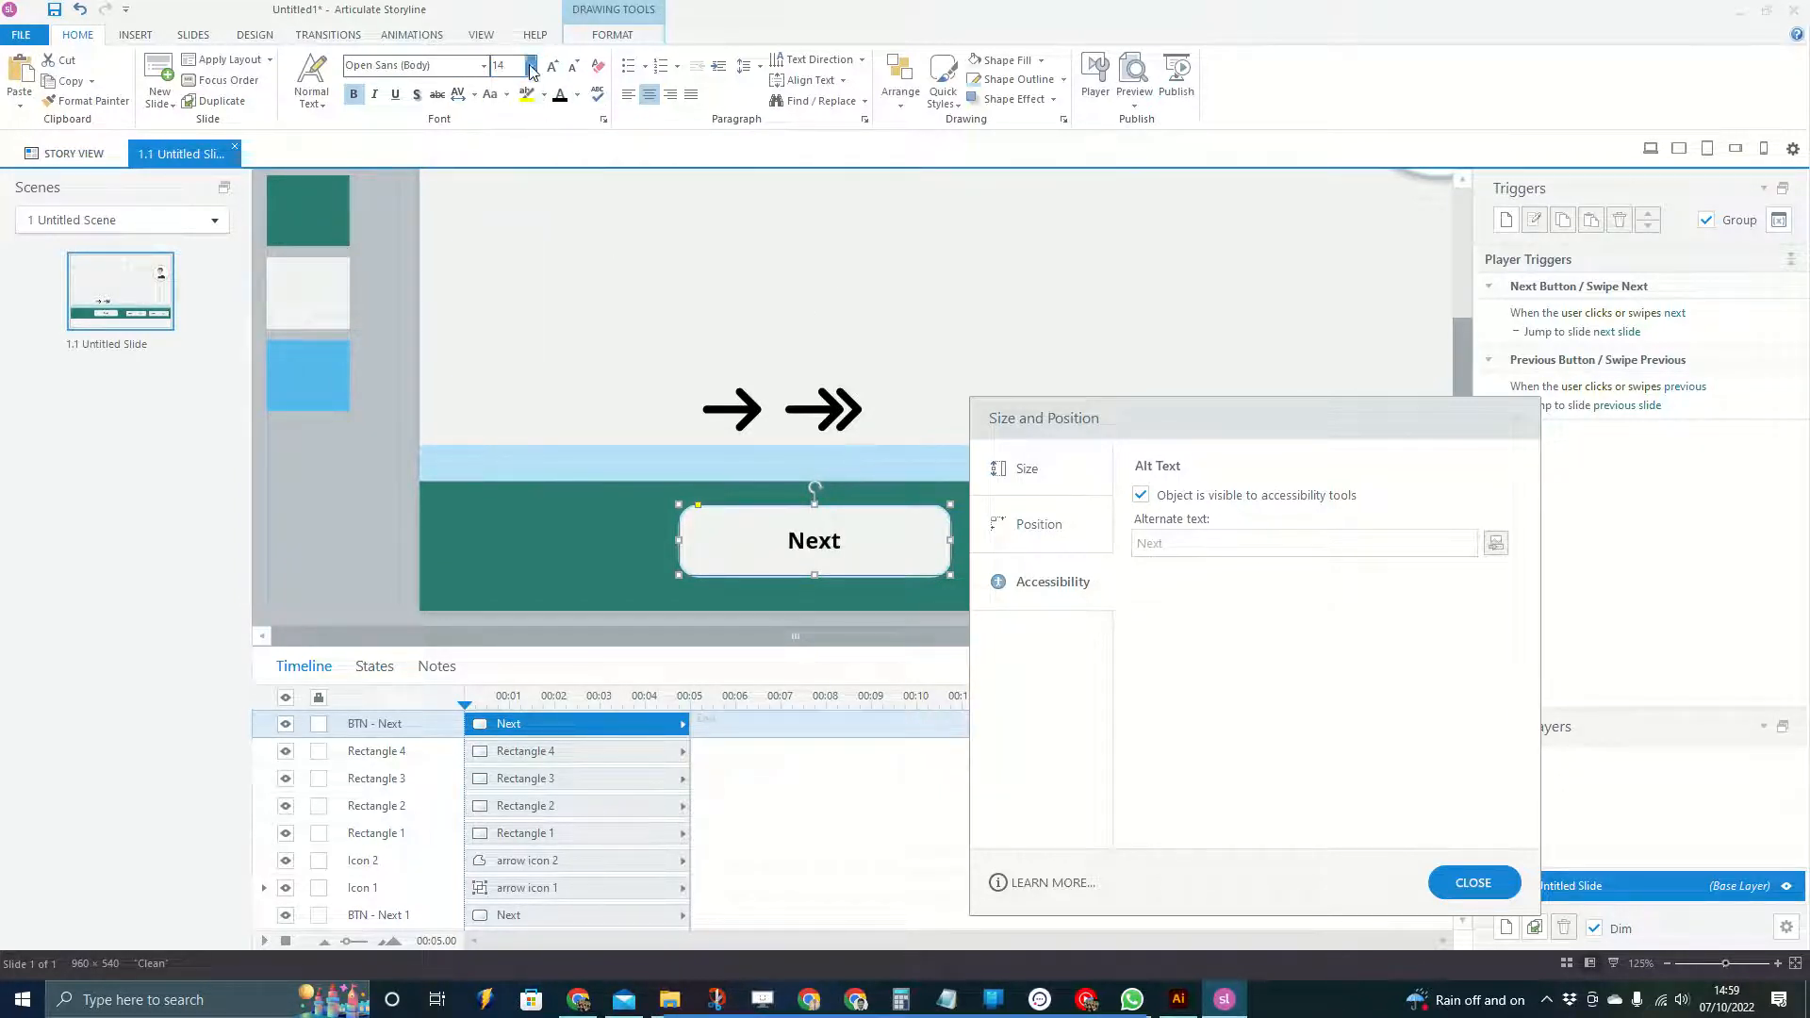
pyautogui.click(551, 66)
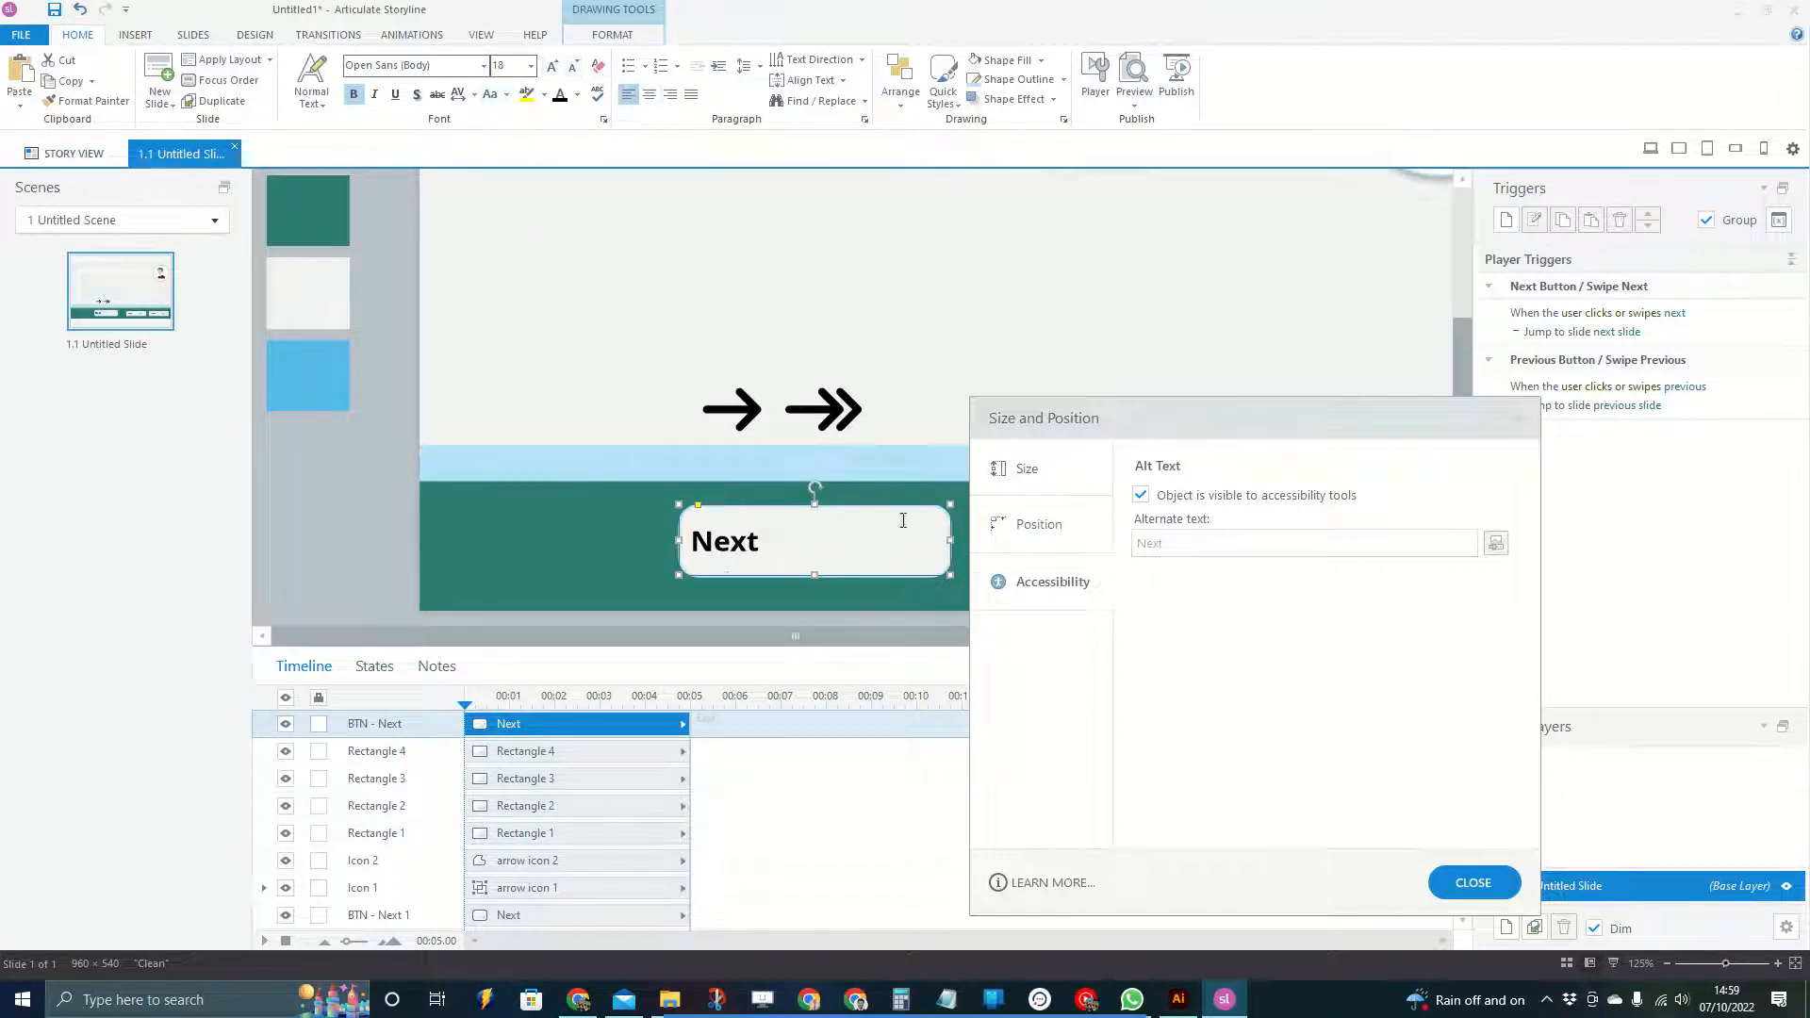
pyautogui.moveTo(1042, 418); pyautogui.dragTo(1089, 295)
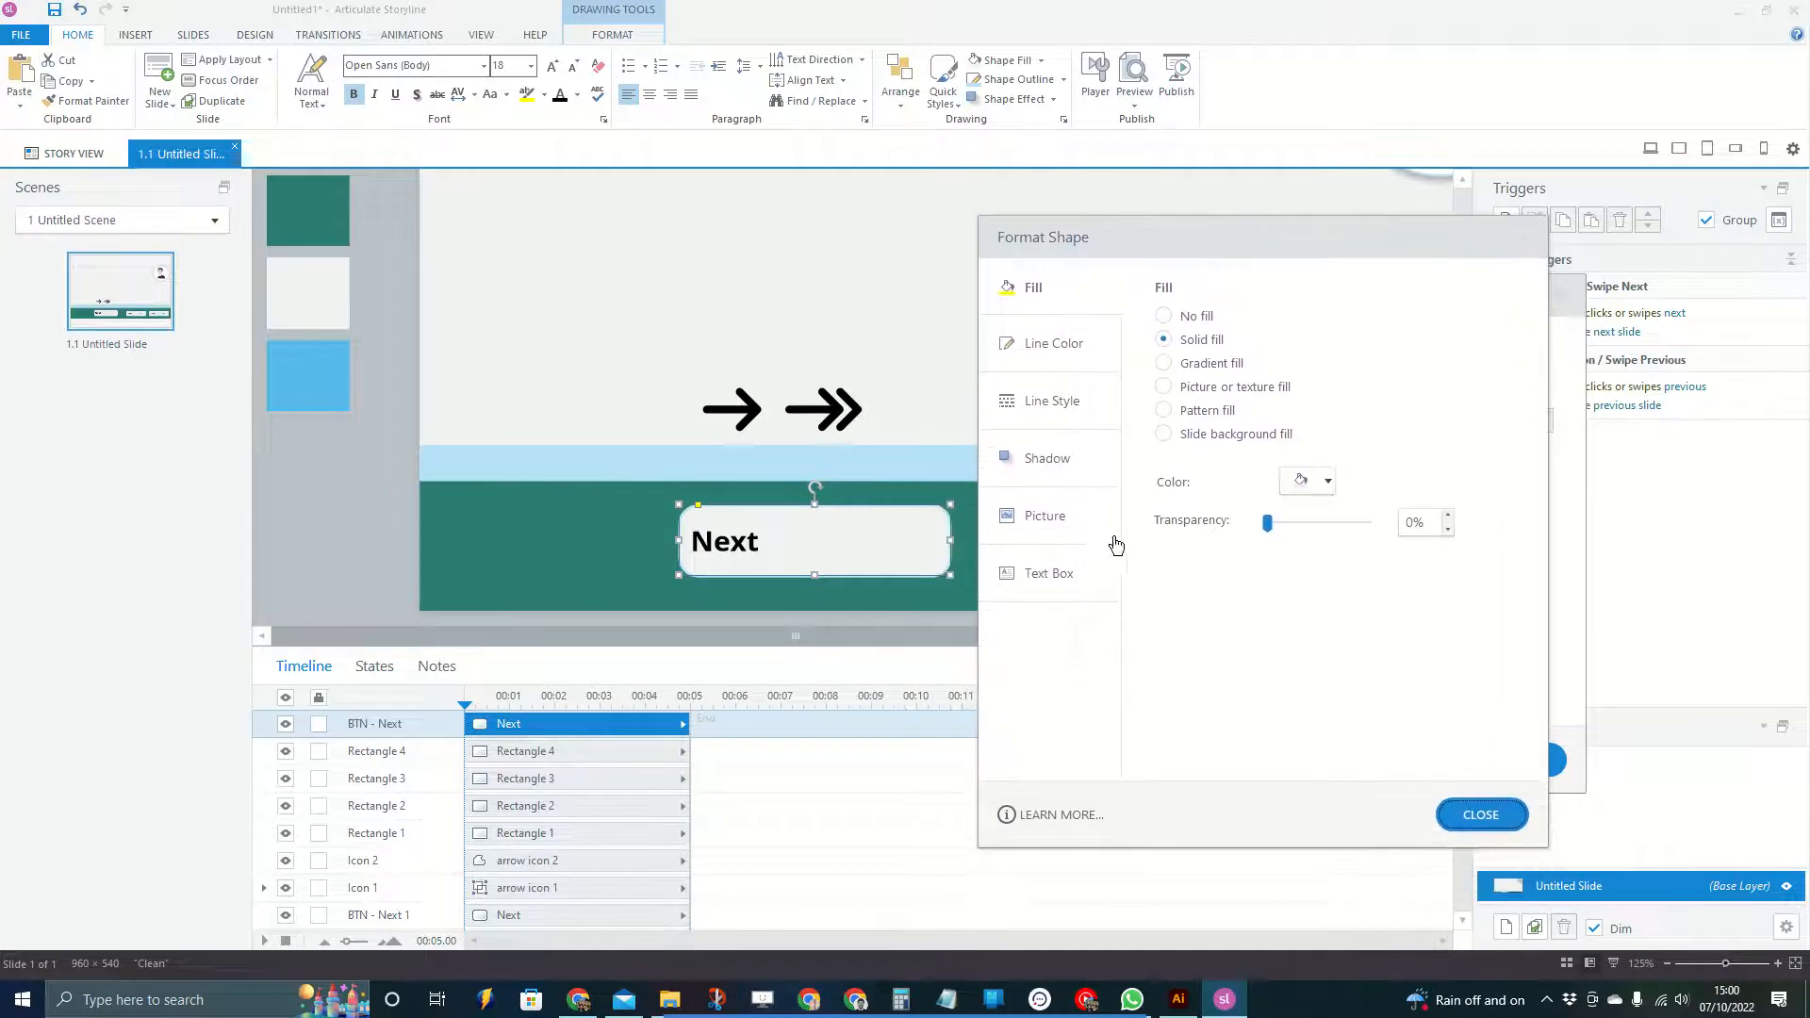
# Set the label's text box margins to left 30 px and right 10 px, then close the settings windows
pyautogui.click(1048, 573)
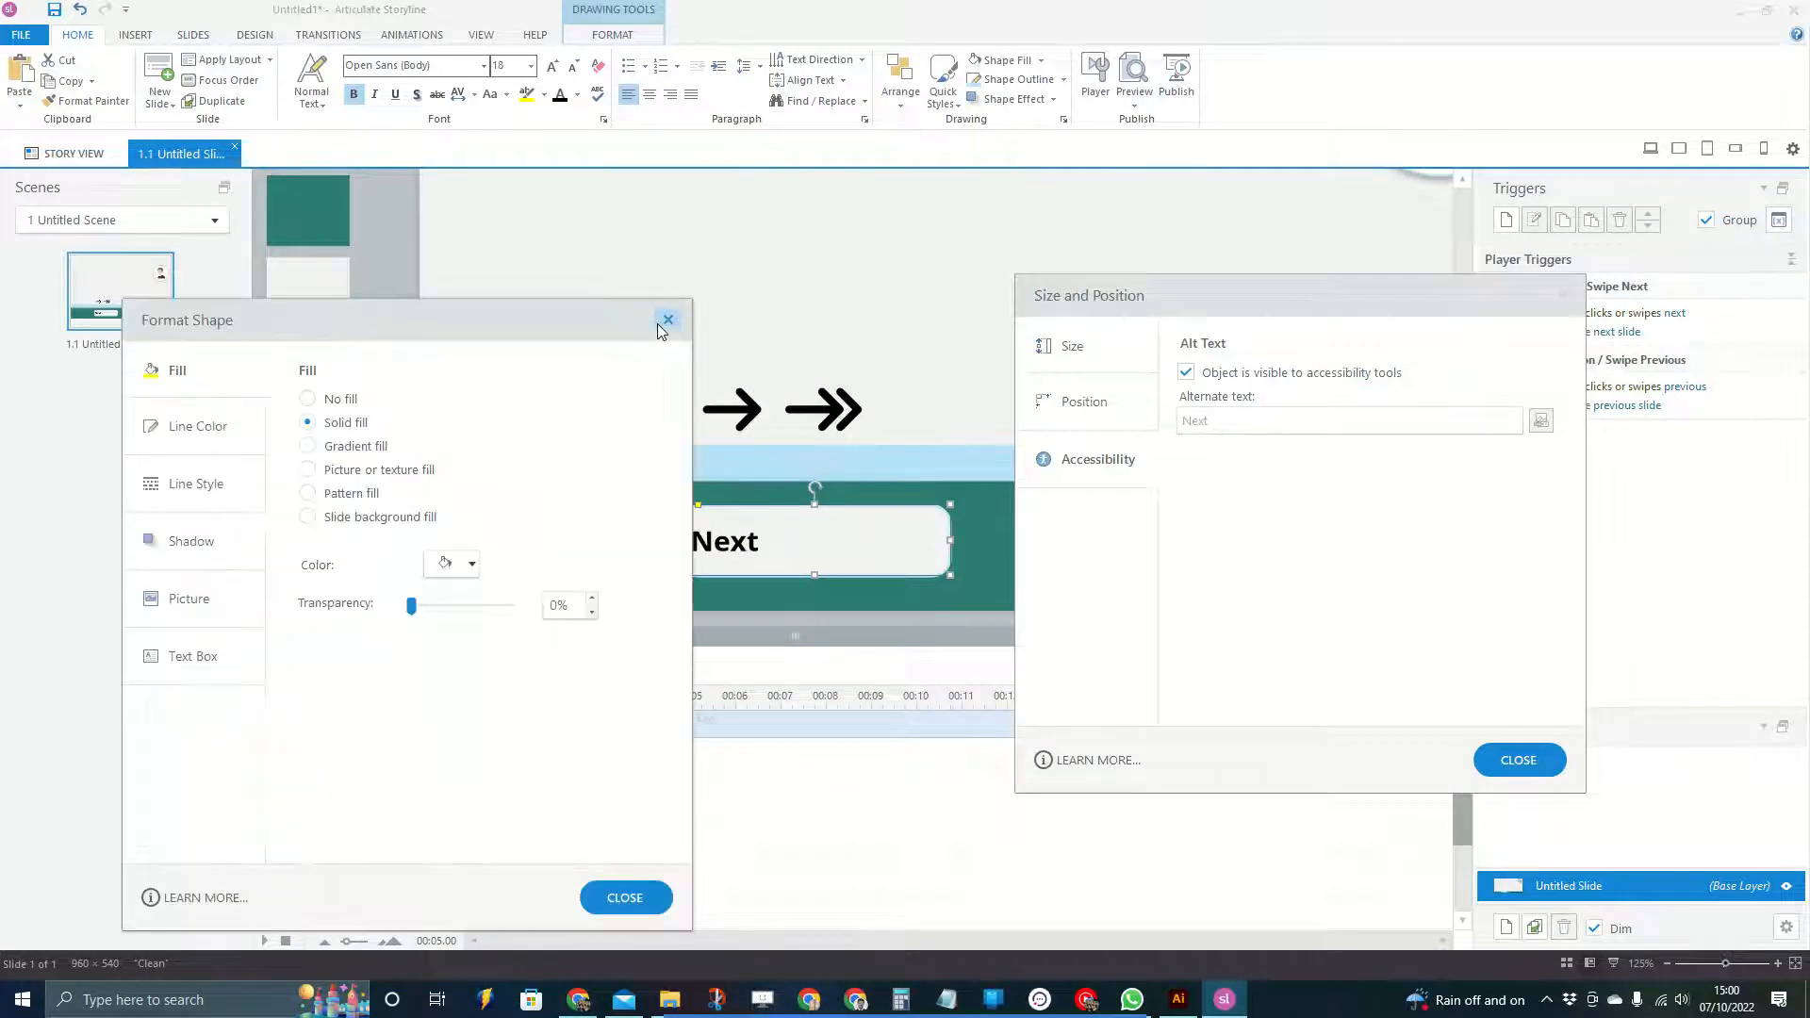
pyautogui.click(668, 318)
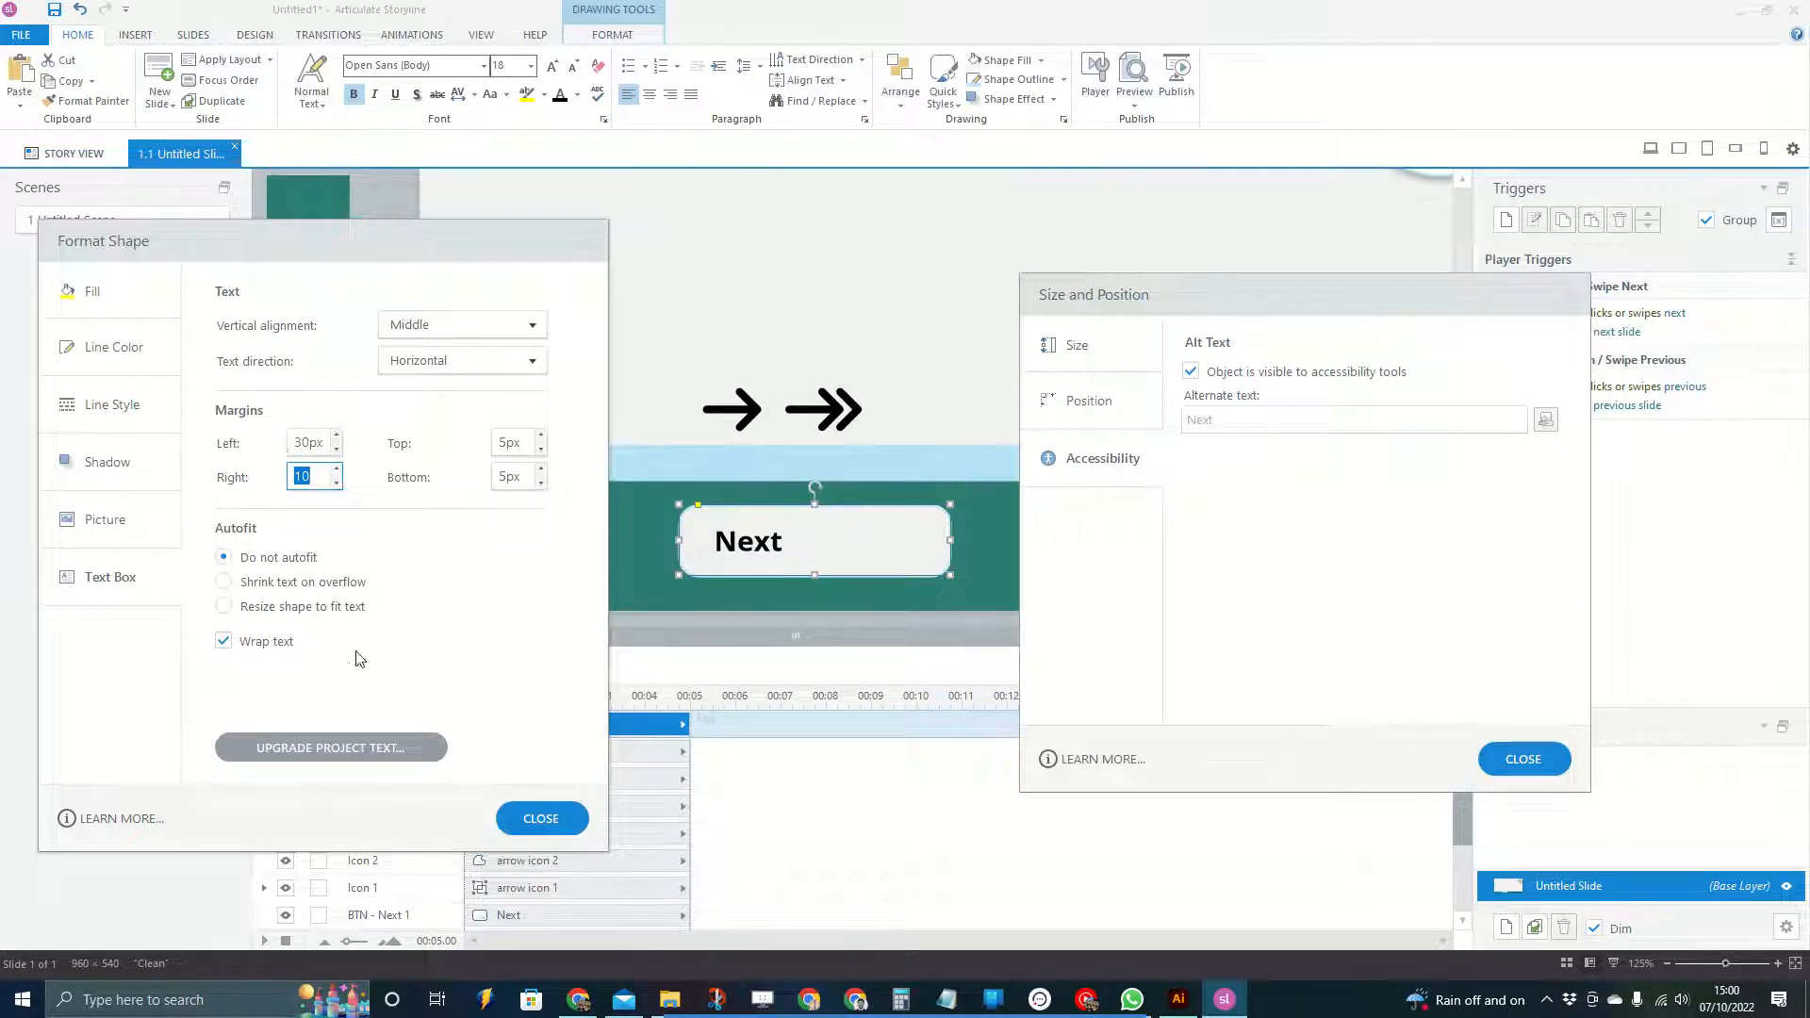
pyautogui.click(541, 818)
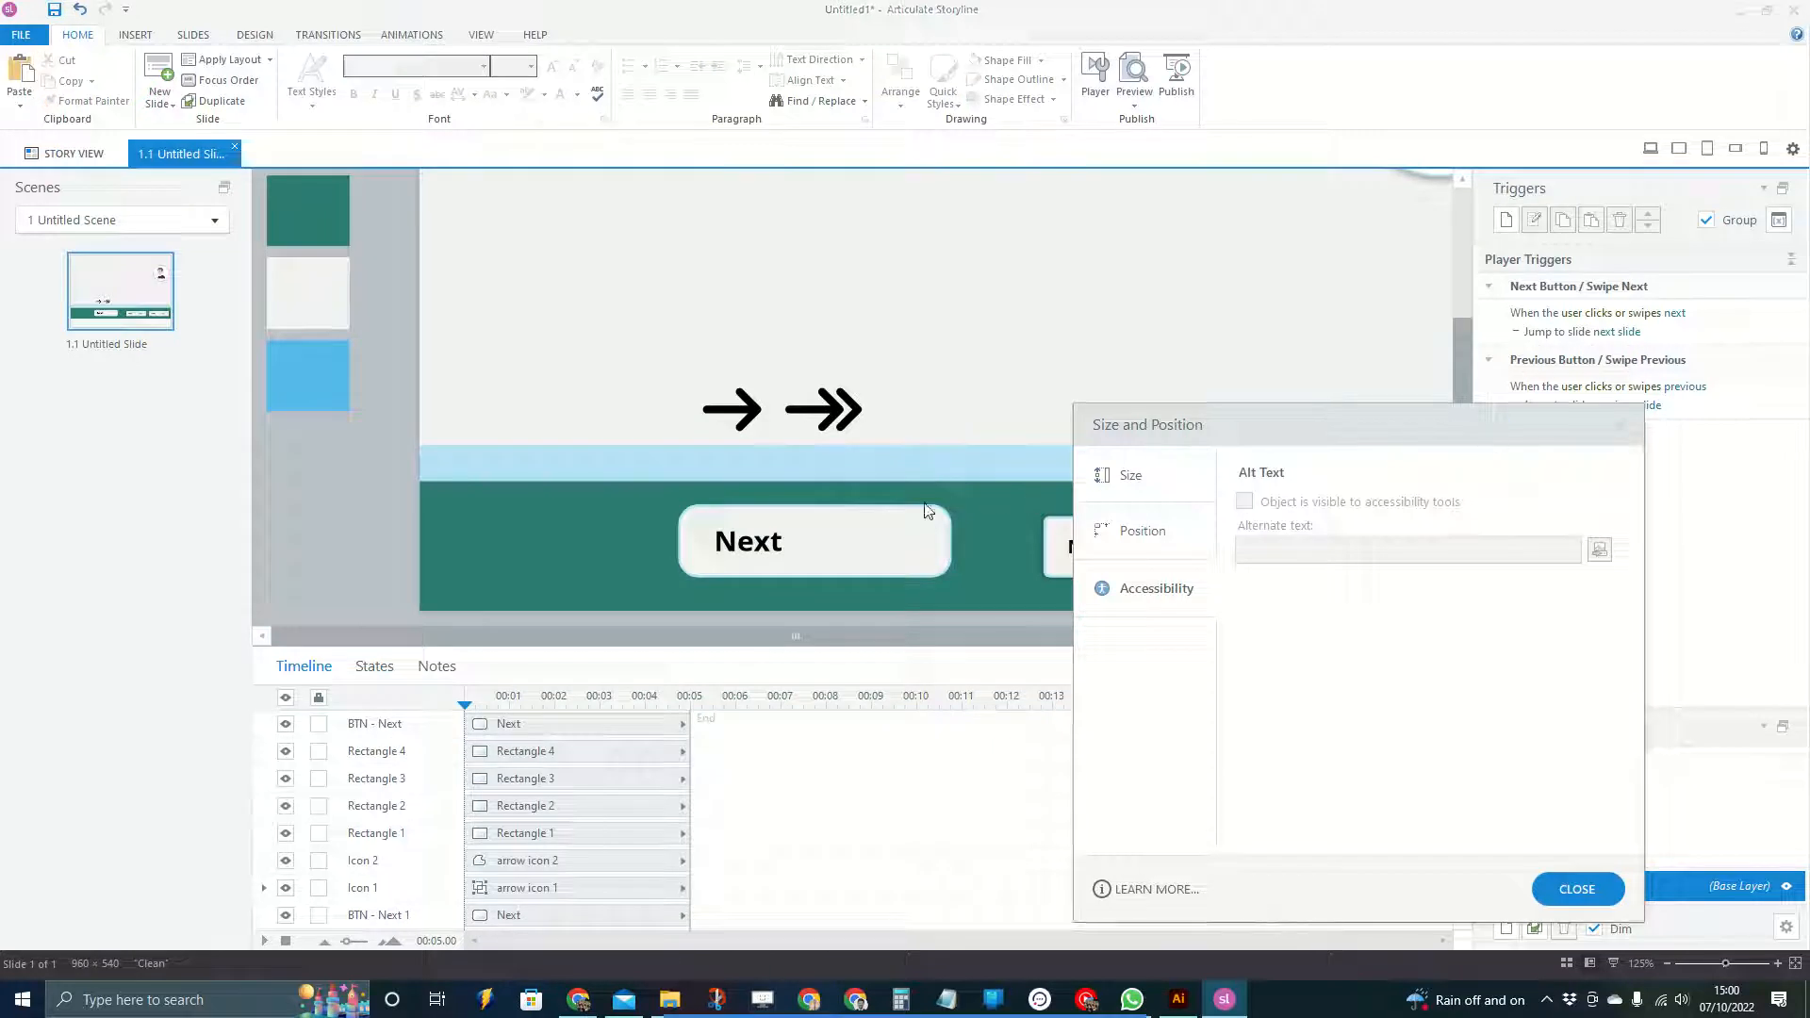
pyautogui.click(815, 540)
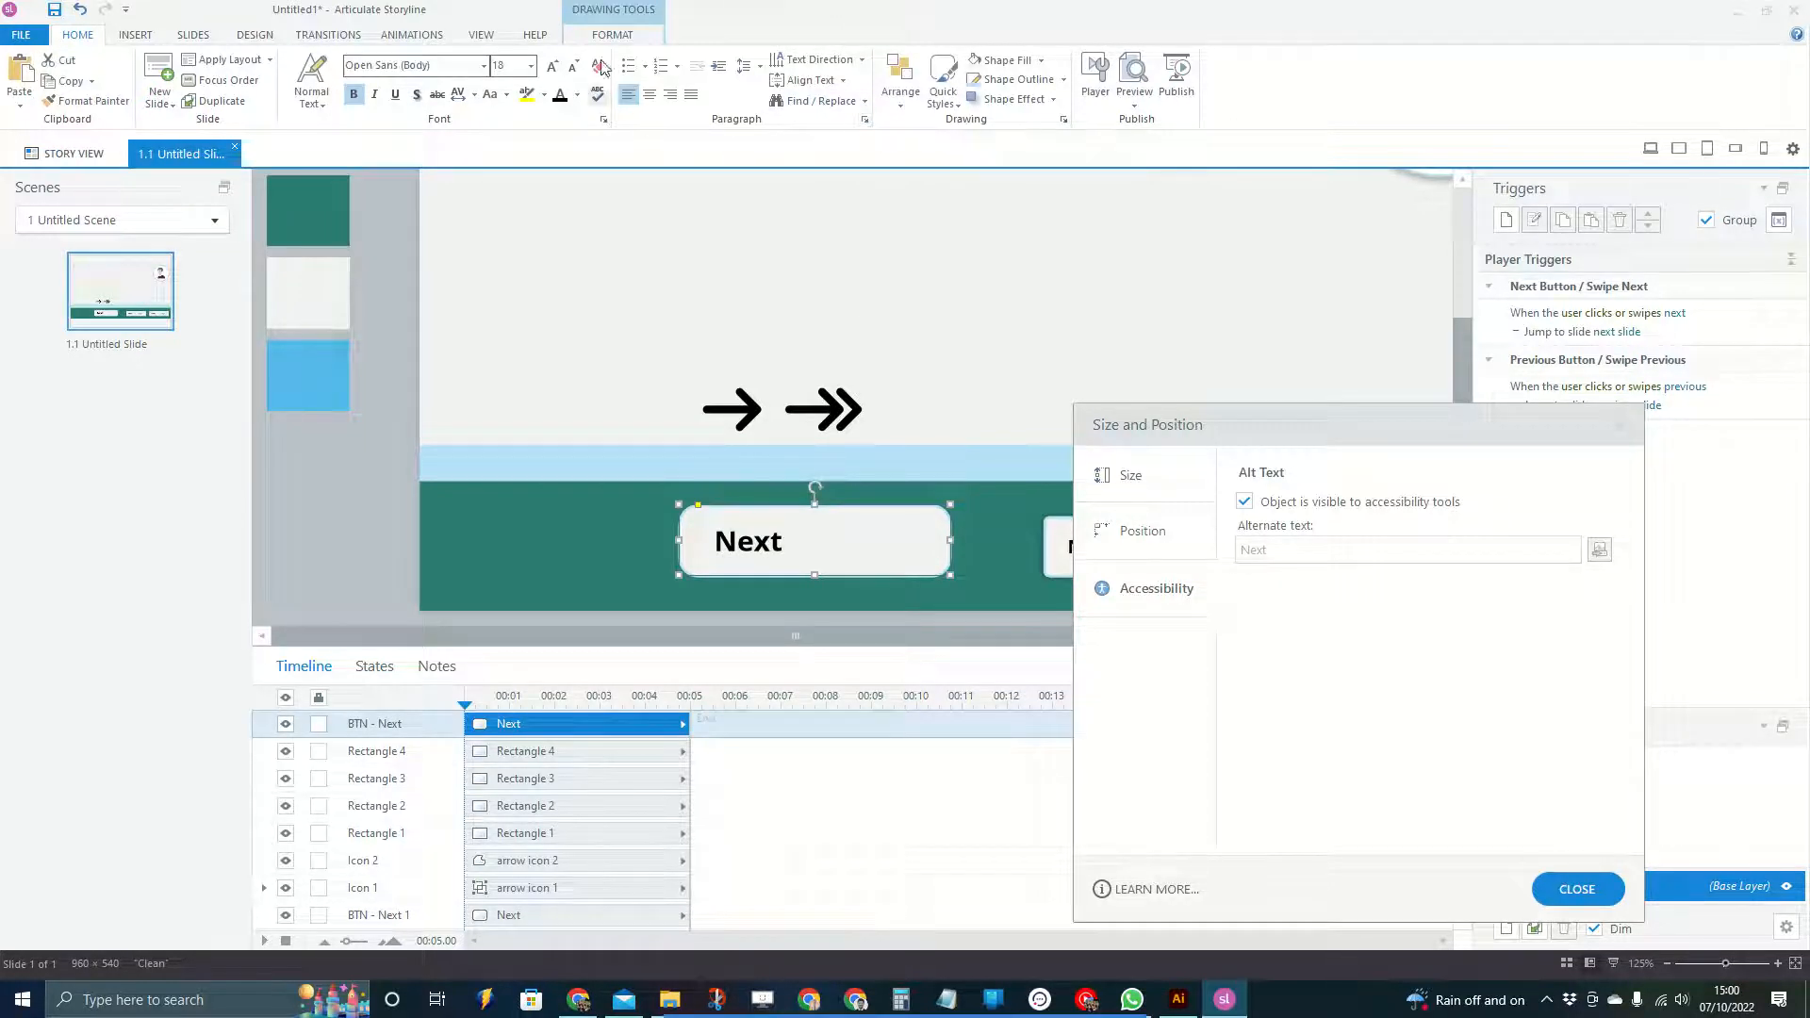
pyautogui.click(789, 98)
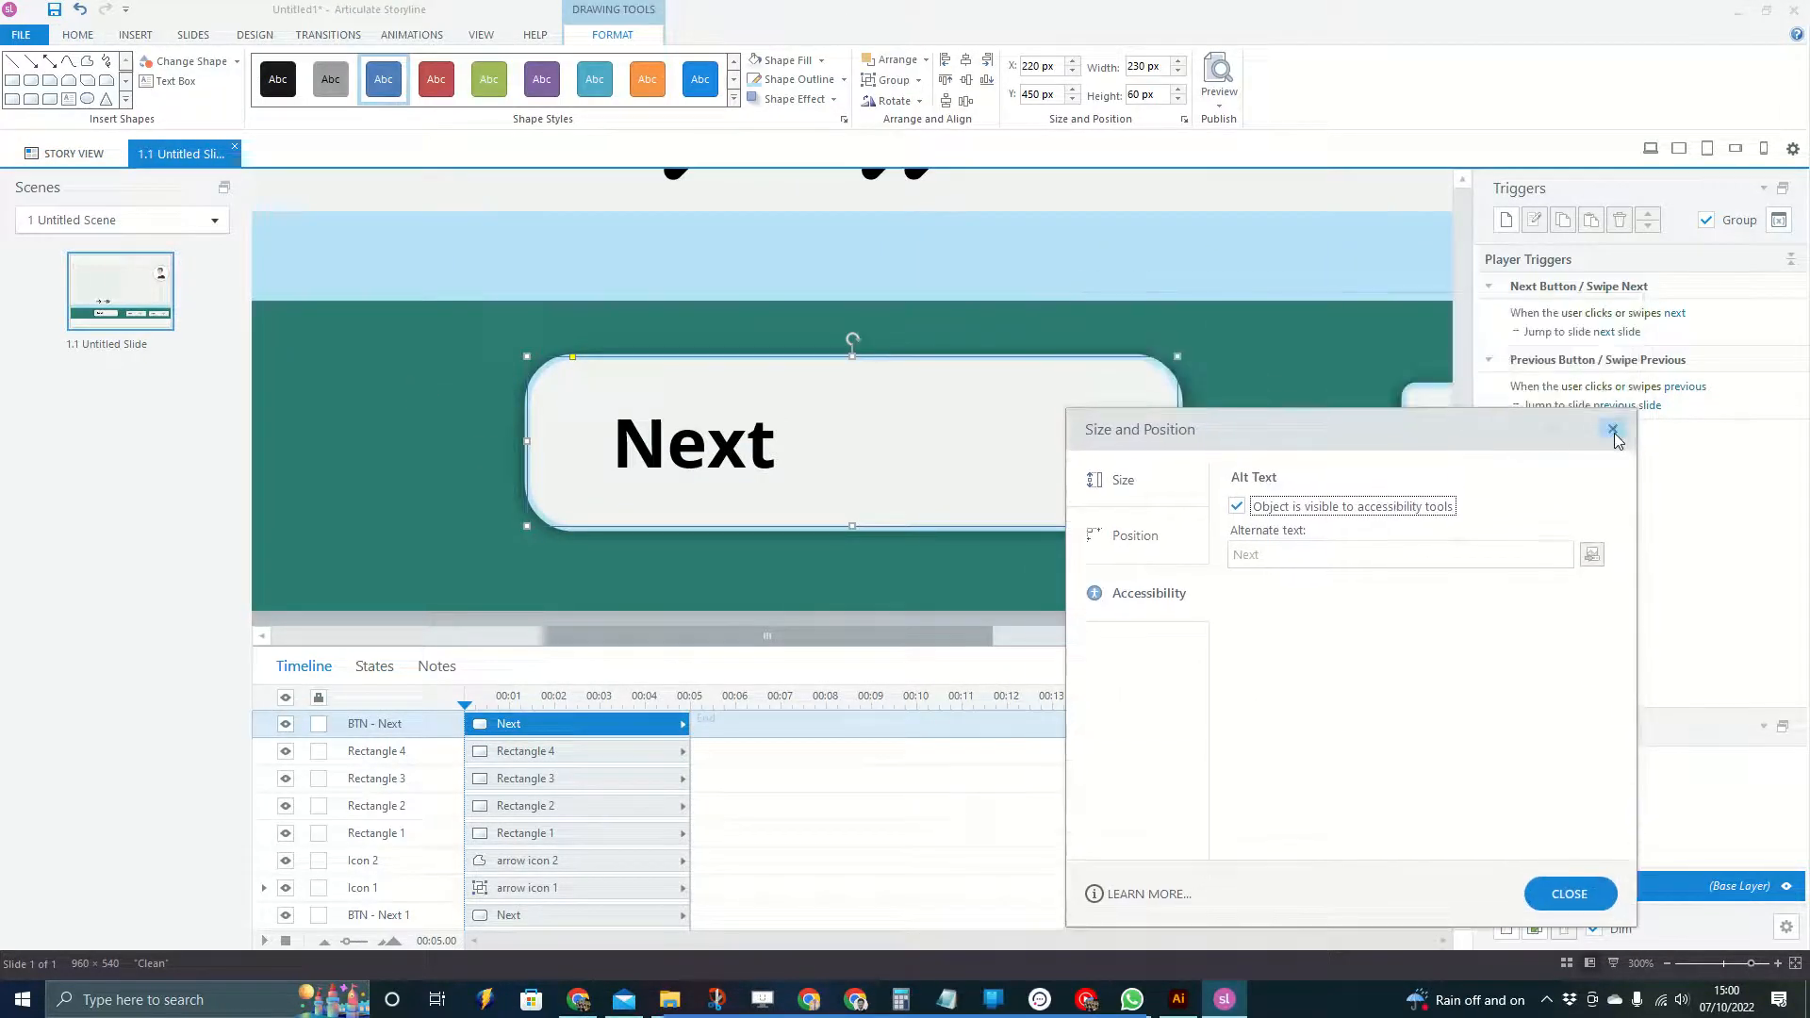
pyautogui.click(1613, 429)
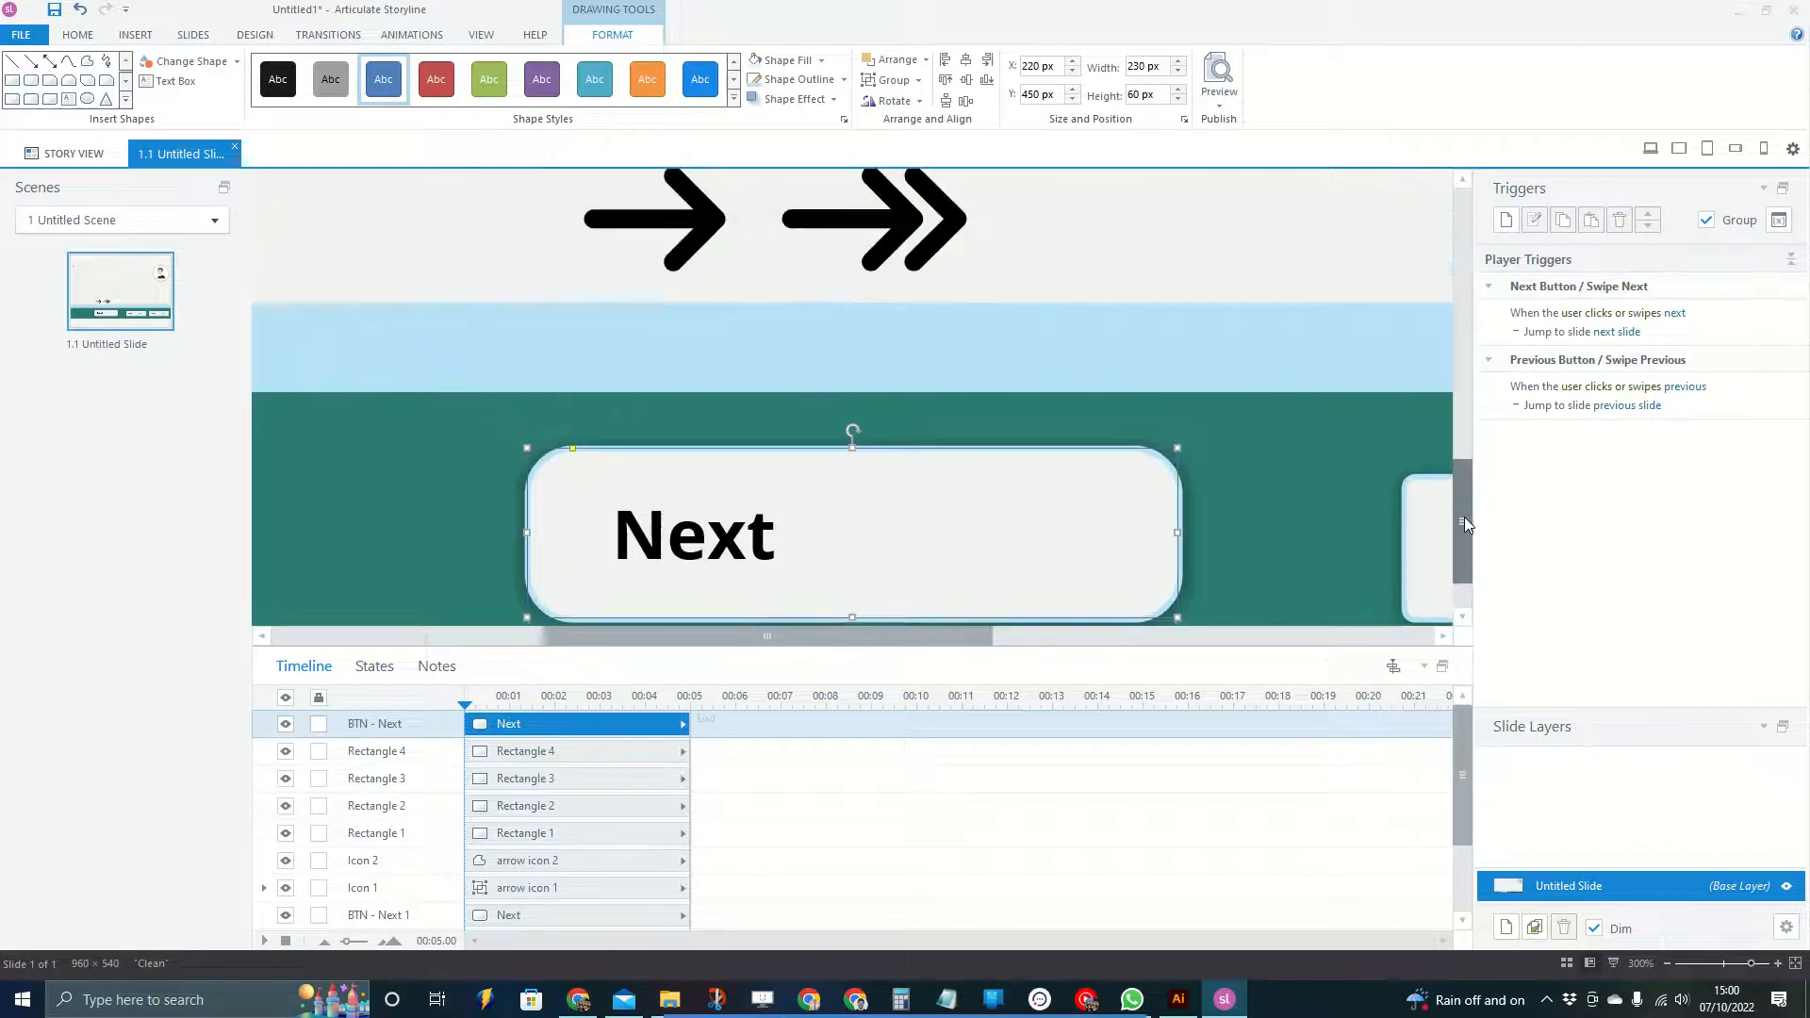
# Move the single arrow onto the button and resize it to 40 by 30 px
pyautogui.click(654, 216)
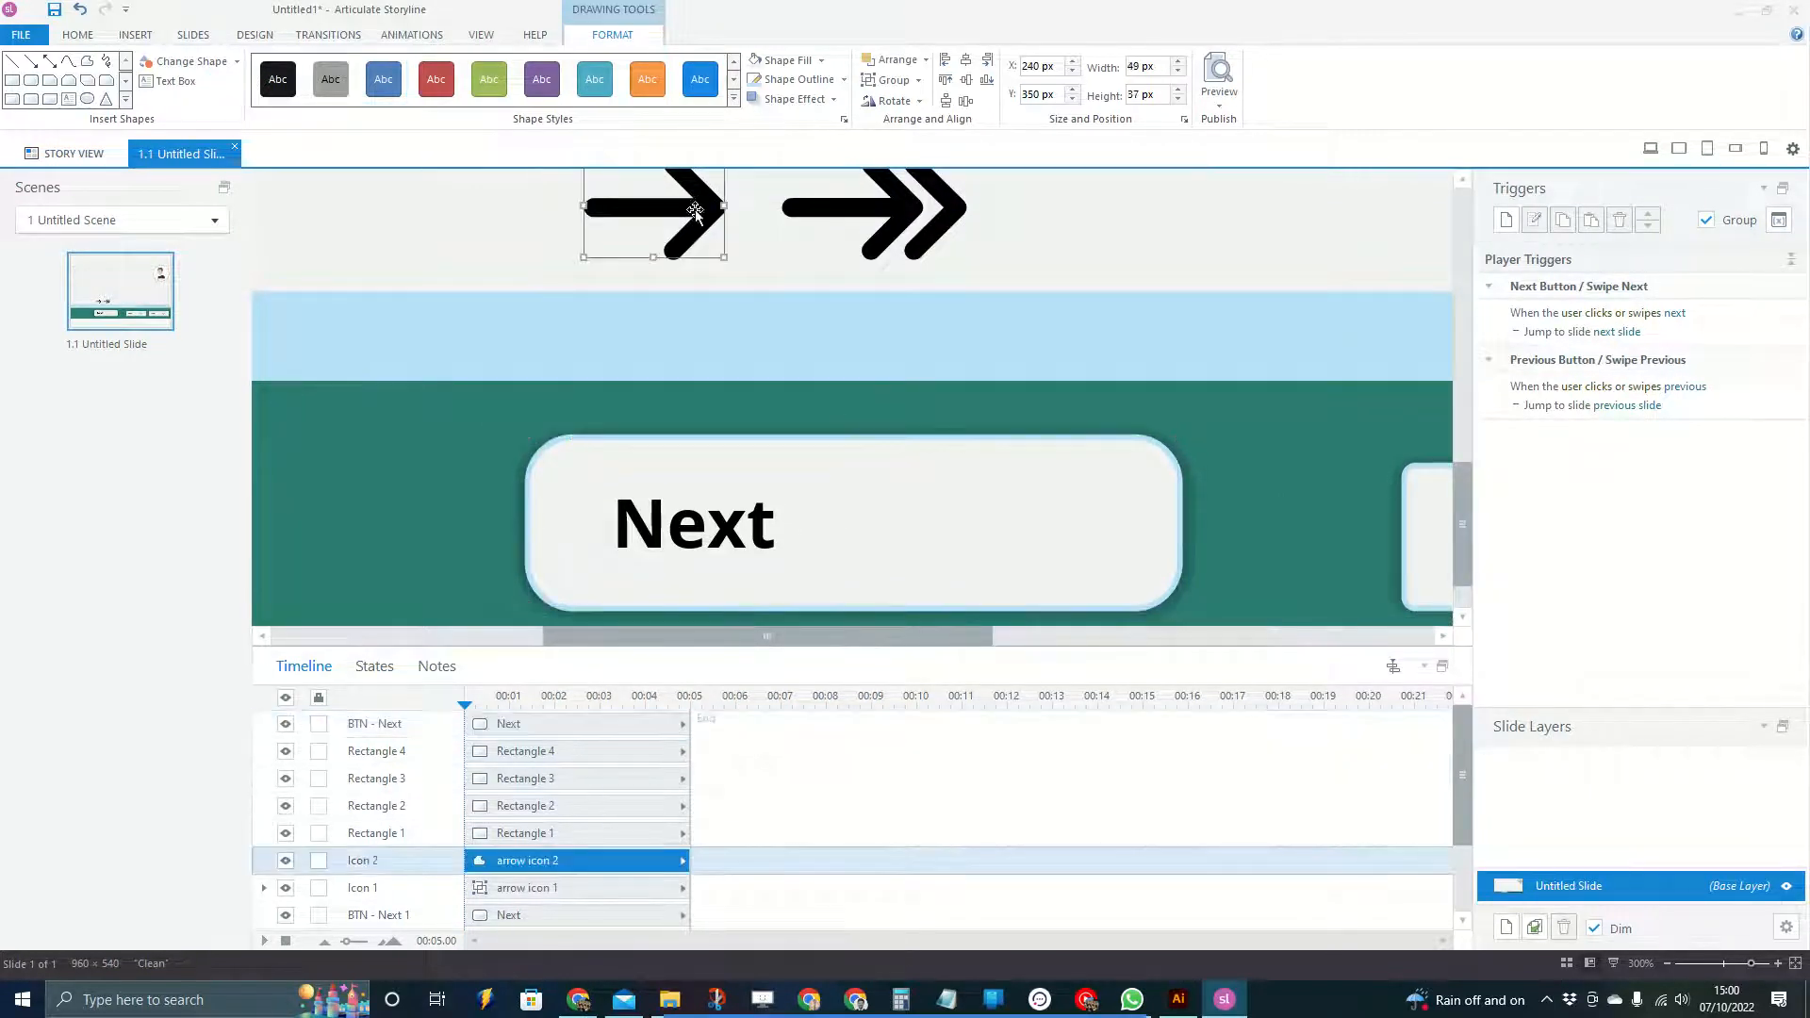
pyautogui.moveTo(652, 210); pyautogui.dragTo(1021, 516)
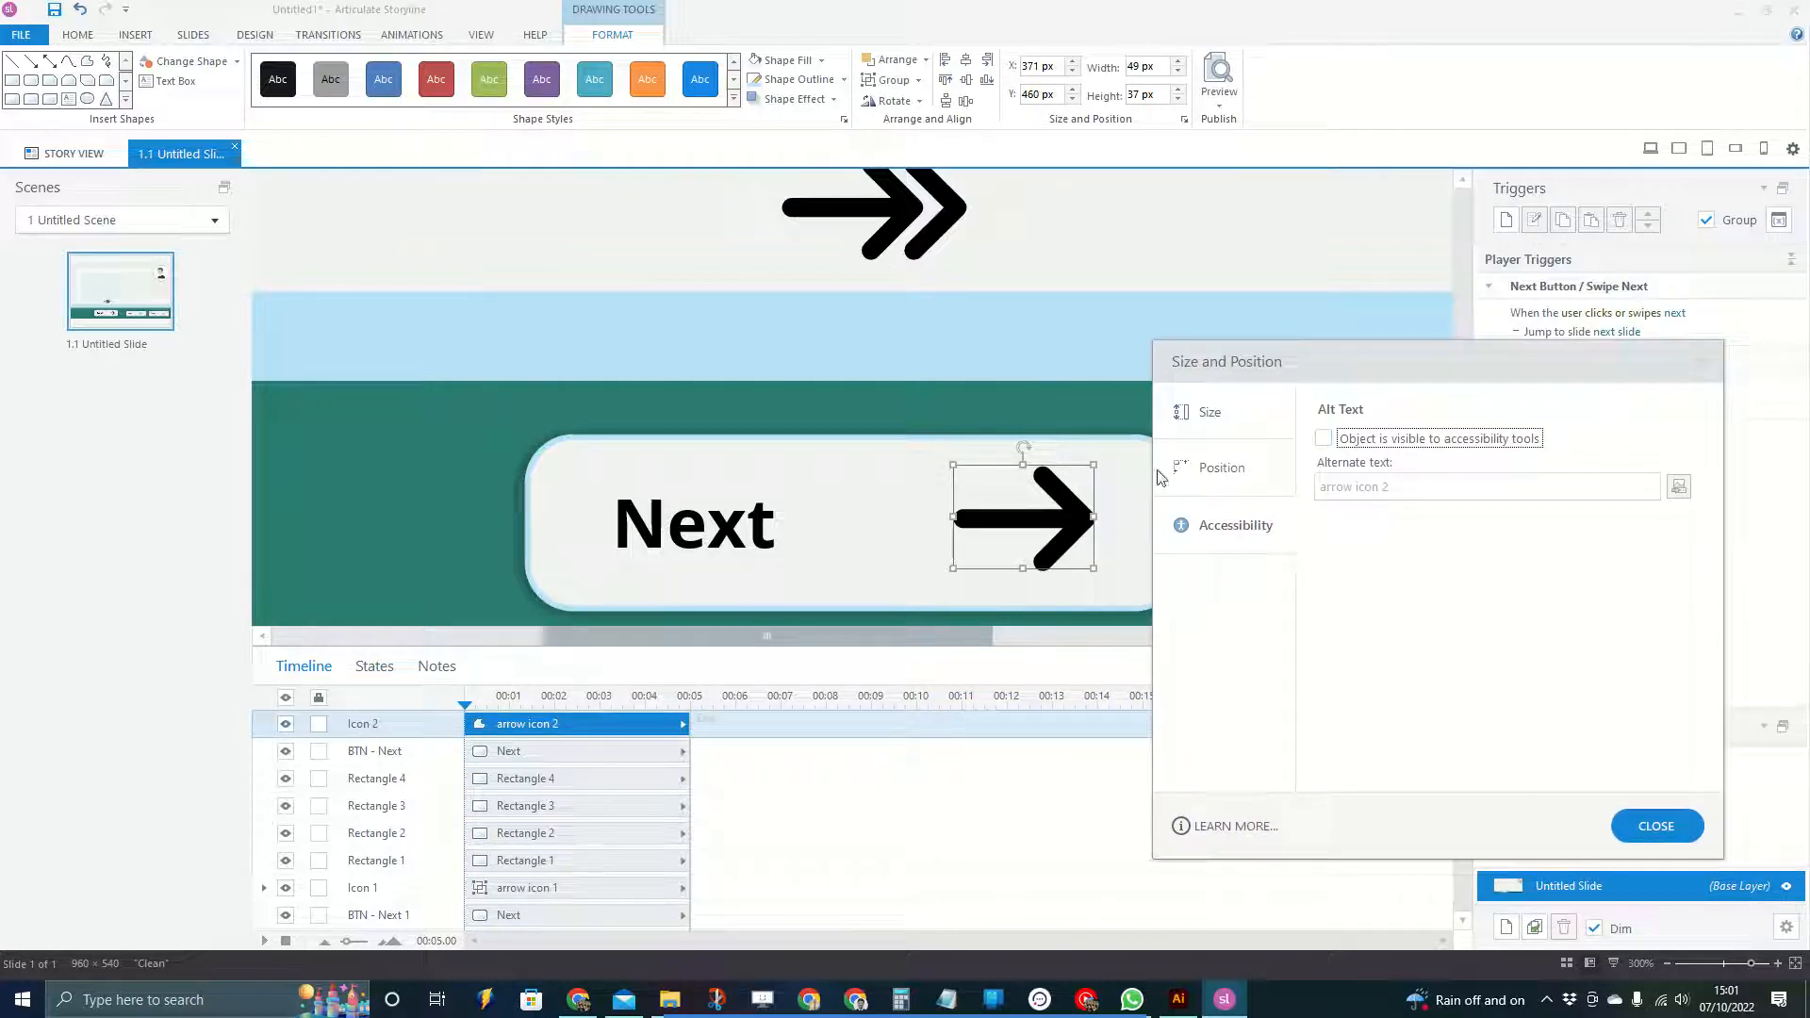
pyautogui.click(1209, 412)
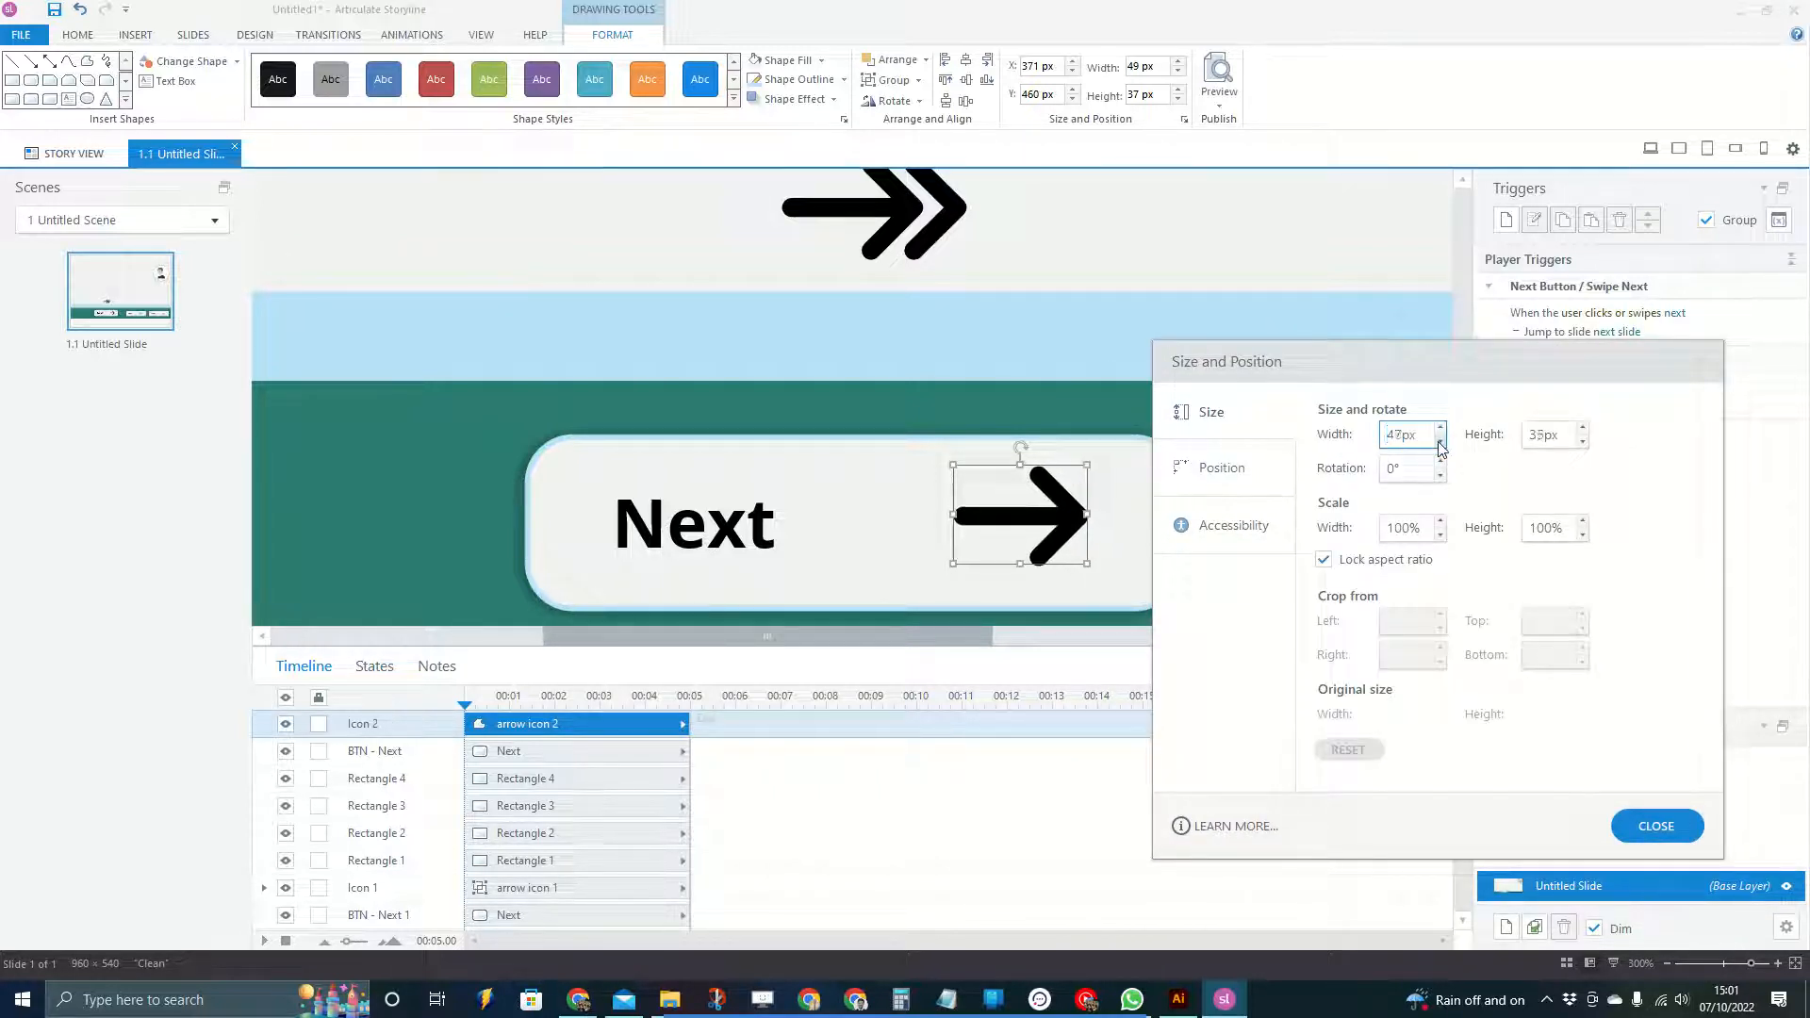
pyautogui.click(1441, 442)
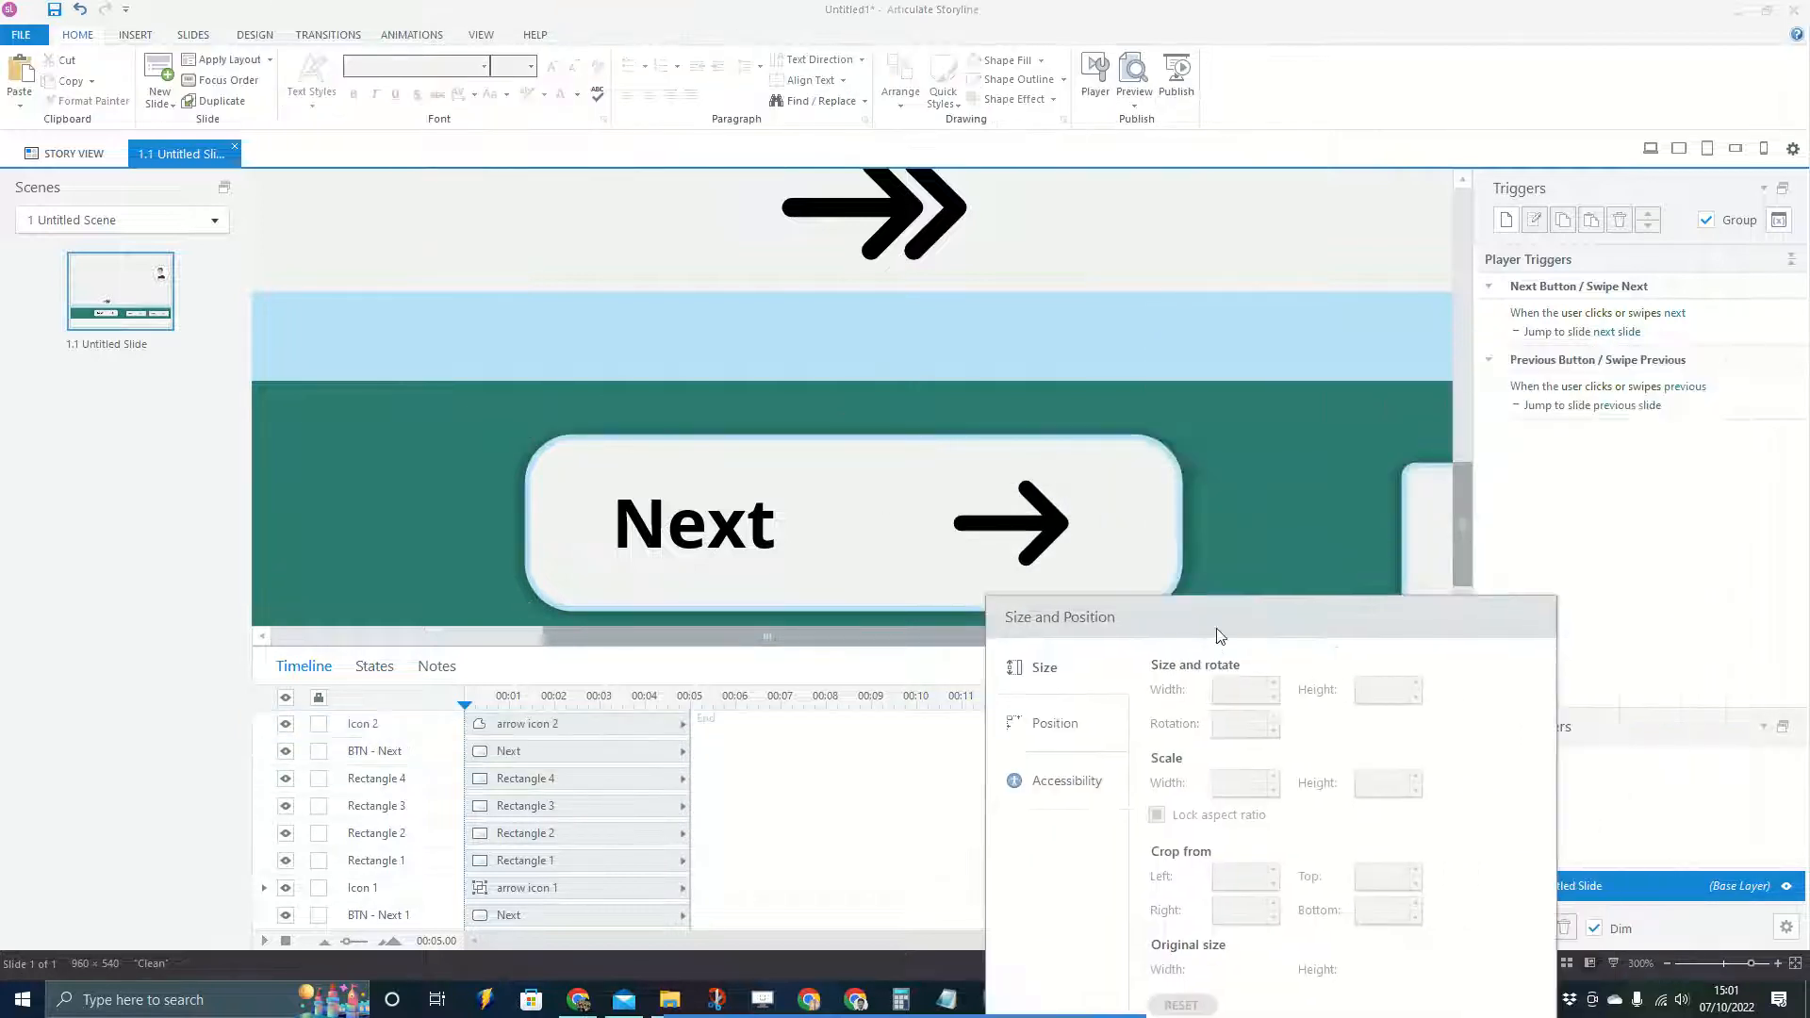
# Nudge the arrow into place beside the label inside the button
pyautogui.click(1004, 523)
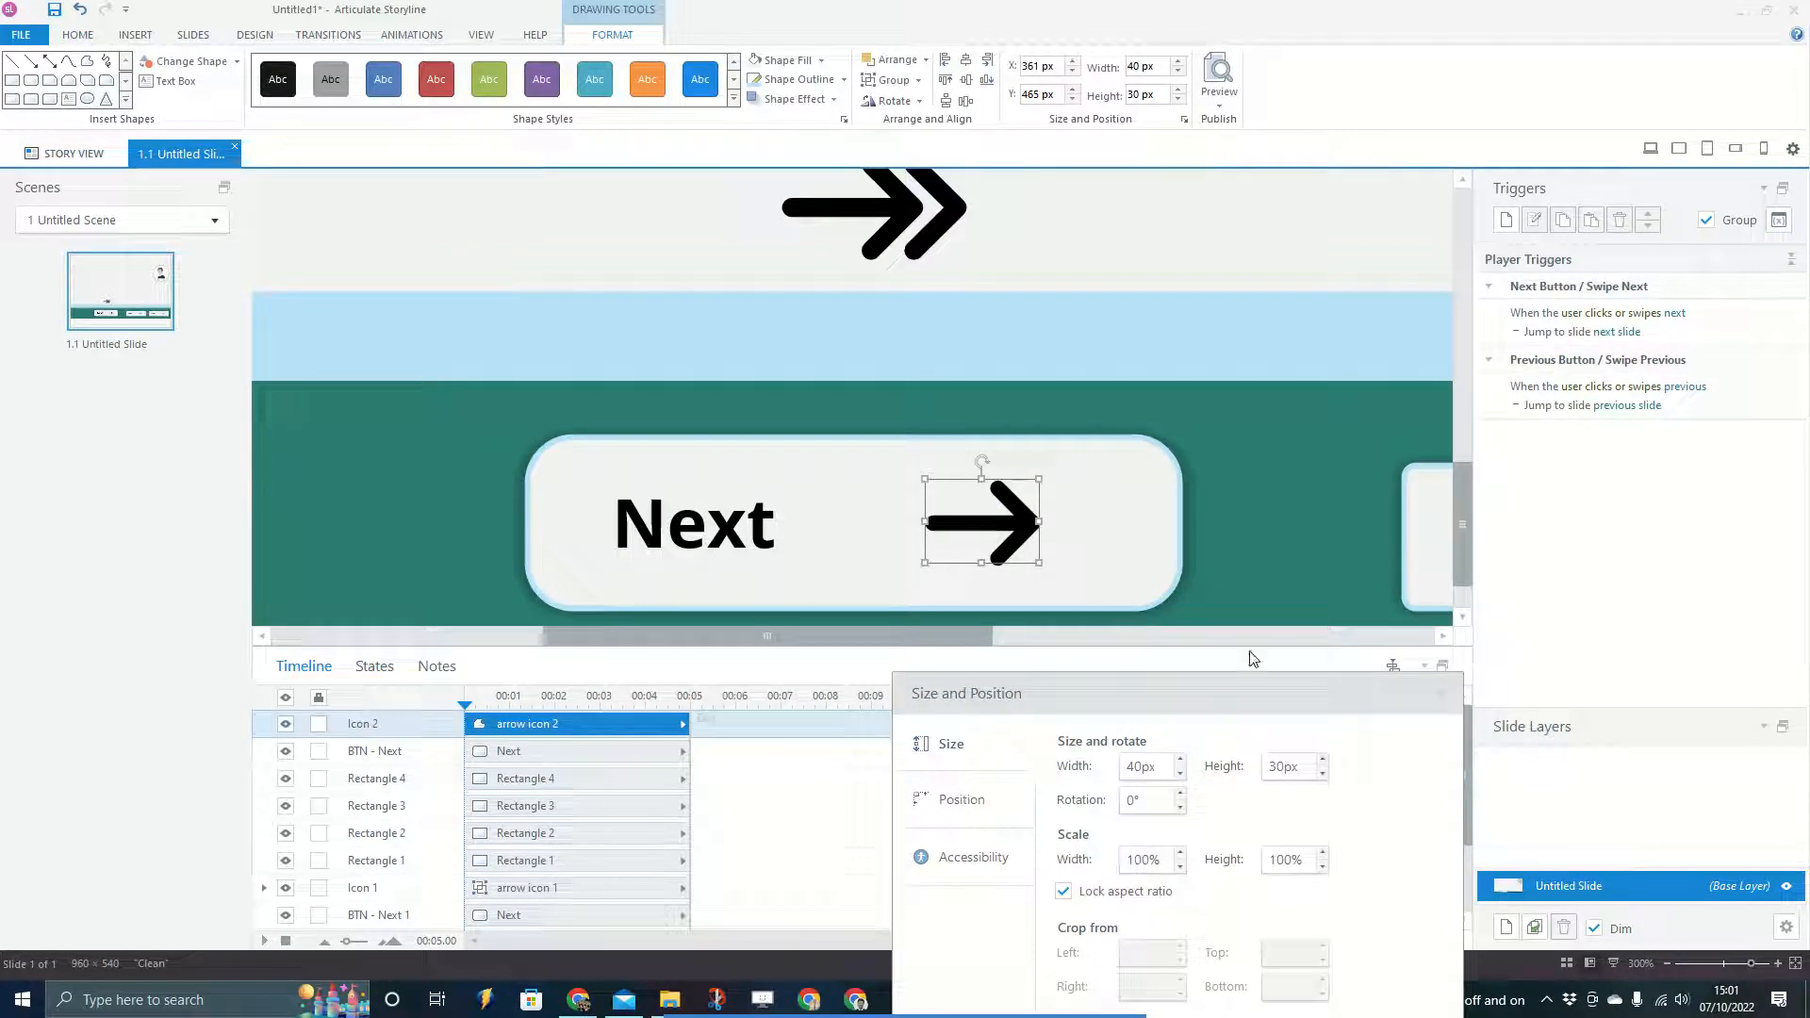
pyautogui.moveTo(981, 521); pyautogui.dragTo(1094, 522)
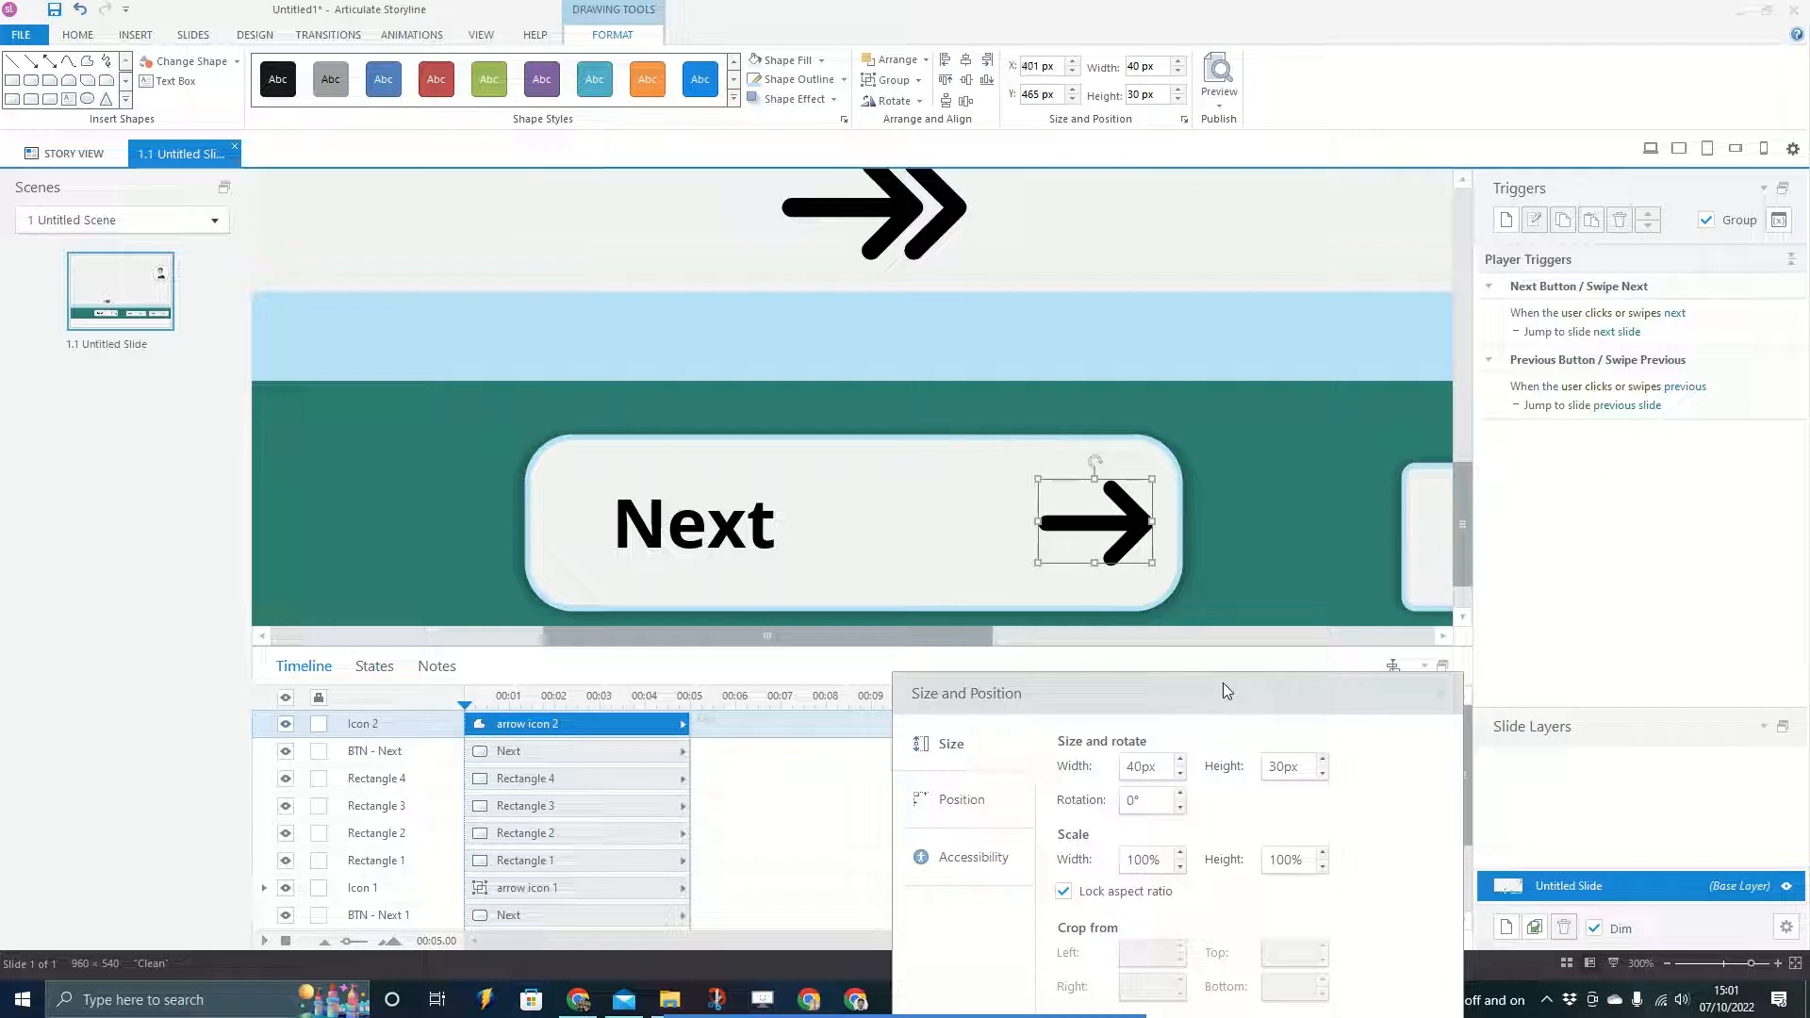
pyautogui.moveTo(1094, 522); pyautogui.dragTo(1121, 521)
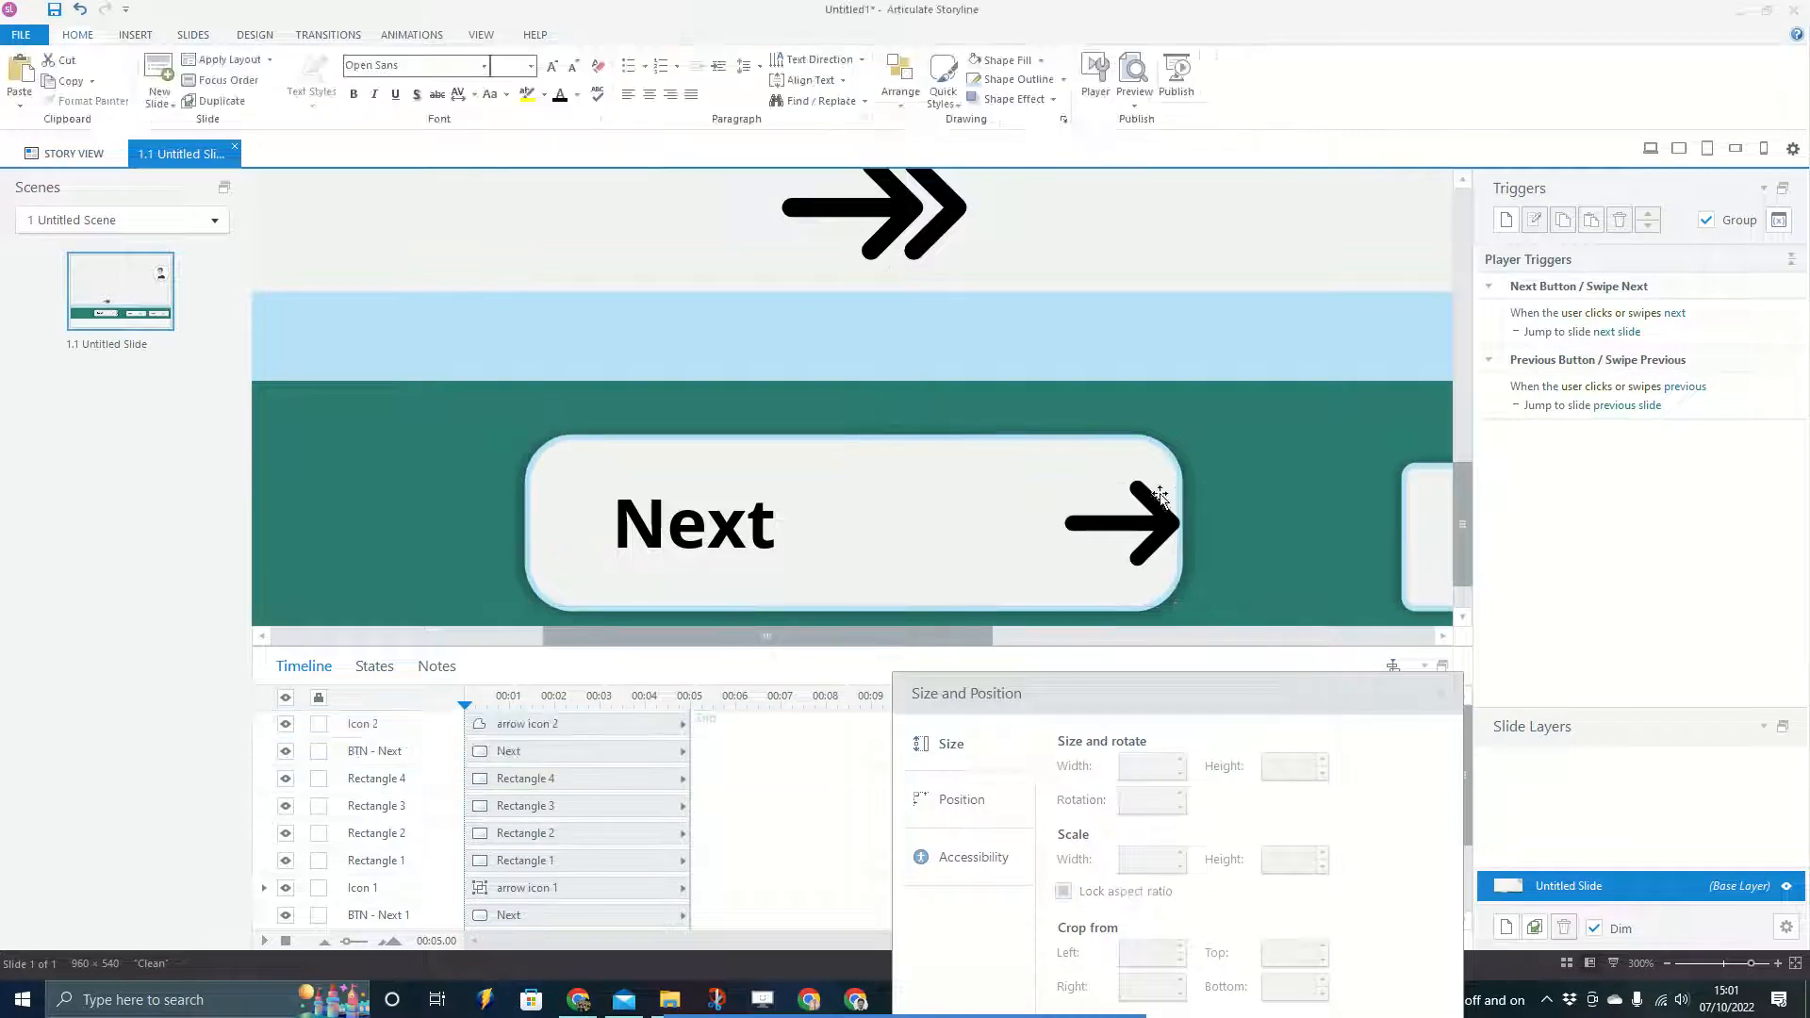
pyautogui.click(1128, 520)
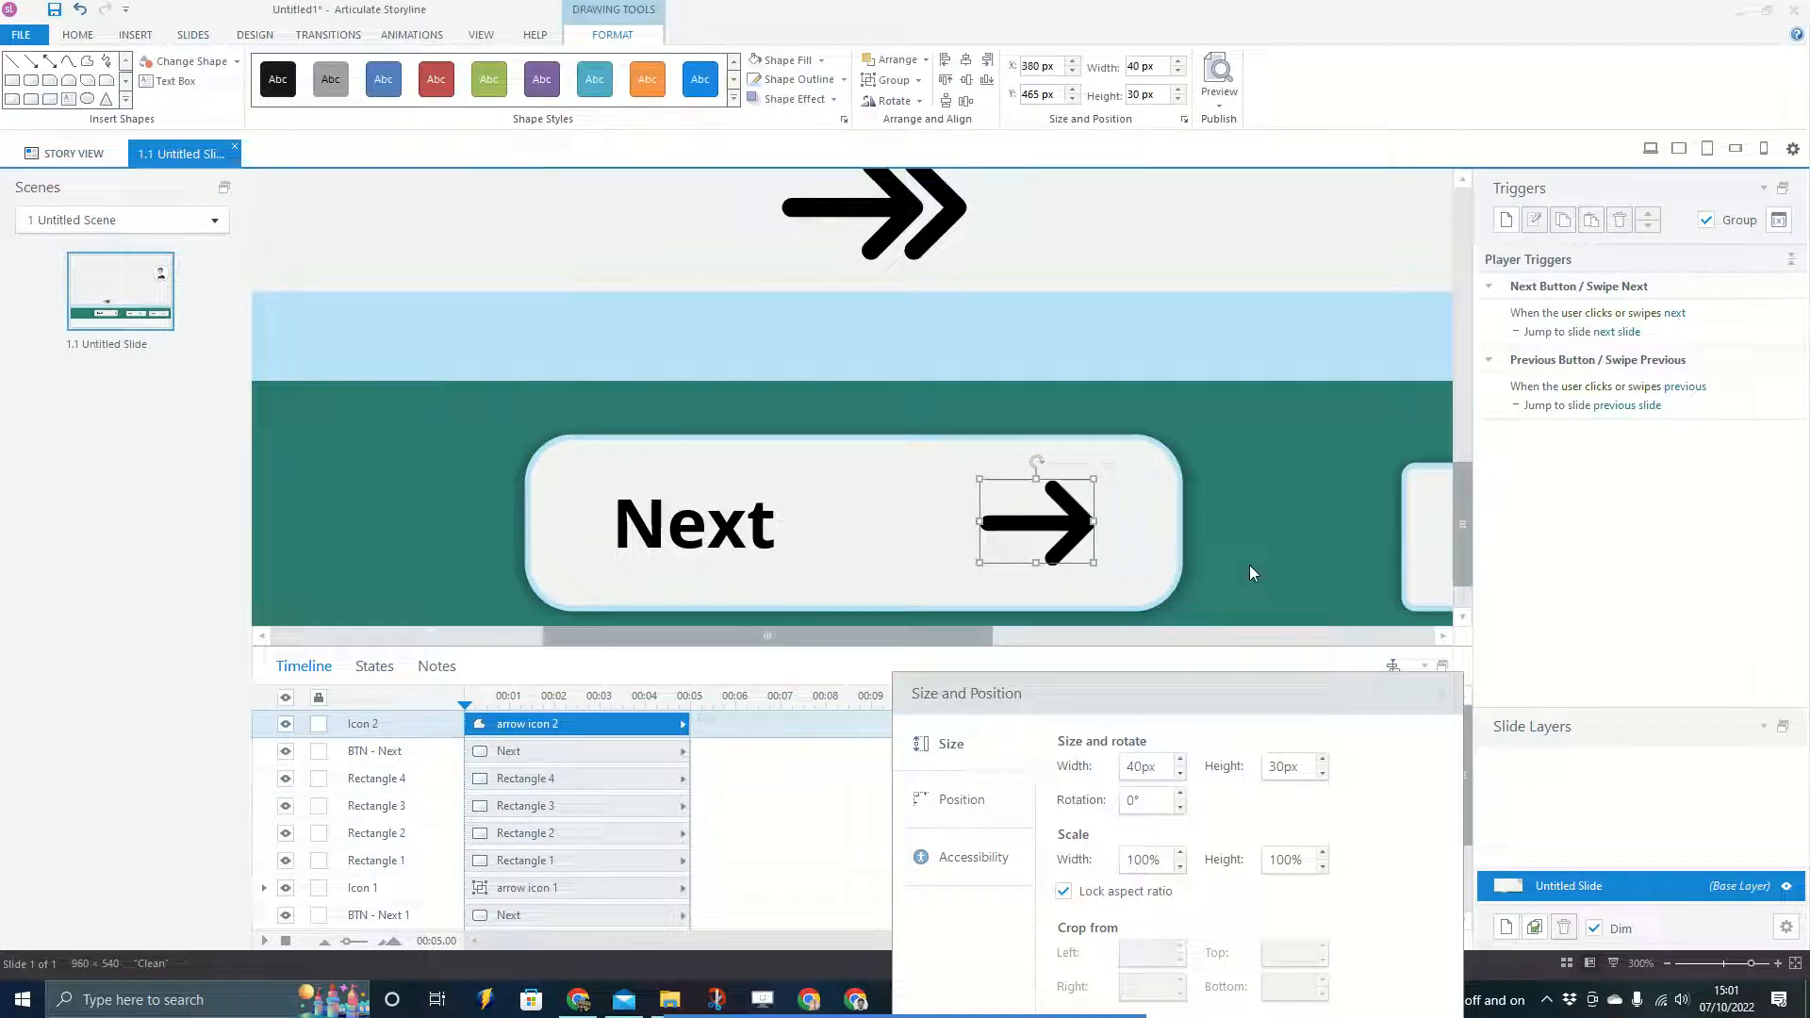
pyautogui.moveTo(1035, 520); pyautogui.dragTo(979, 521)
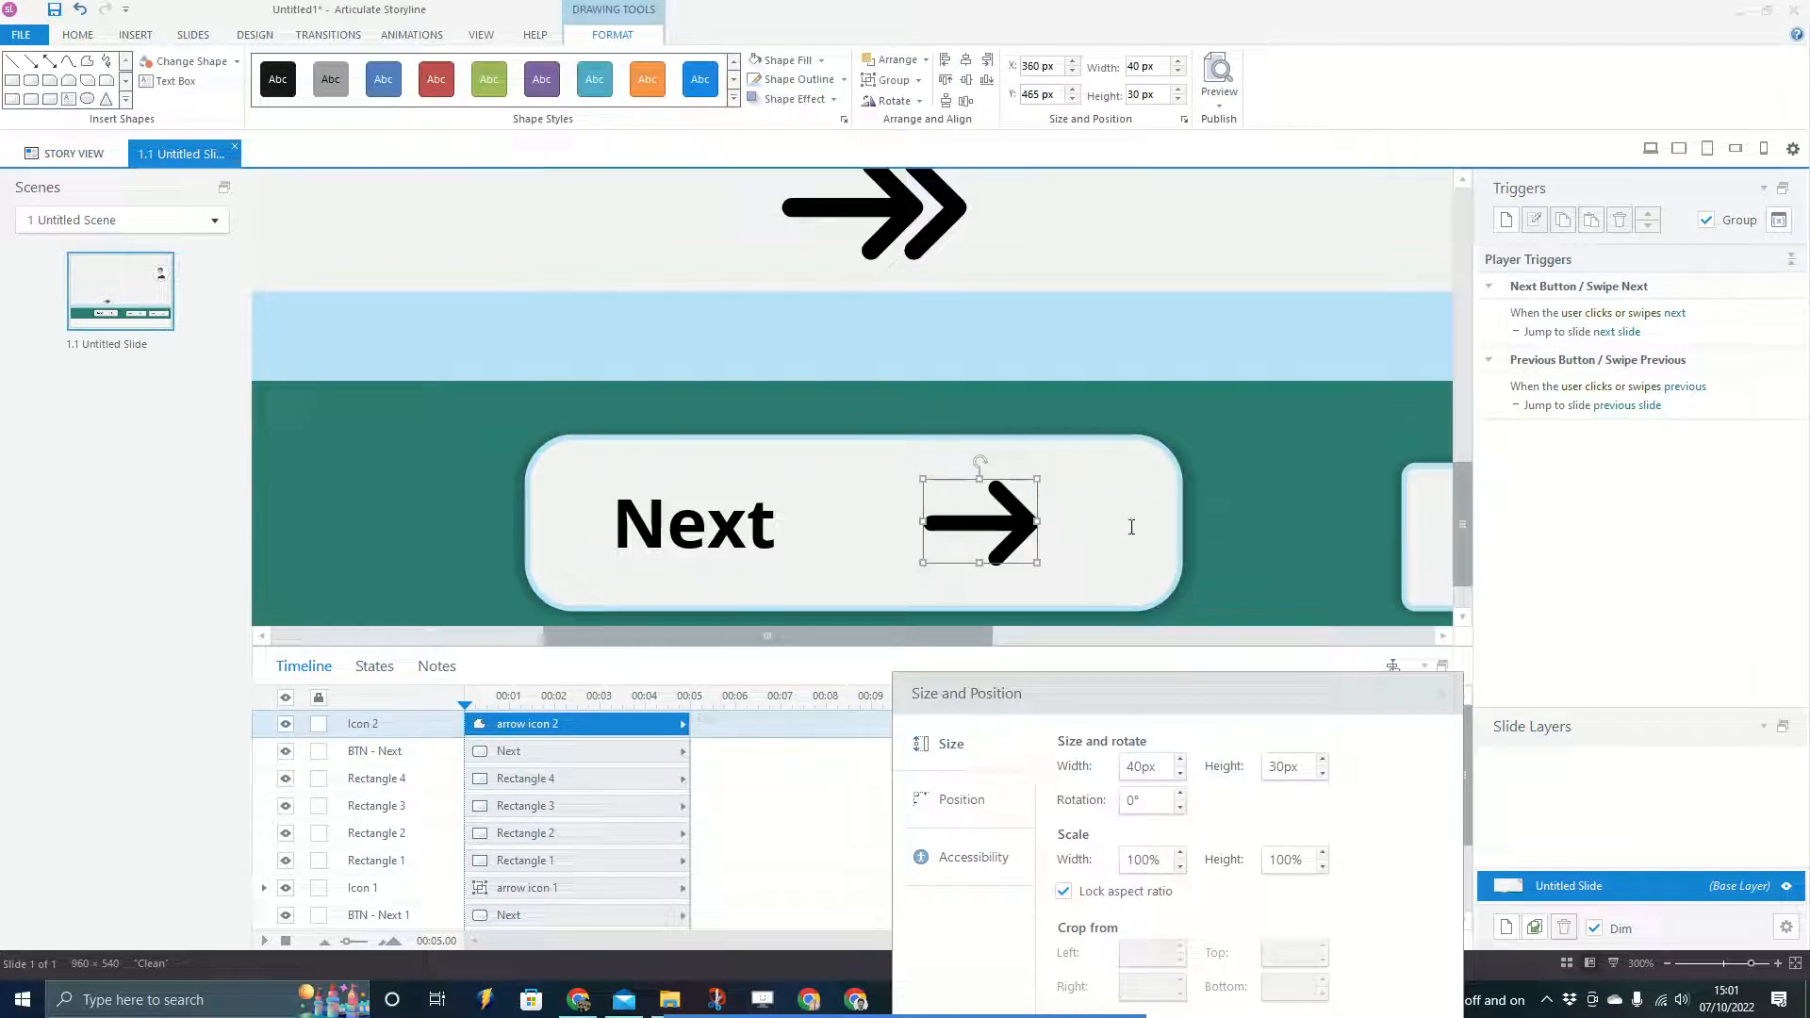
pyautogui.moveTo(966, 693); pyautogui.dragTo(1274, 297)
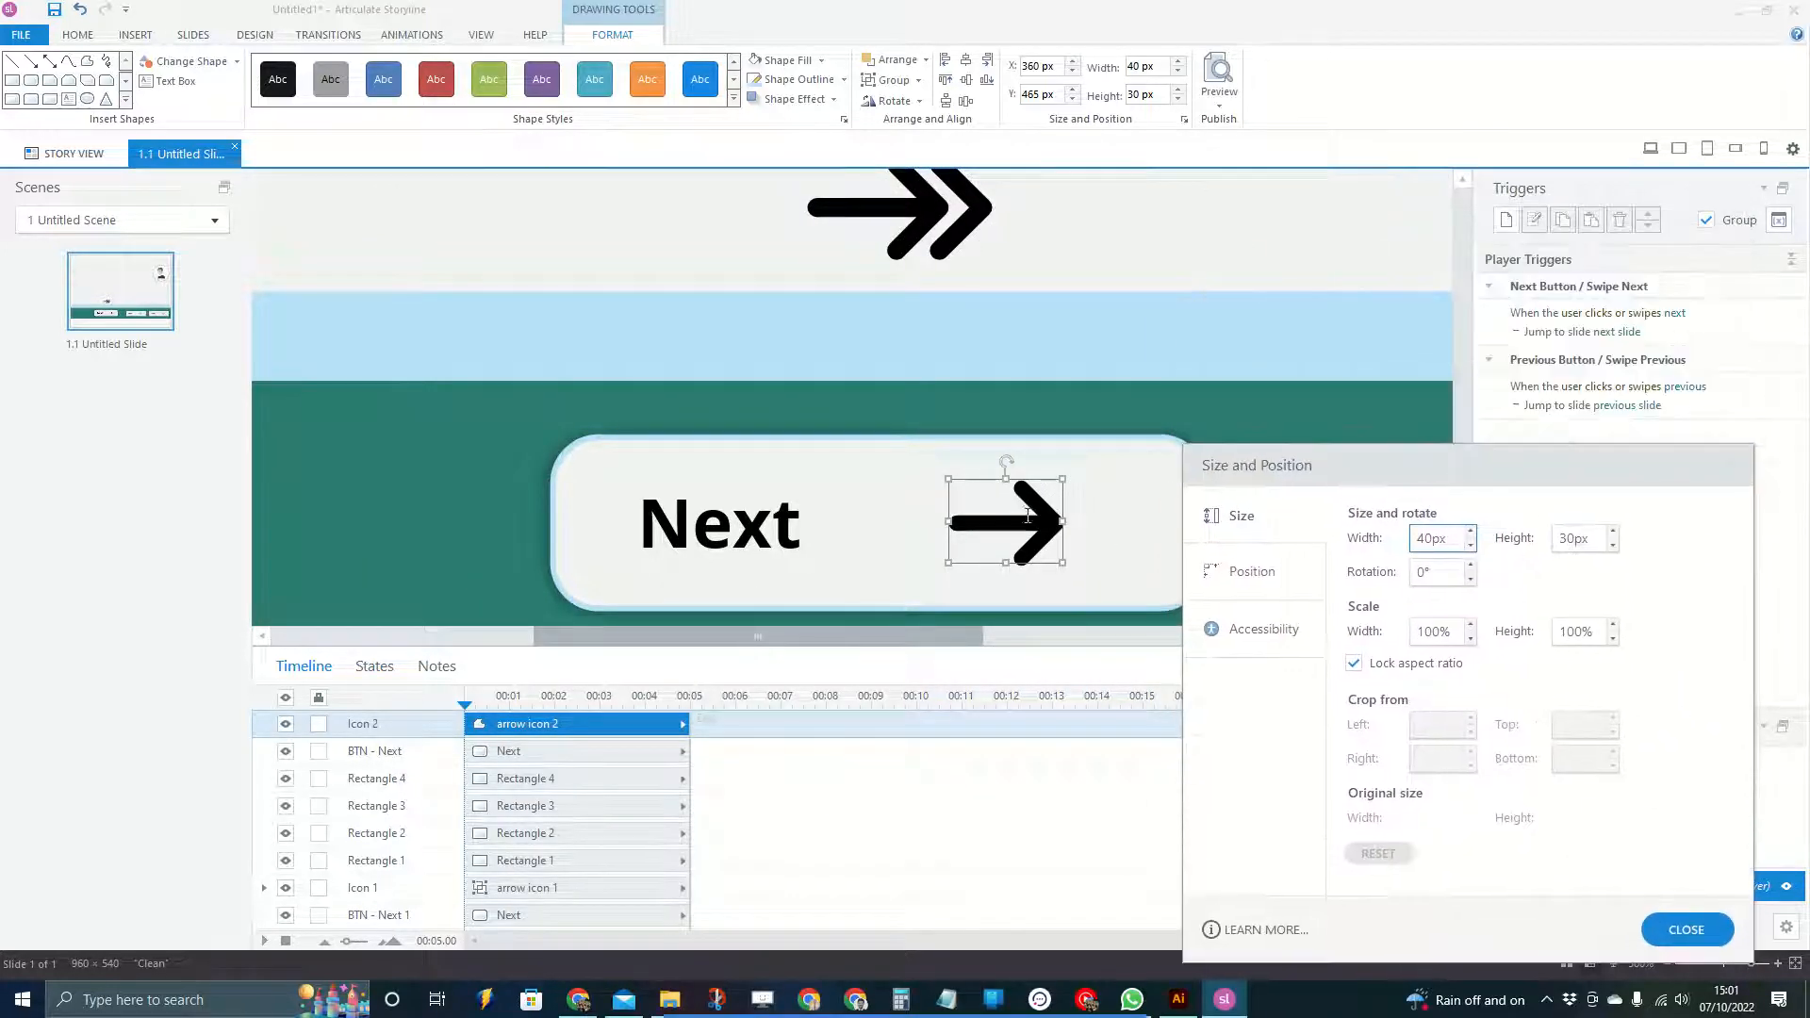
# Set the 'BTN - Next' button to 230 by 60 px
pyautogui.click(375, 666)
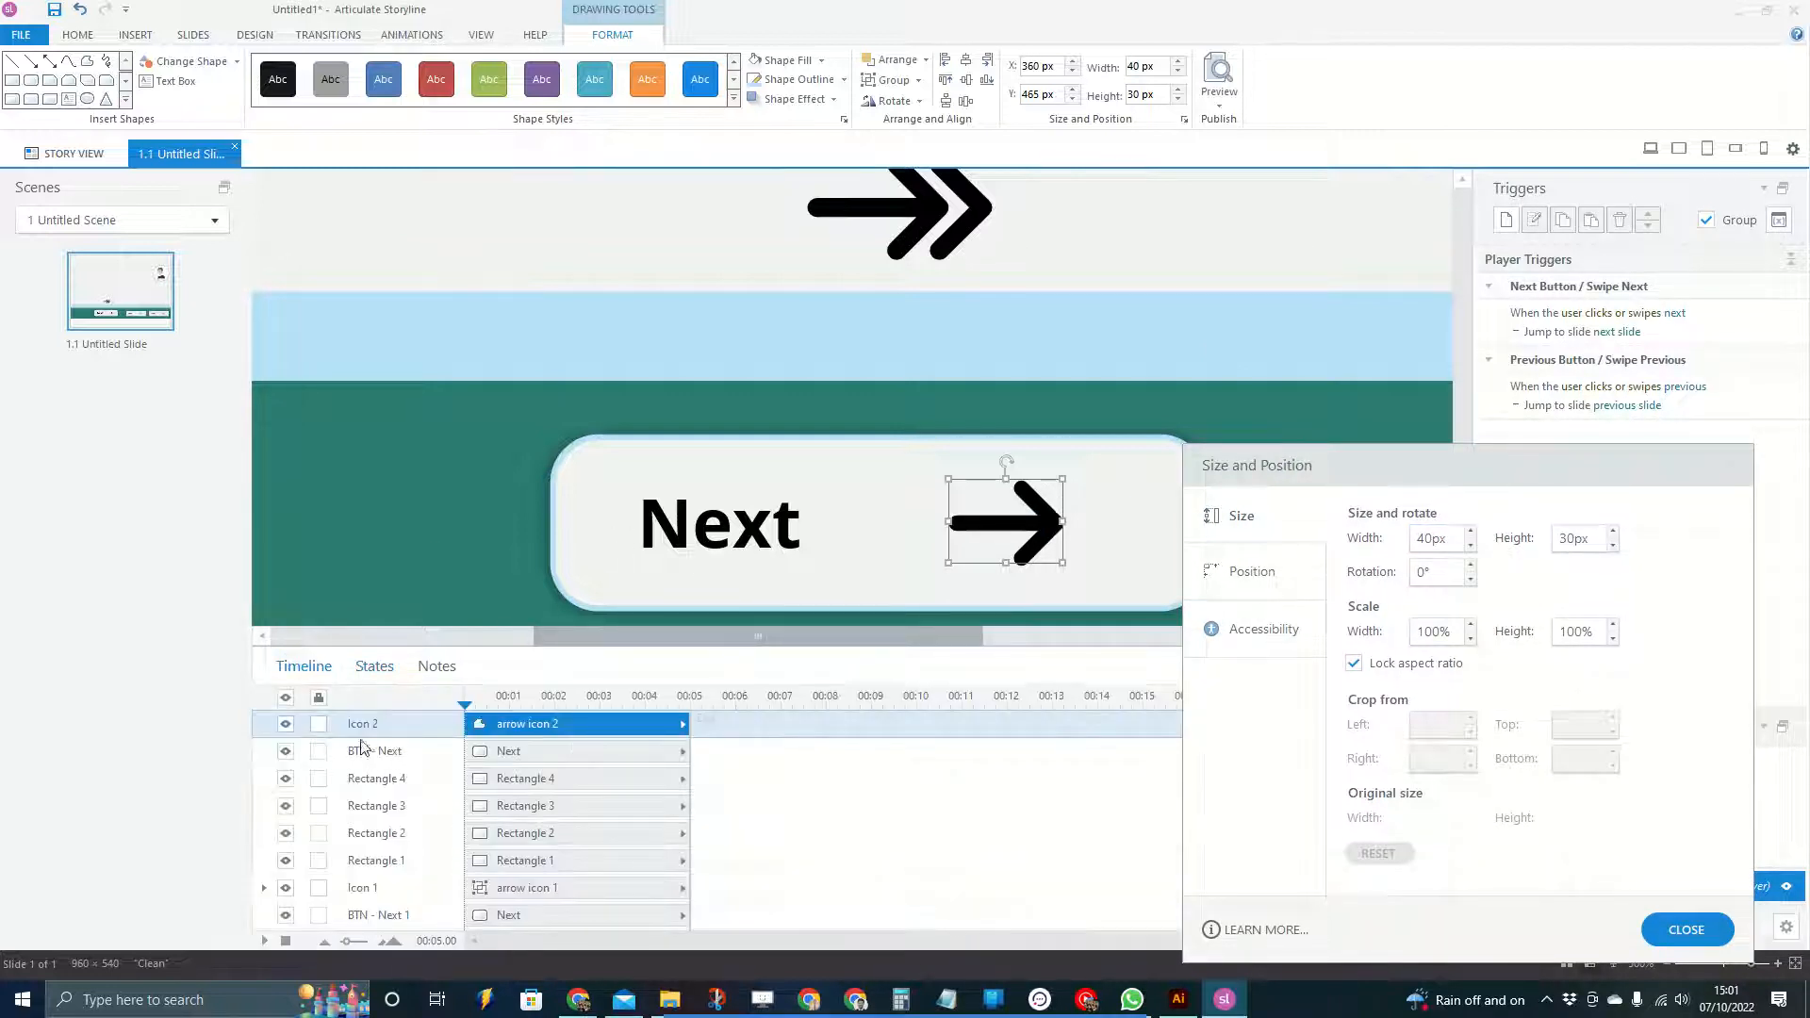
pyautogui.click(373, 750)
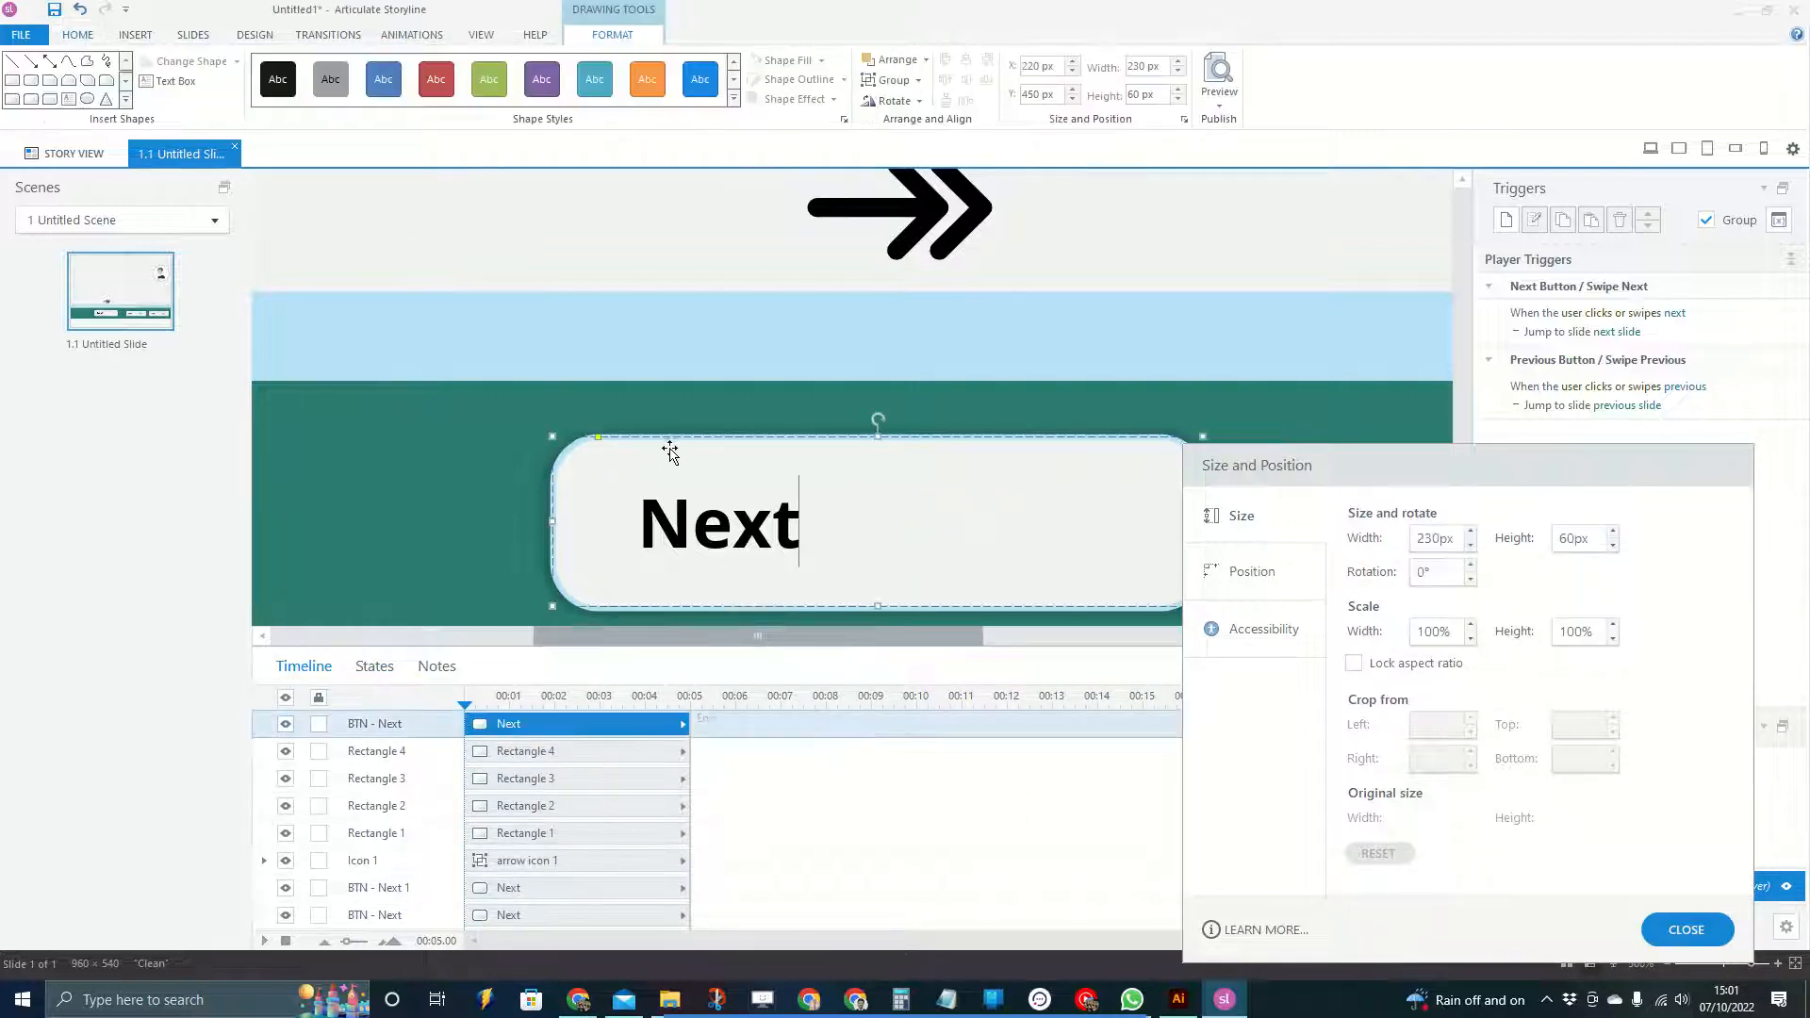
pyautogui.click(375, 666)
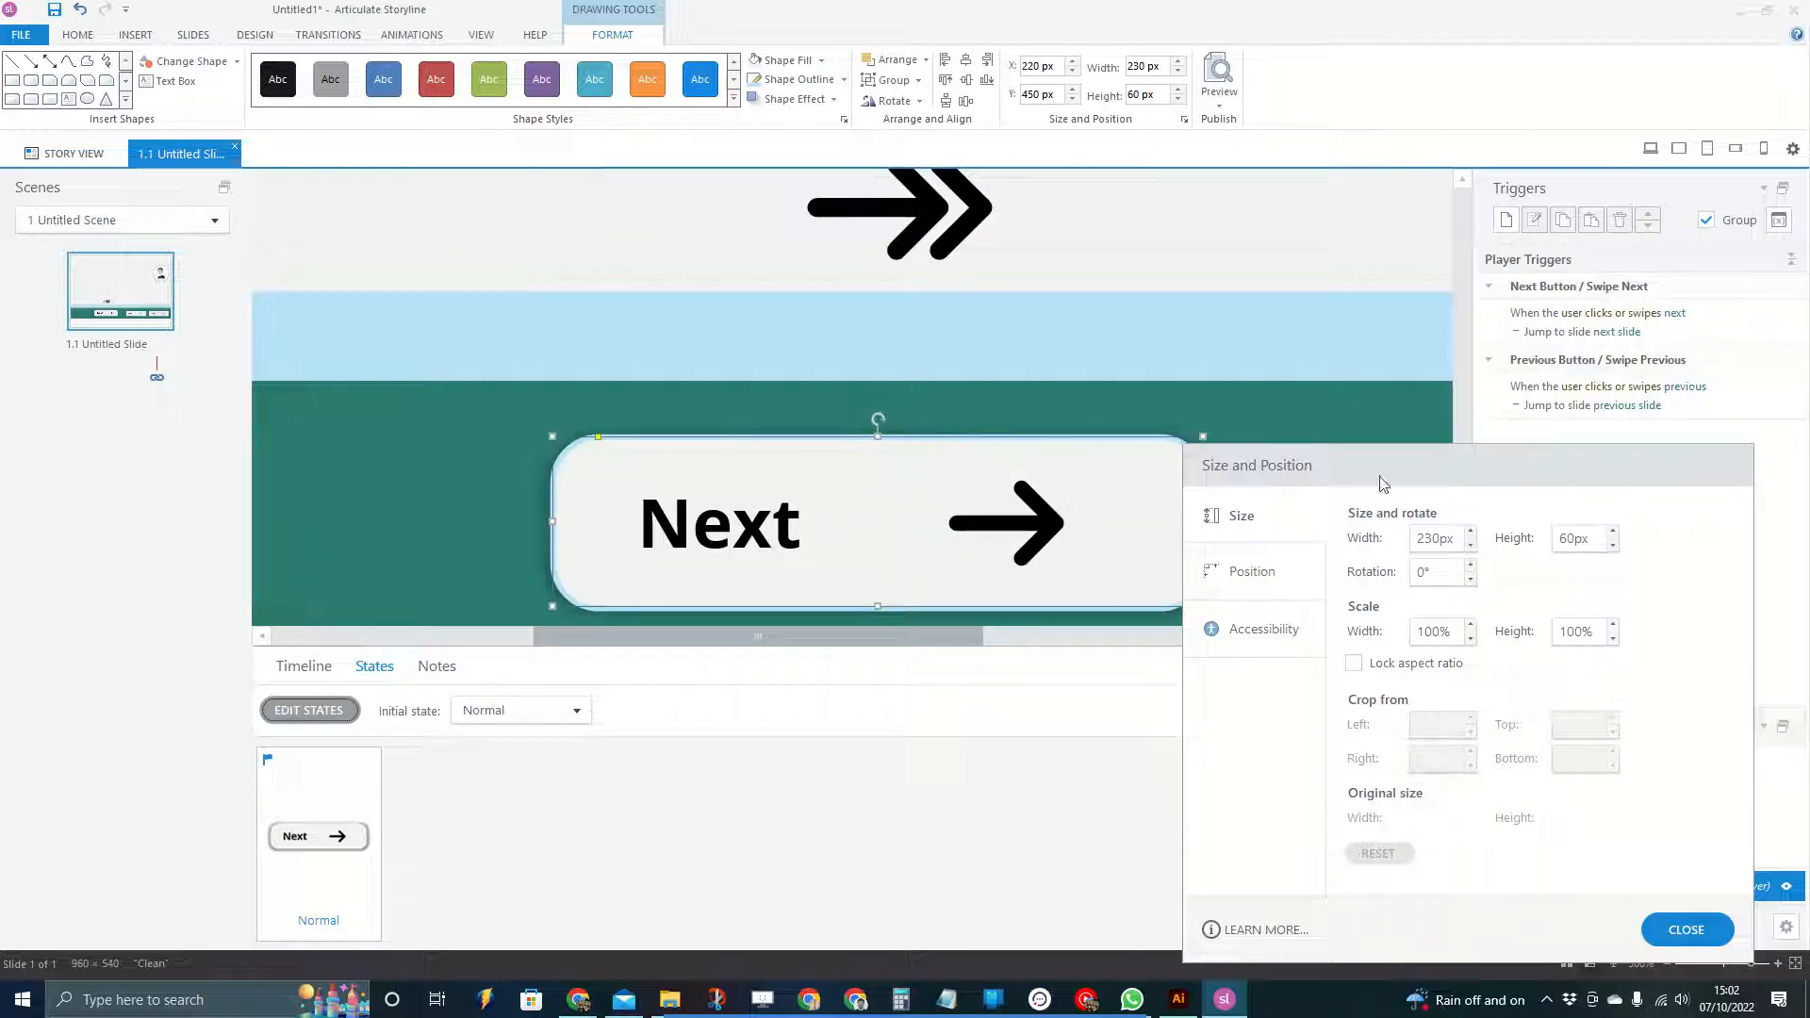
pyautogui.click(304, 665)
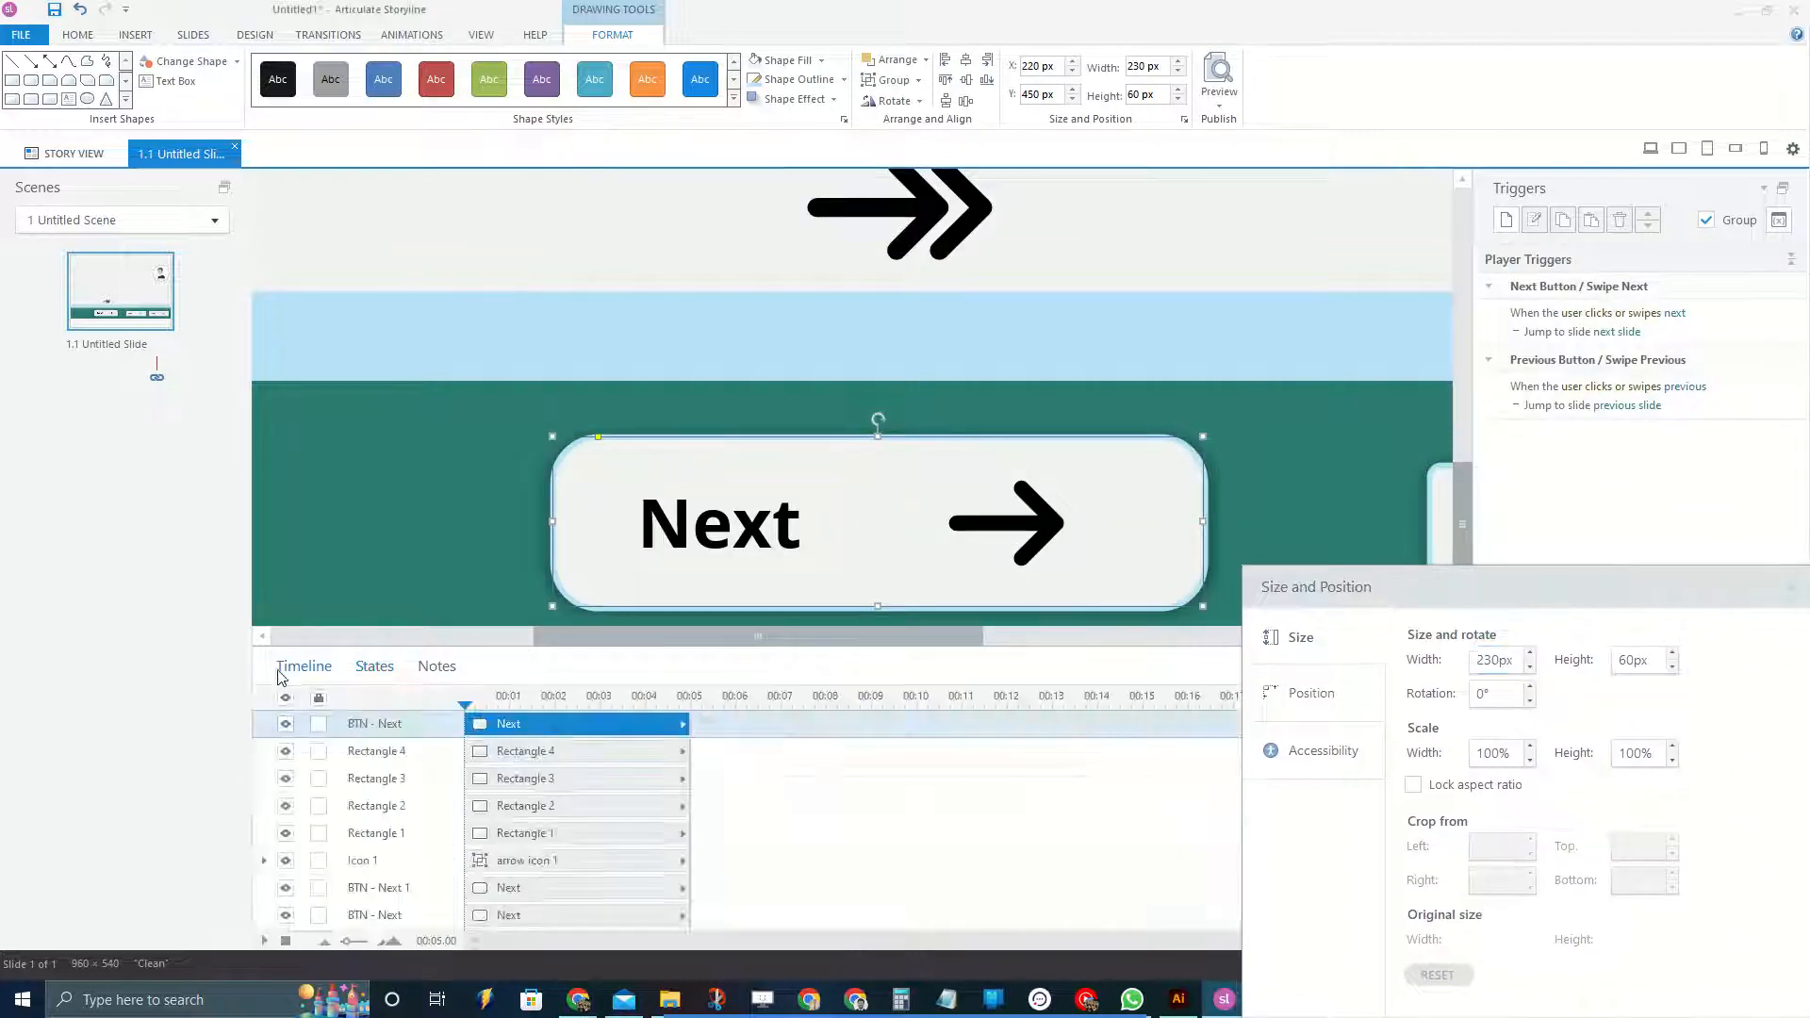
pyautogui.doubleClick(720, 523)
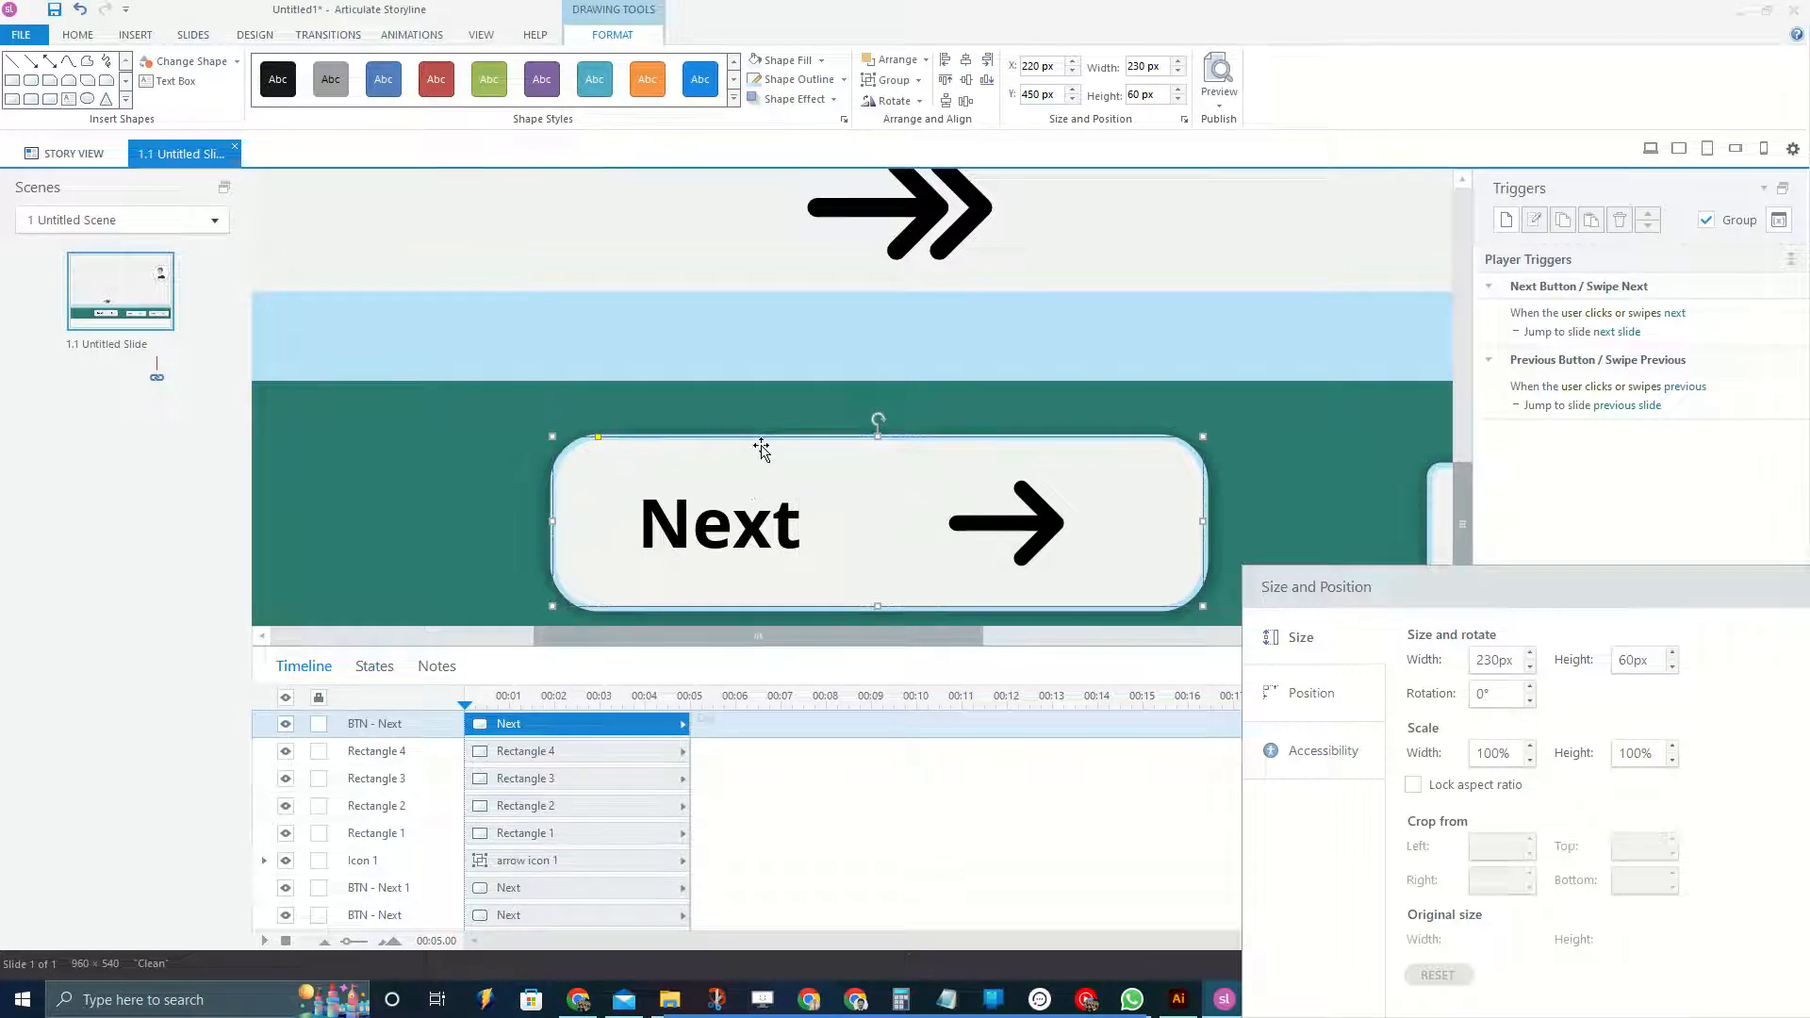
pyautogui.moveTo(877, 519); pyautogui.dragTo(877, 508)
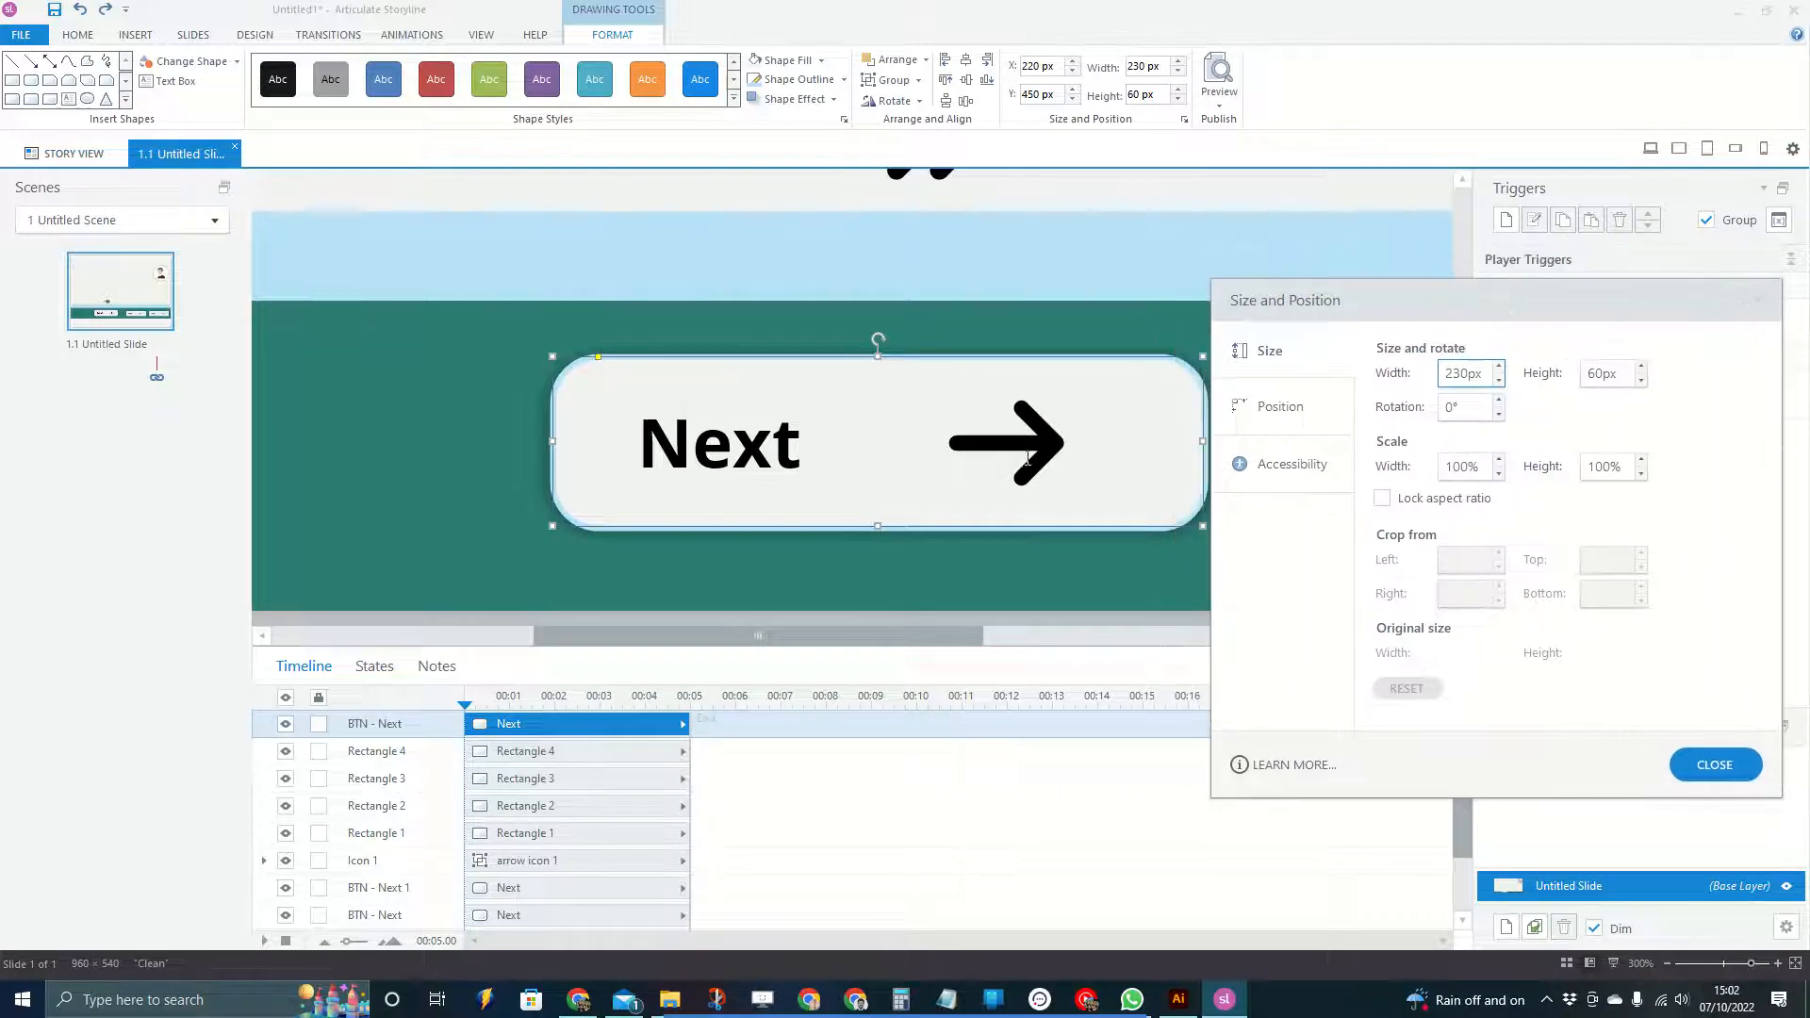
pyautogui.moveTo(718, 369)
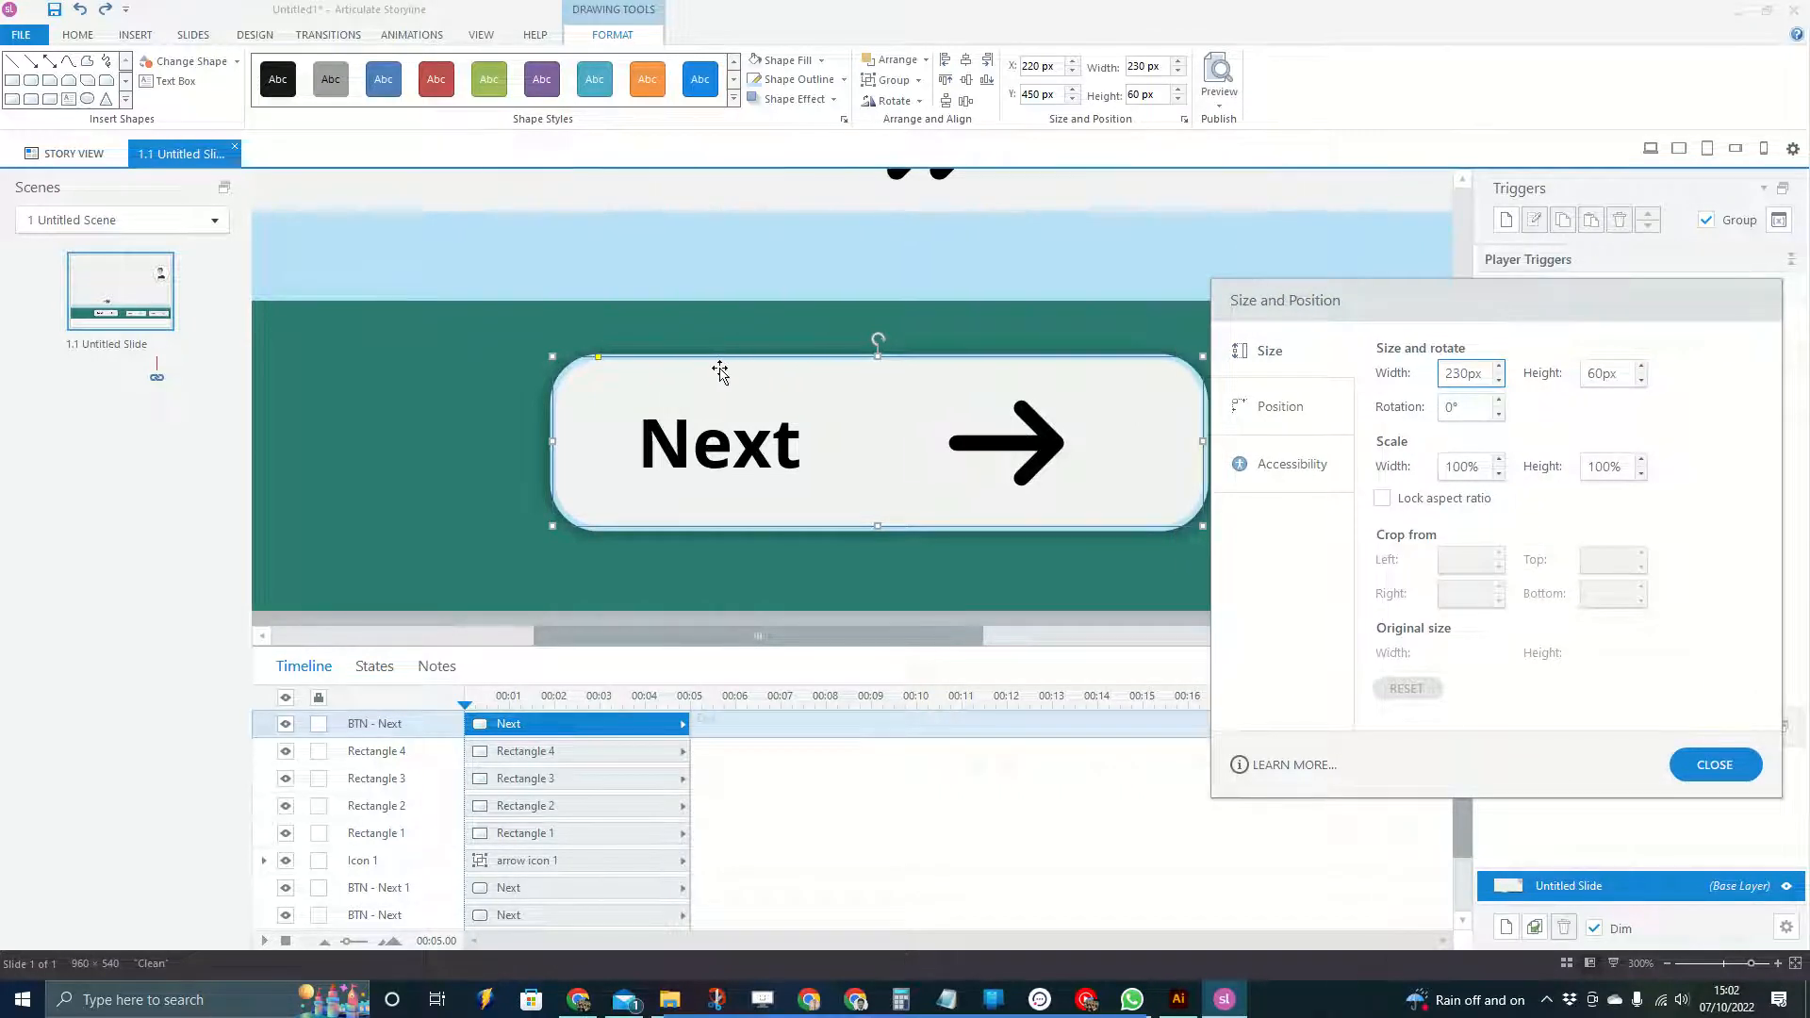
pyautogui.moveTo(498, 453)
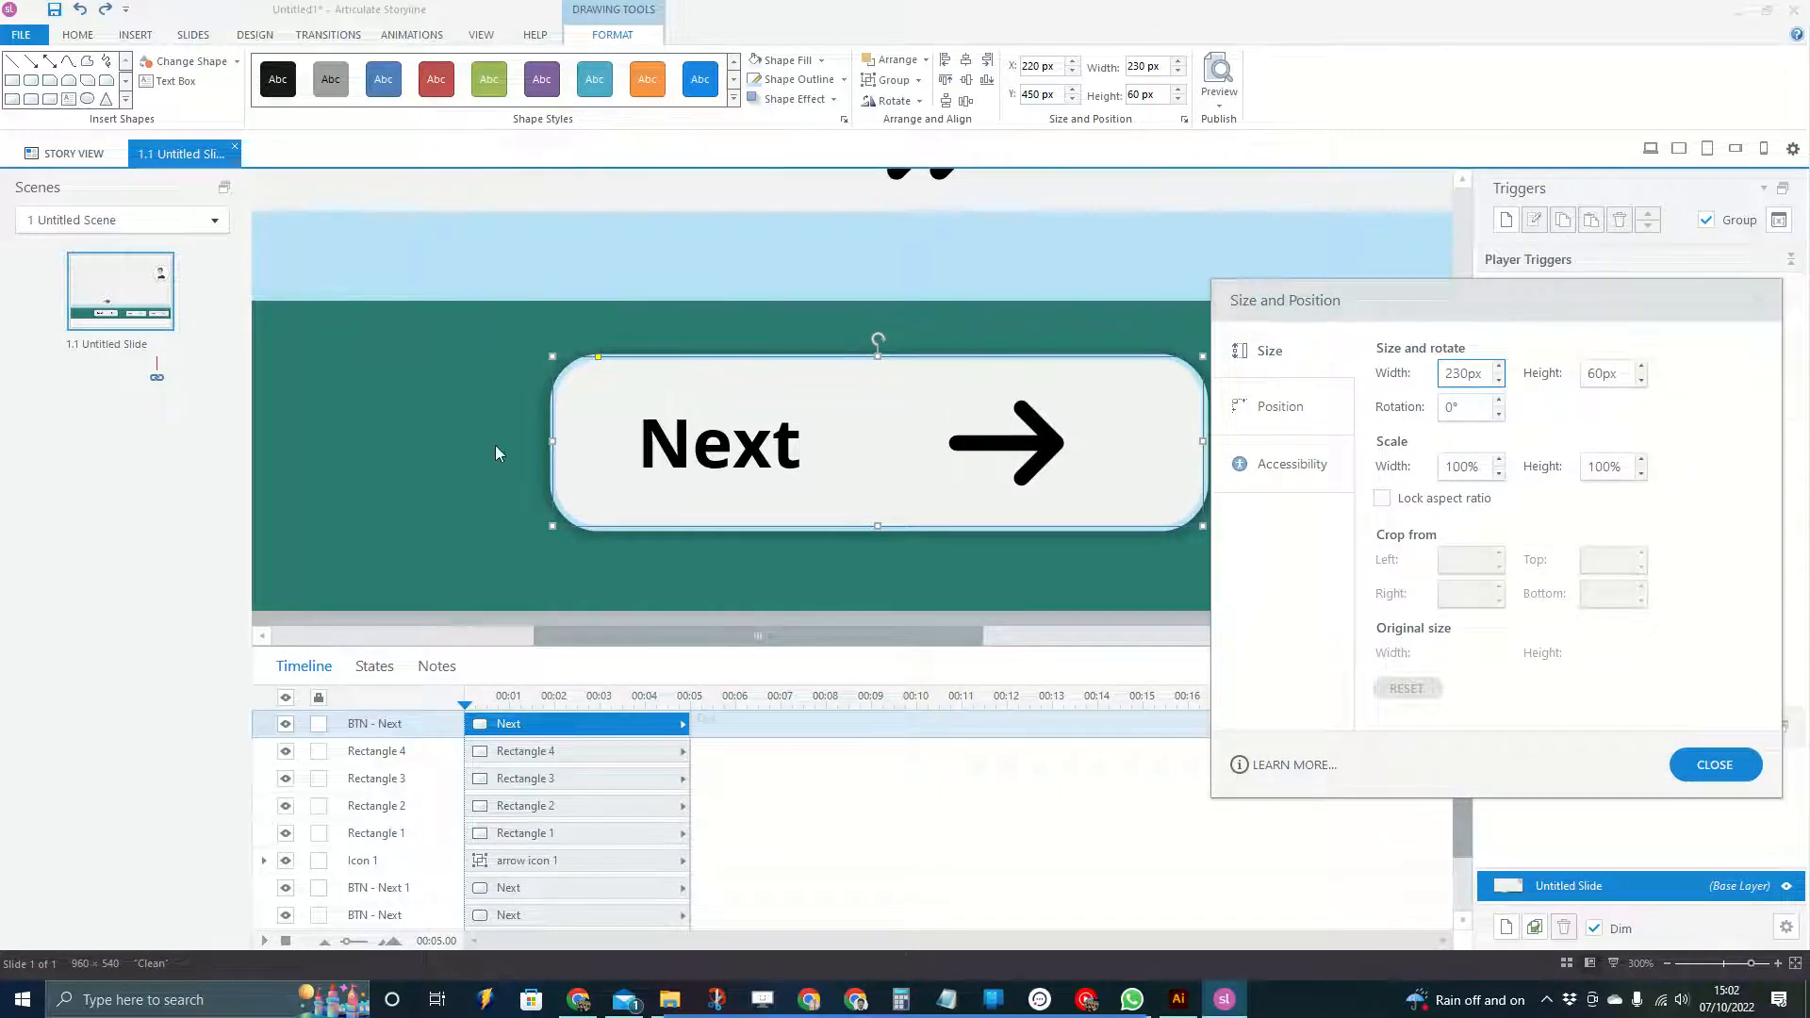
# Drag the double-chevron arrow from the pasteboard onto the button
pyautogui.click(375, 666)
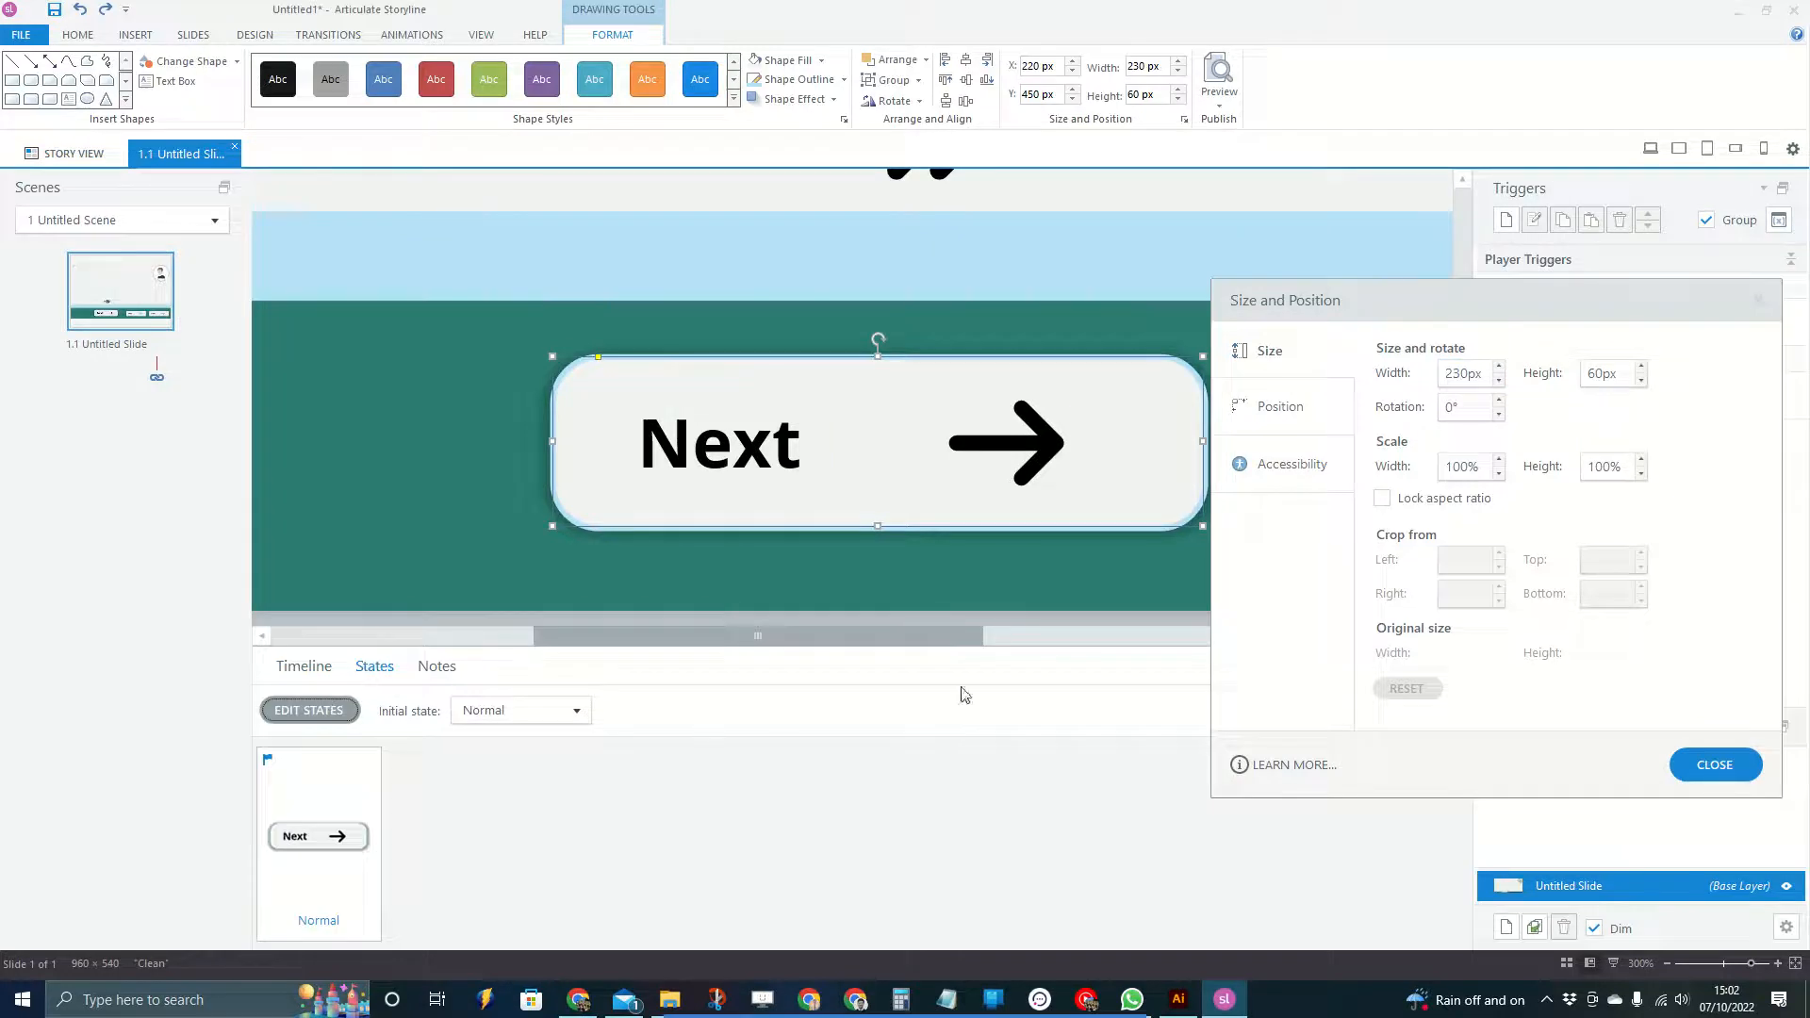
pyautogui.moveTo(1283, 299); pyautogui.dragTo(943, 684)
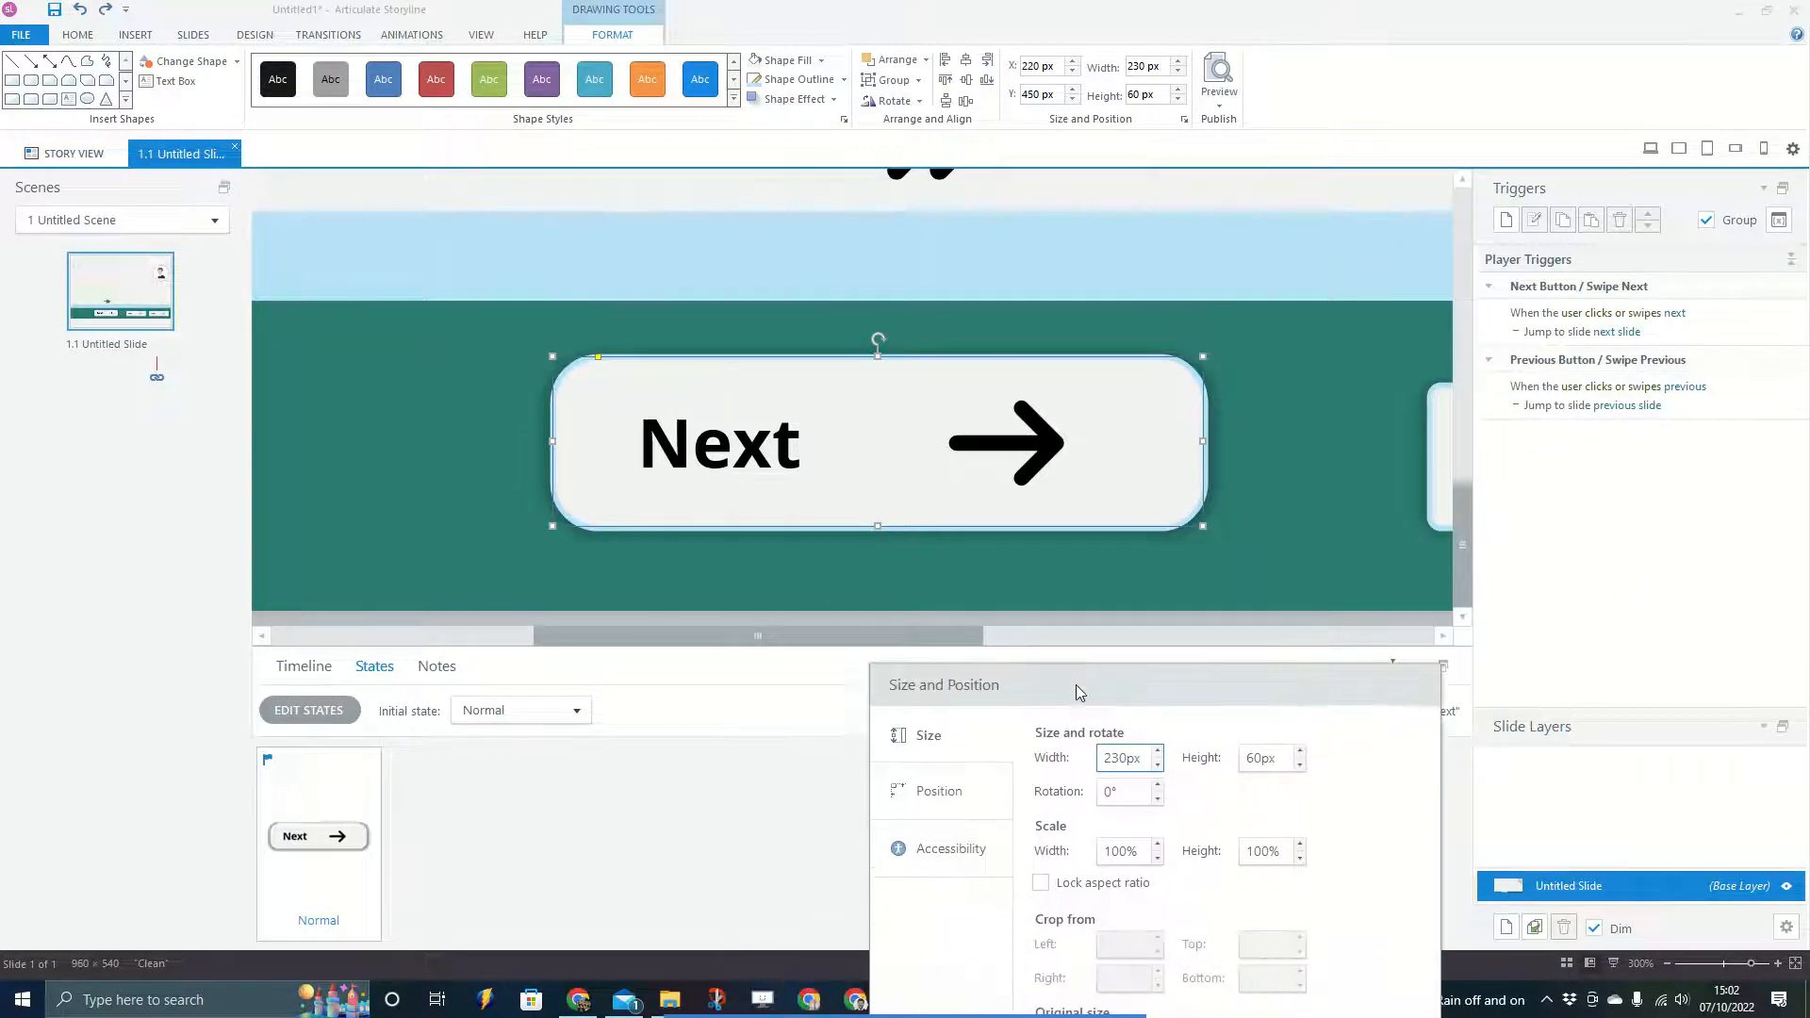
pyautogui.moveTo(946, 641)
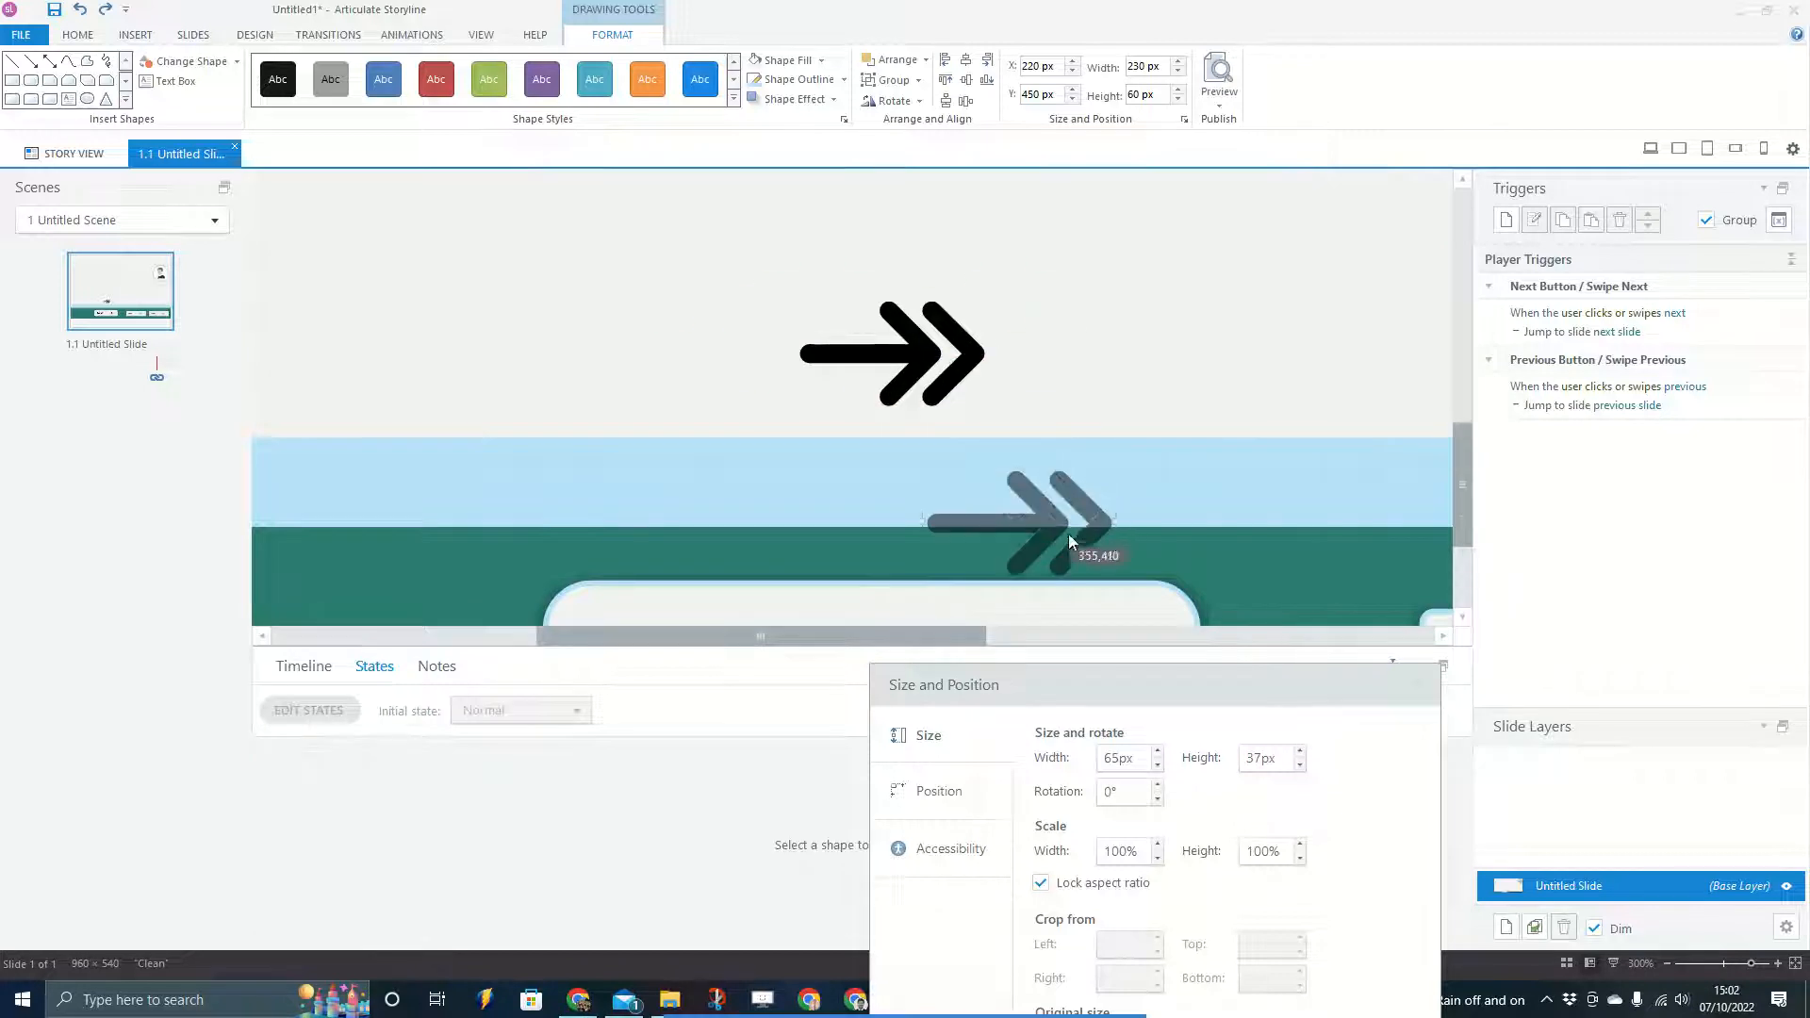
pyautogui.moveTo(1071, 540); pyautogui.dragTo(1070, 464)
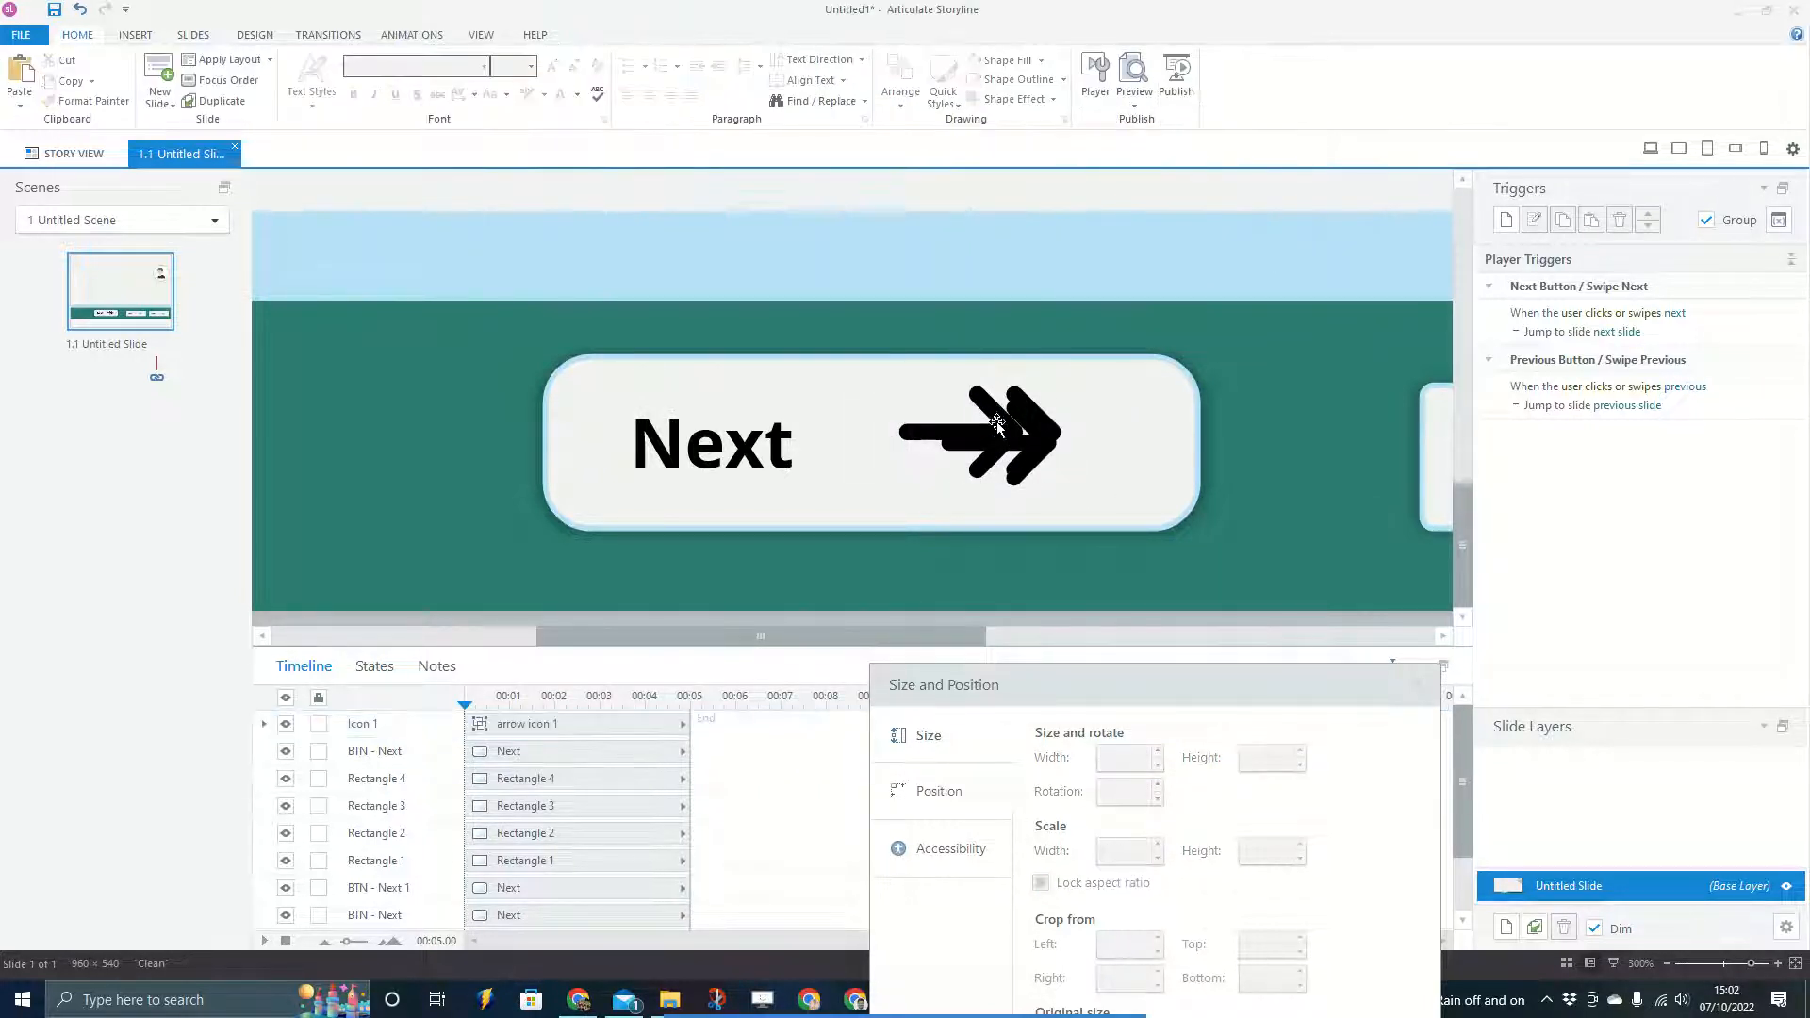
# Resize the double-chevron arrow to 54 by 30 px and move it near the right edge
pyautogui.click(995, 431)
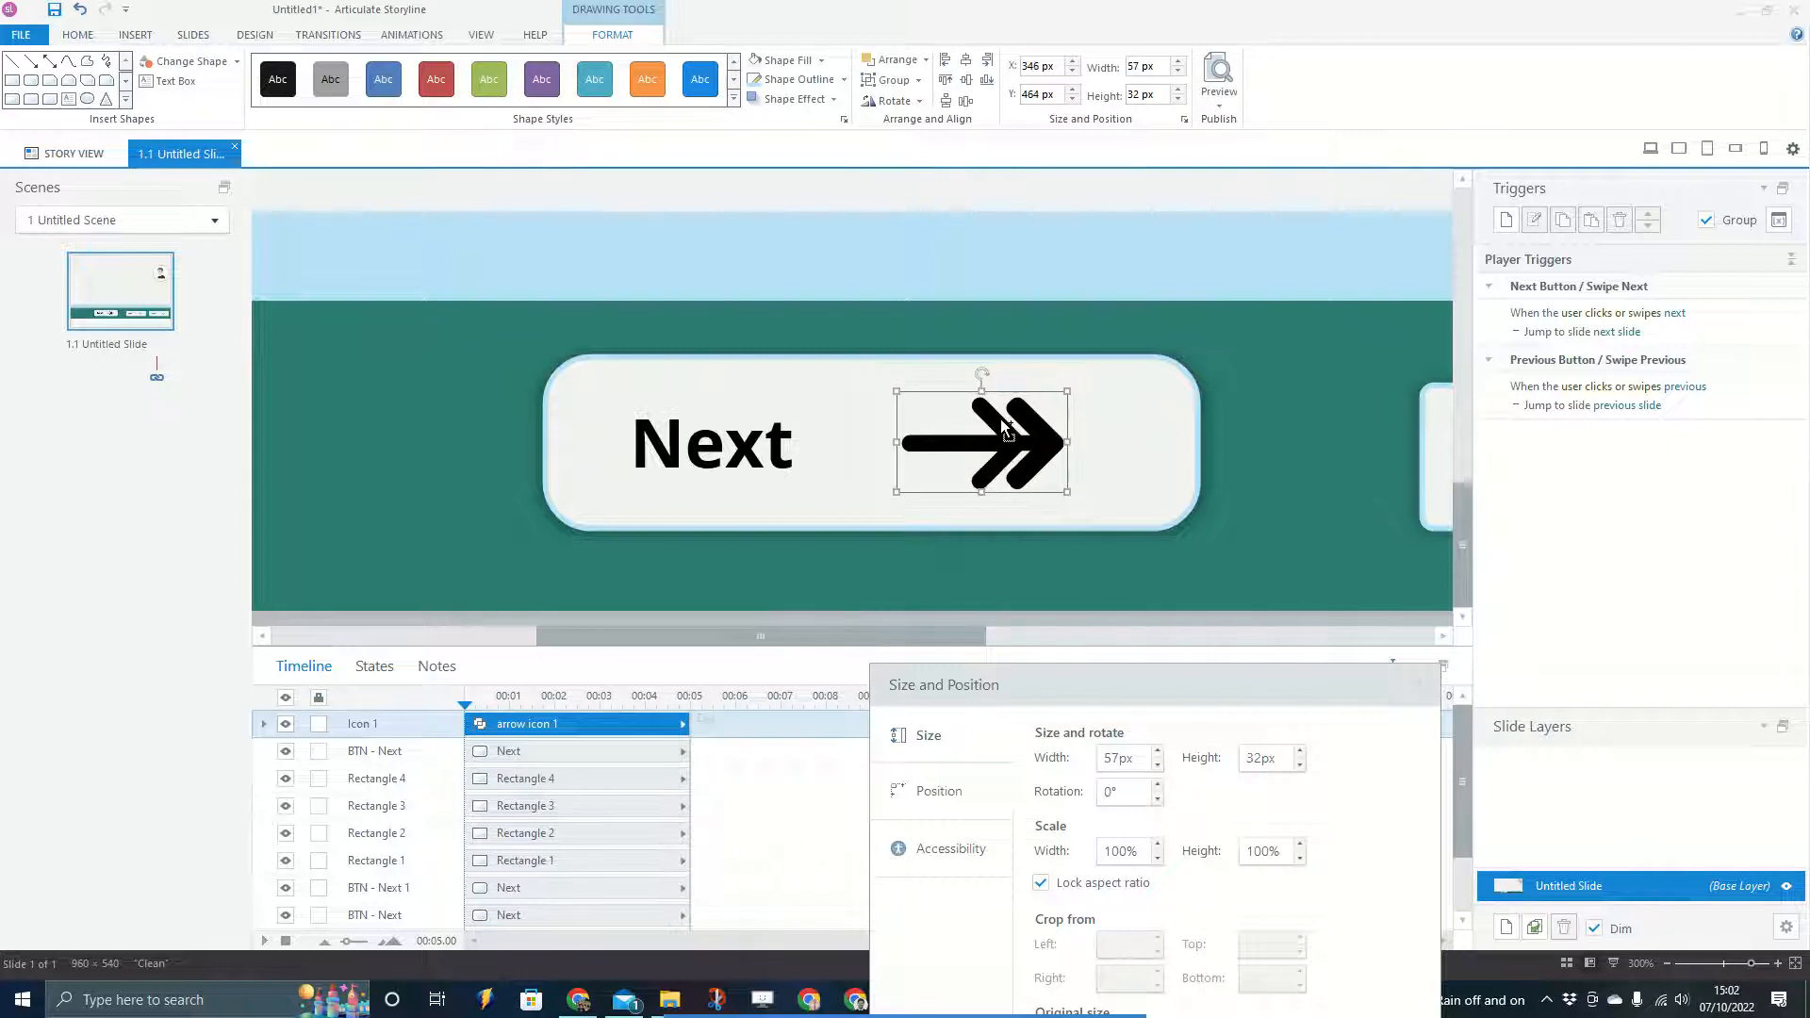
pyautogui.moveTo(981, 442); pyautogui.dragTo(1013, 442)
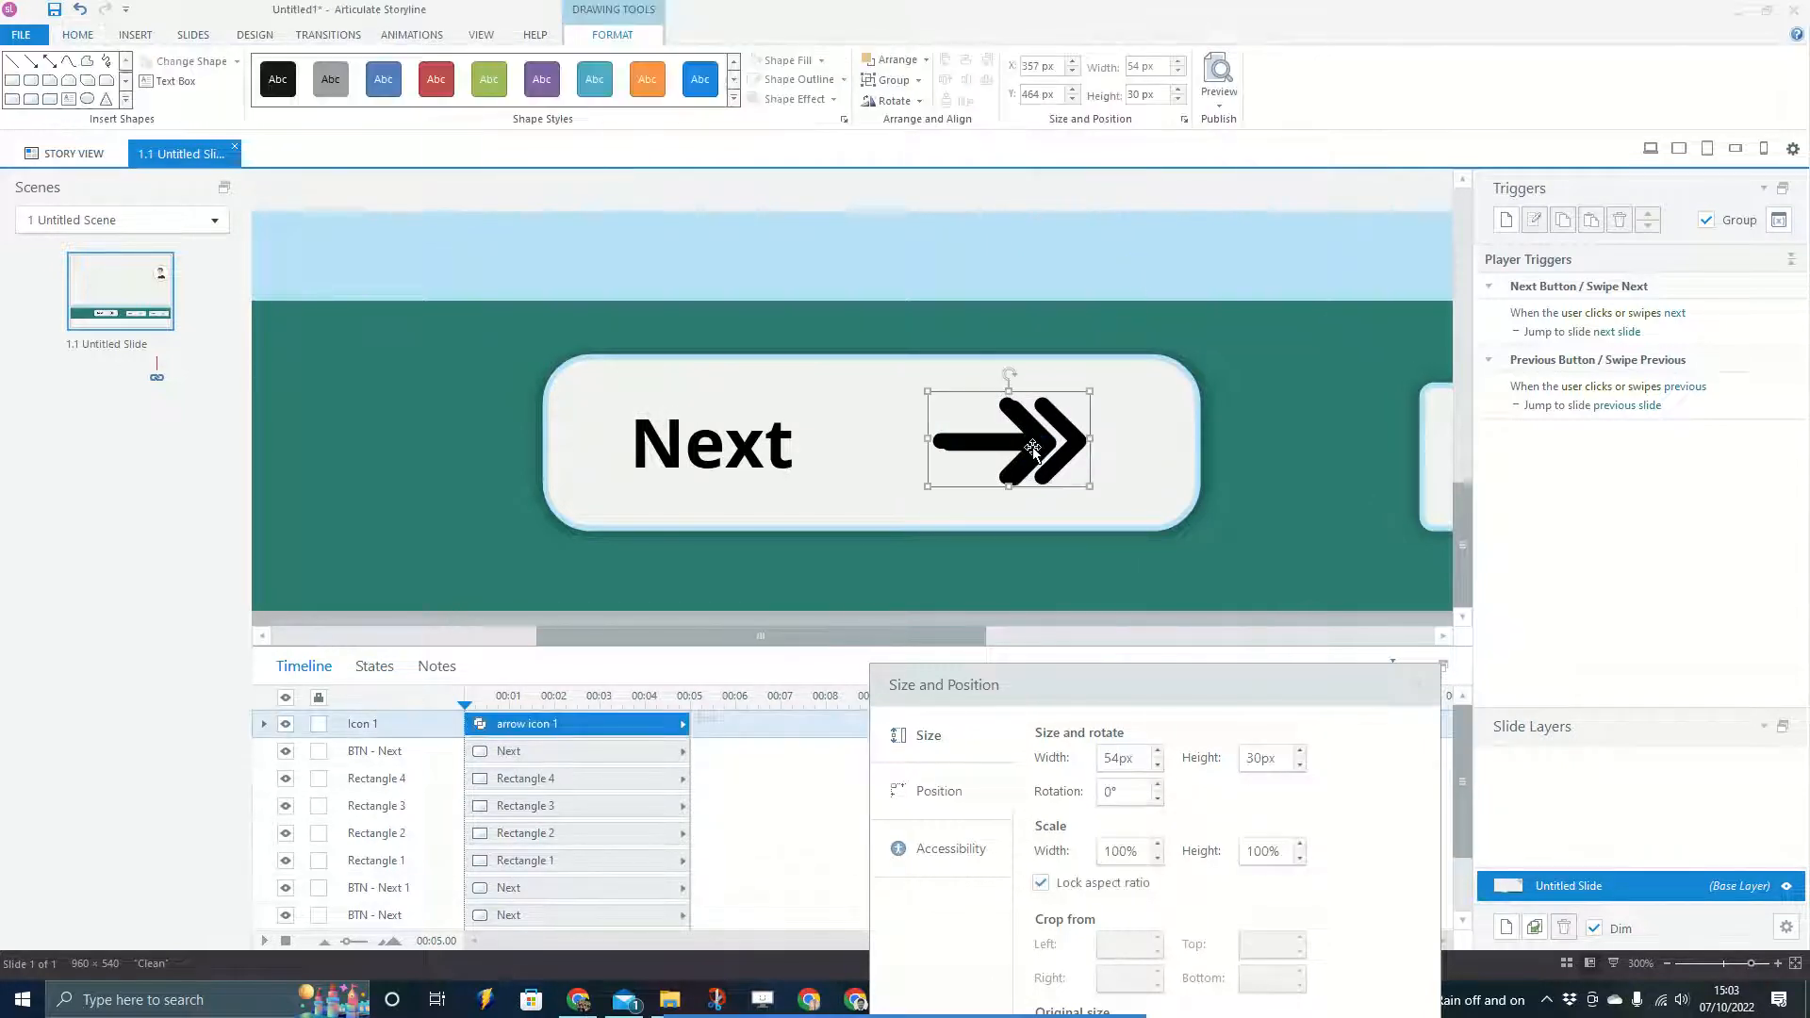
pyautogui.moveTo(1008, 444); pyautogui.dragTo(1016, 442)
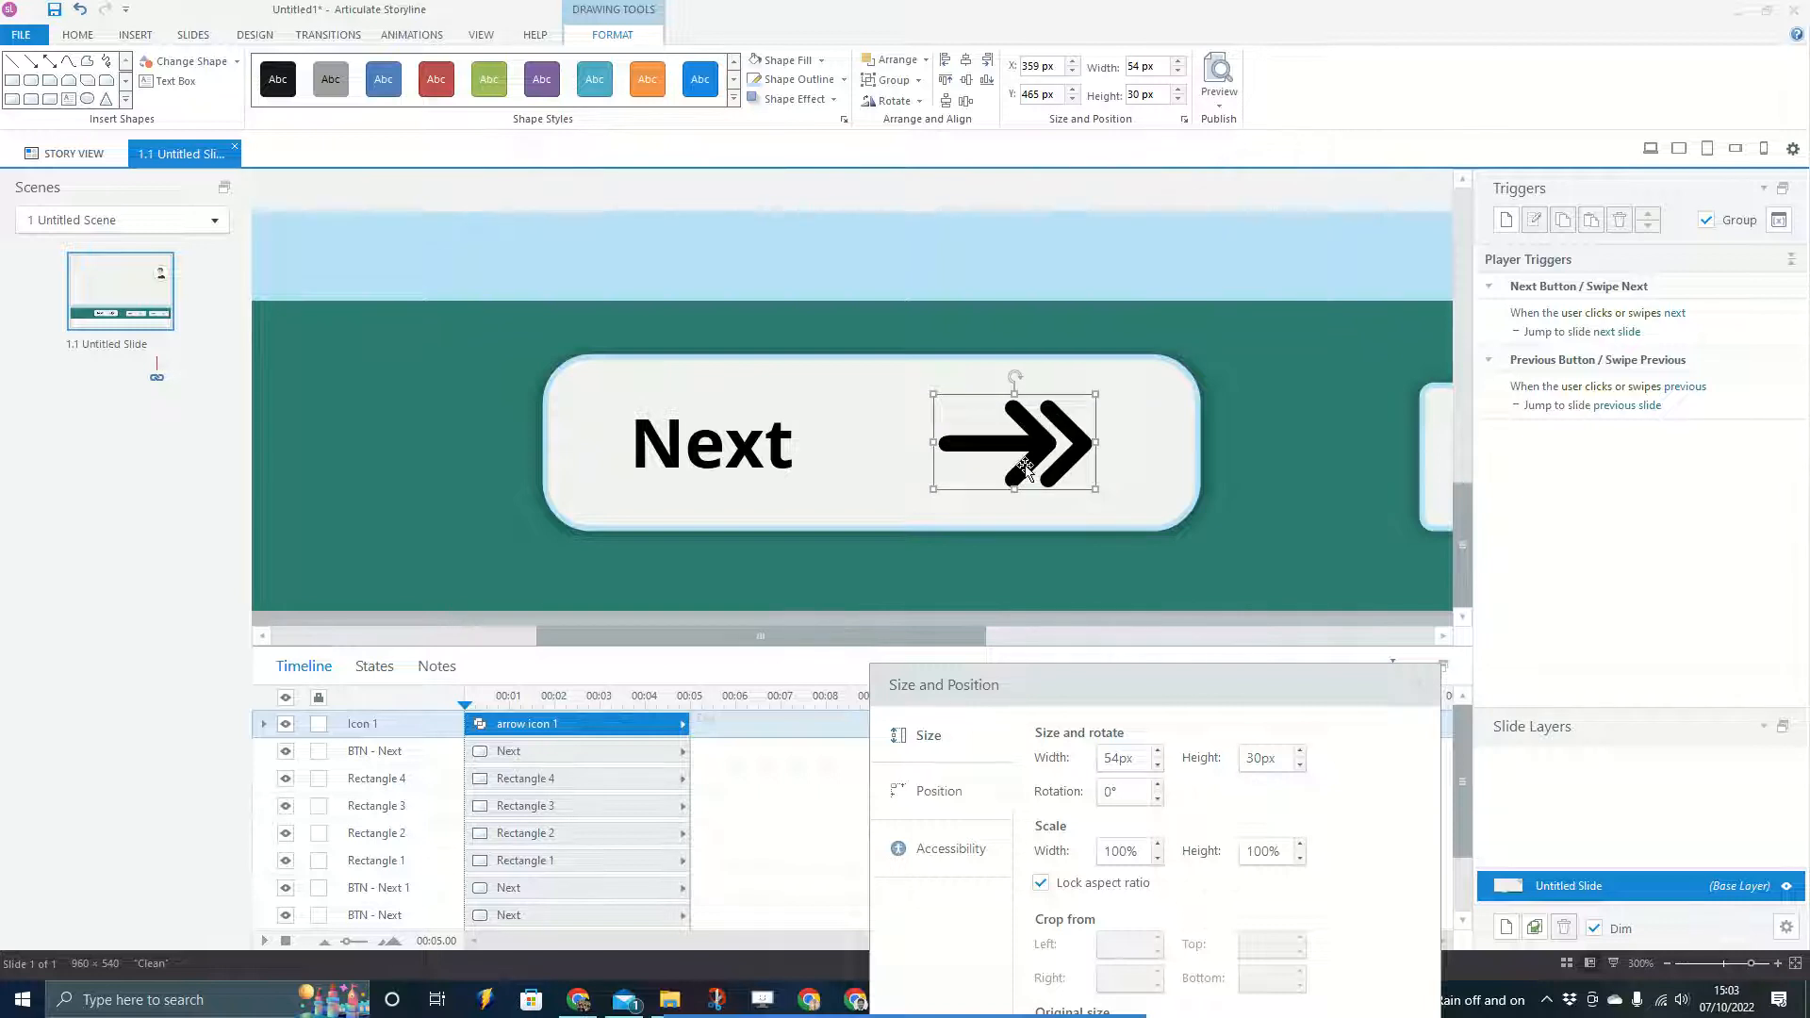
pyautogui.moveTo(1014, 442); pyautogui.dragTo(1063, 442)
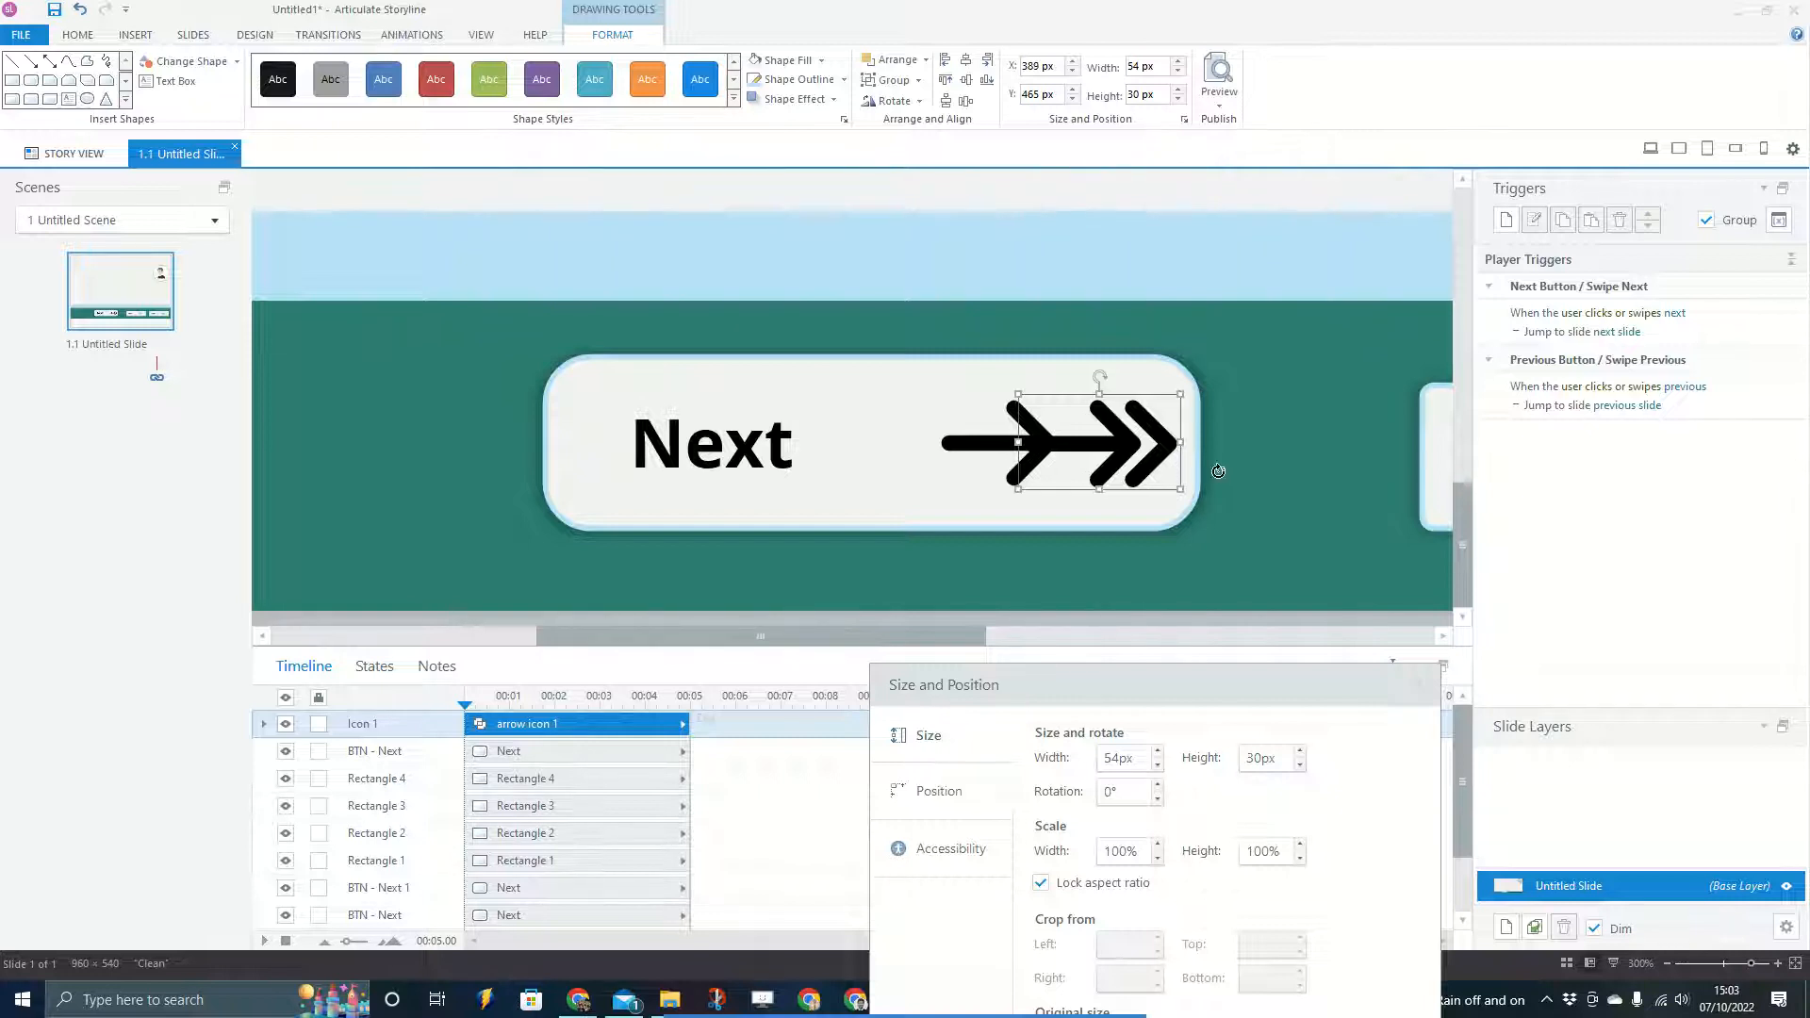
pyautogui.moveTo(1062, 444); pyautogui.dragTo(1048, 444)
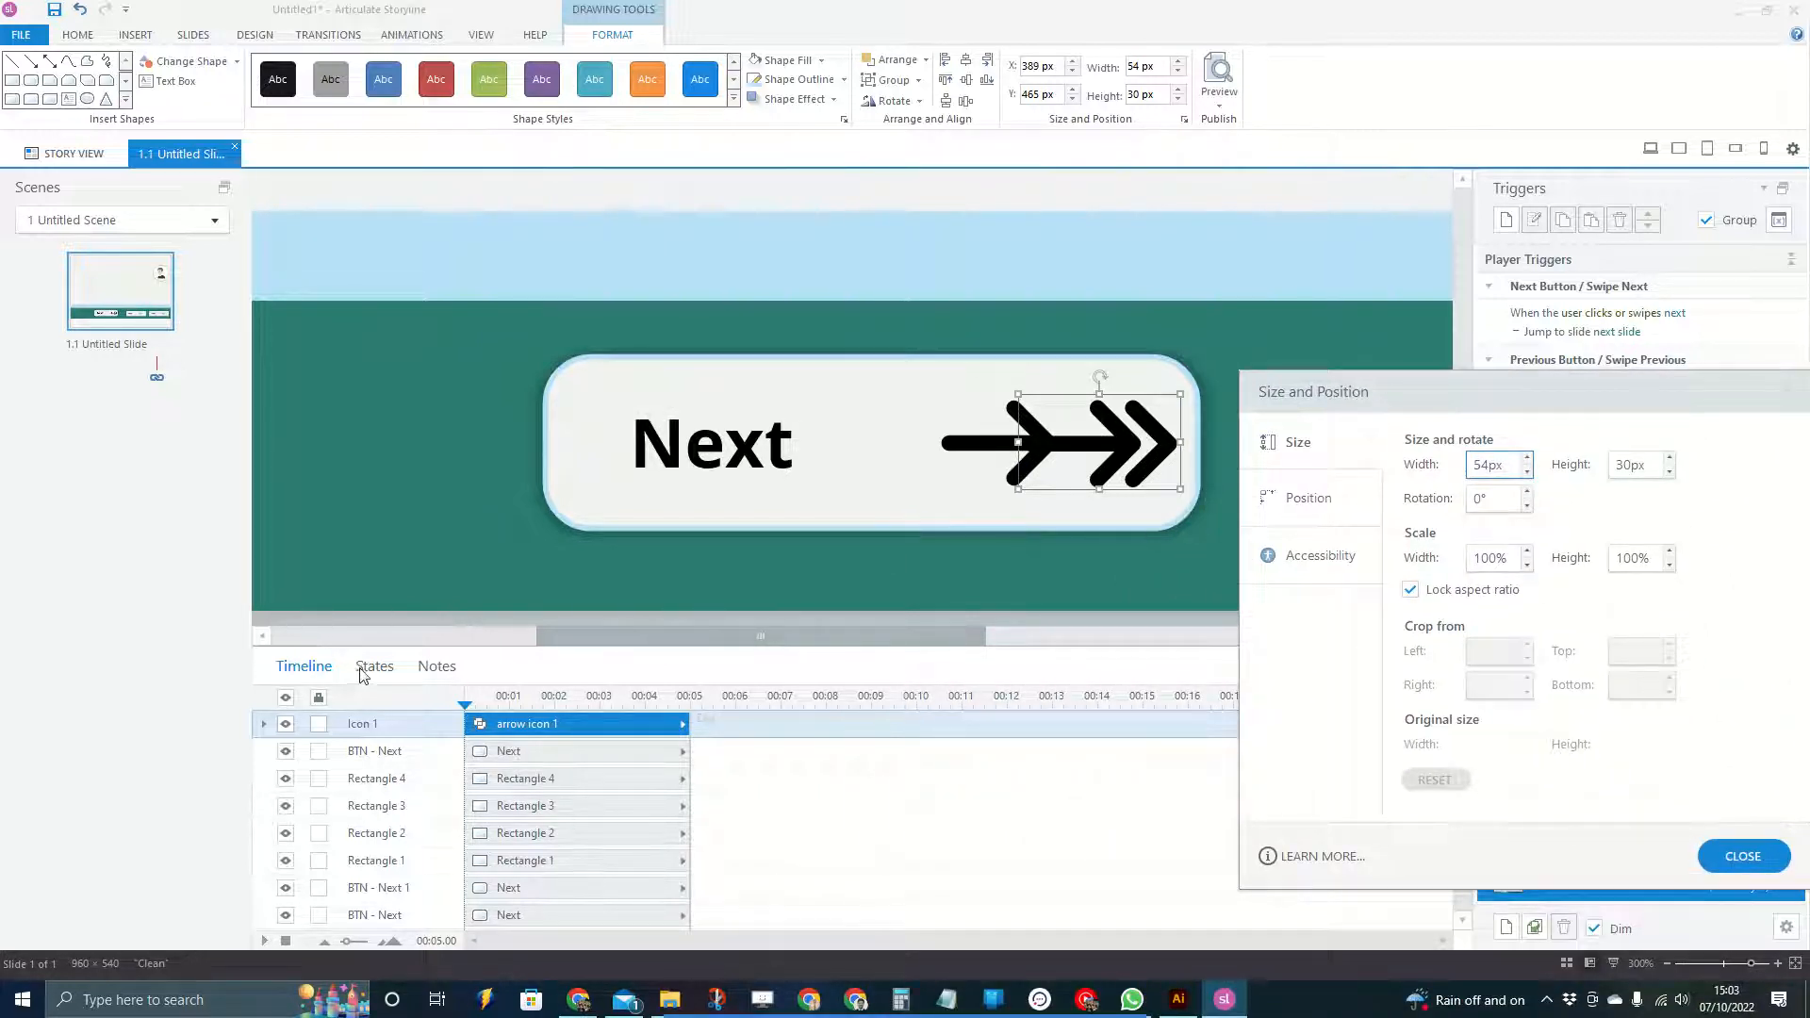
# Add a Hover state to 'BTN - Next' and duplicate its rounded shape, offset 10 px
pyautogui.click(374, 666)
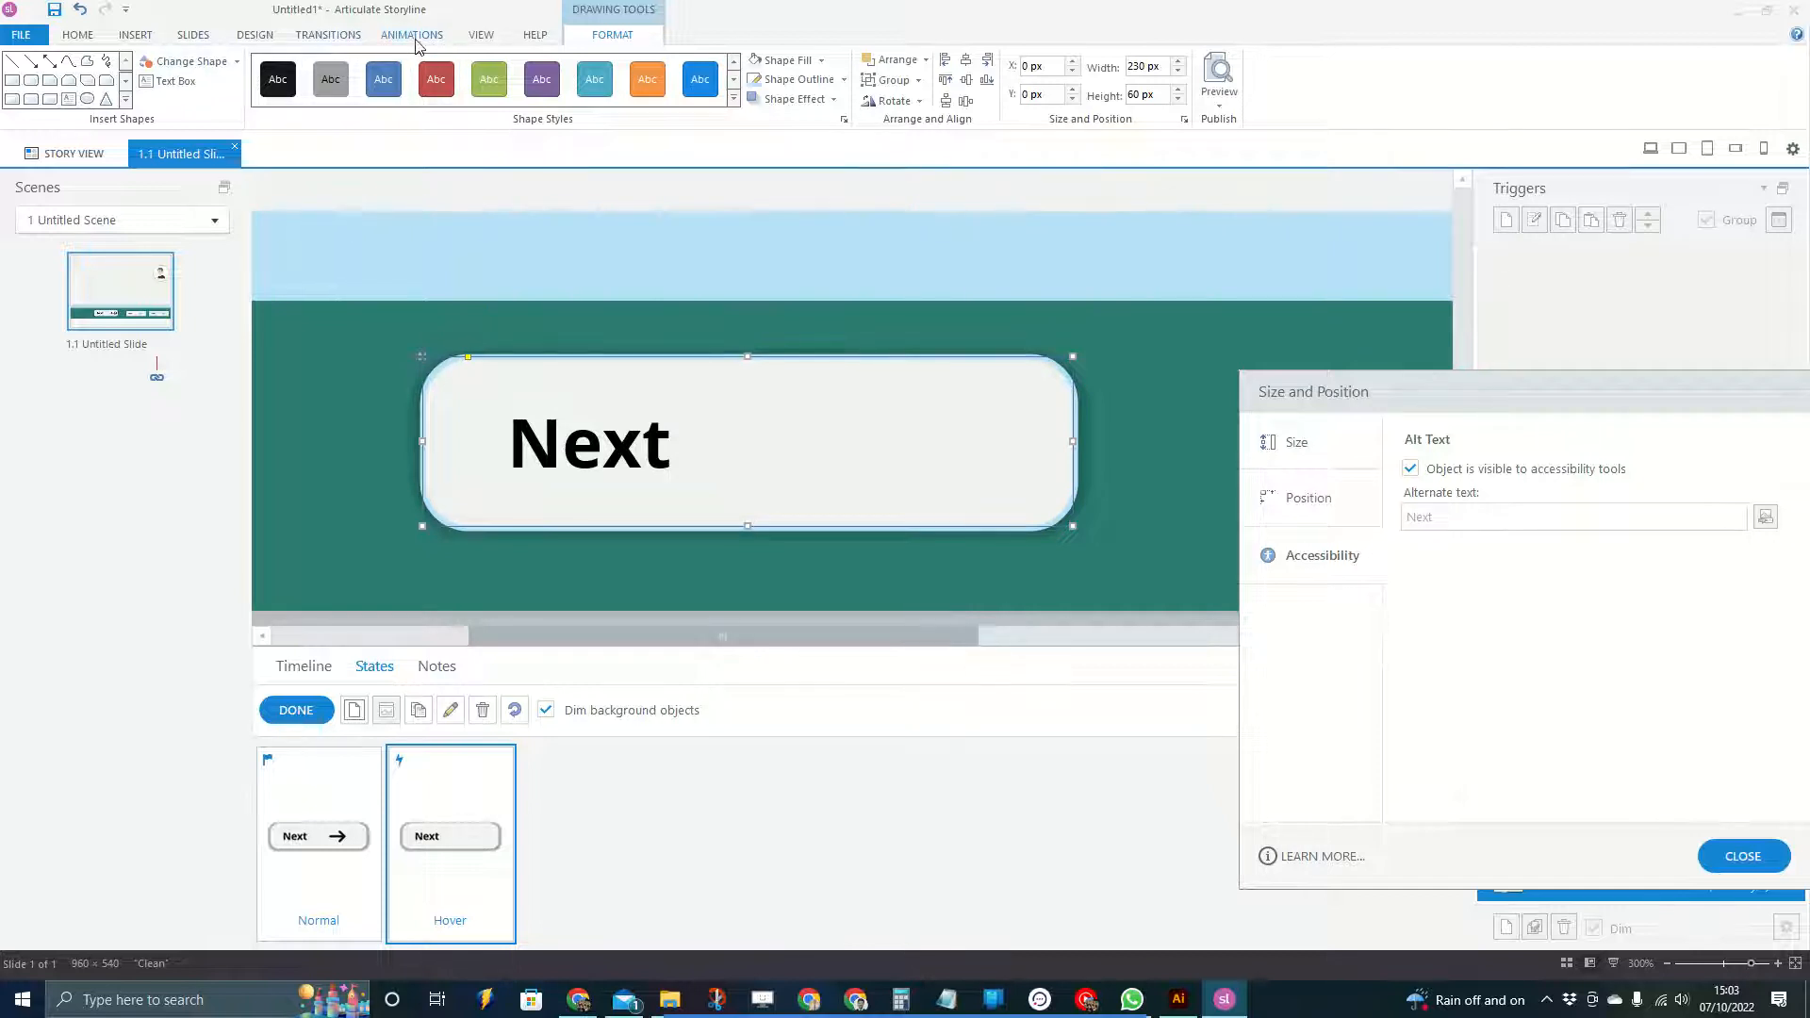
pyautogui.click(411, 35)
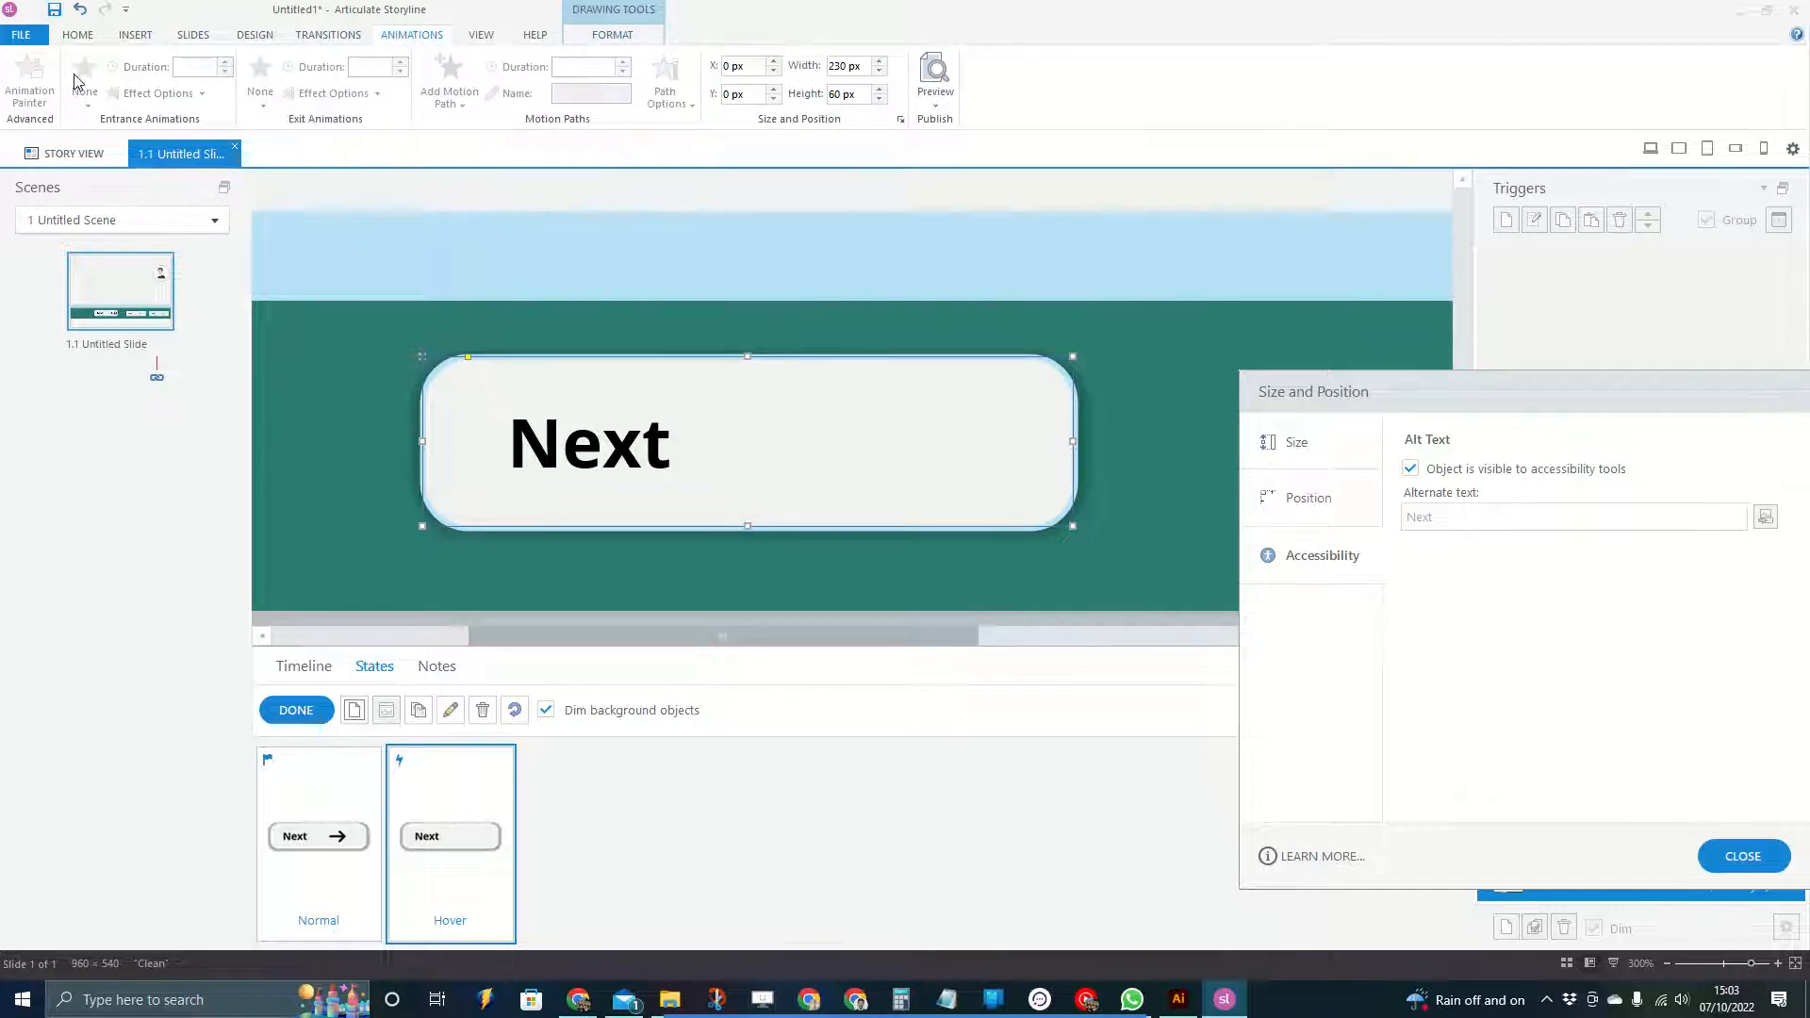
pyautogui.moveTo(536, 365)
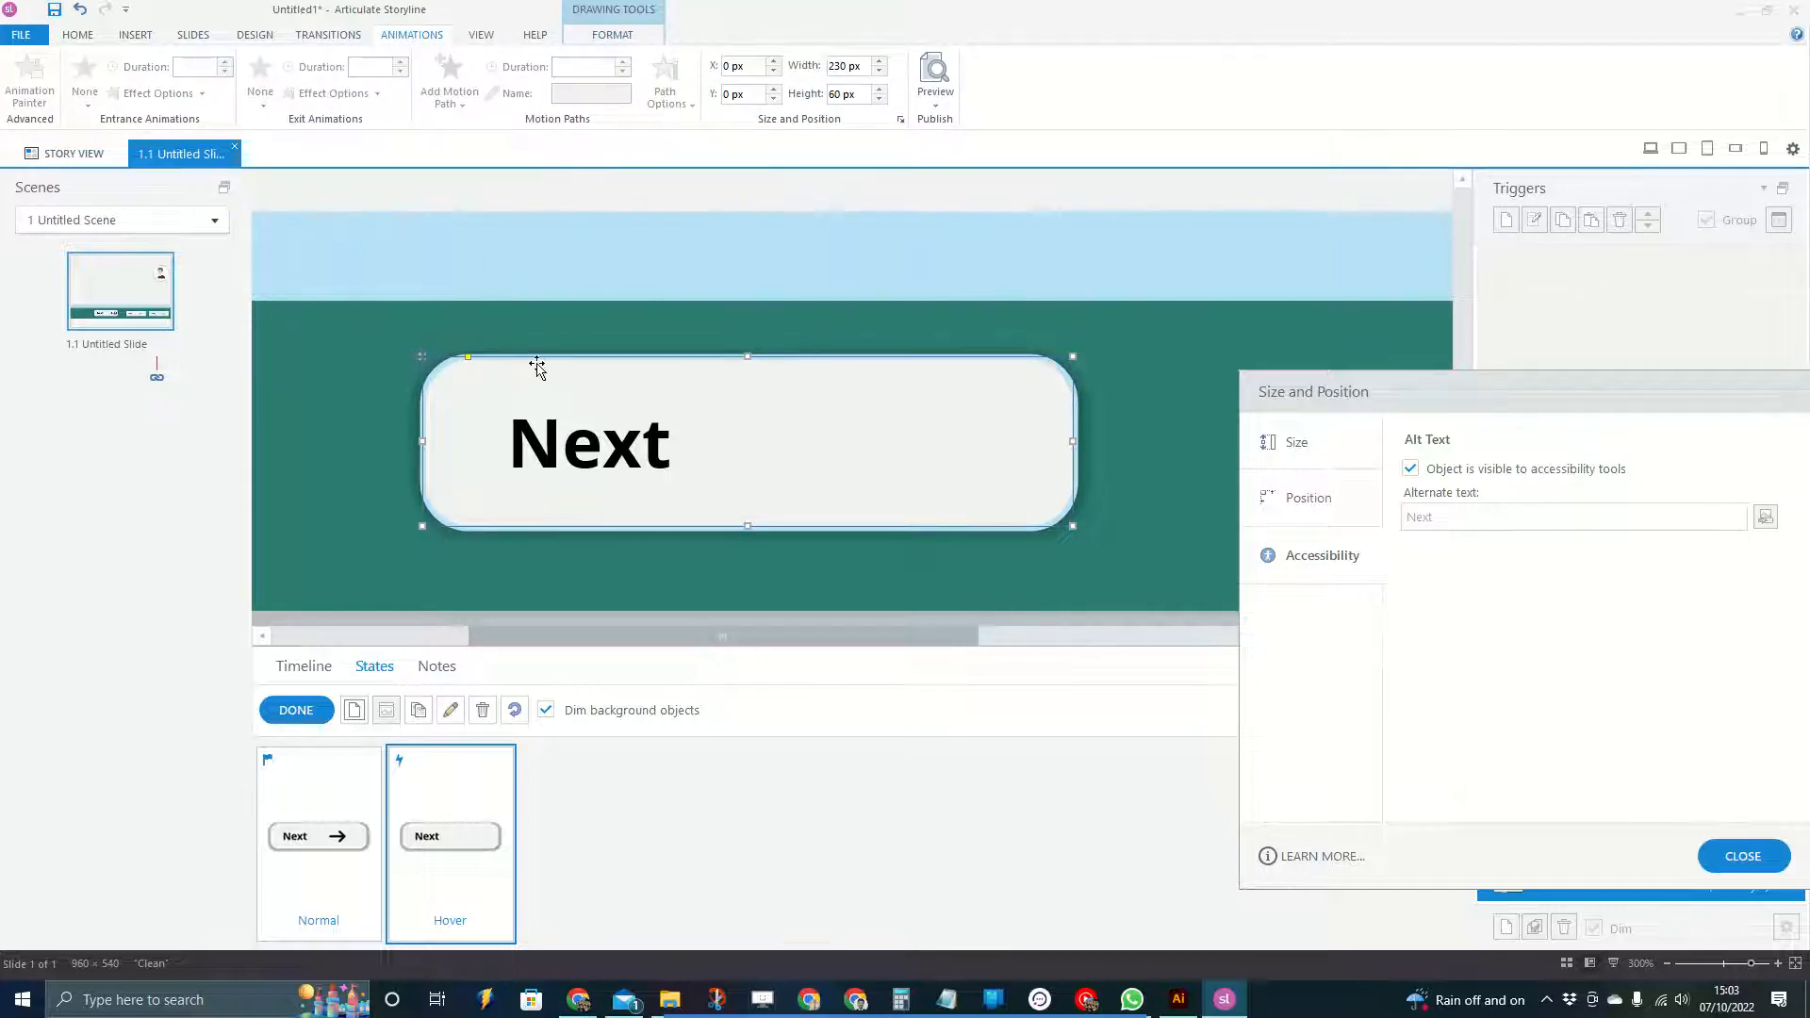
pyautogui.click(1410, 468)
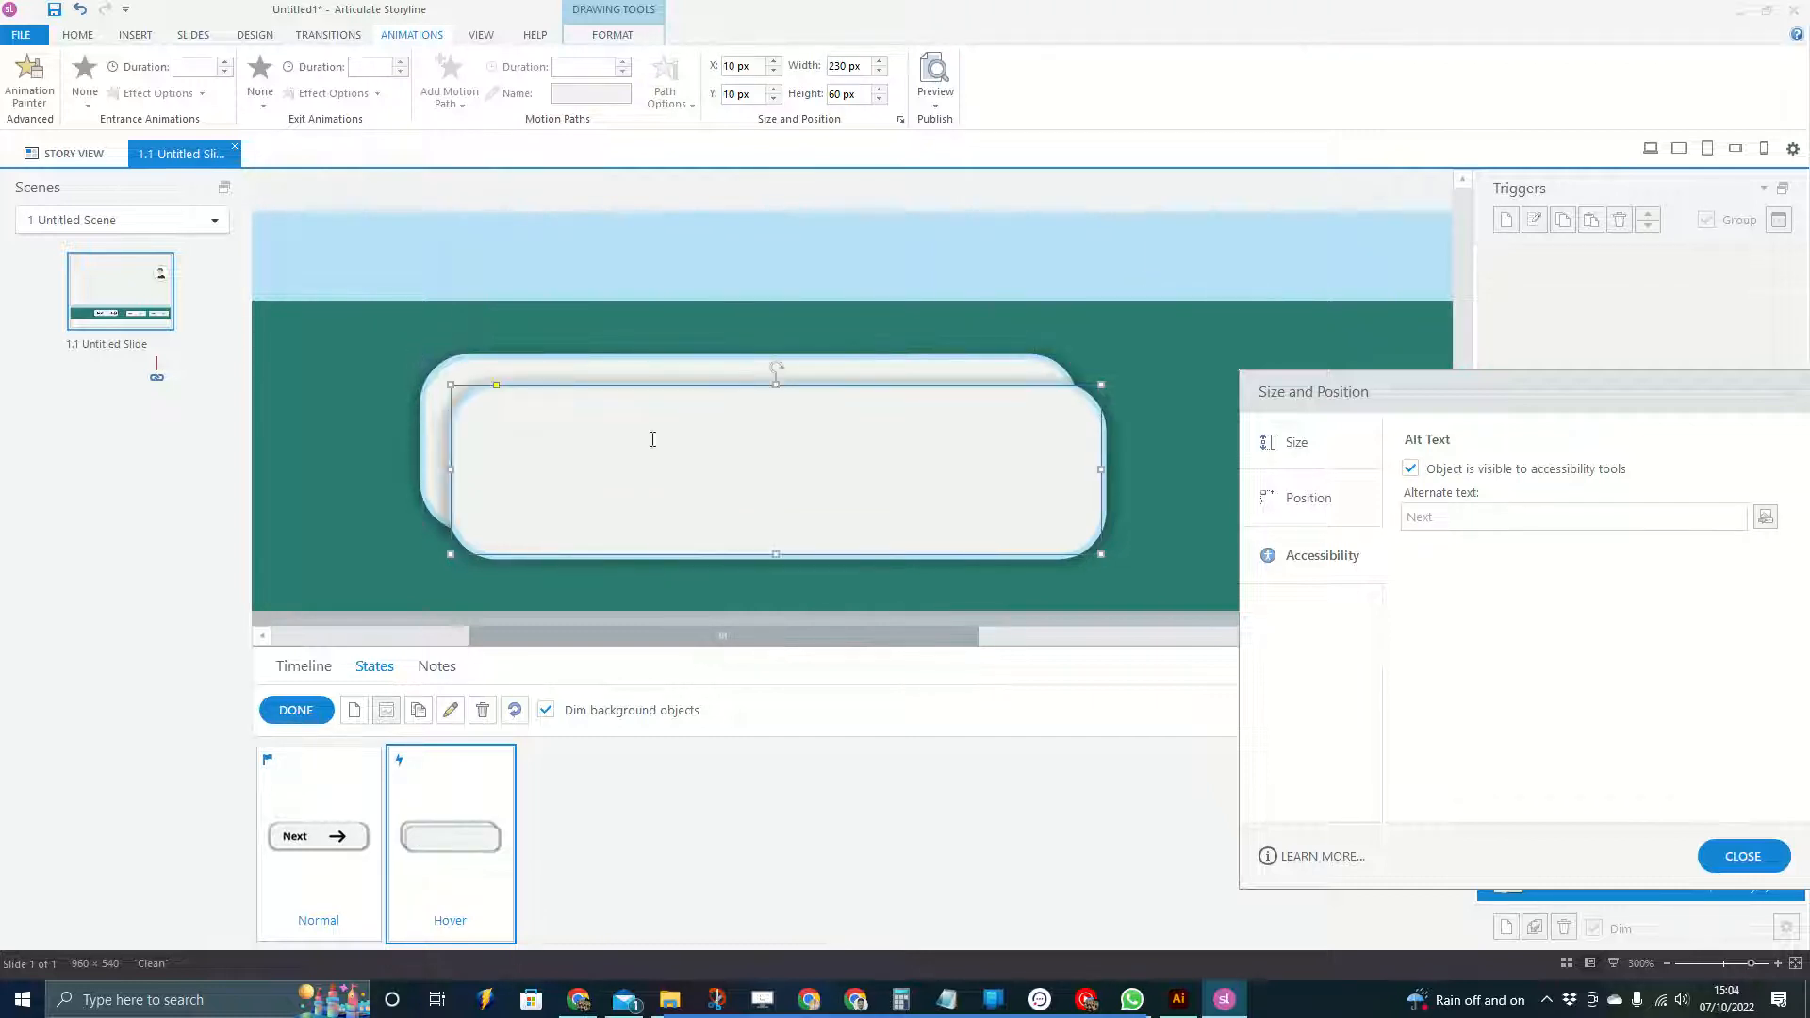
pyautogui.moveTo(555, 407)
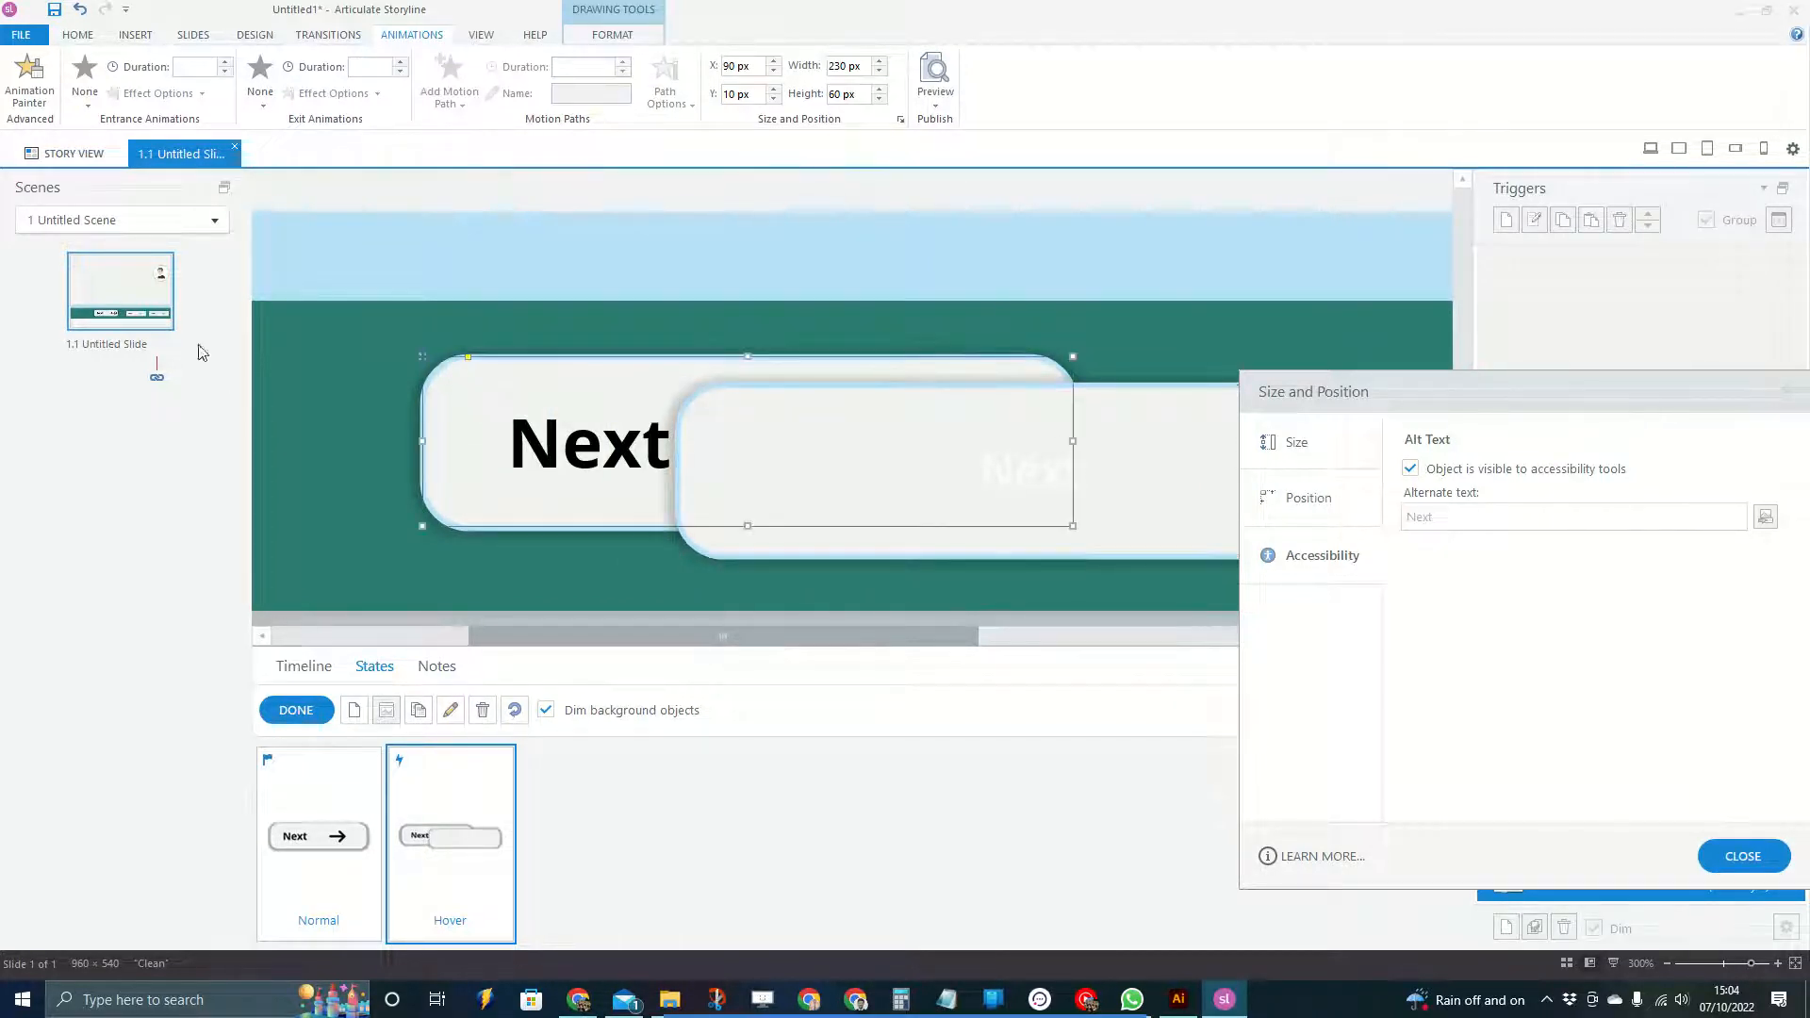
# Apply new text margins to the hover copy and position it at 0 px, 0 px
pyautogui.click(78, 35)
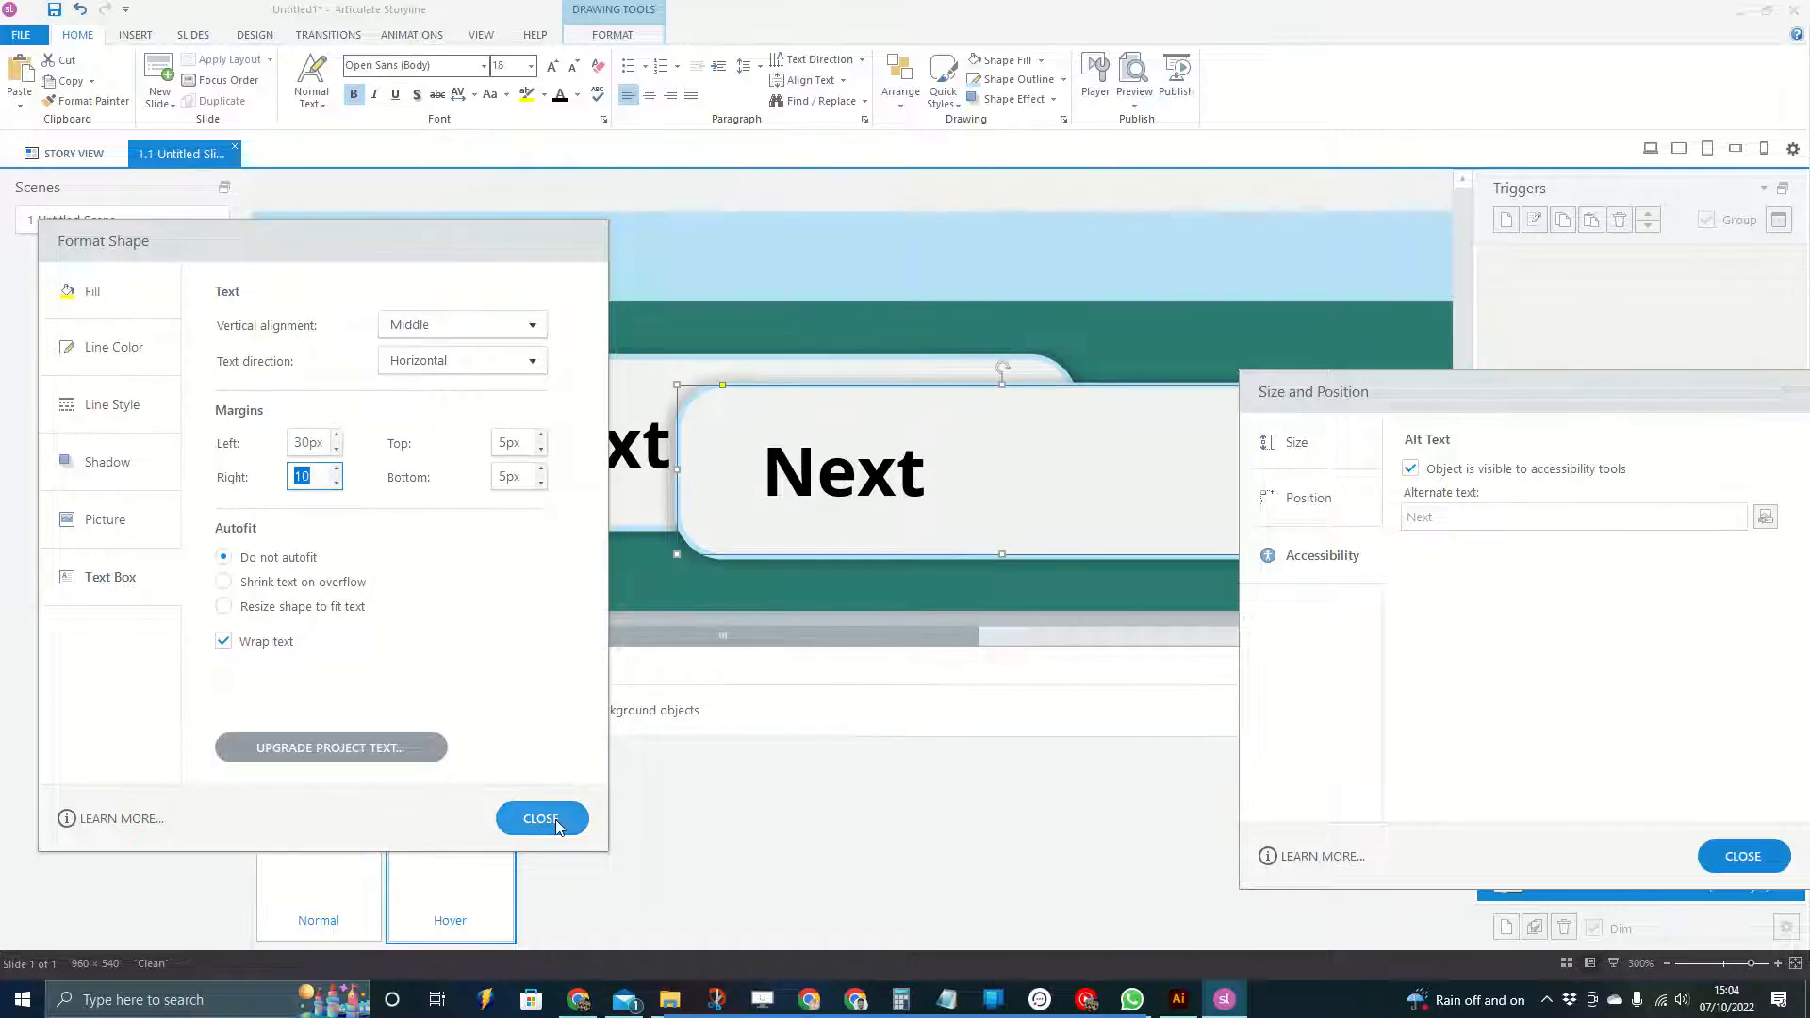
pyautogui.click(541, 818)
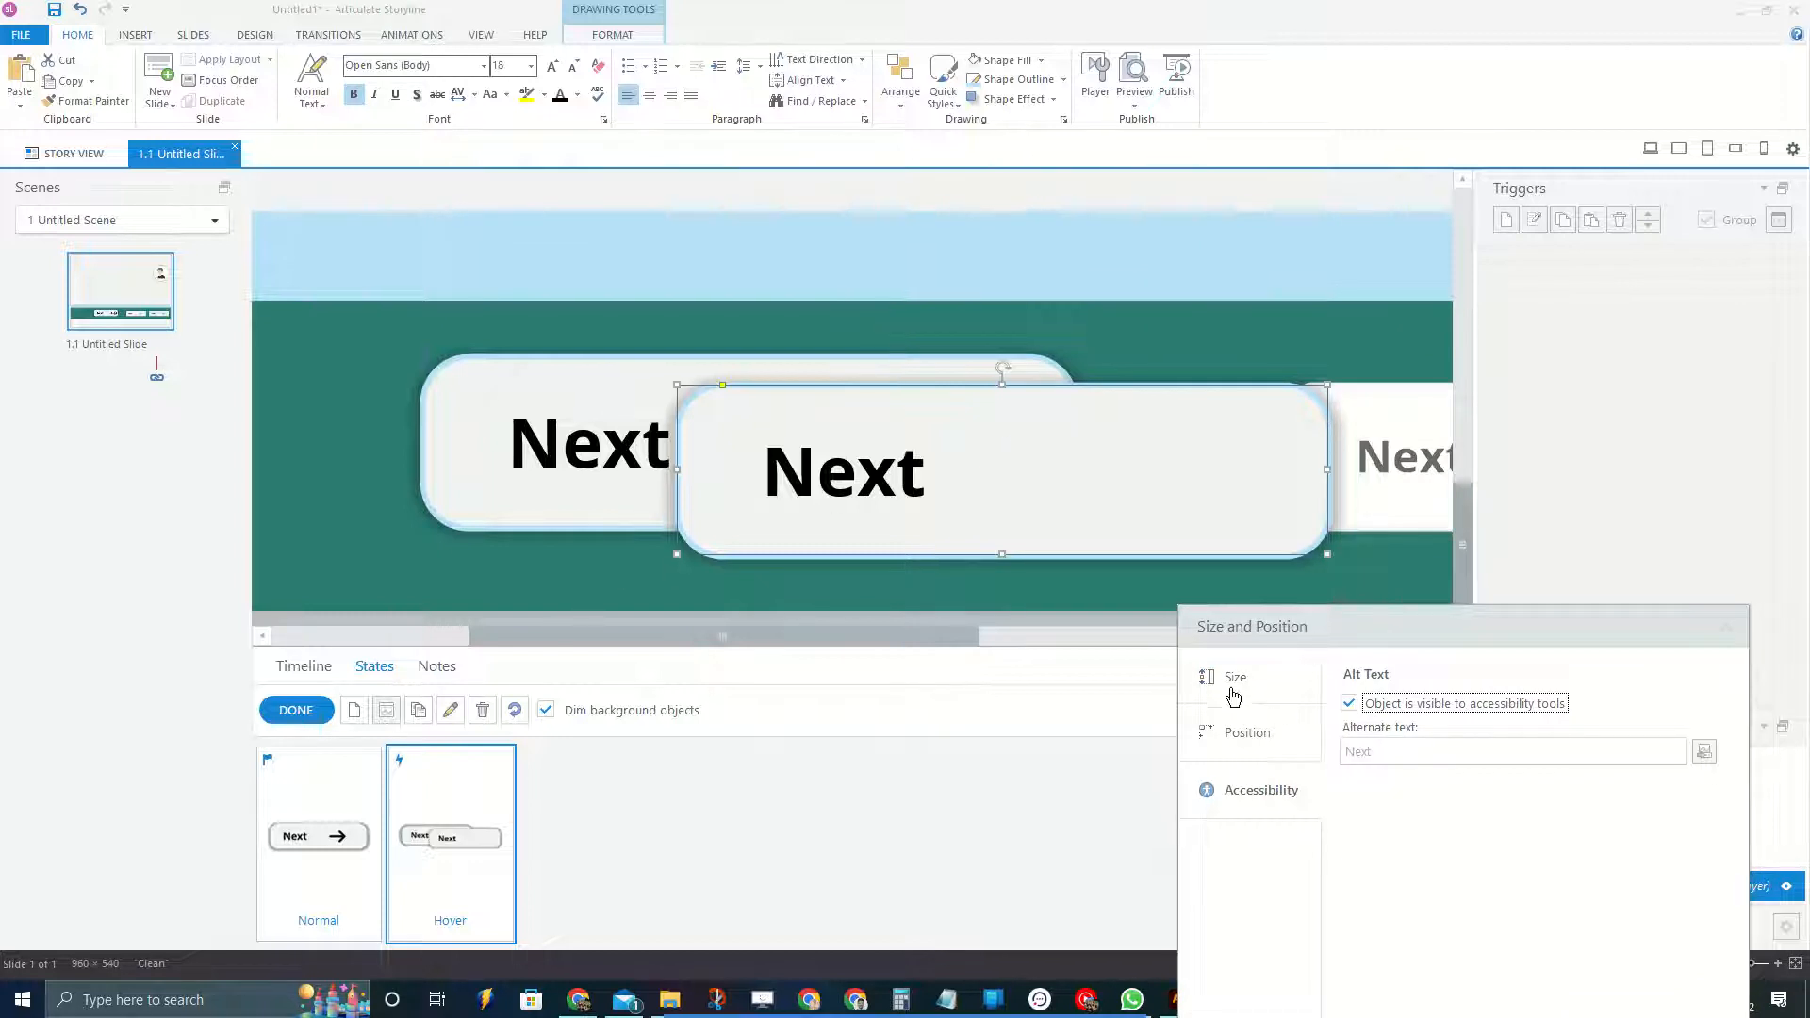
pyautogui.click(1246, 733)
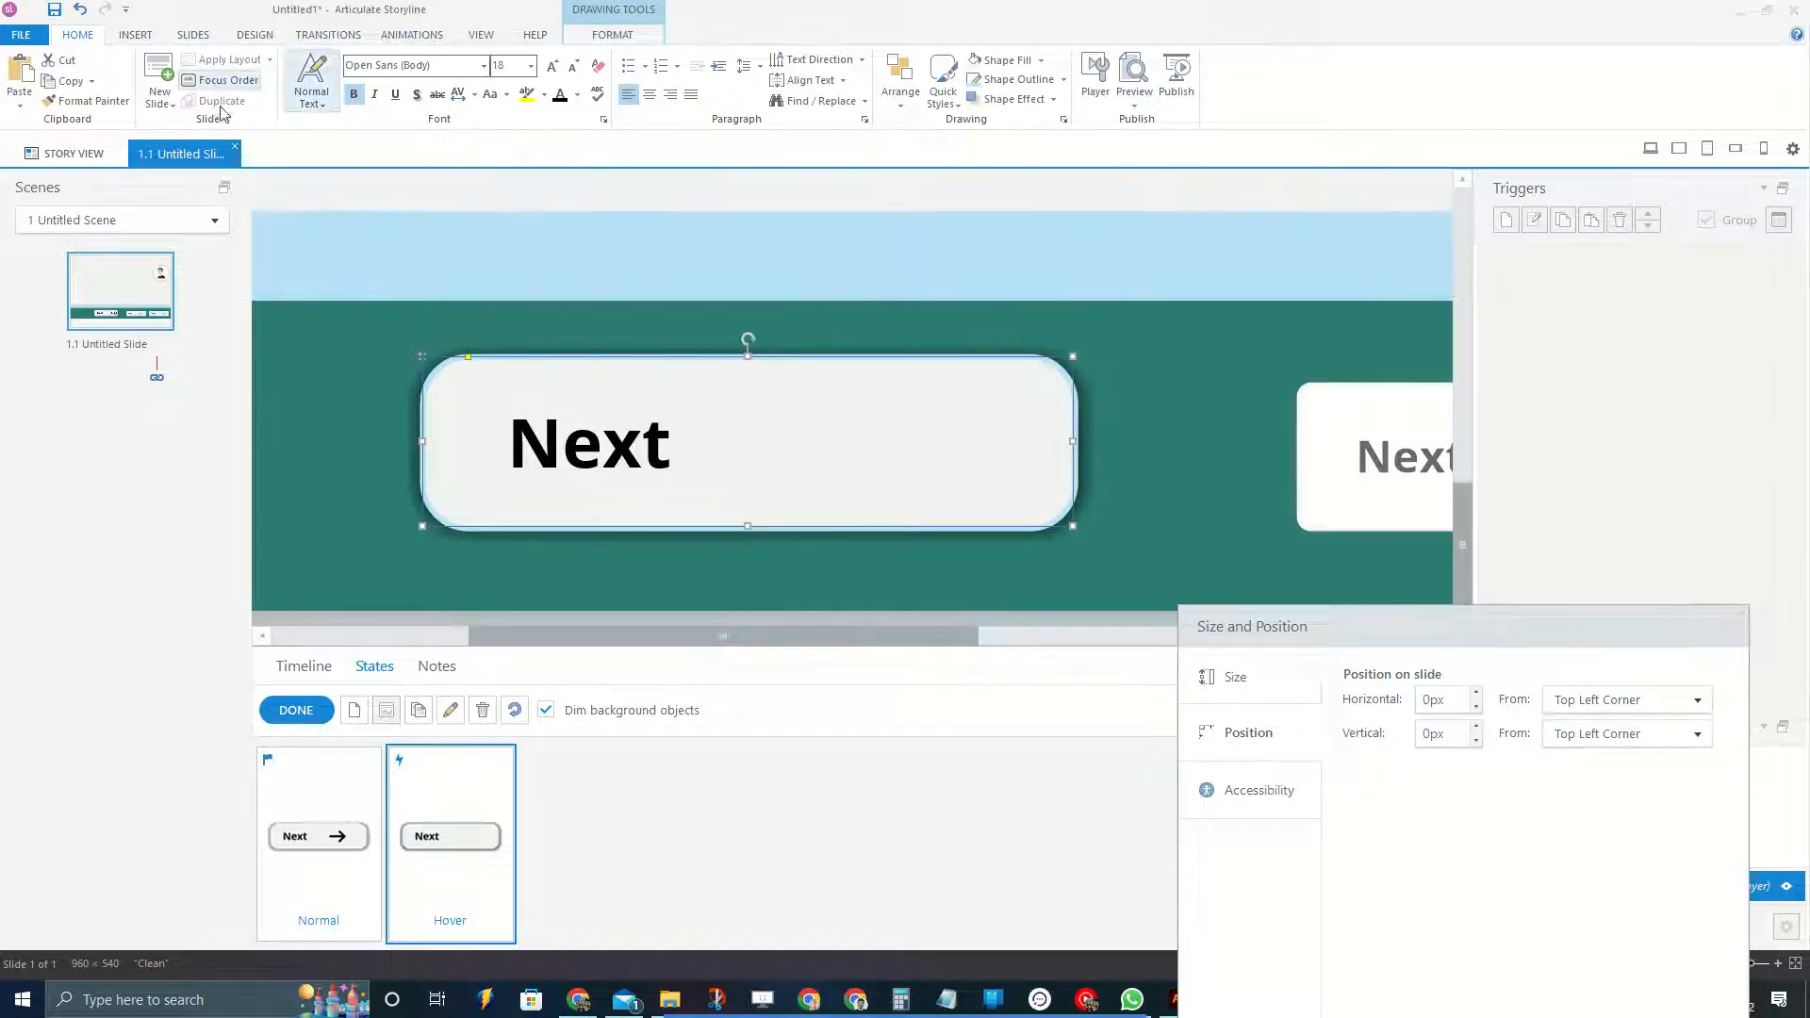
# Sample the light-blue pasteboard swatch with the Eyedropper as the hover shape's fill
pyautogui.click(611, 34)
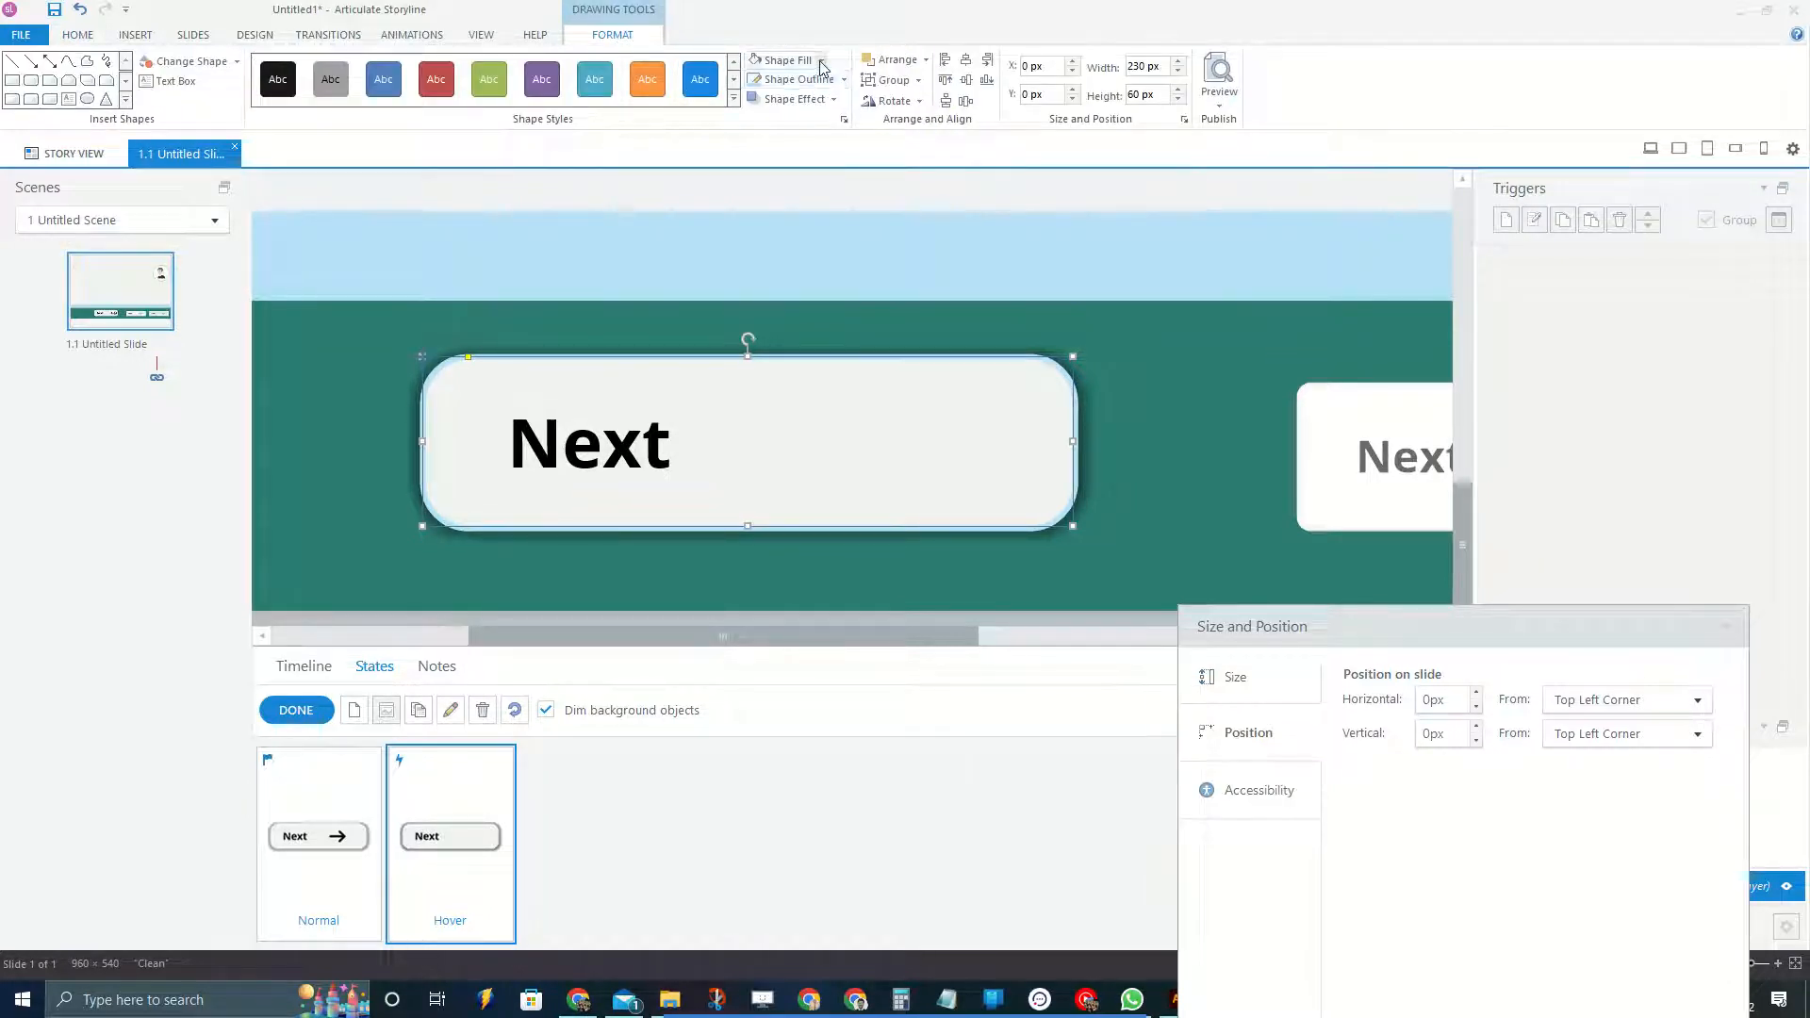
pyautogui.click(823, 59)
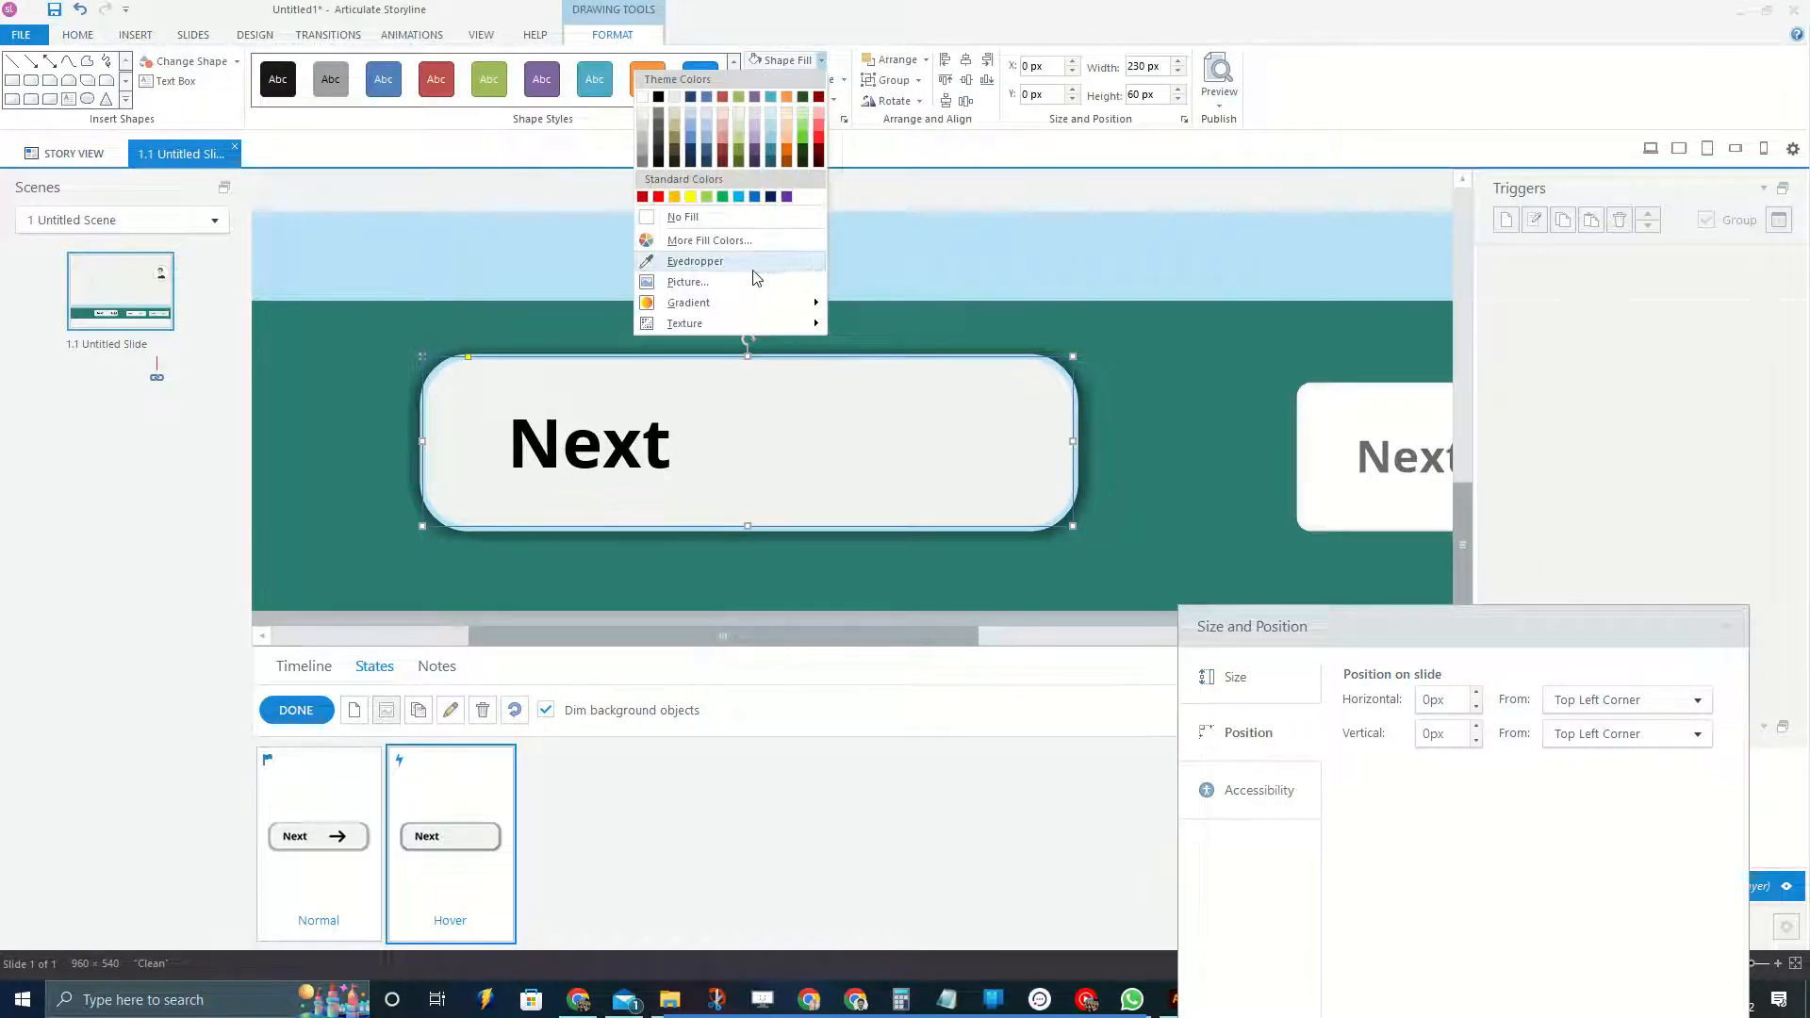
pyautogui.moveTo(681, 265)
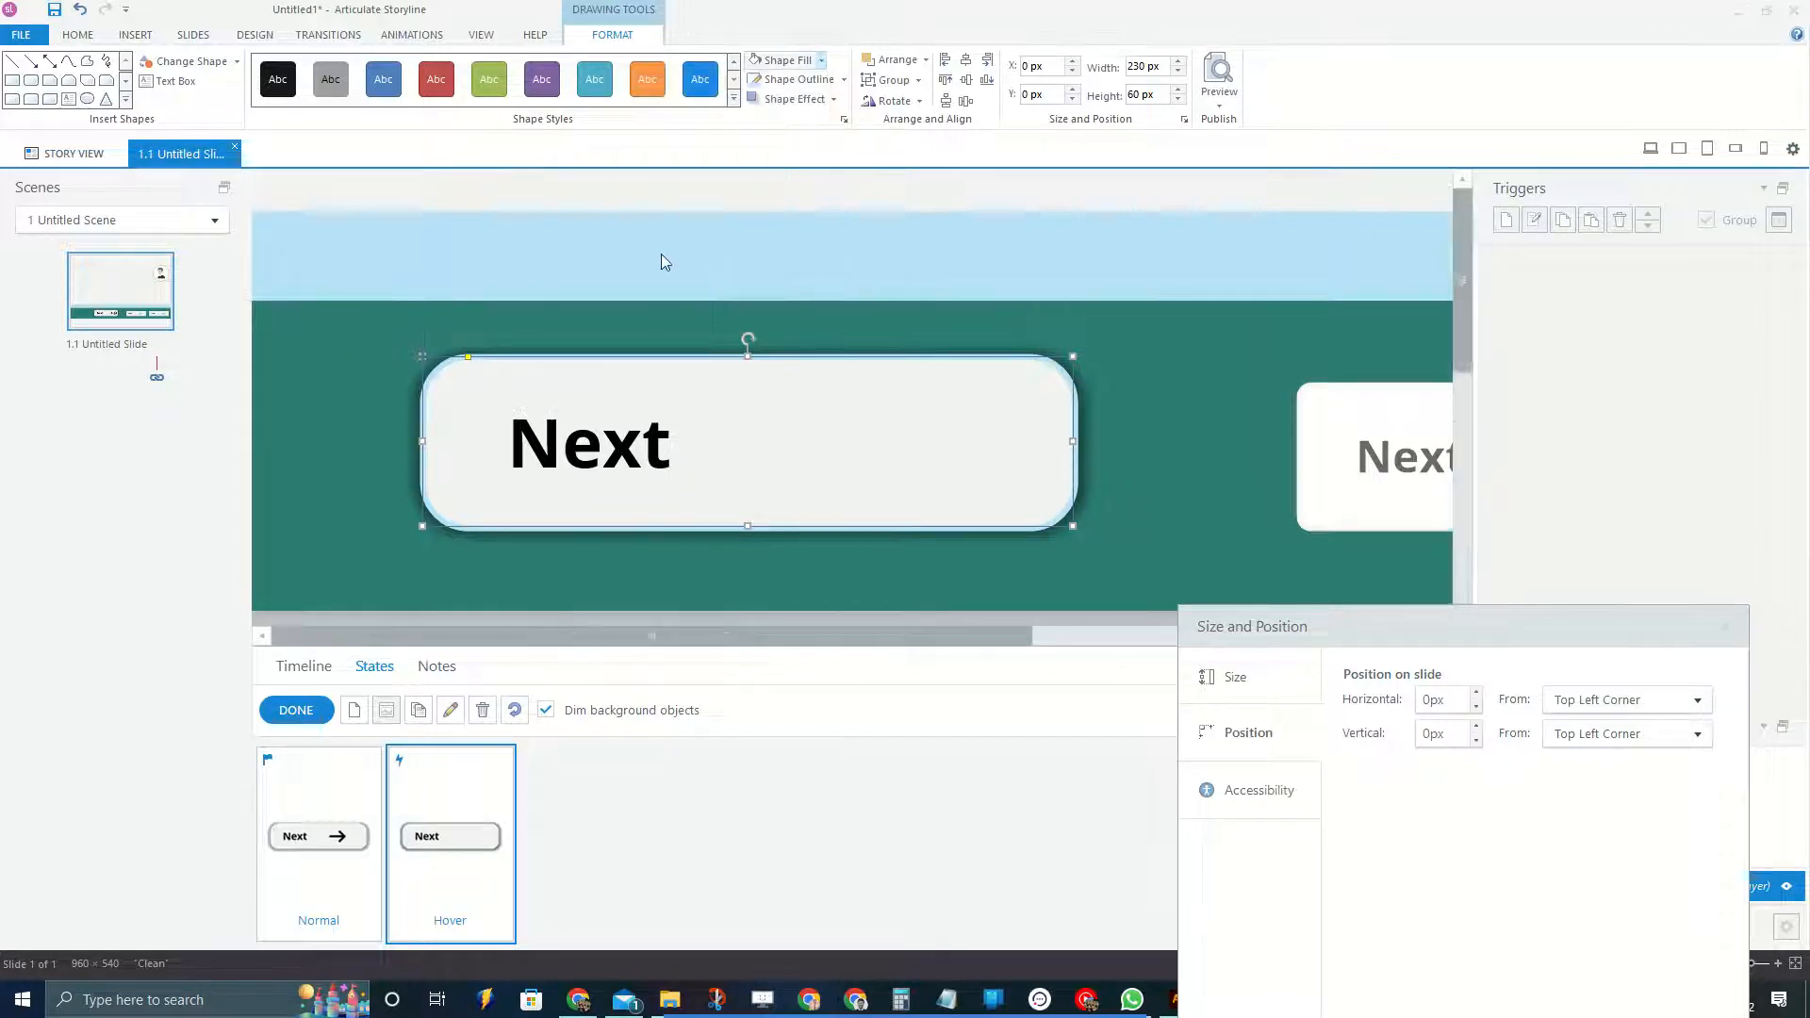
pyautogui.scroll(-3)
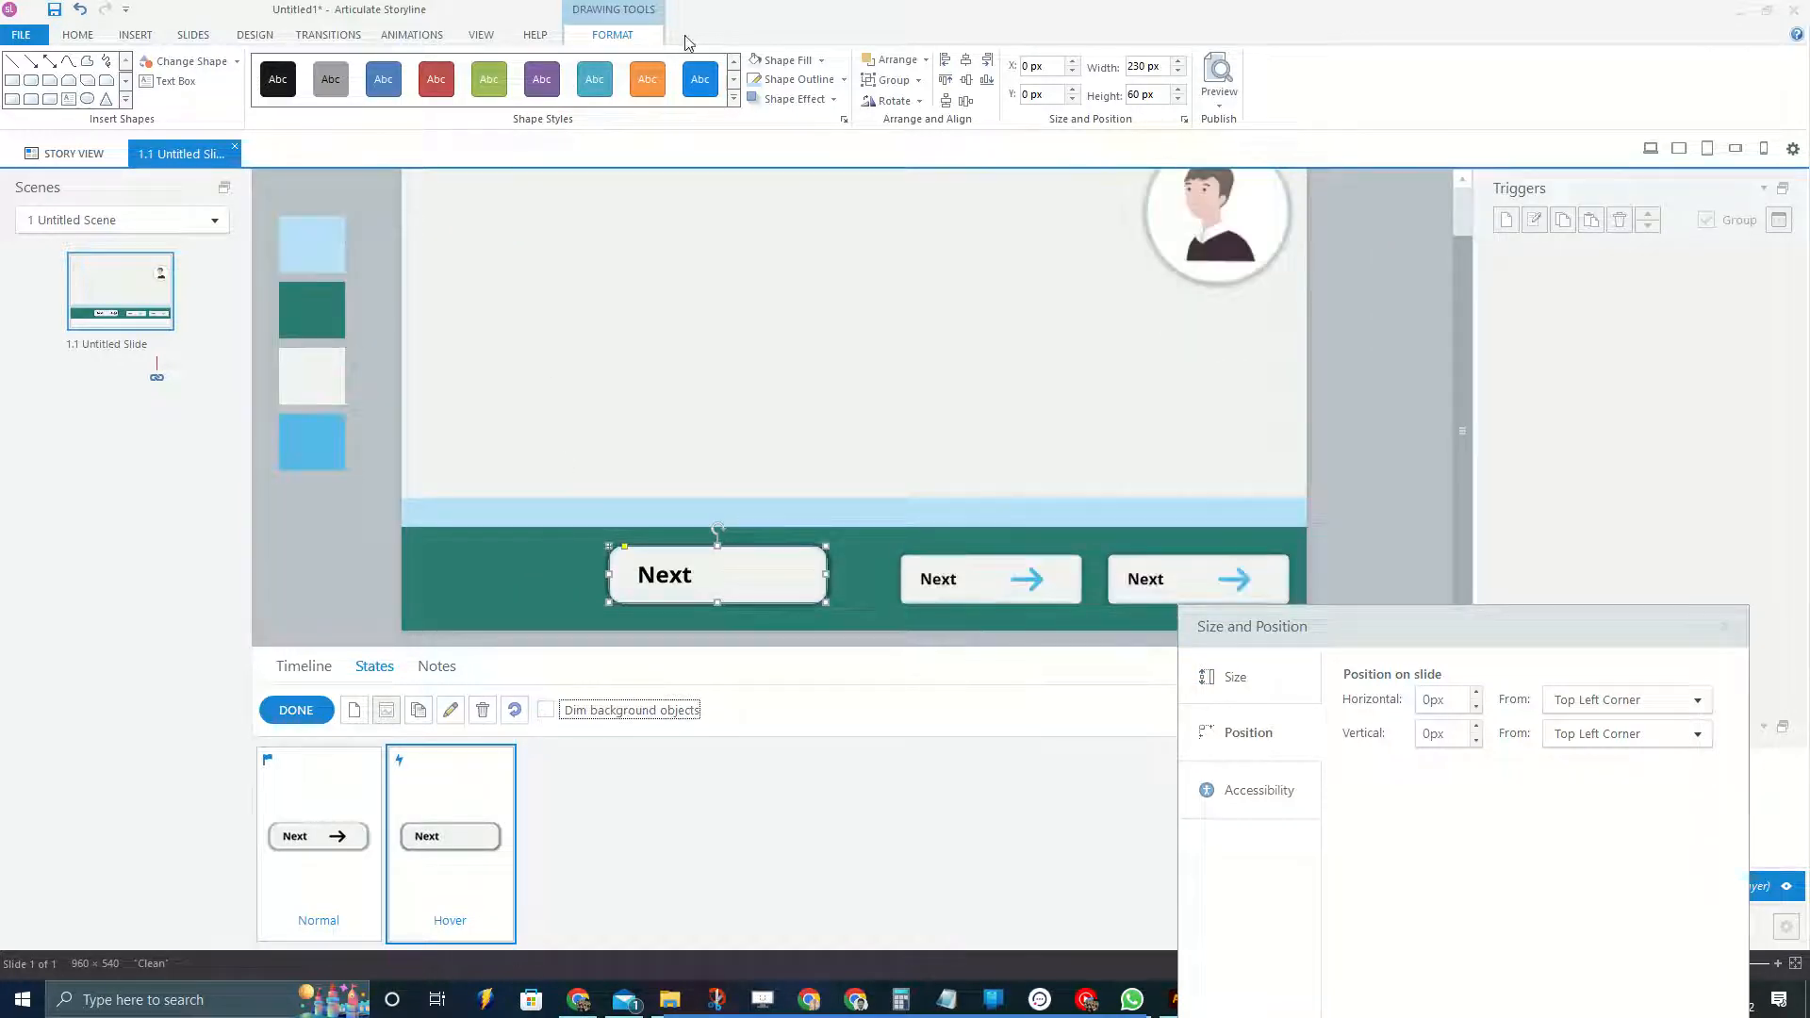
pyautogui.click(819, 60)
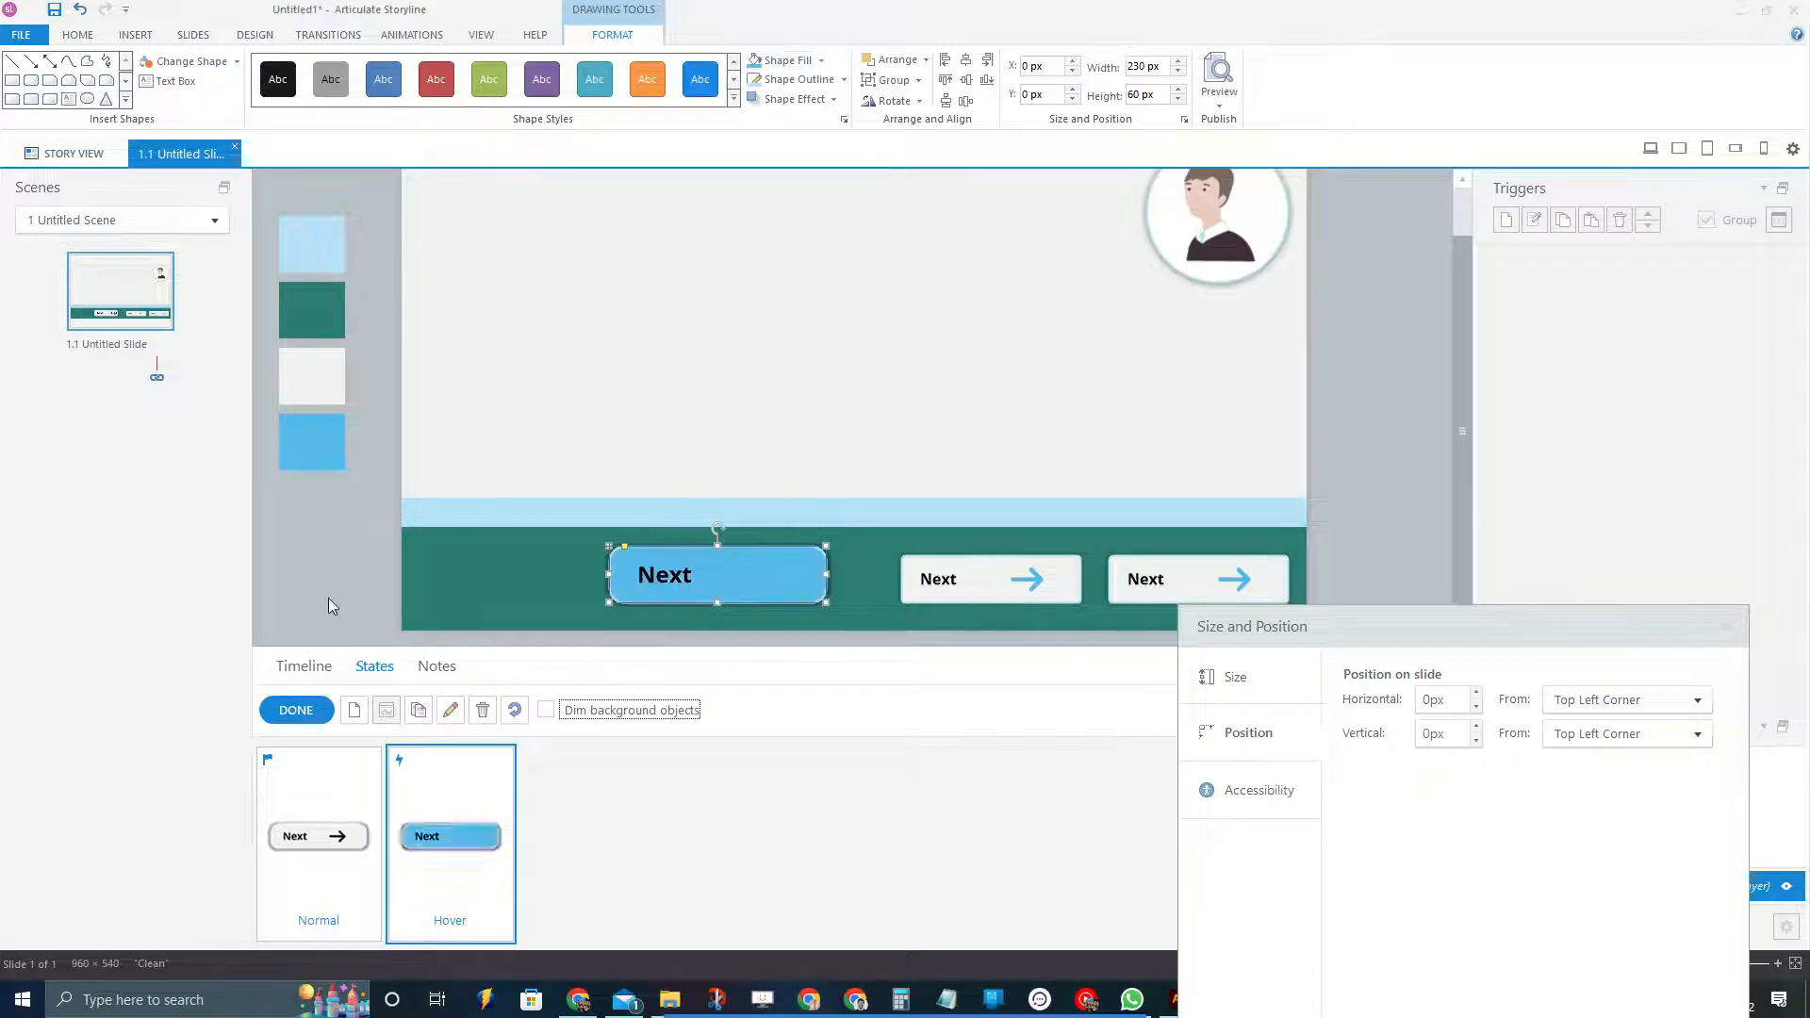
pyautogui.click(821, 59)
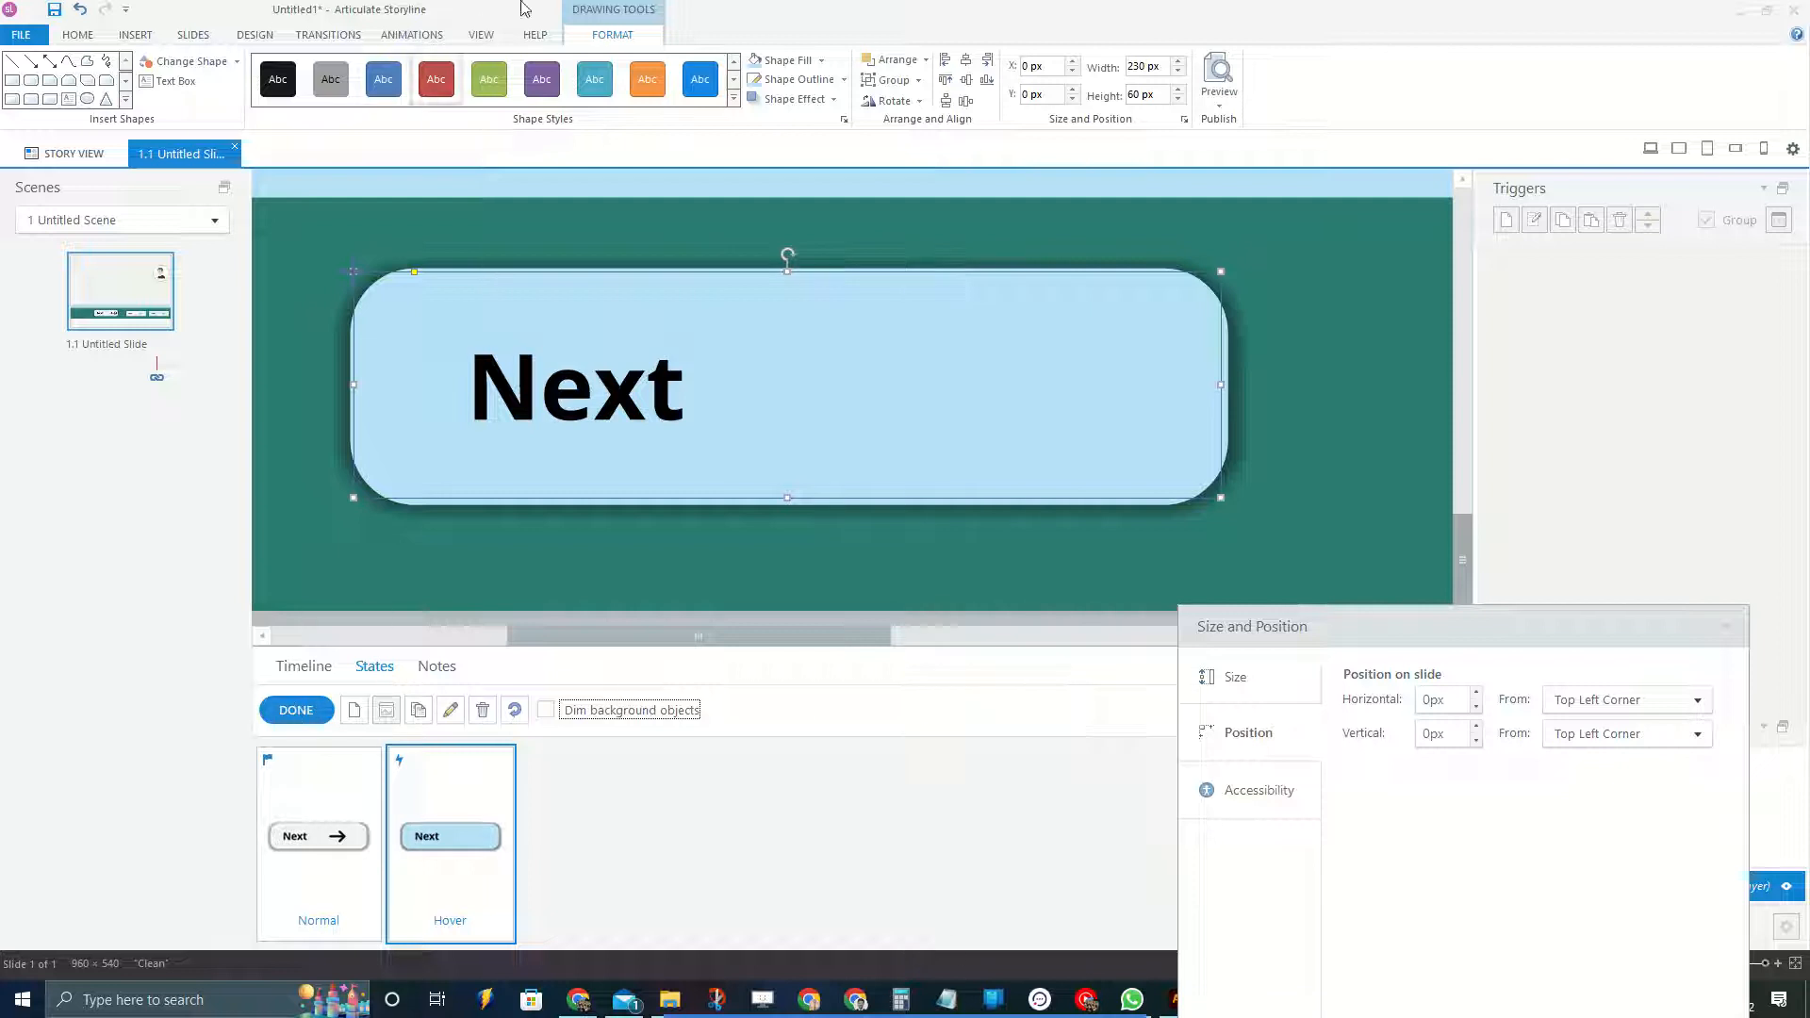
pyautogui.moveTo(131, 38)
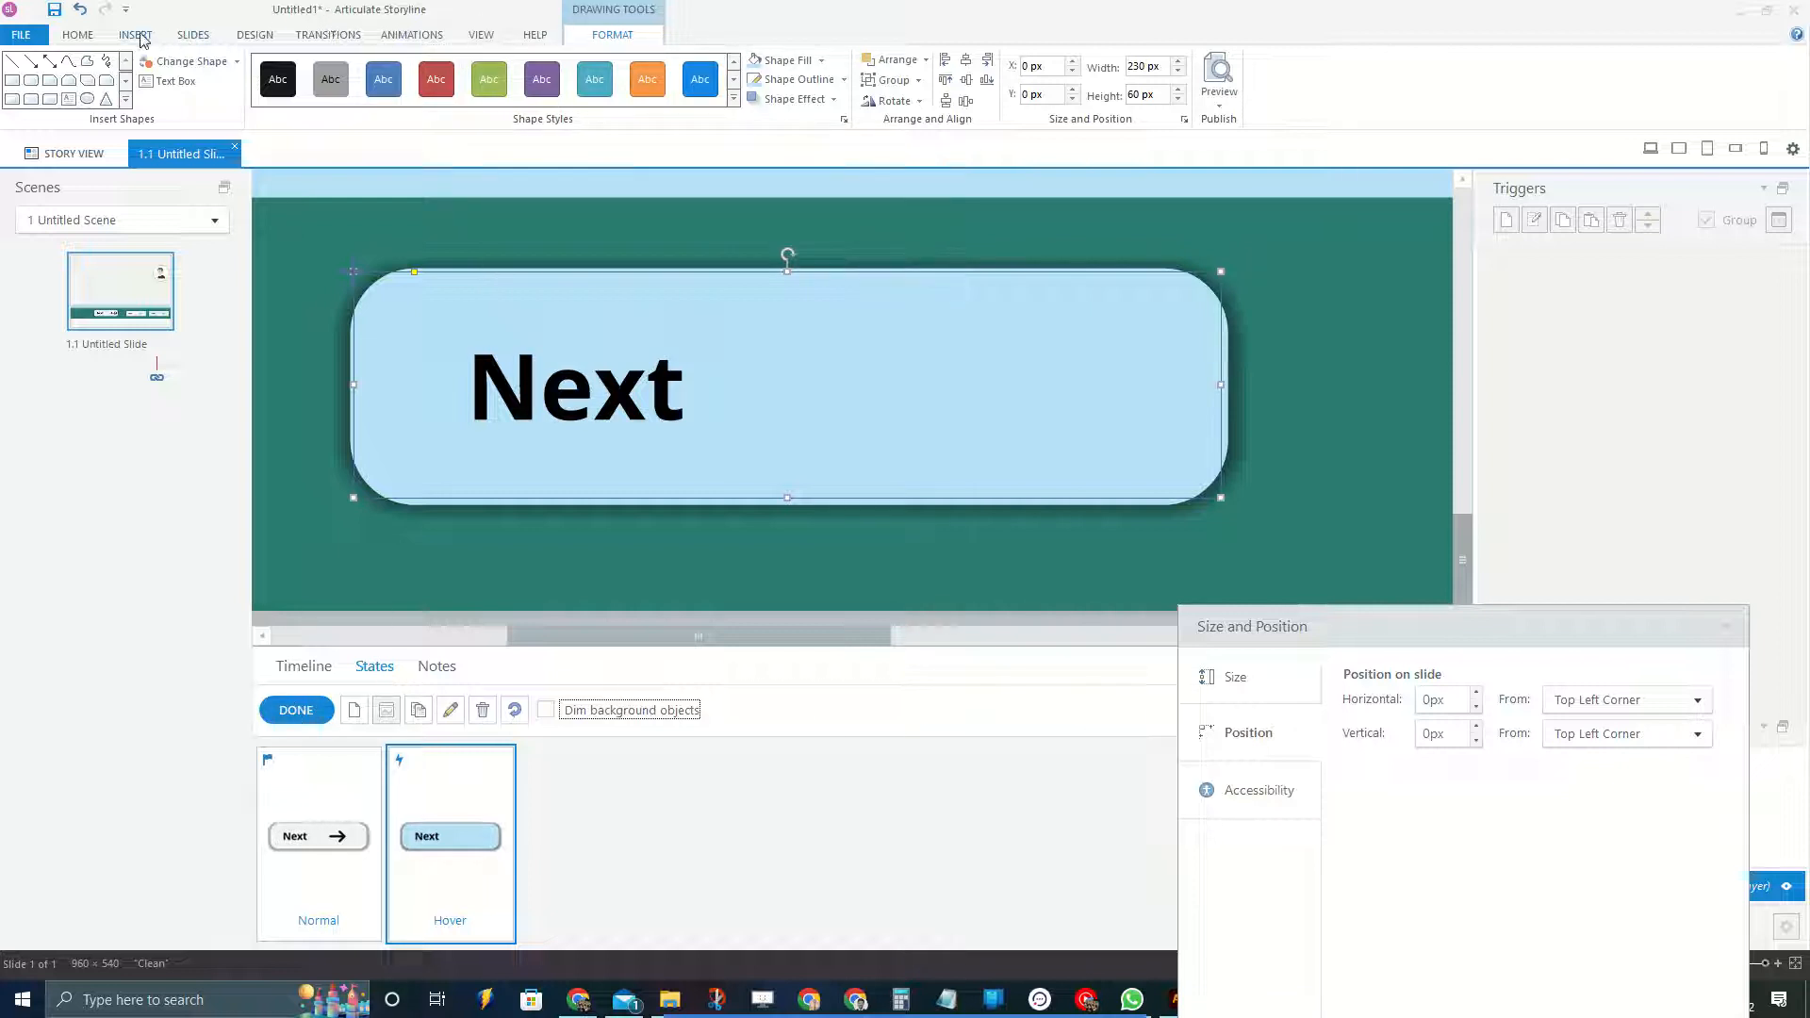
# Give the light-blue hover shape a Fade entrance animation lasting 00.50 seconds
pyautogui.click(192, 35)
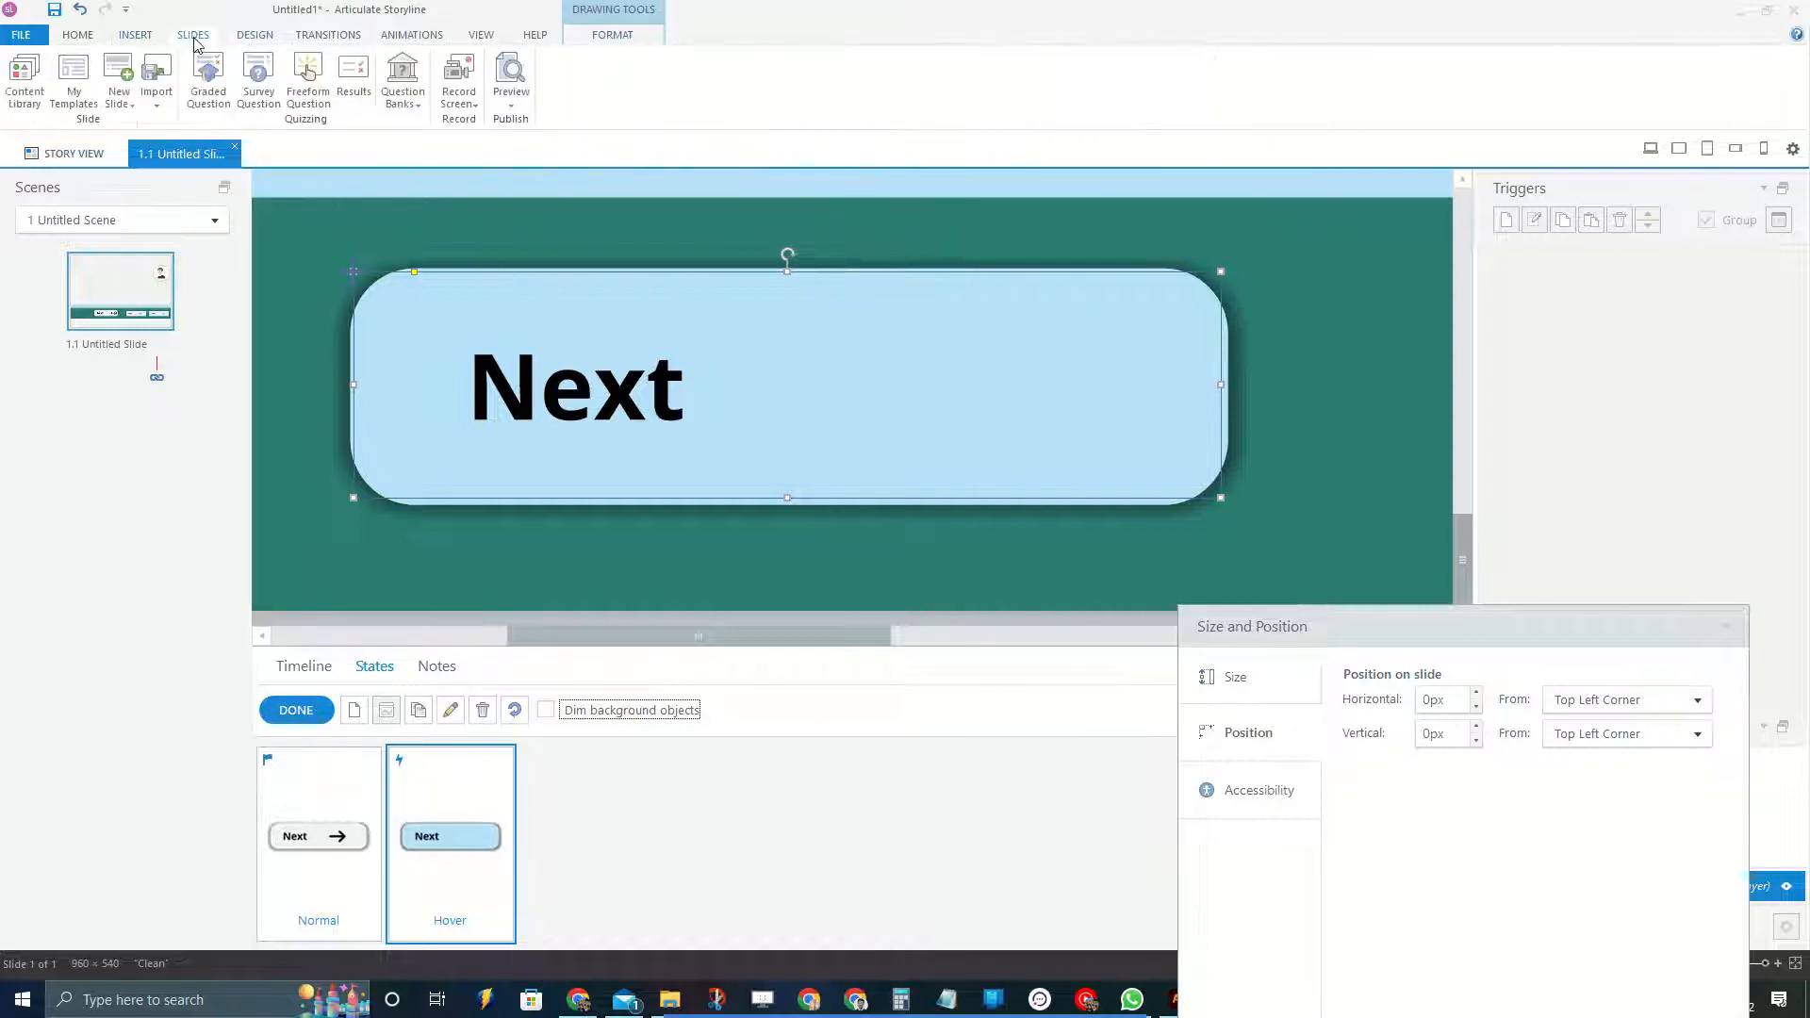
pyautogui.click(410, 35)
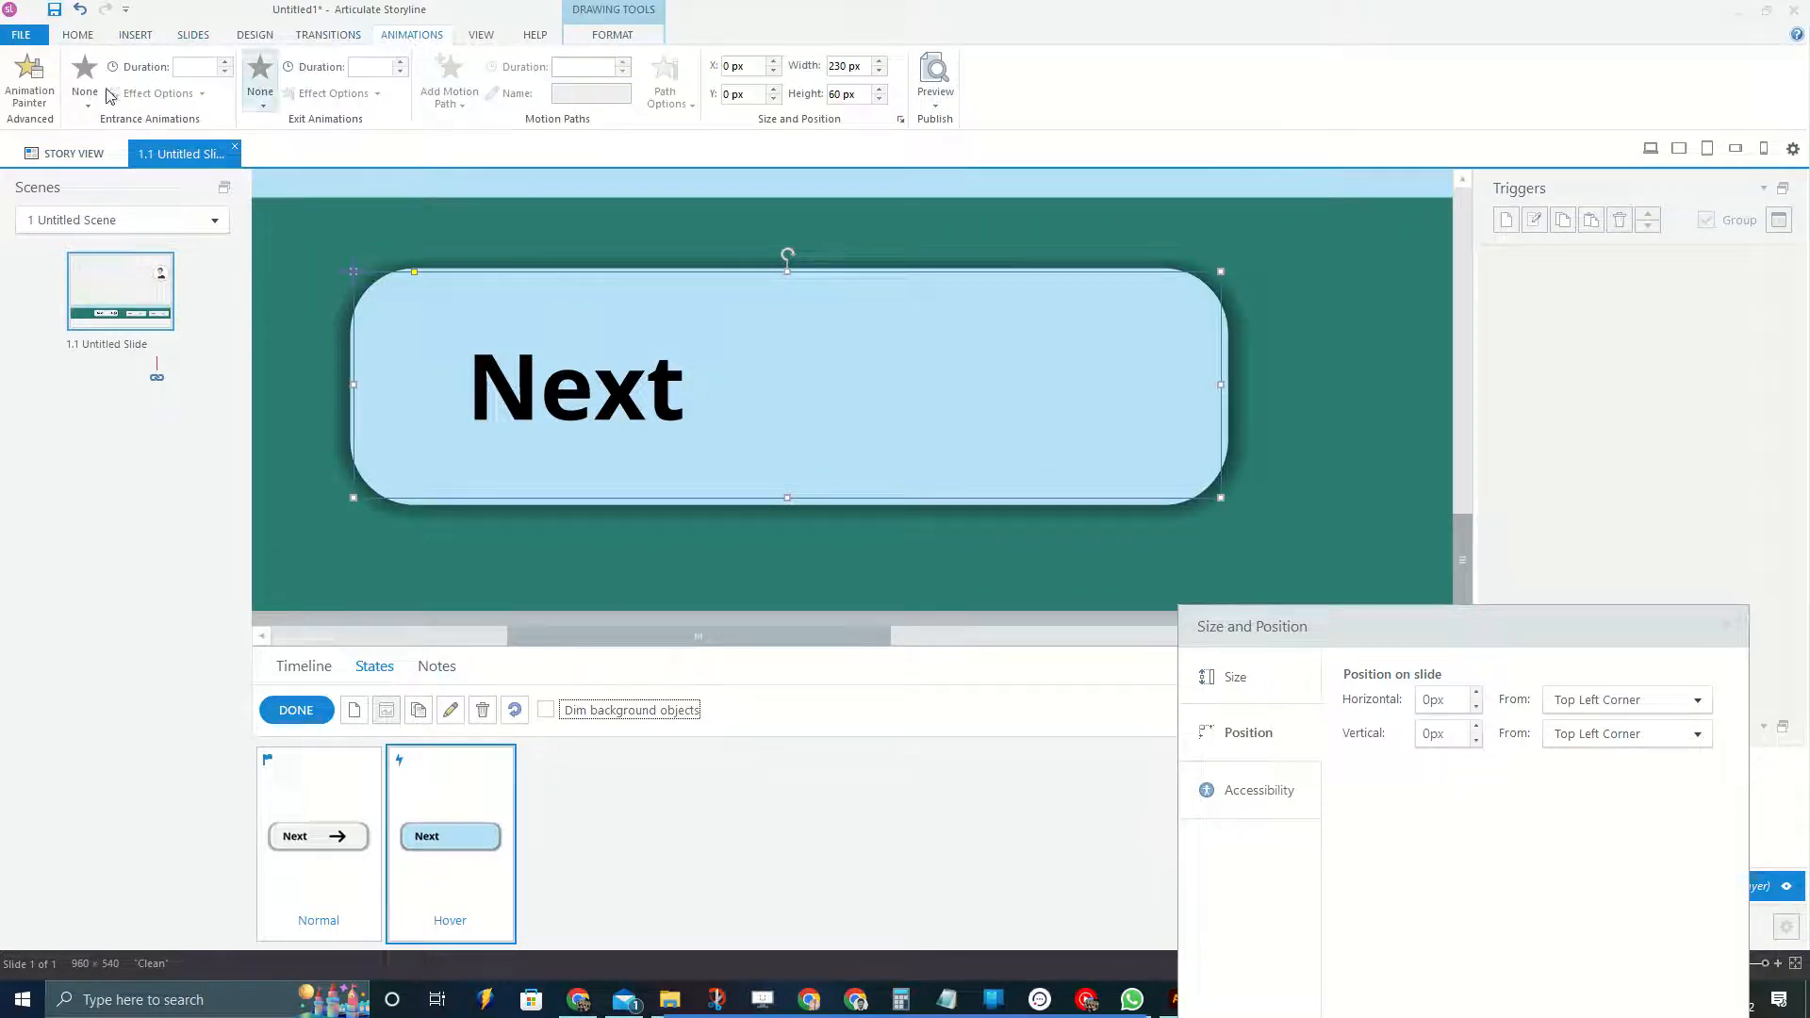
pyautogui.click(79, 64)
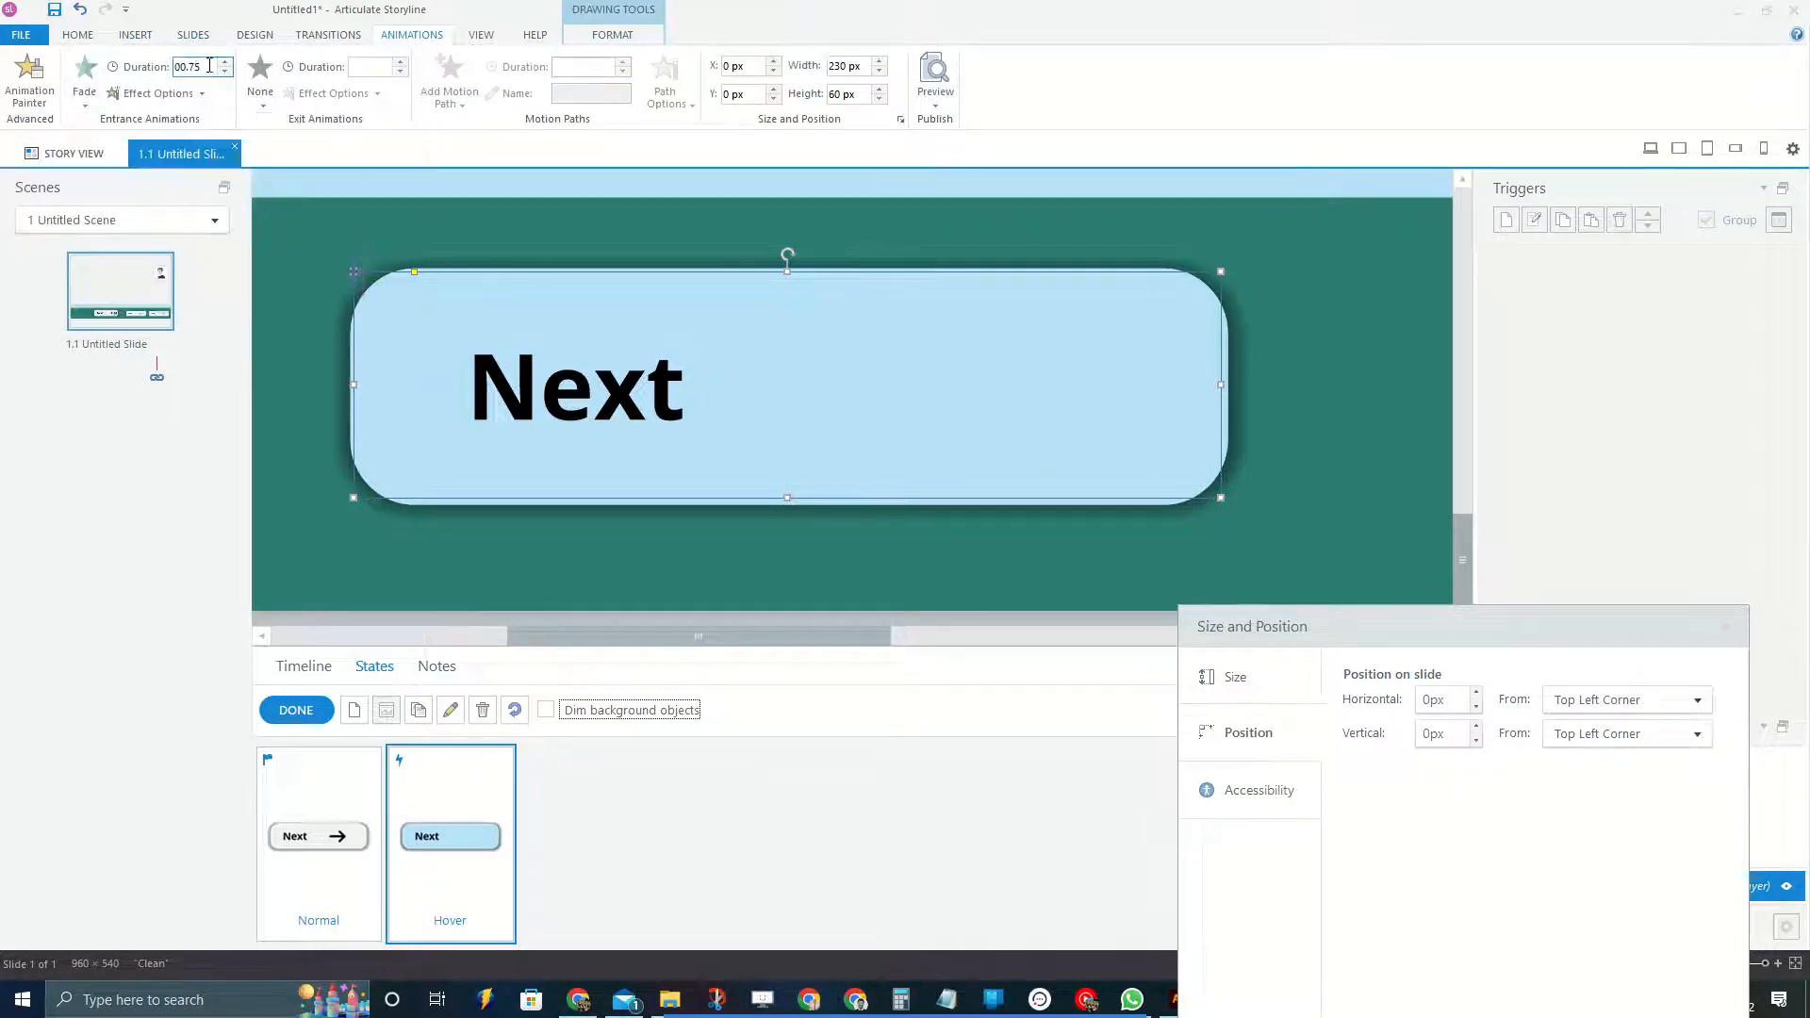
pyautogui.write('0.50')
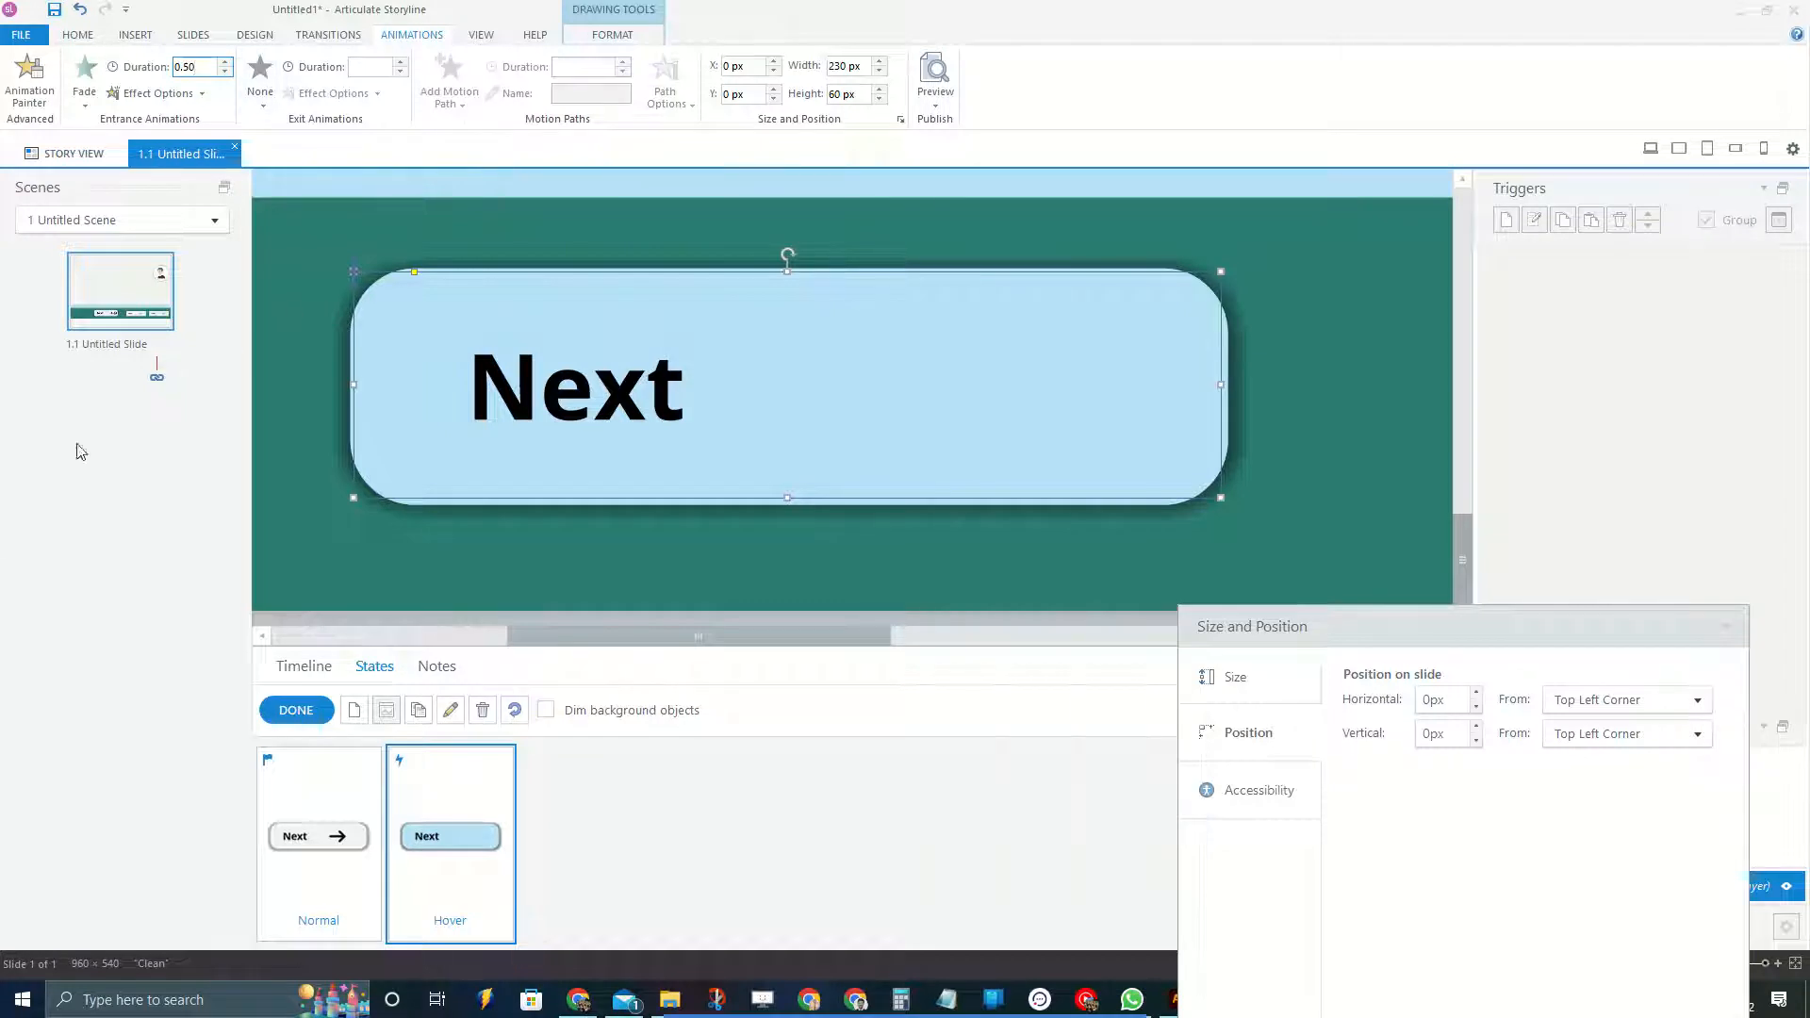
pyautogui.moveTo(432, 397)
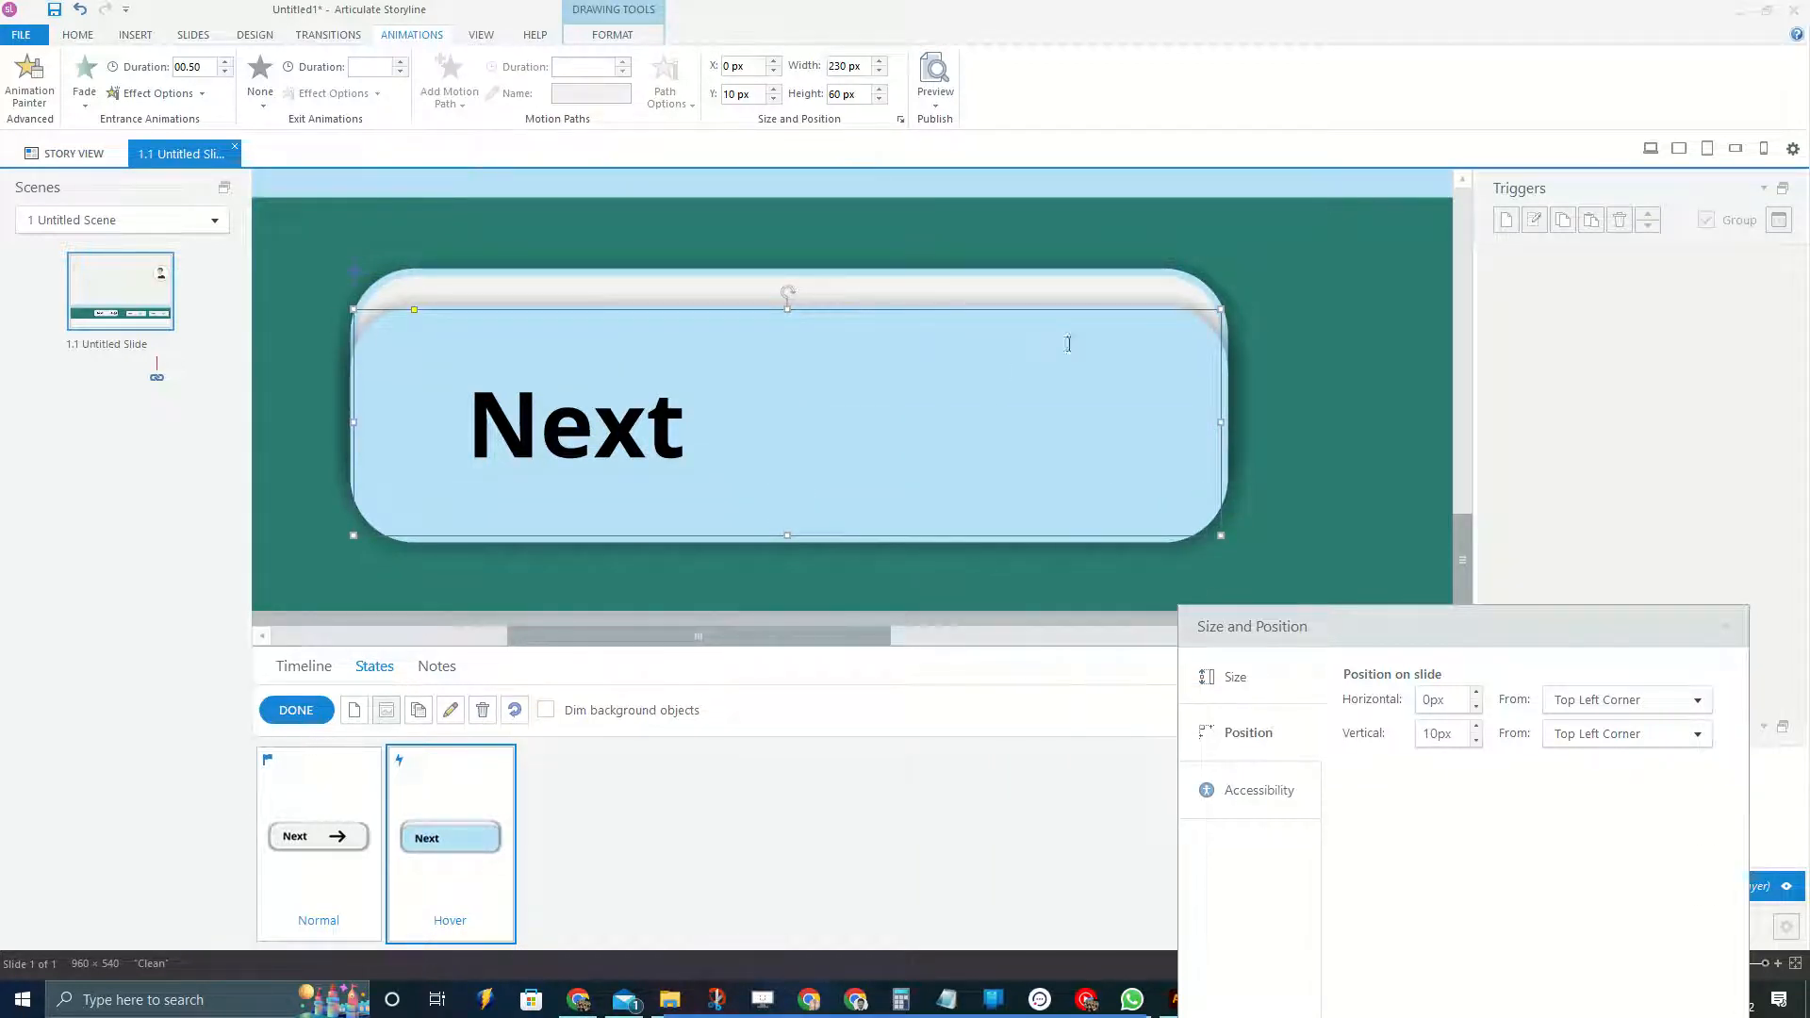
# Move the light-blue shape to Y 0 and untick 'Object is visible to accessibility tools'
pyautogui.click(1259, 790)
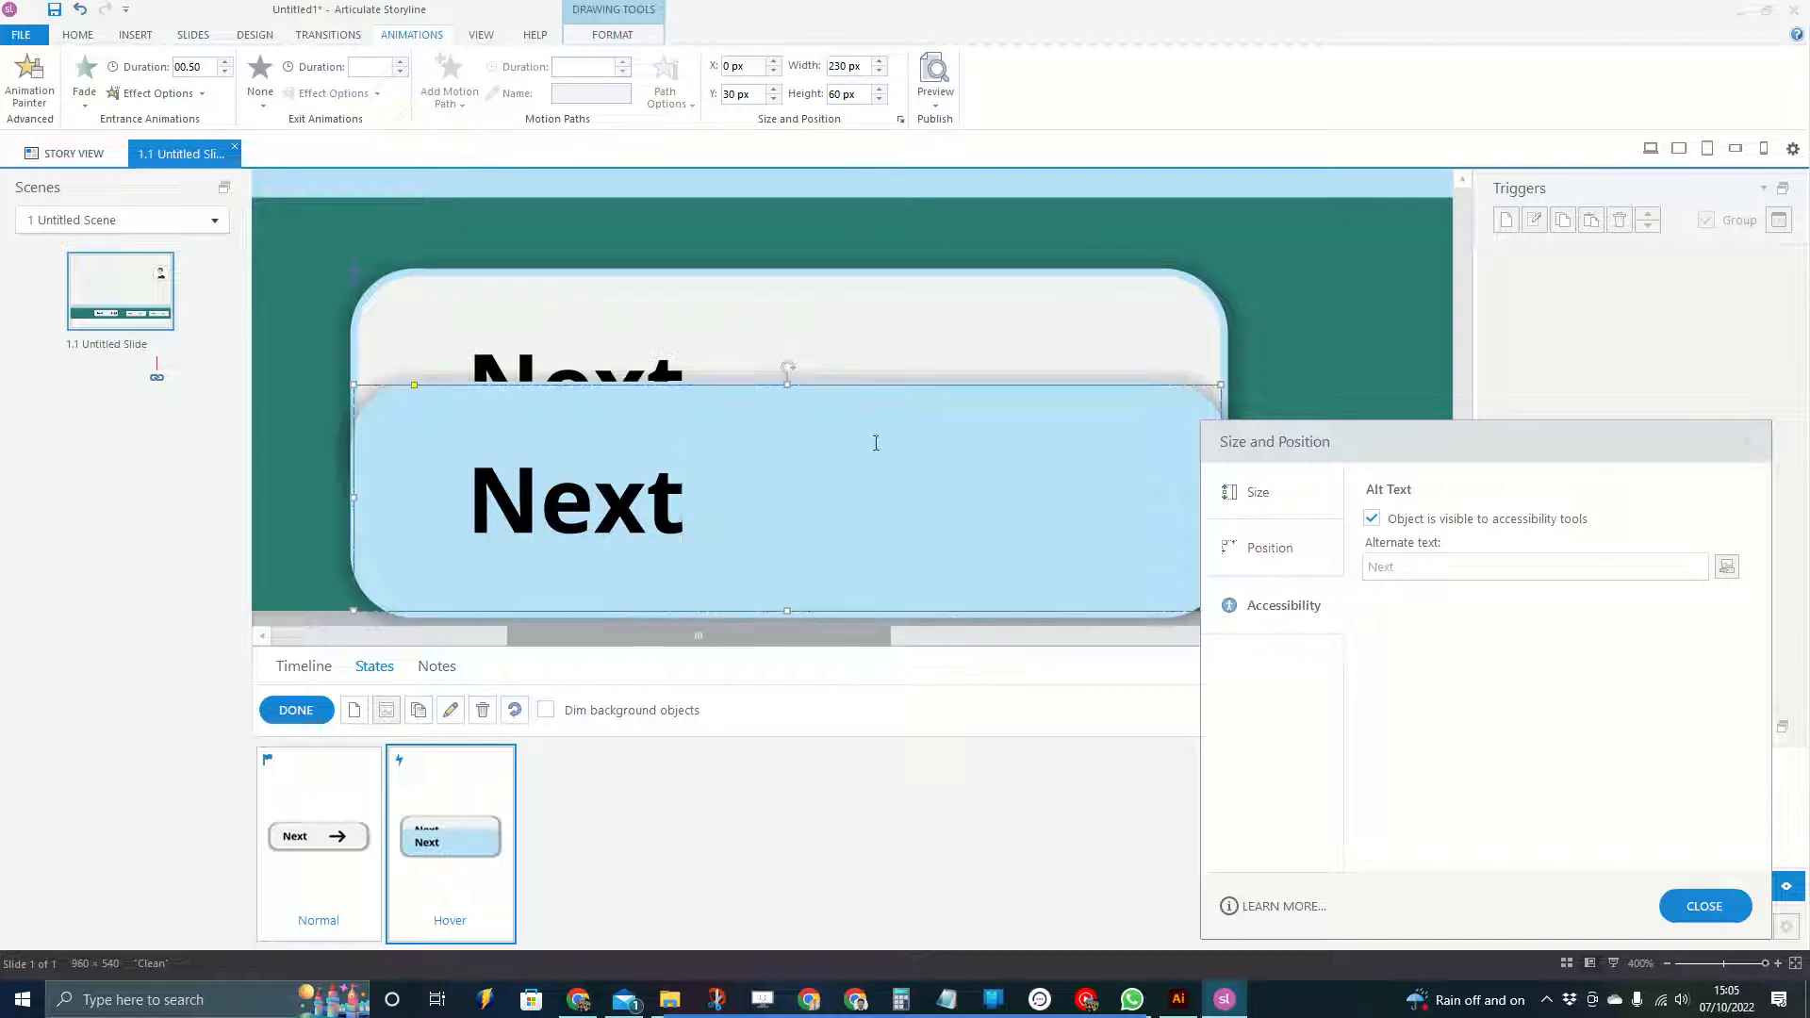
pyautogui.moveTo(785, 381); pyautogui.dragTo(785, 346)
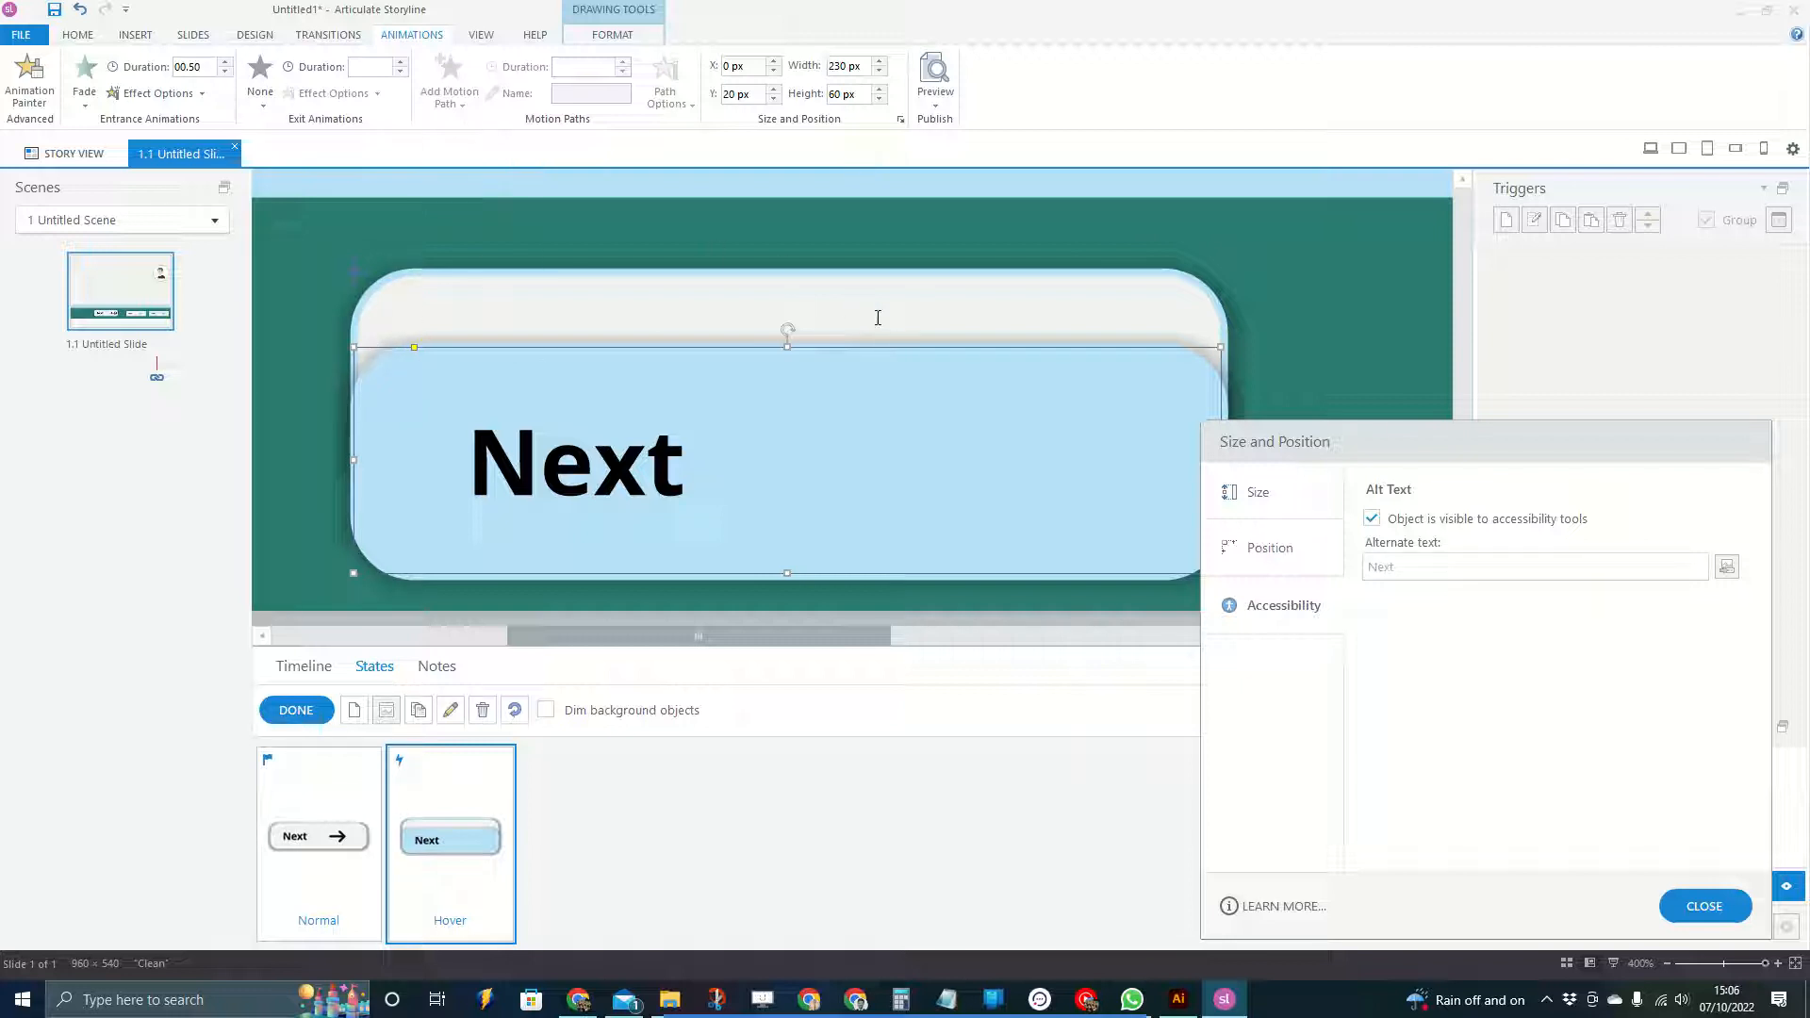
pyautogui.moveTo(819, 373)
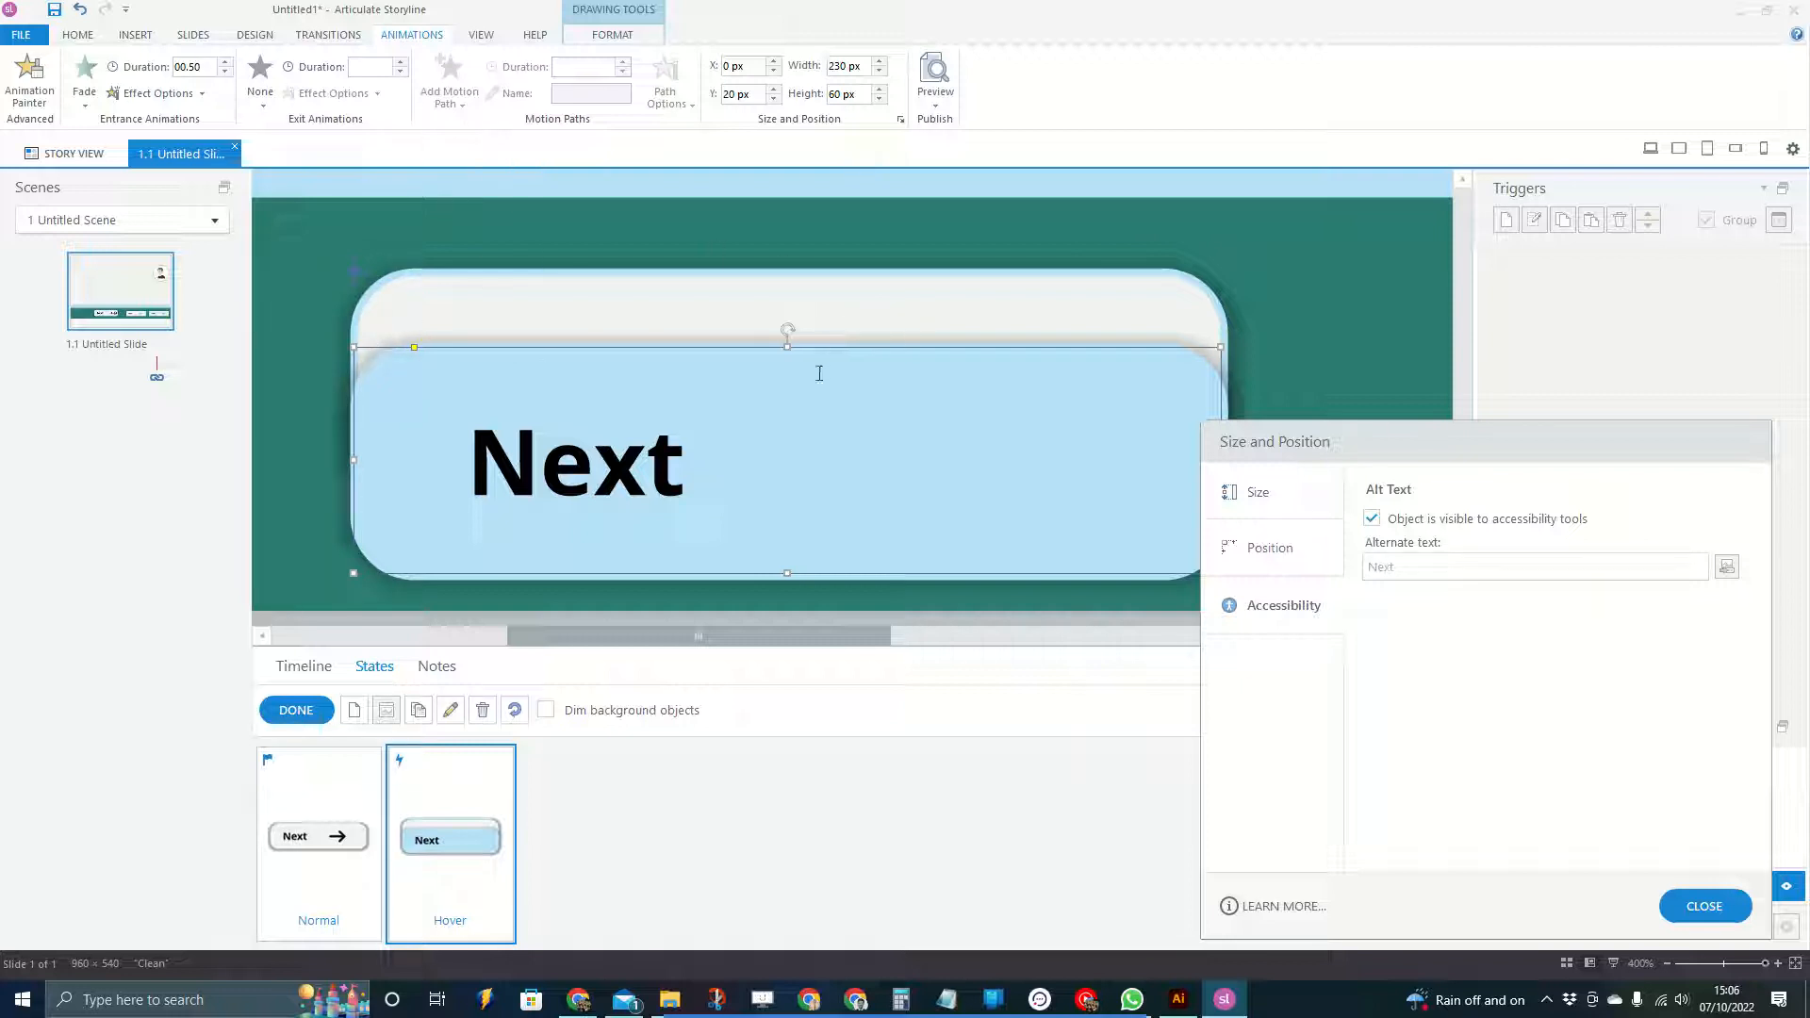
pyautogui.moveTo(736, 336)
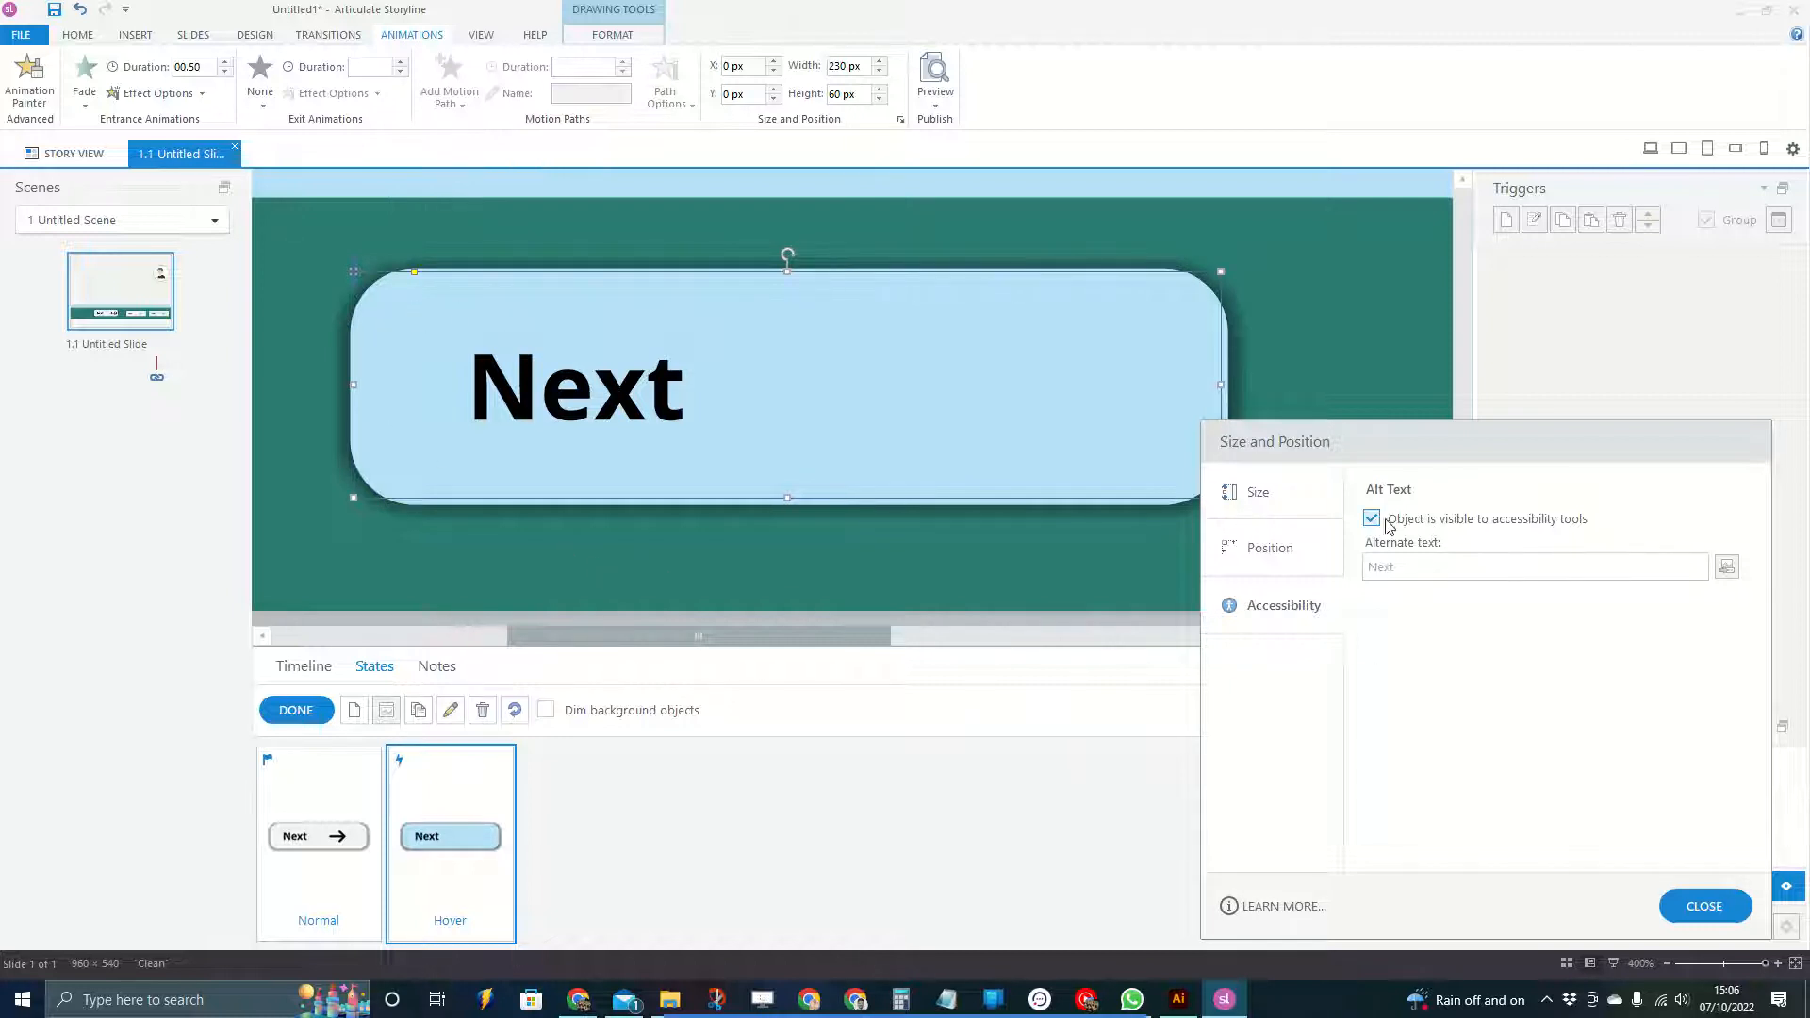
pyautogui.click(1371, 518)
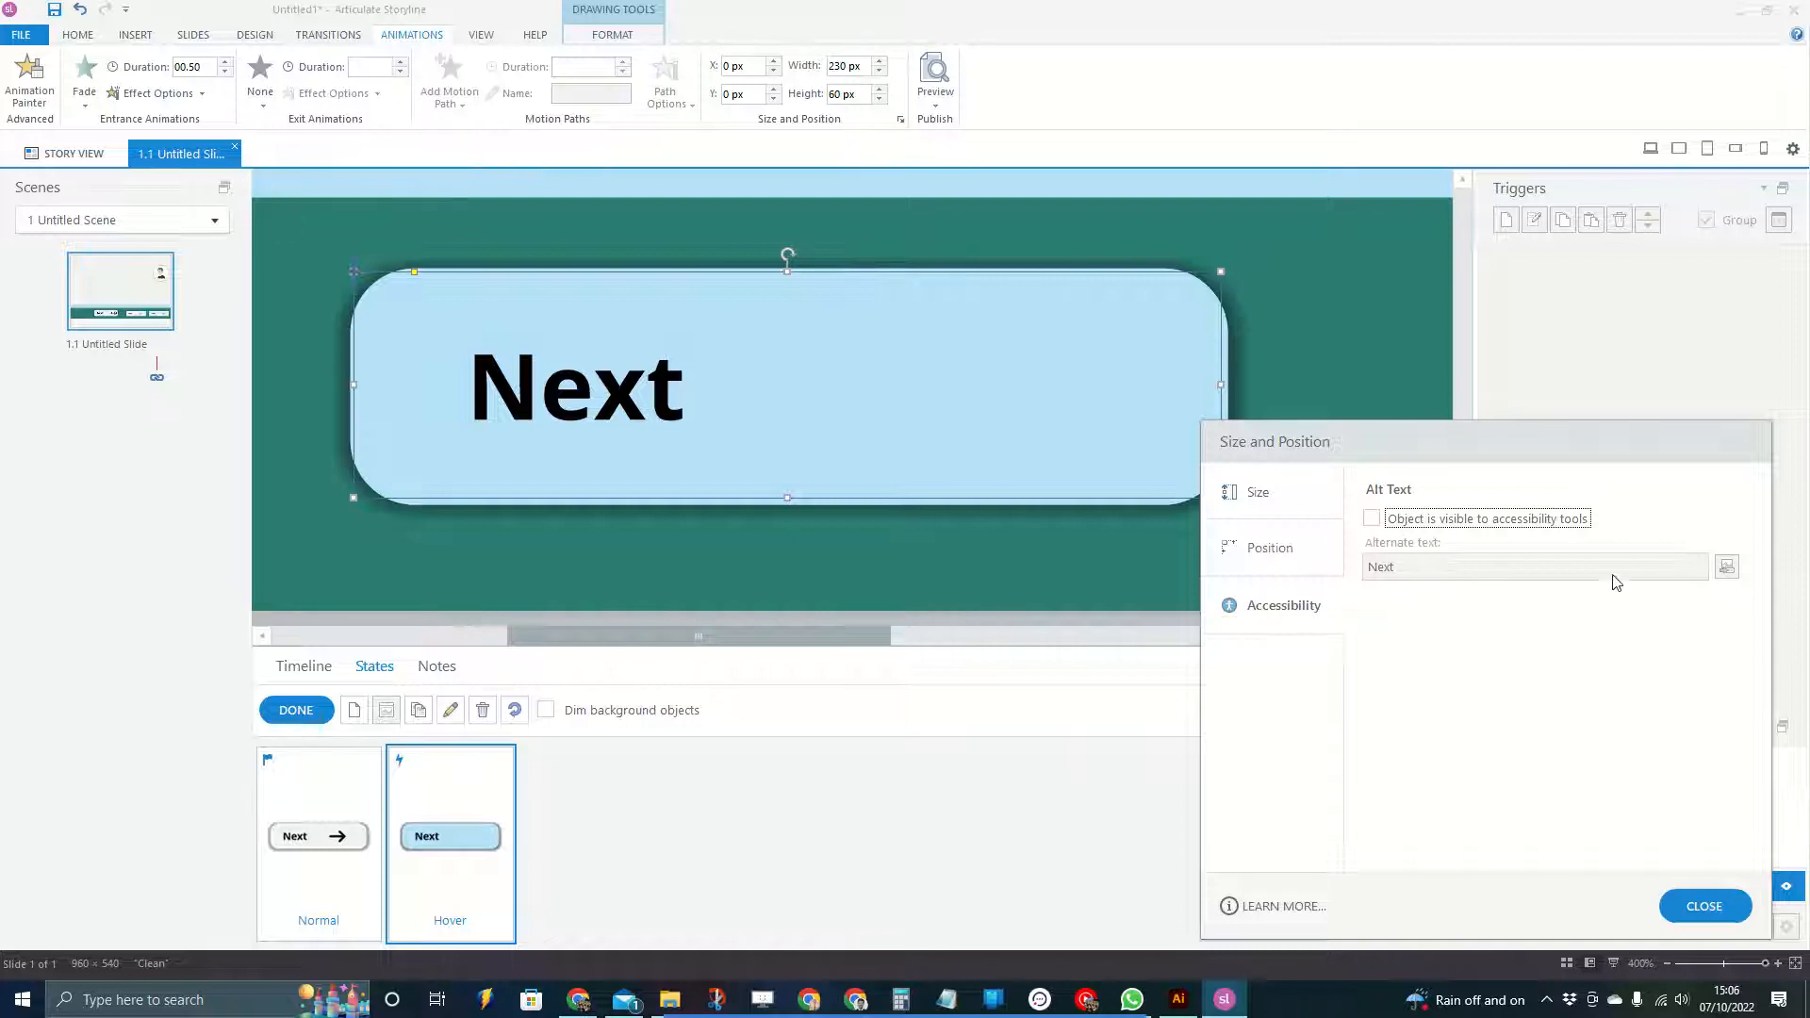
pyautogui.moveTo(1464, 585)
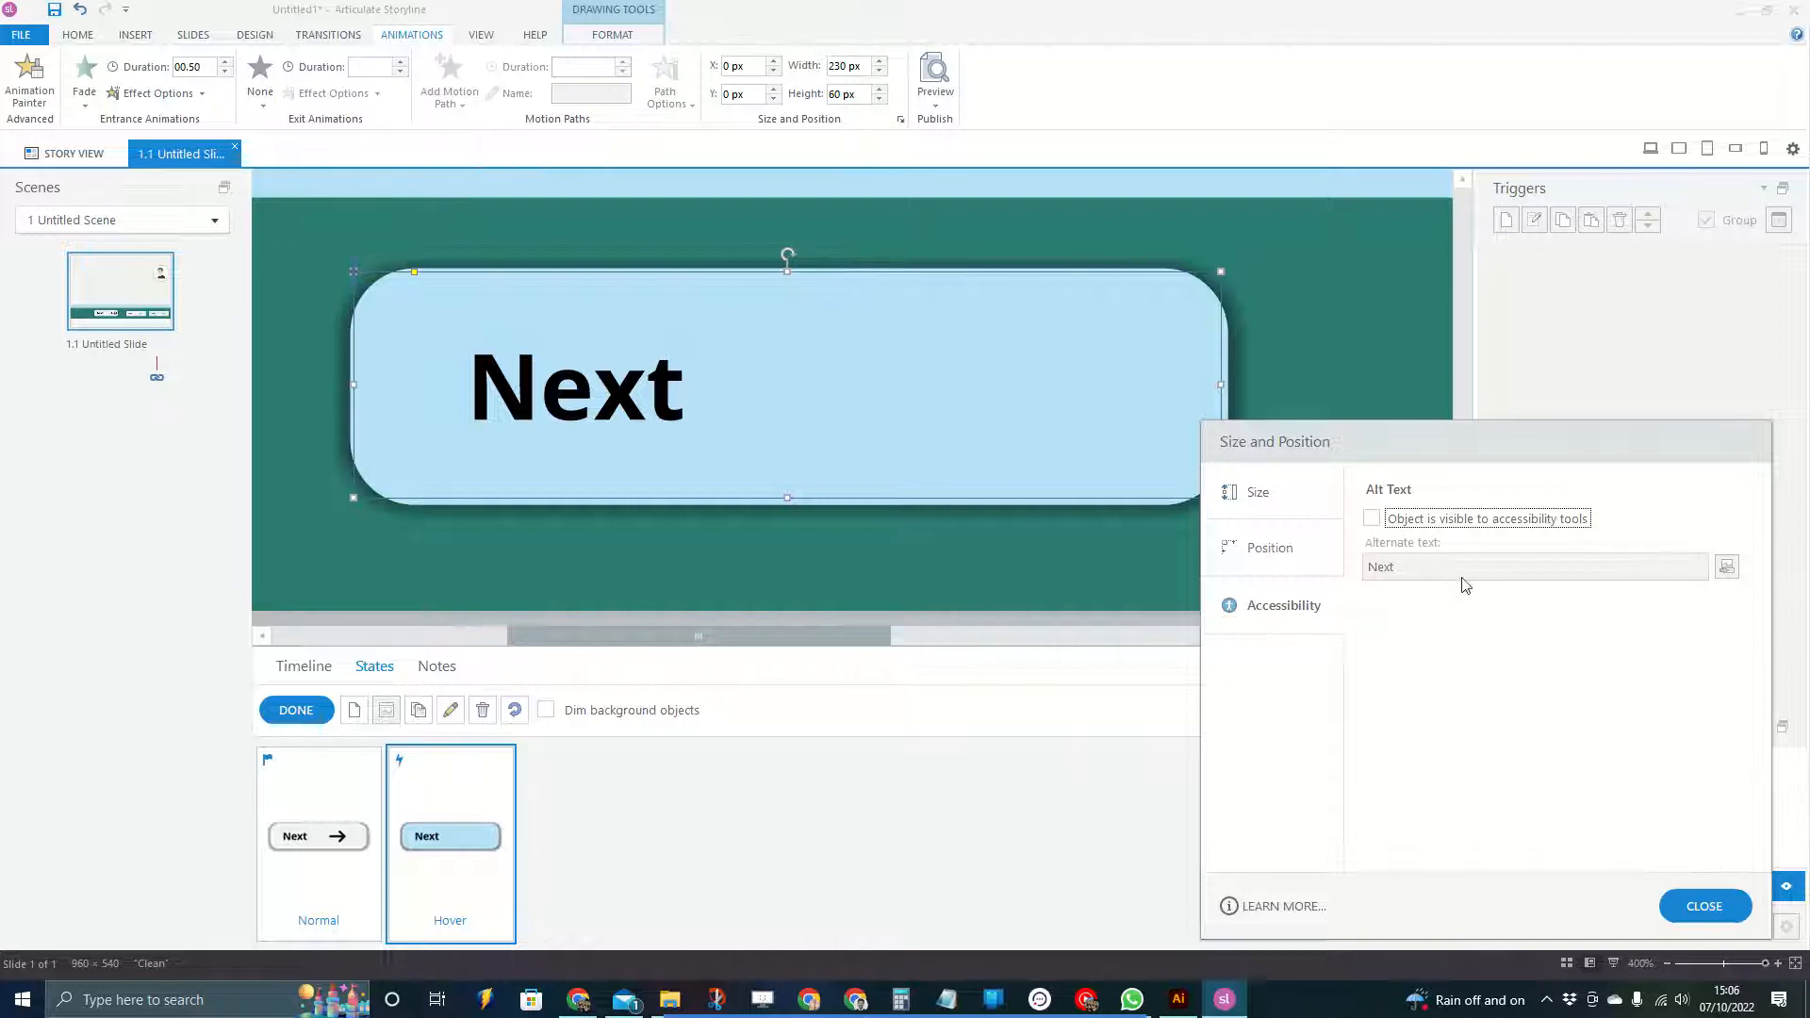
pyautogui.moveTo(776, 217)
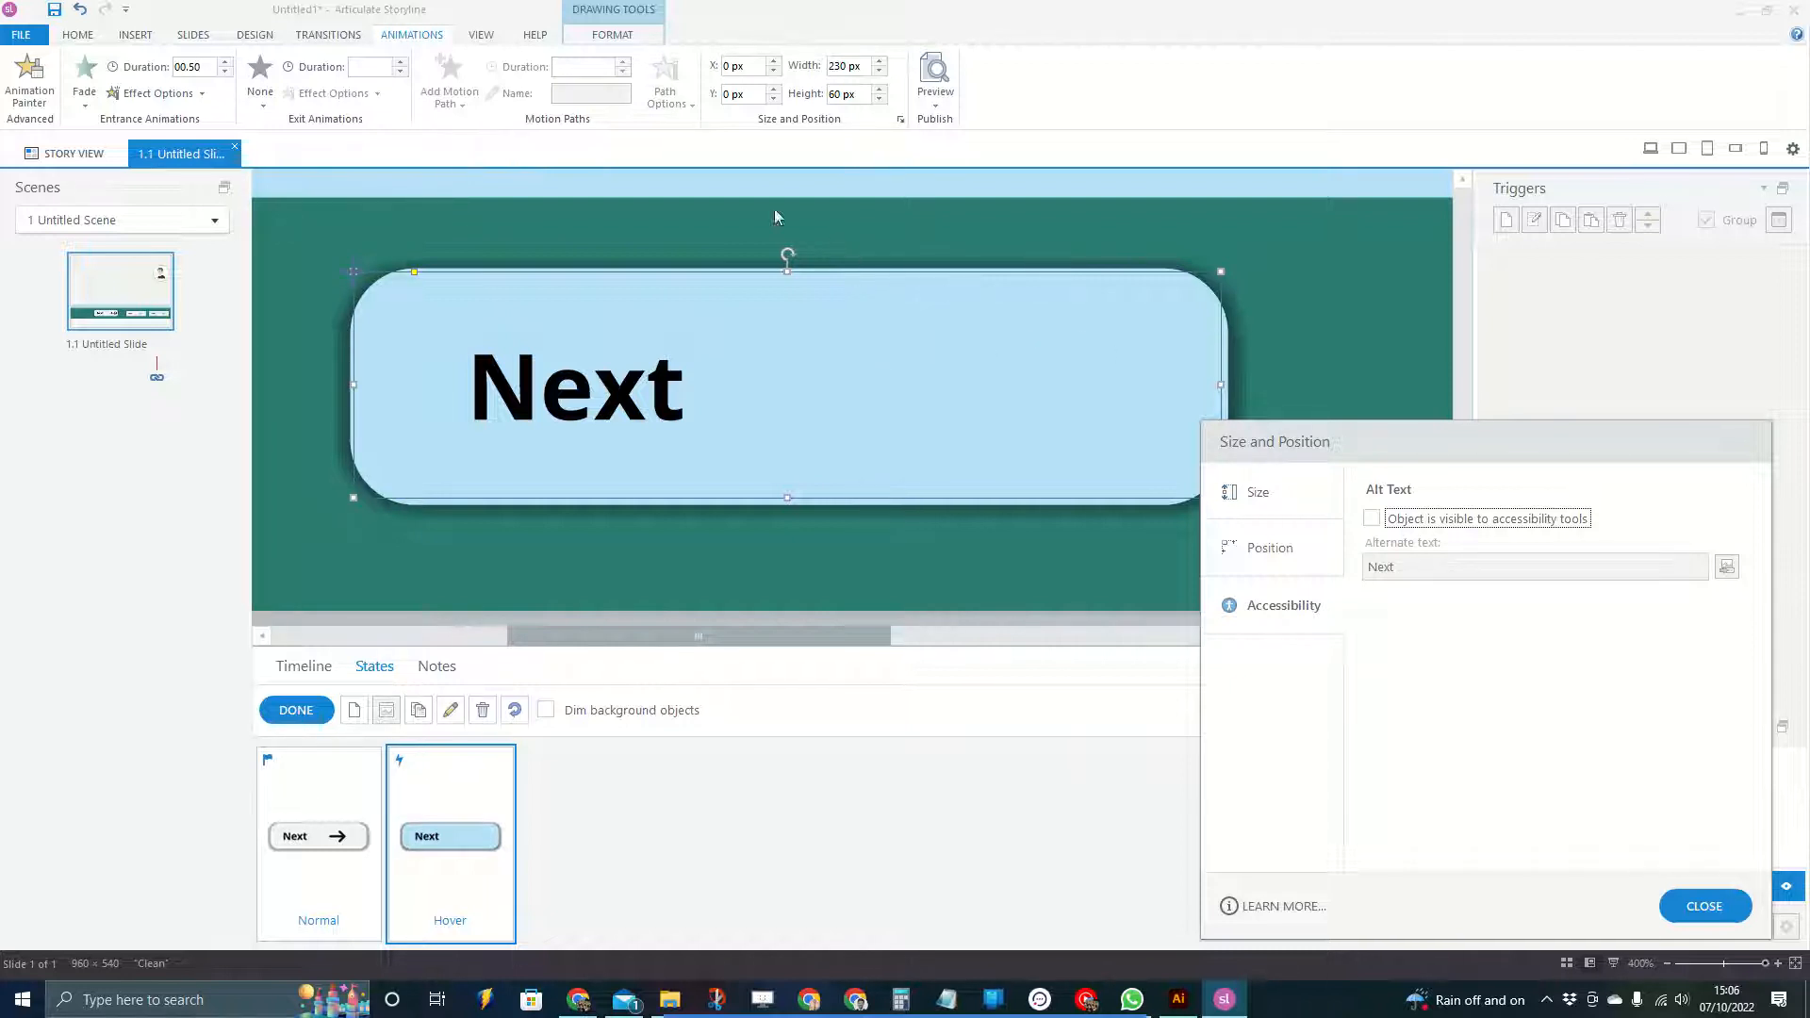
pyautogui.moveTo(747, 365)
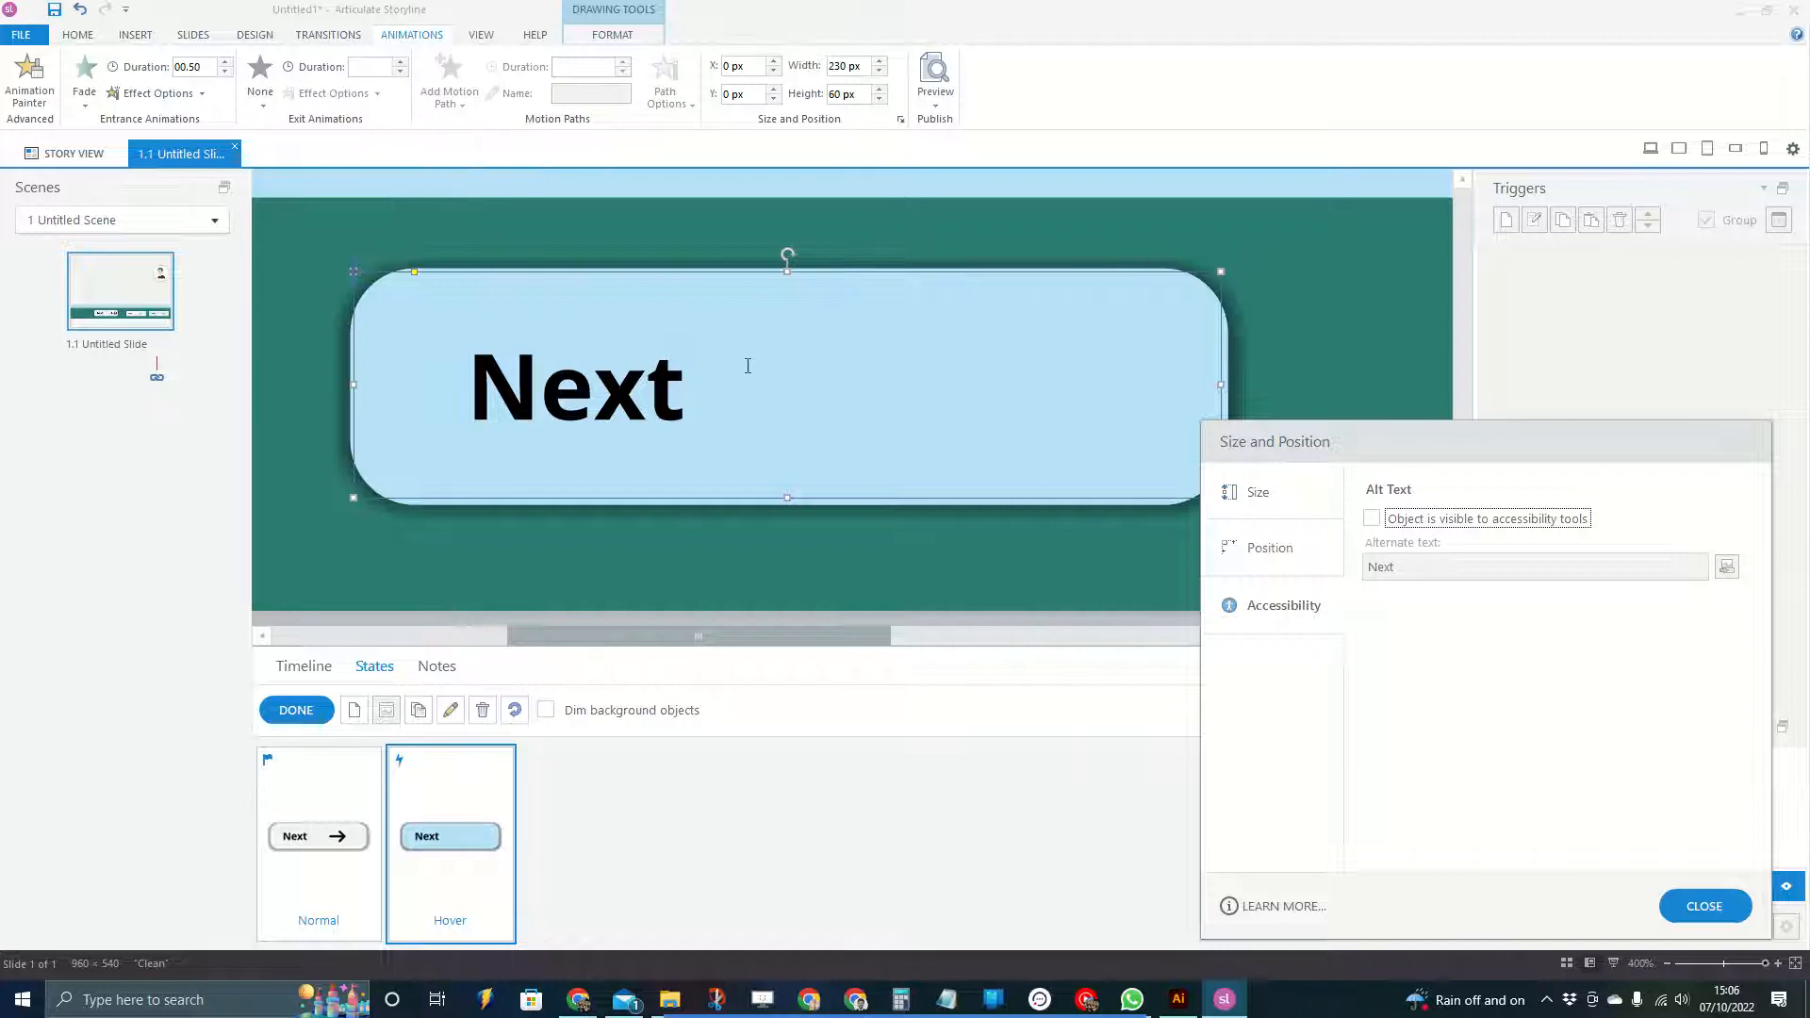
pyautogui.doubleClick(577, 390)
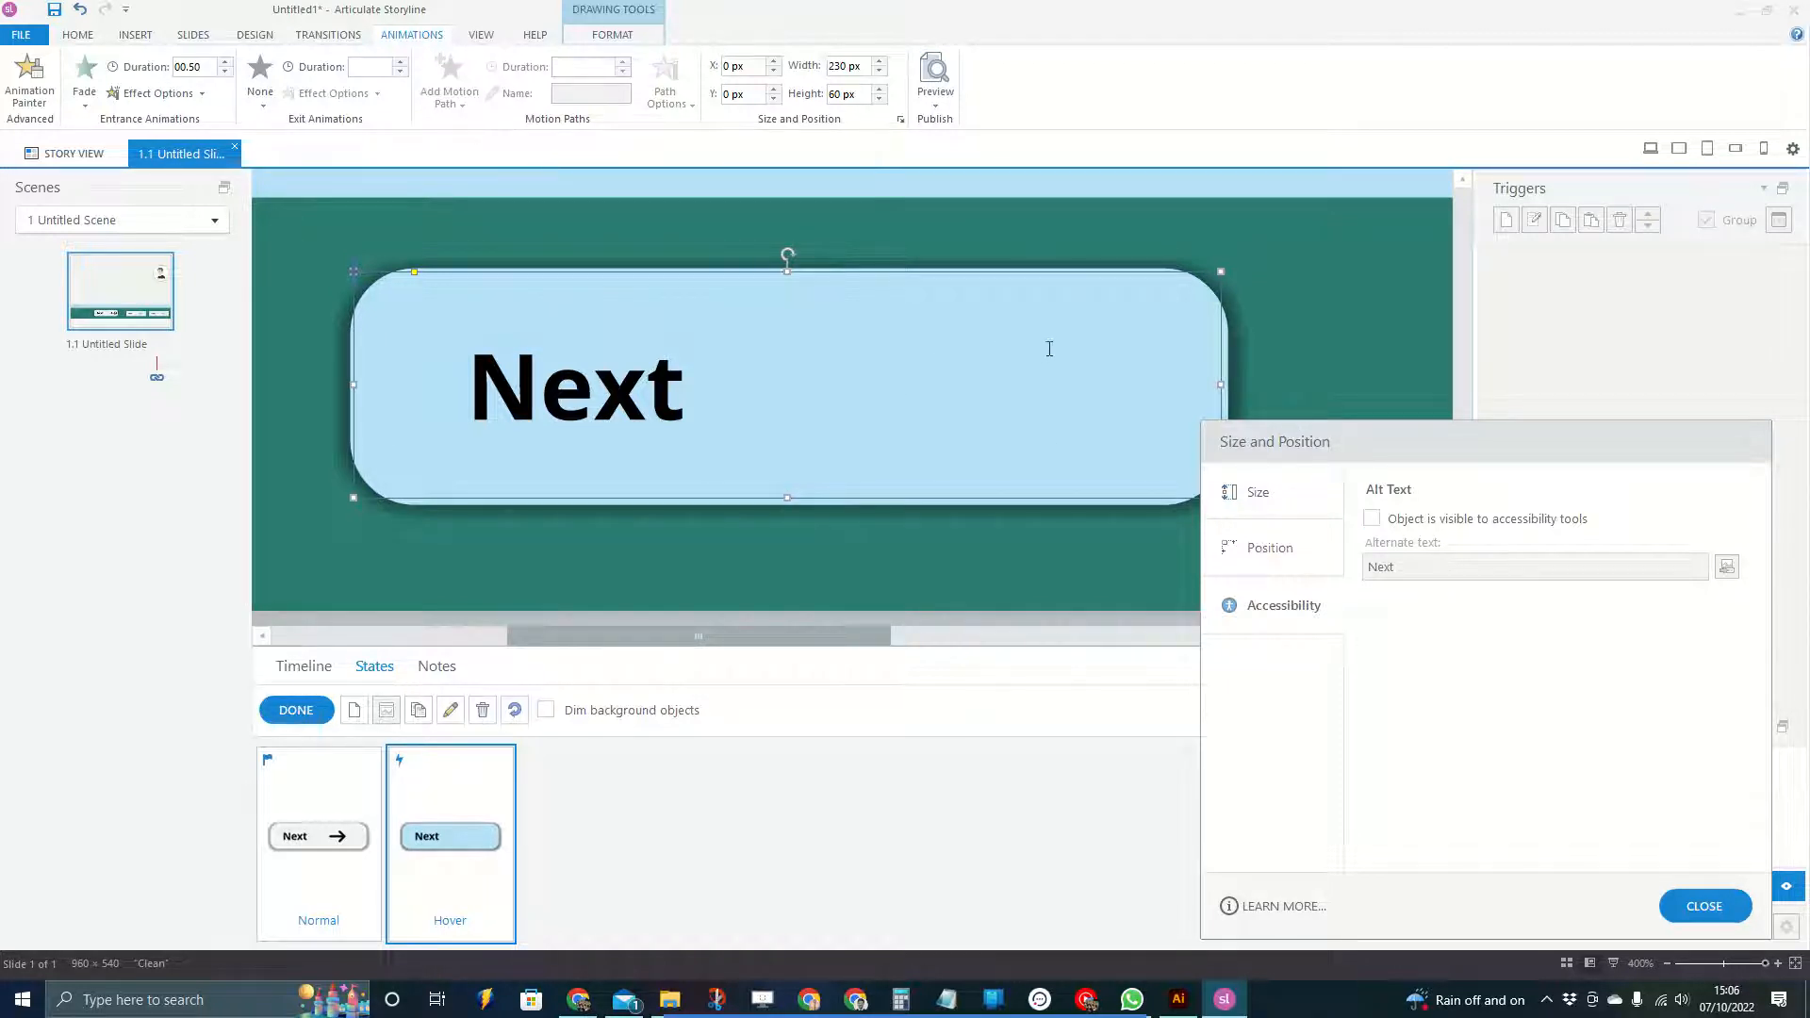
pyautogui.moveTo(560, 534)
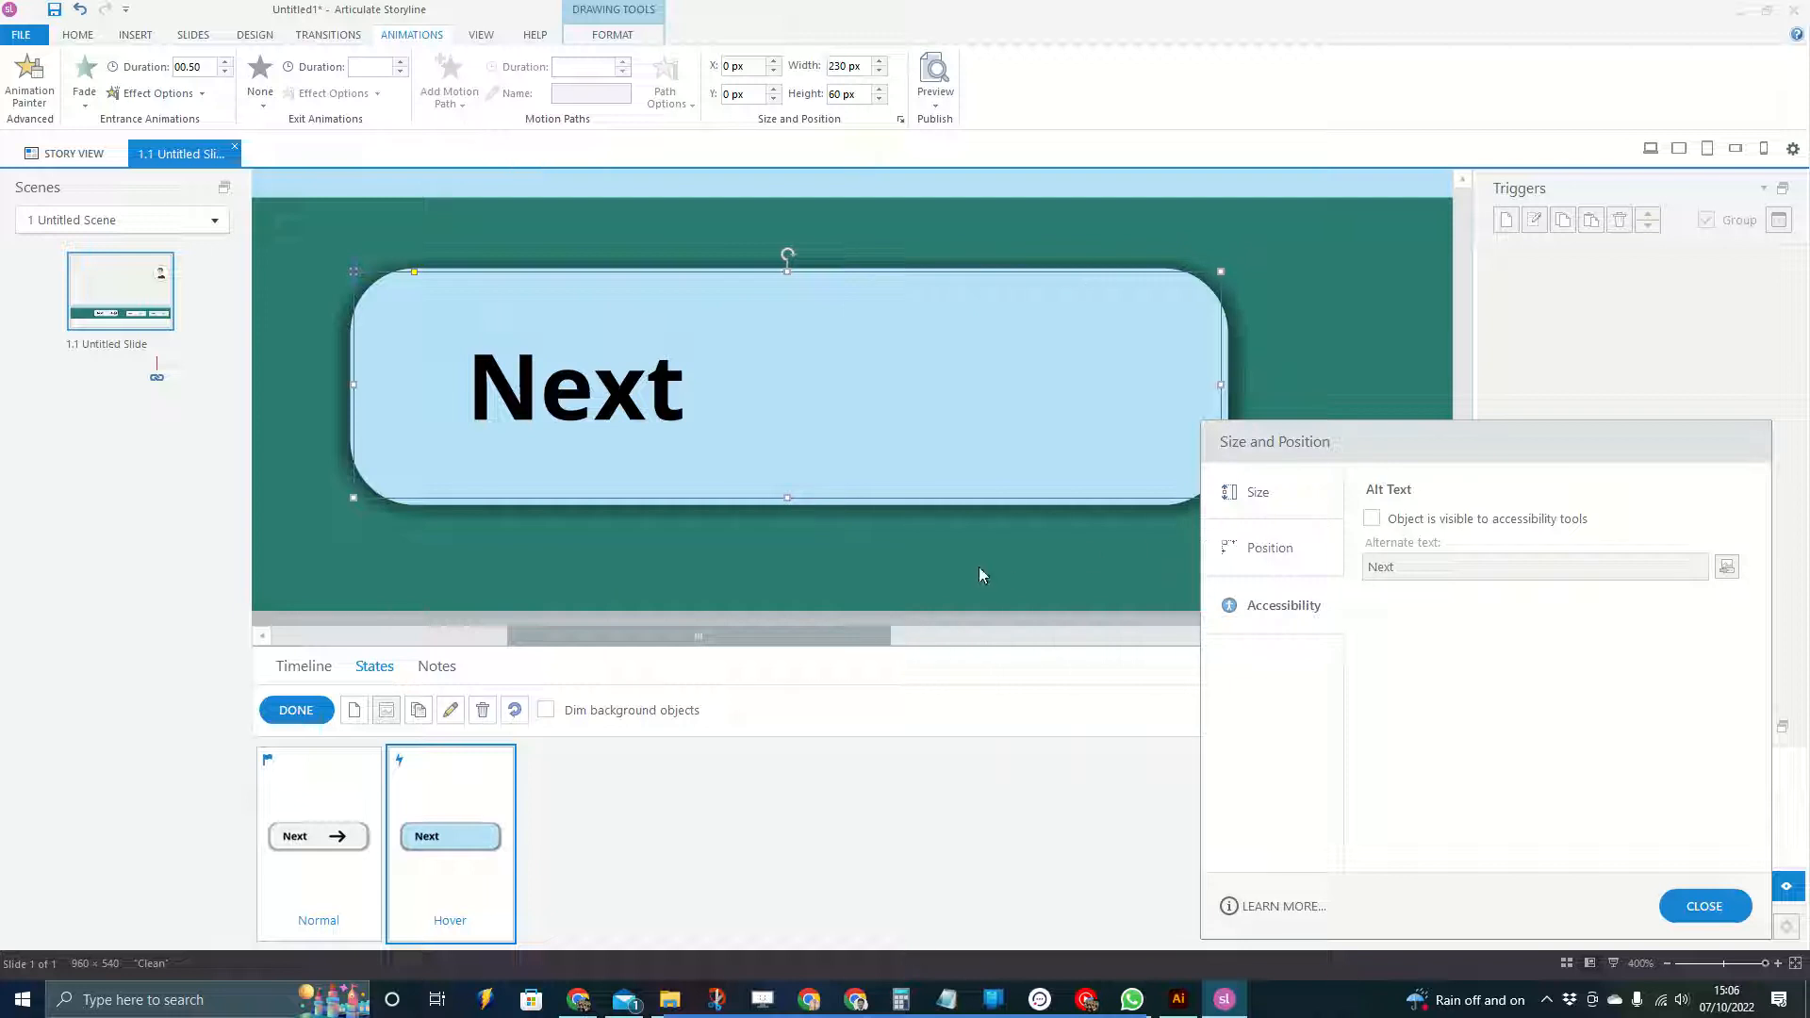
pyautogui.moveTo(1337, 292)
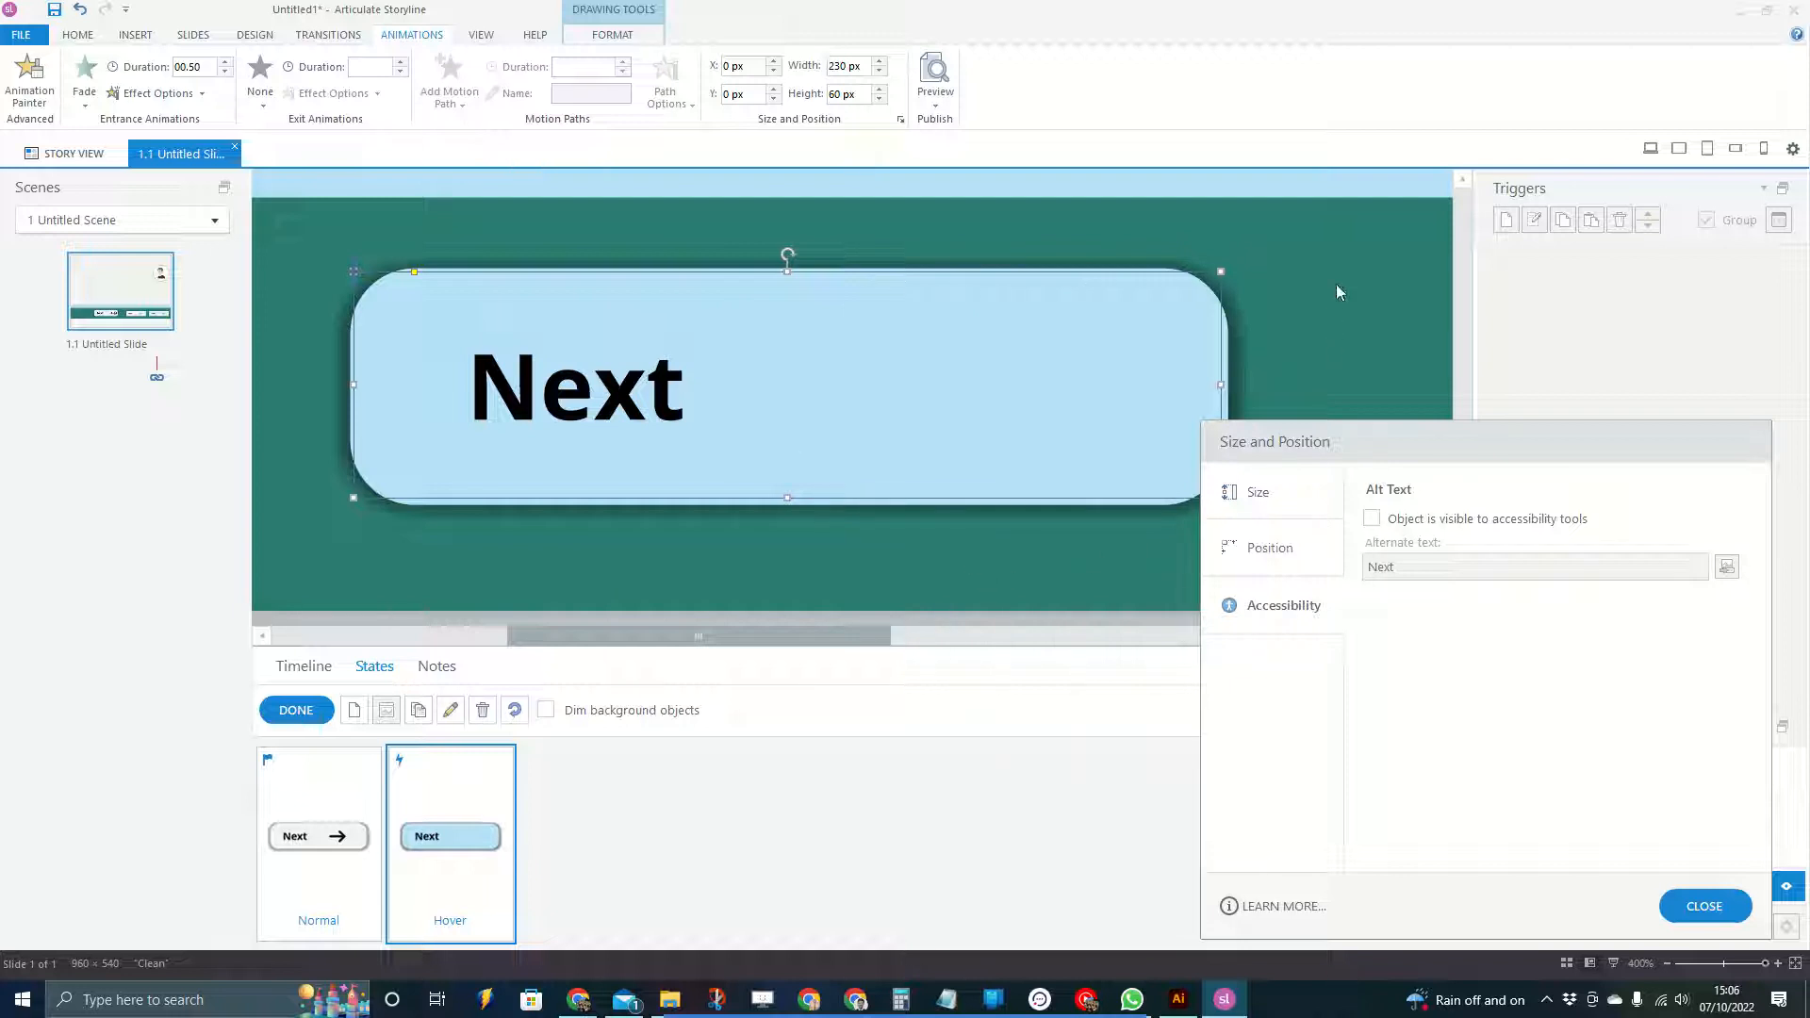
pyautogui.moveTo(1206, 300)
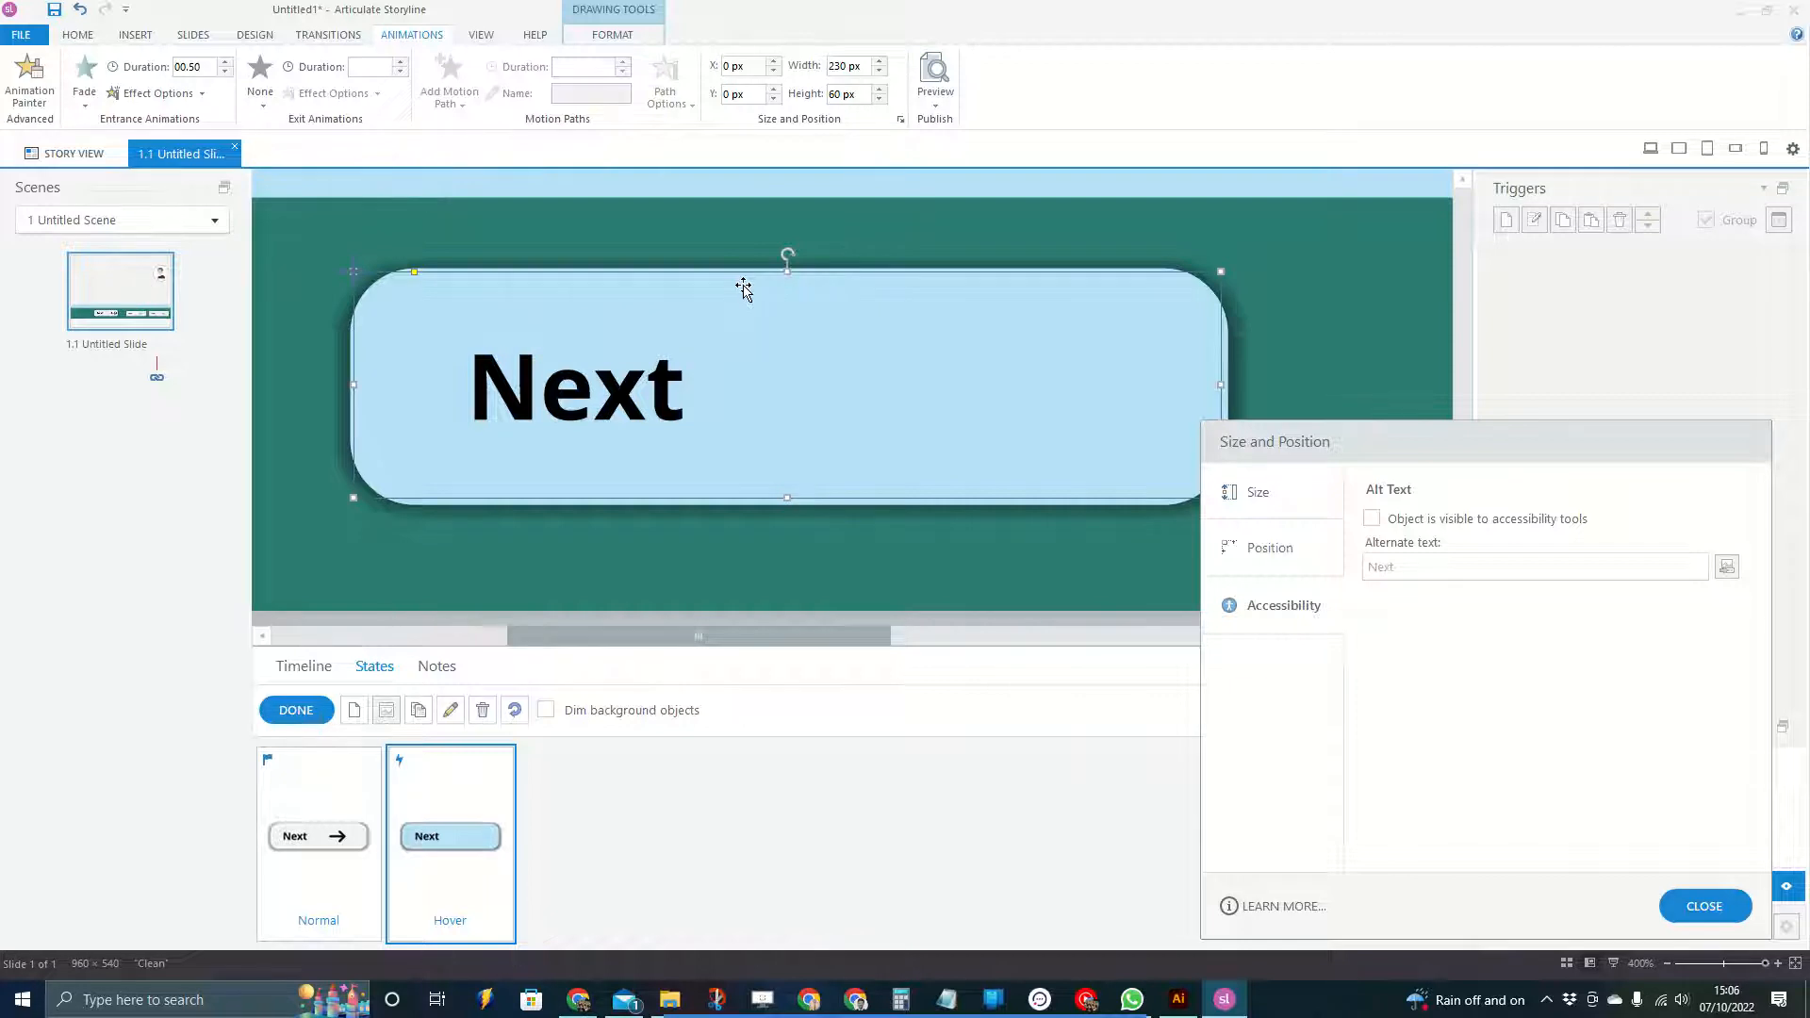
pyautogui.moveTo(538, 304)
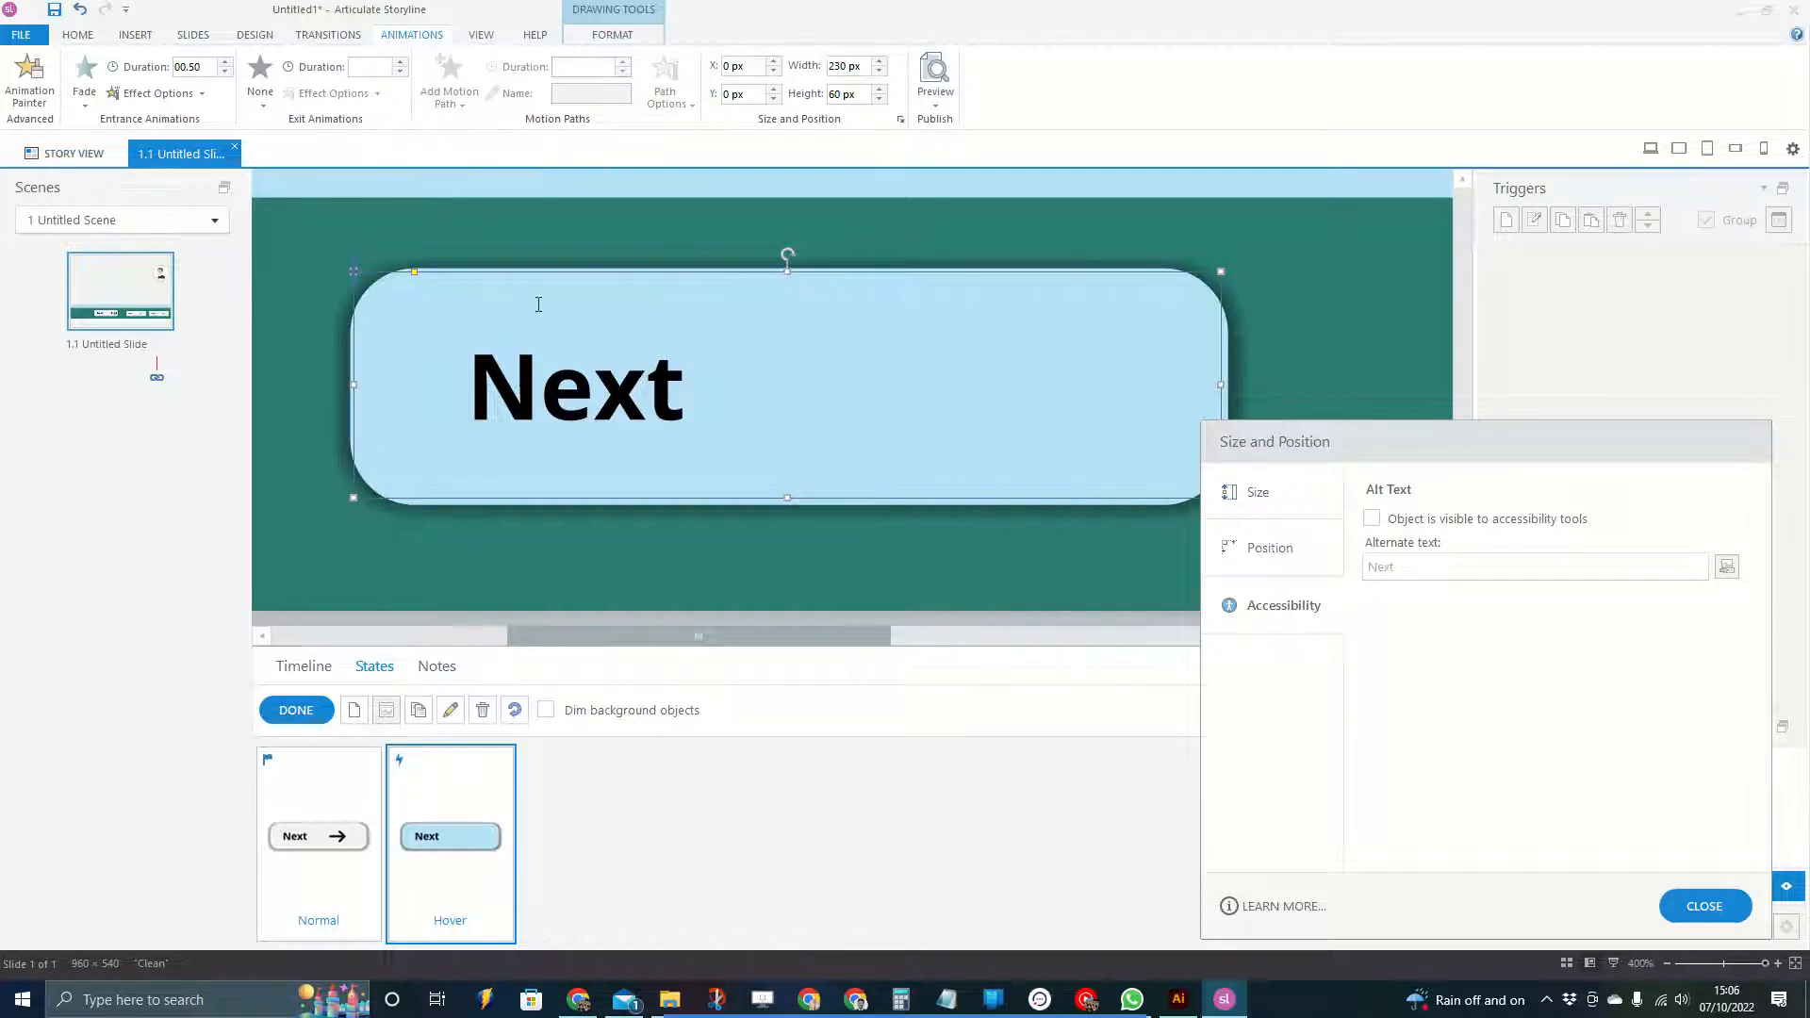
pyautogui.moveTo(520, 256)
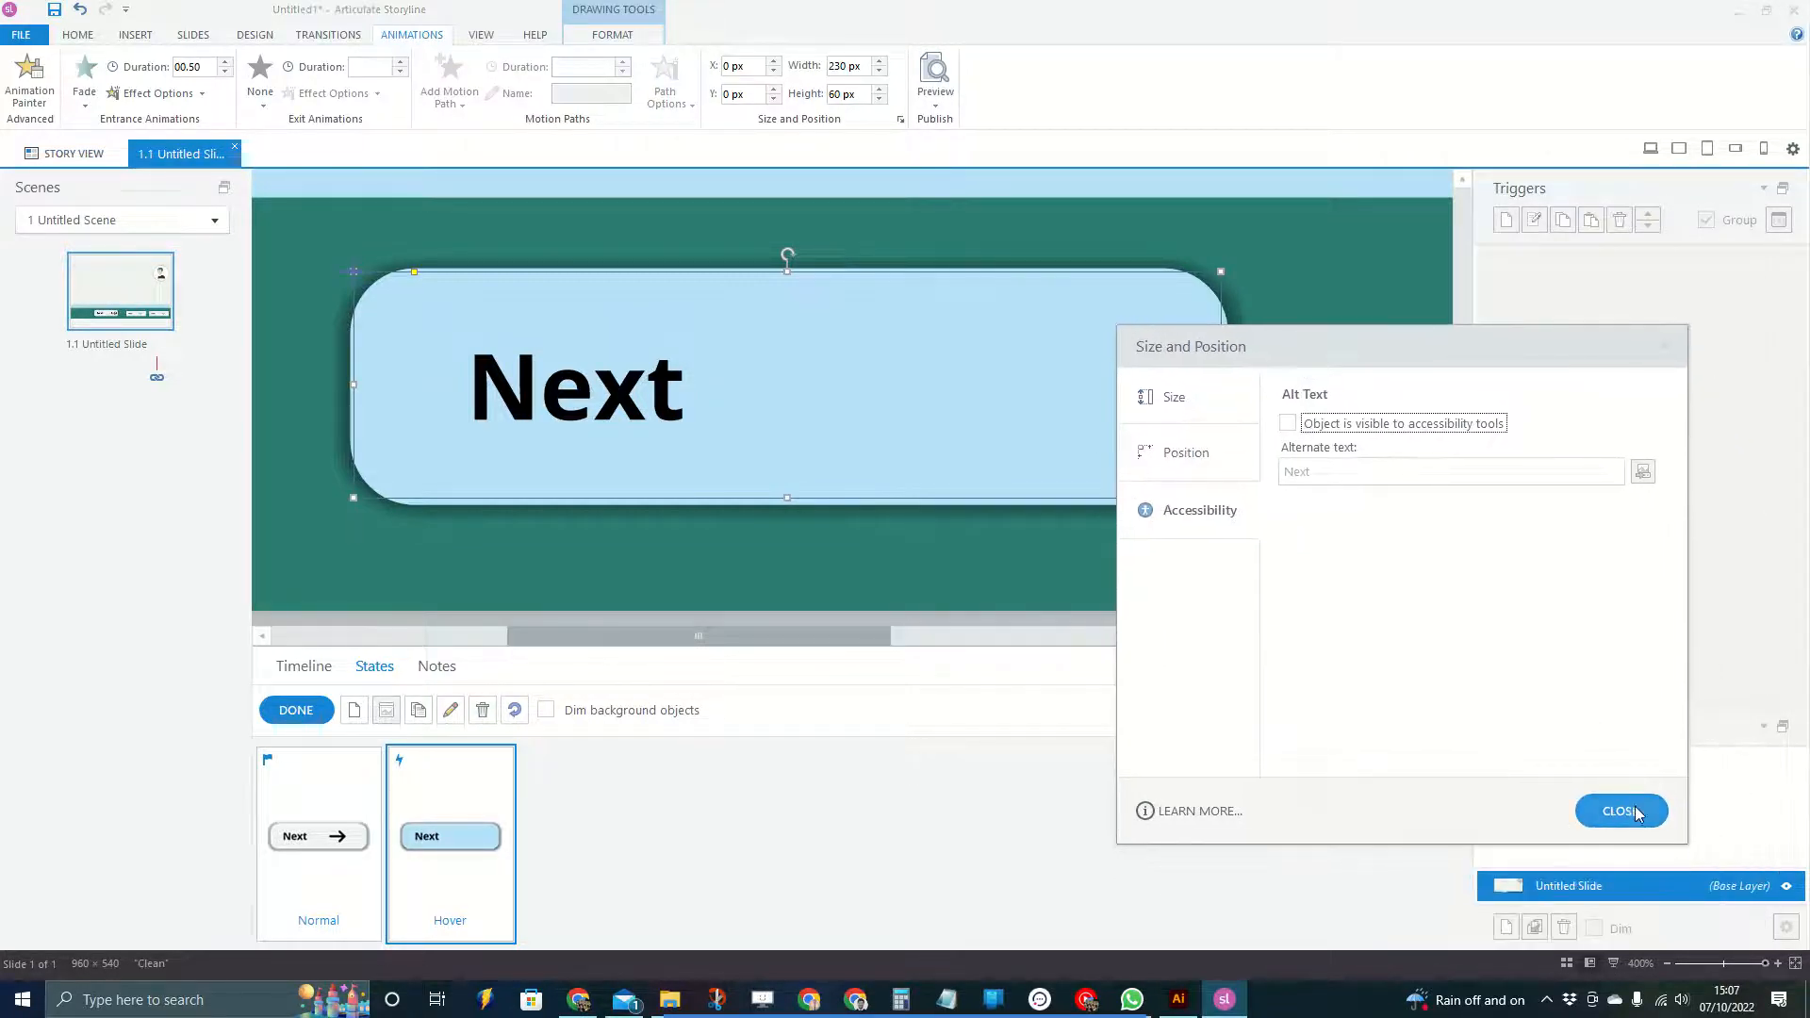
# Close the Size and Position dialog and select the first Next button
pyautogui.click(1621, 810)
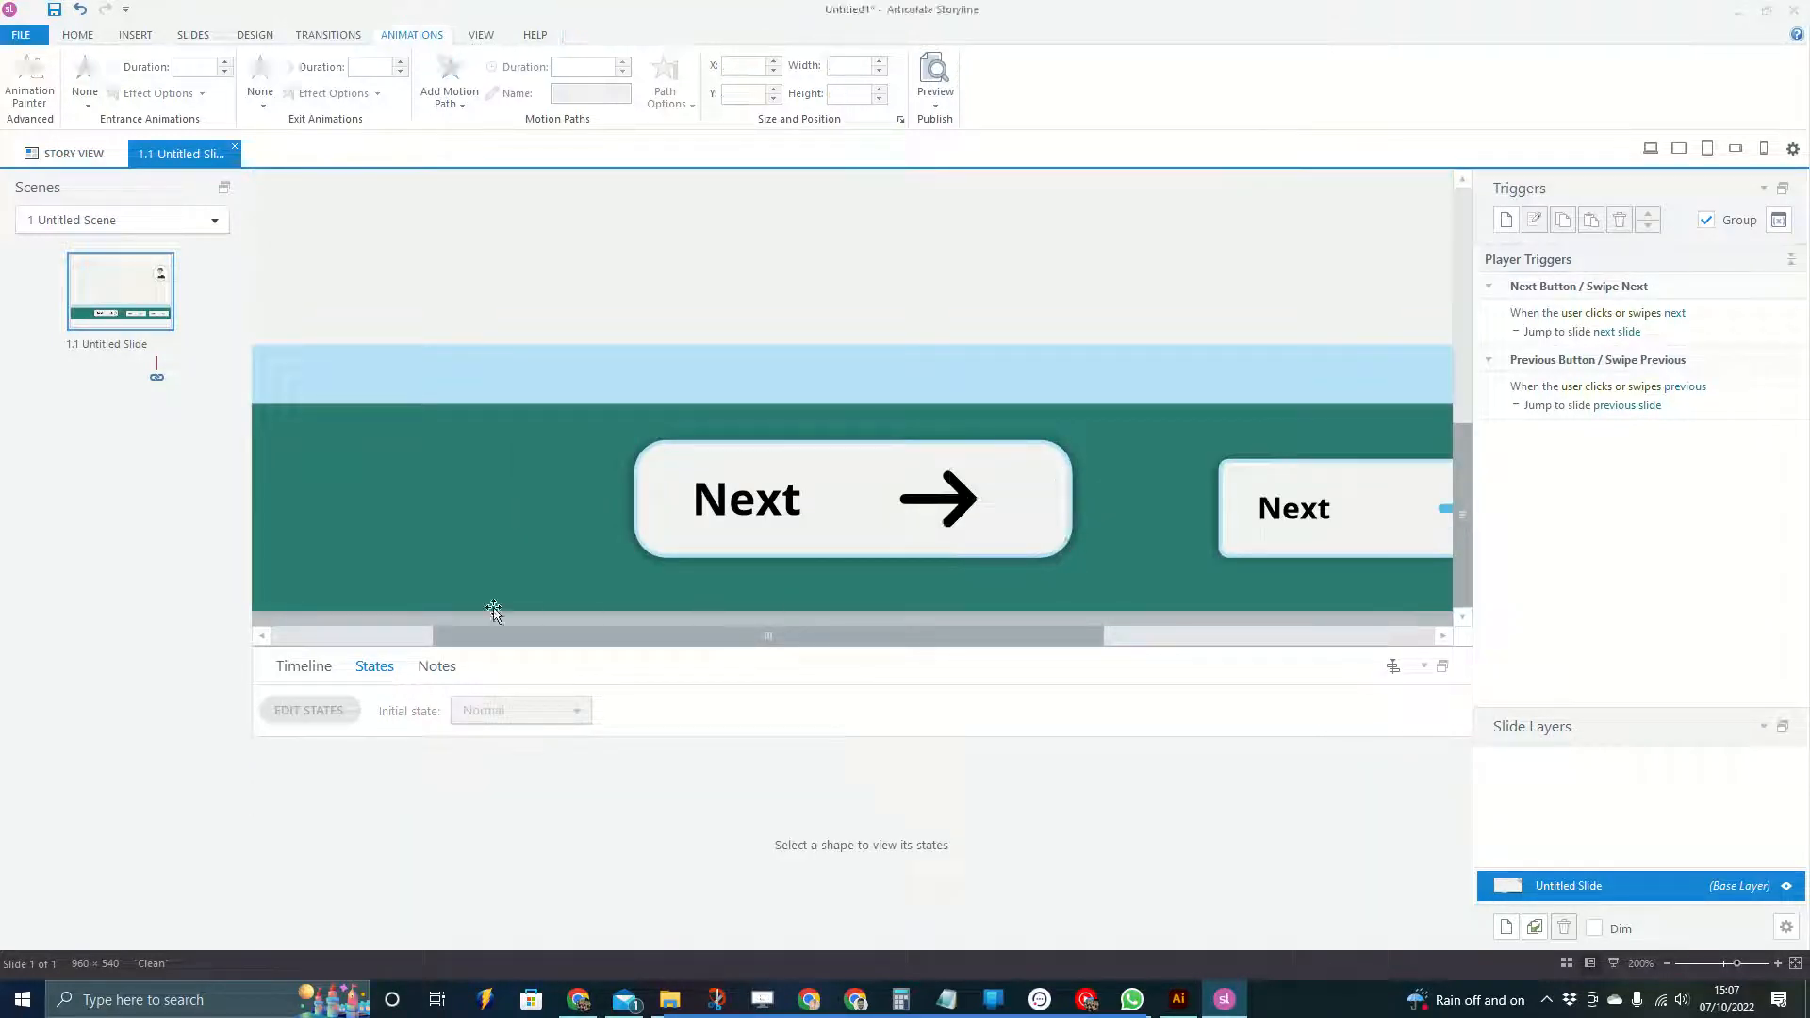
pyautogui.click(304, 666)
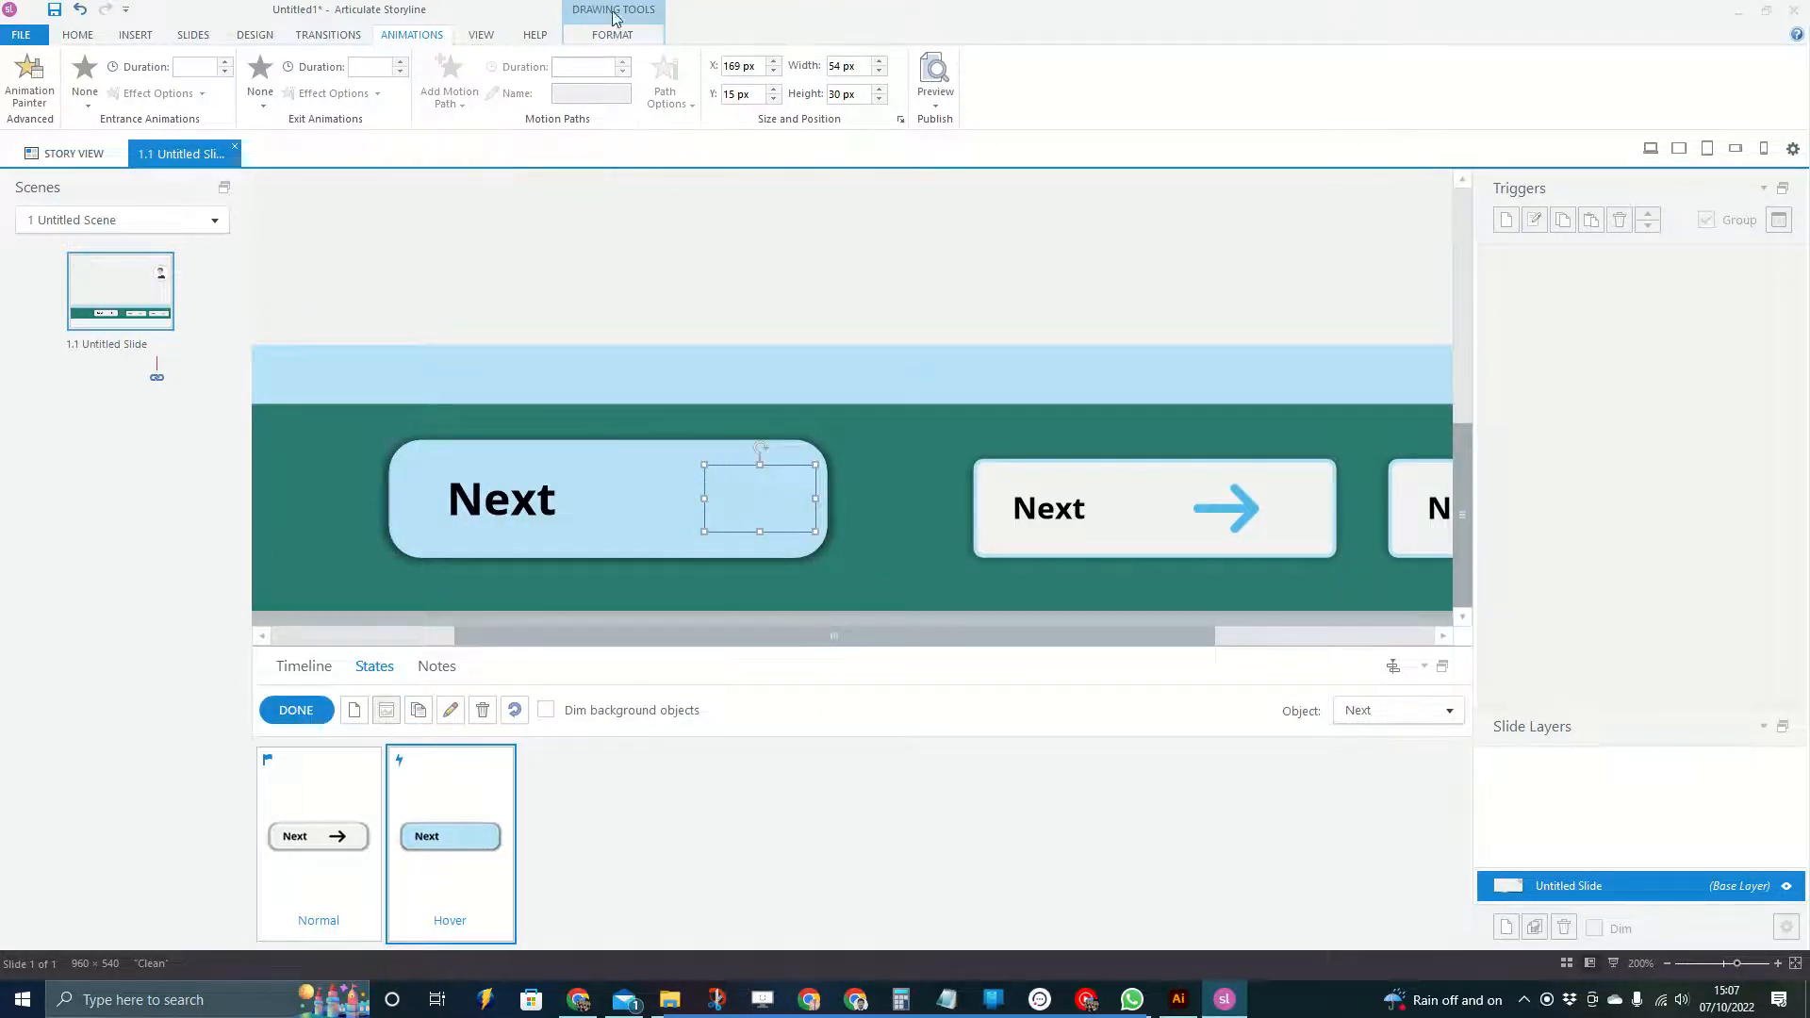
# Bring the double-chevron arrow forward in front of the light-blue shape
pyautogui.click(611, 35)
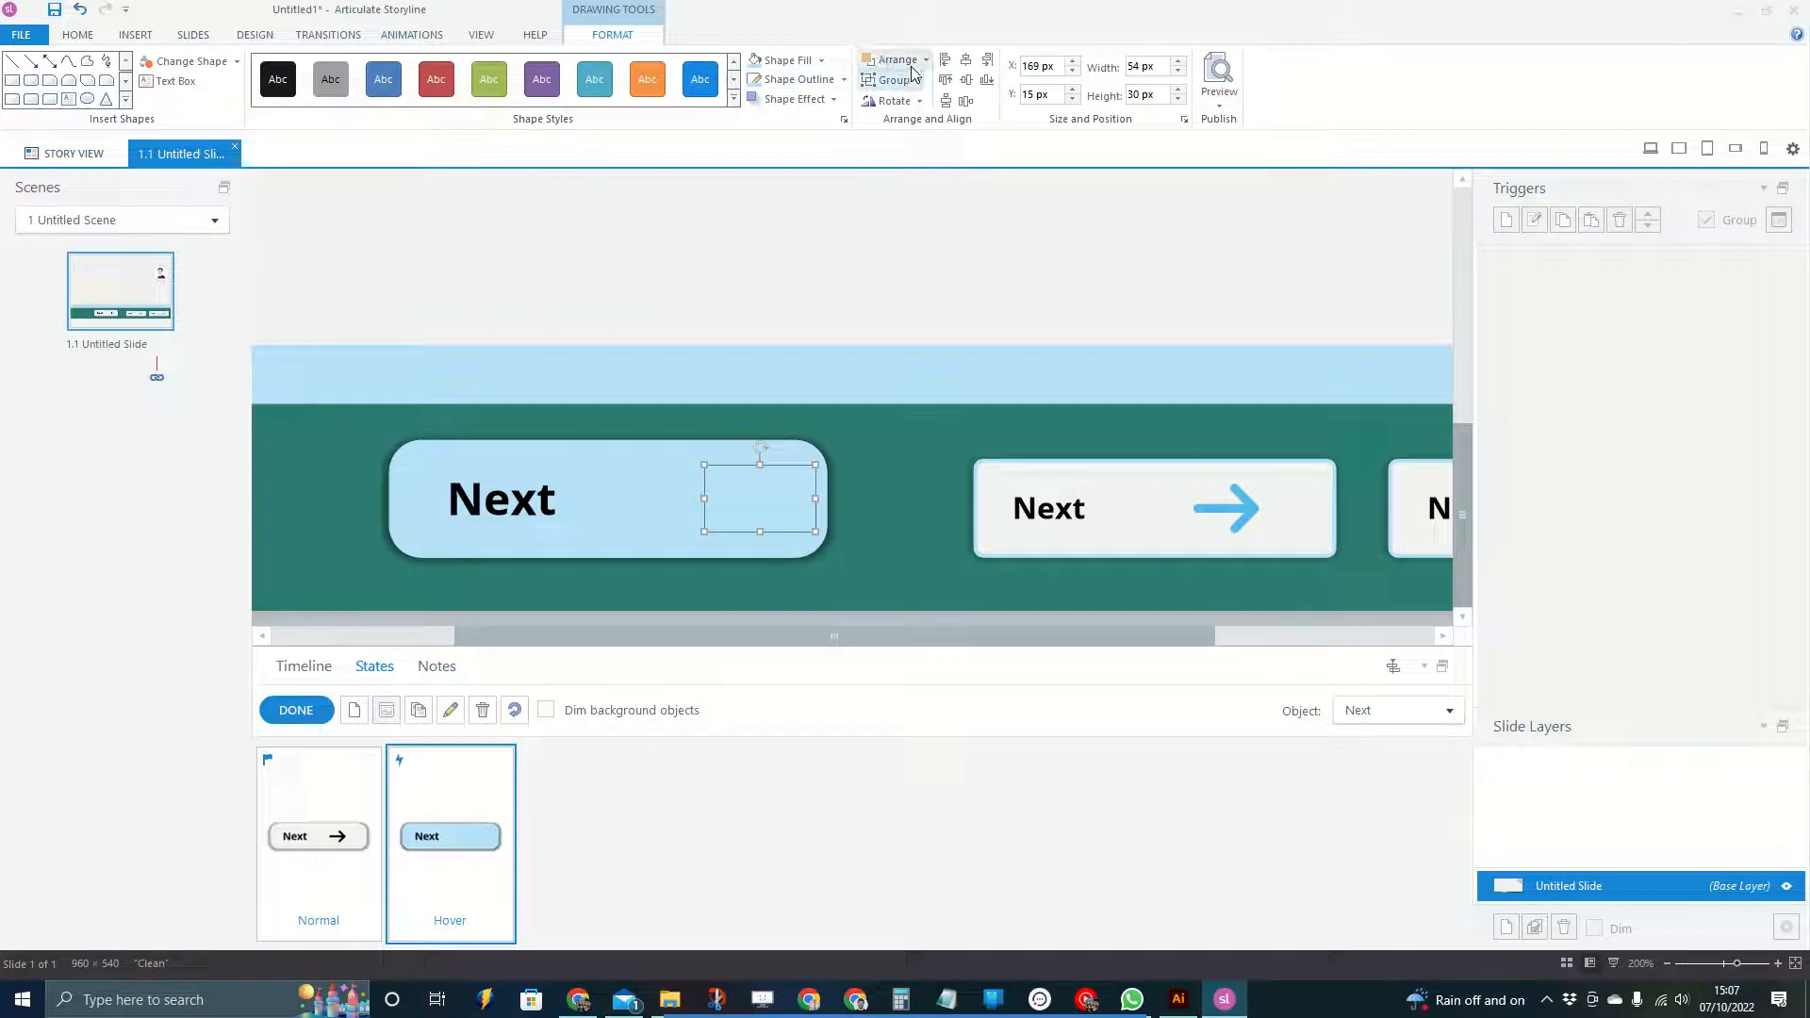
pyautogui.click(905, 59)
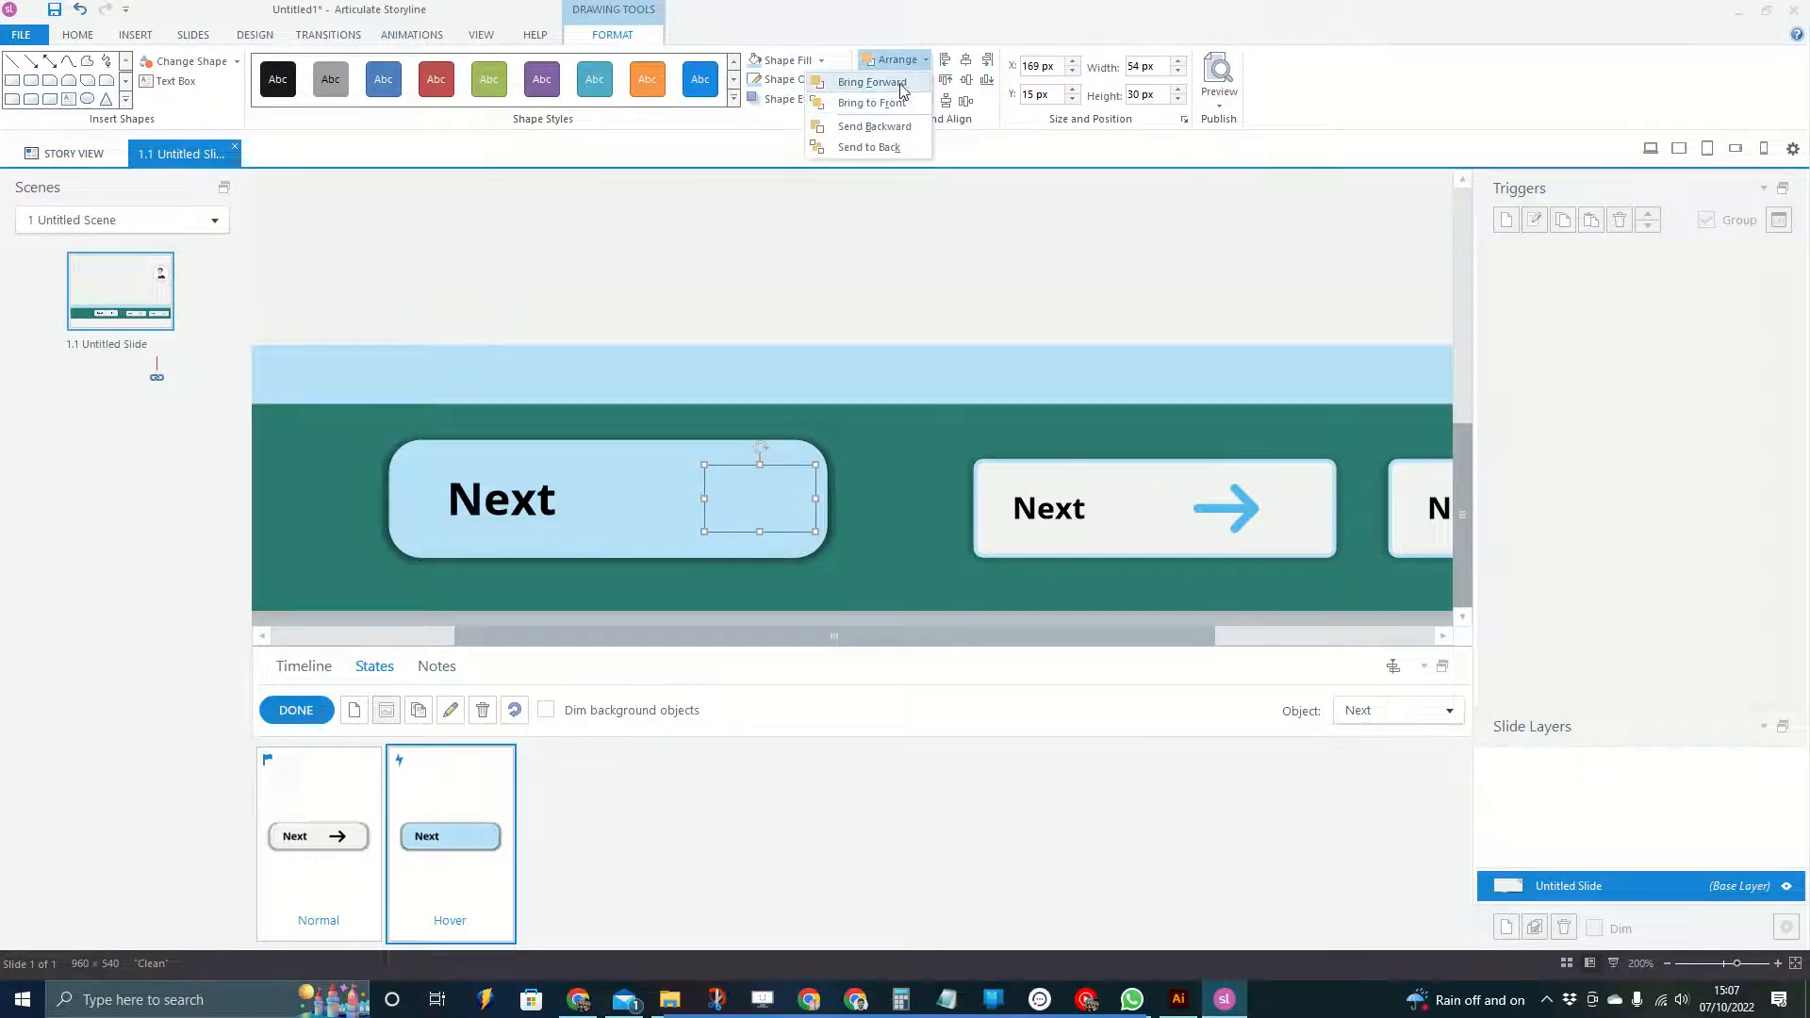
pyautogui.click(866, 82)
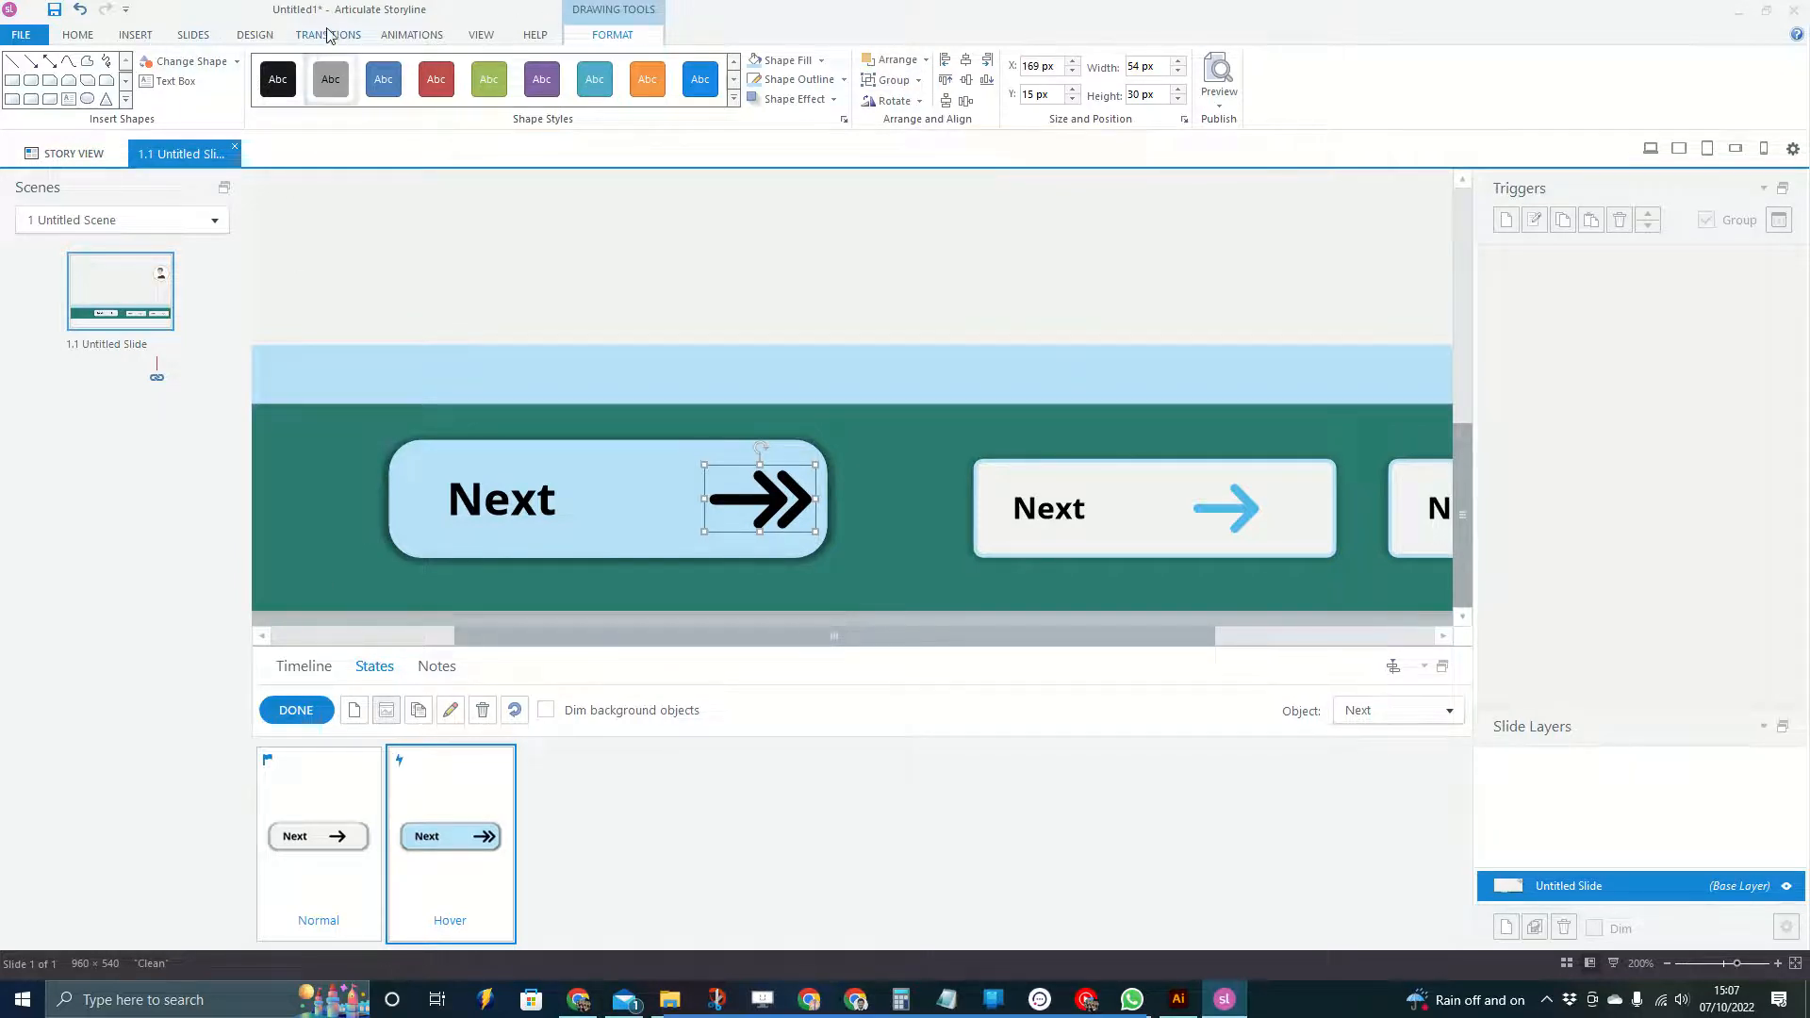
# Give the arrow a Fade entrance animation with 0.50 s duration
pyautogui.click(411, 35)
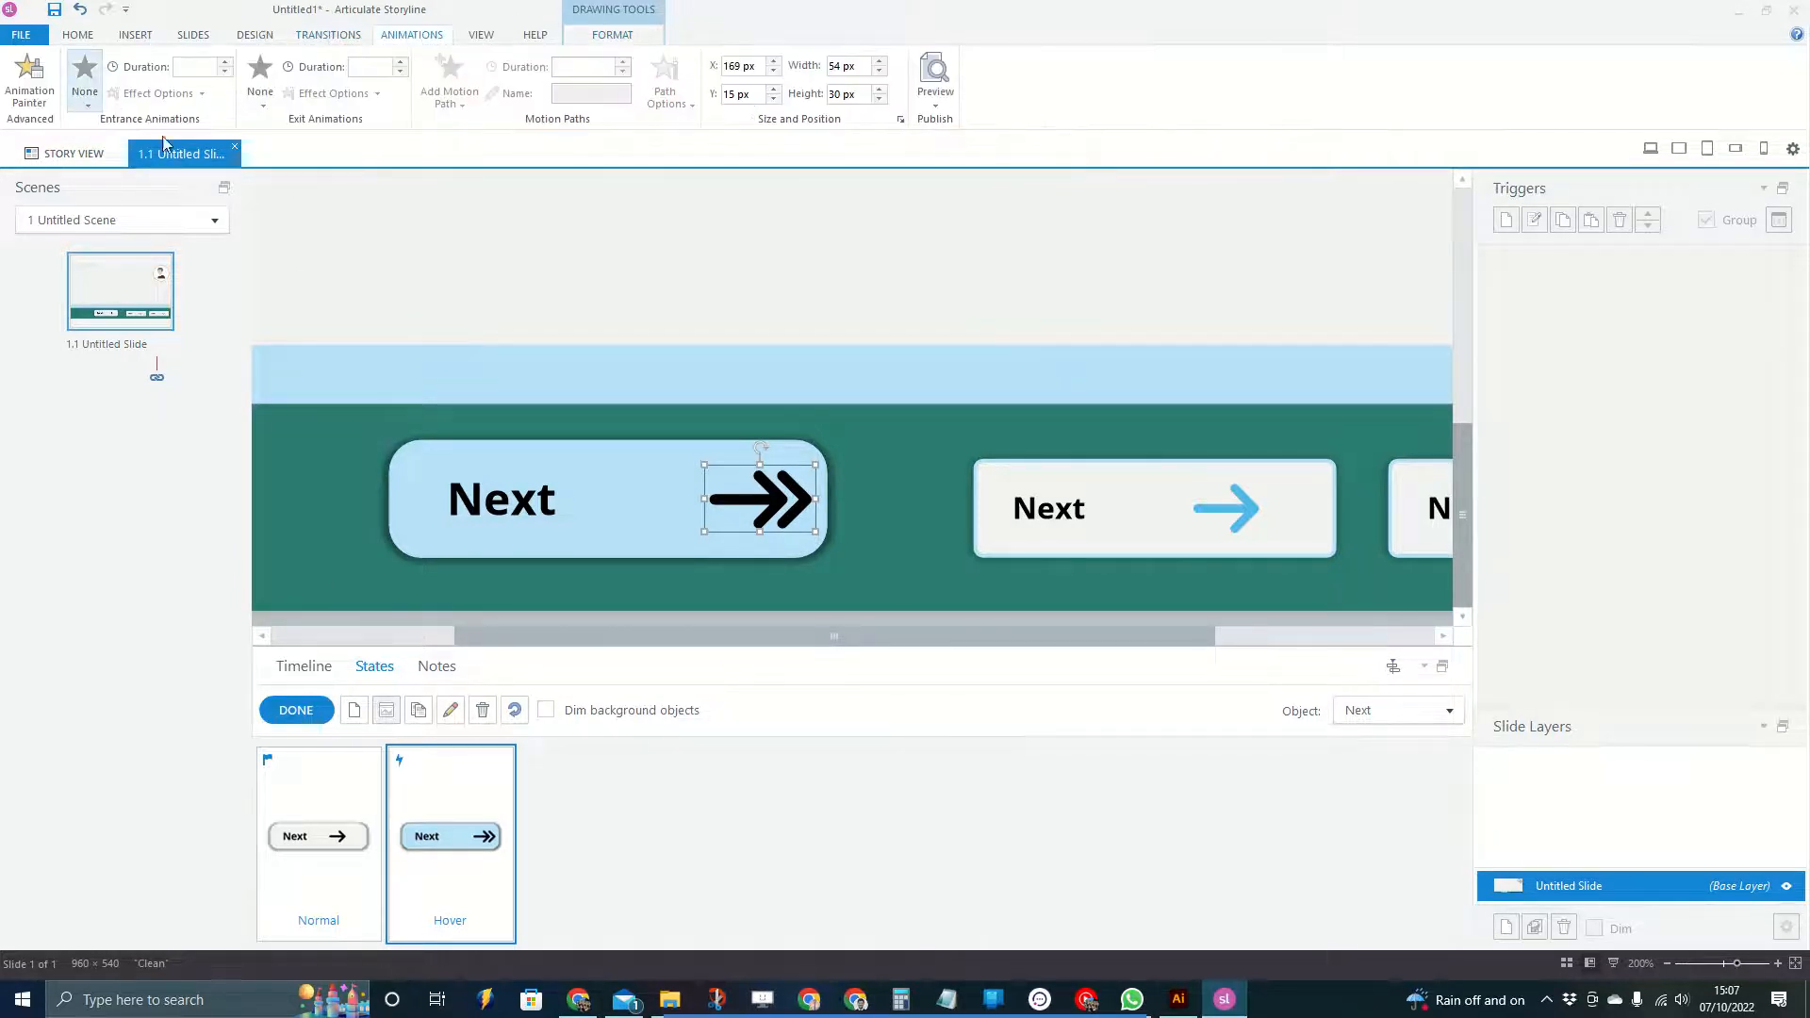
pyautogui.click(85, 75)
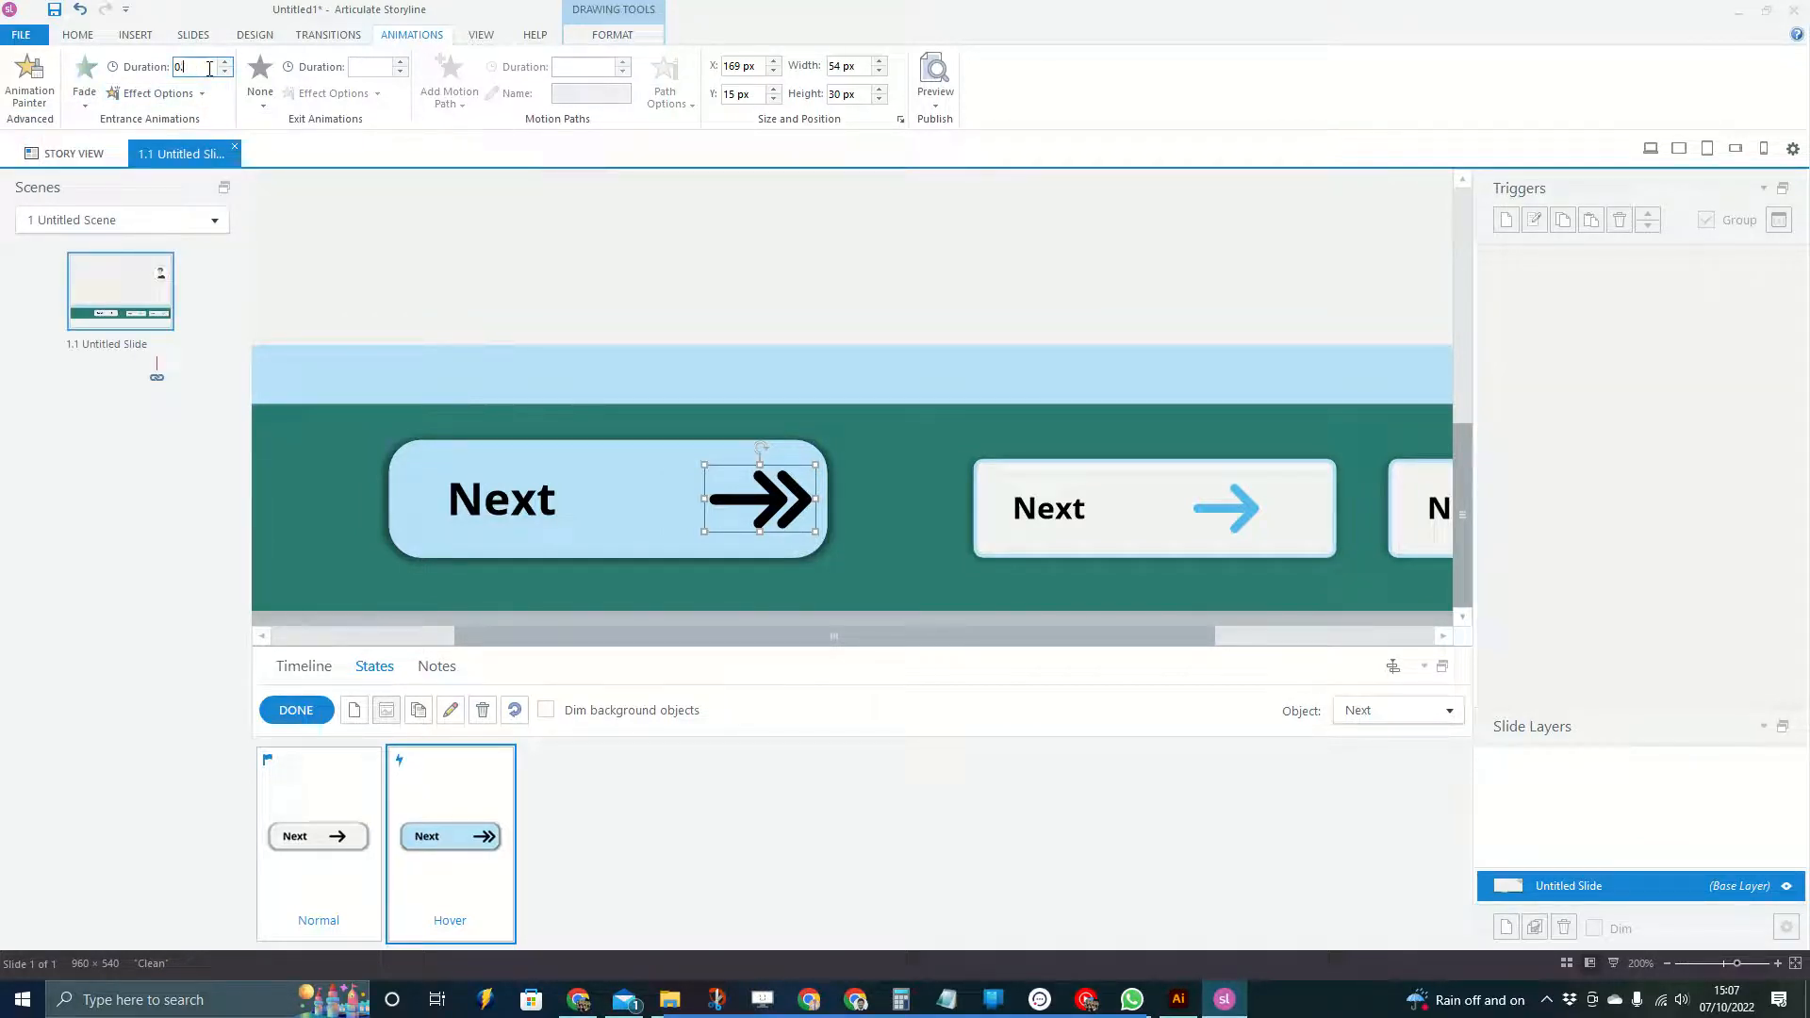
pyautogui.write('0.50')
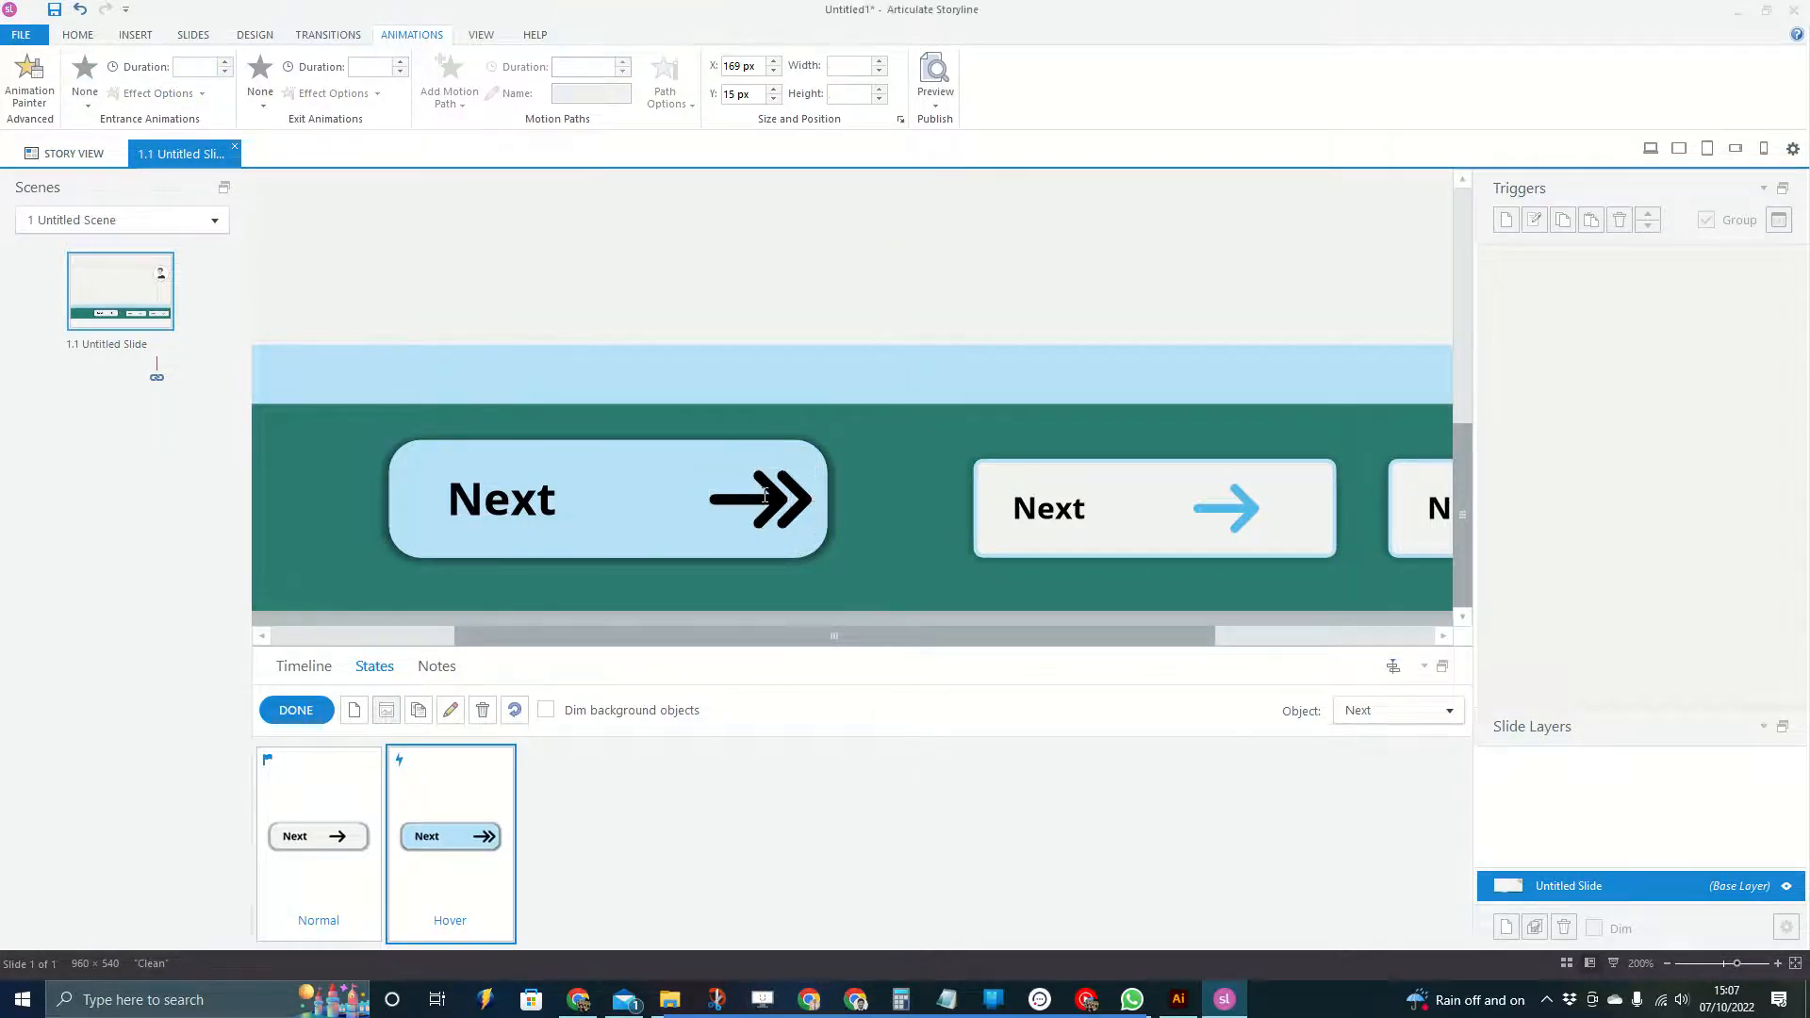
# Confirm the arrow is hidden from accessibility tools, then click Done on state editing
pyautogui.click(759, 497)
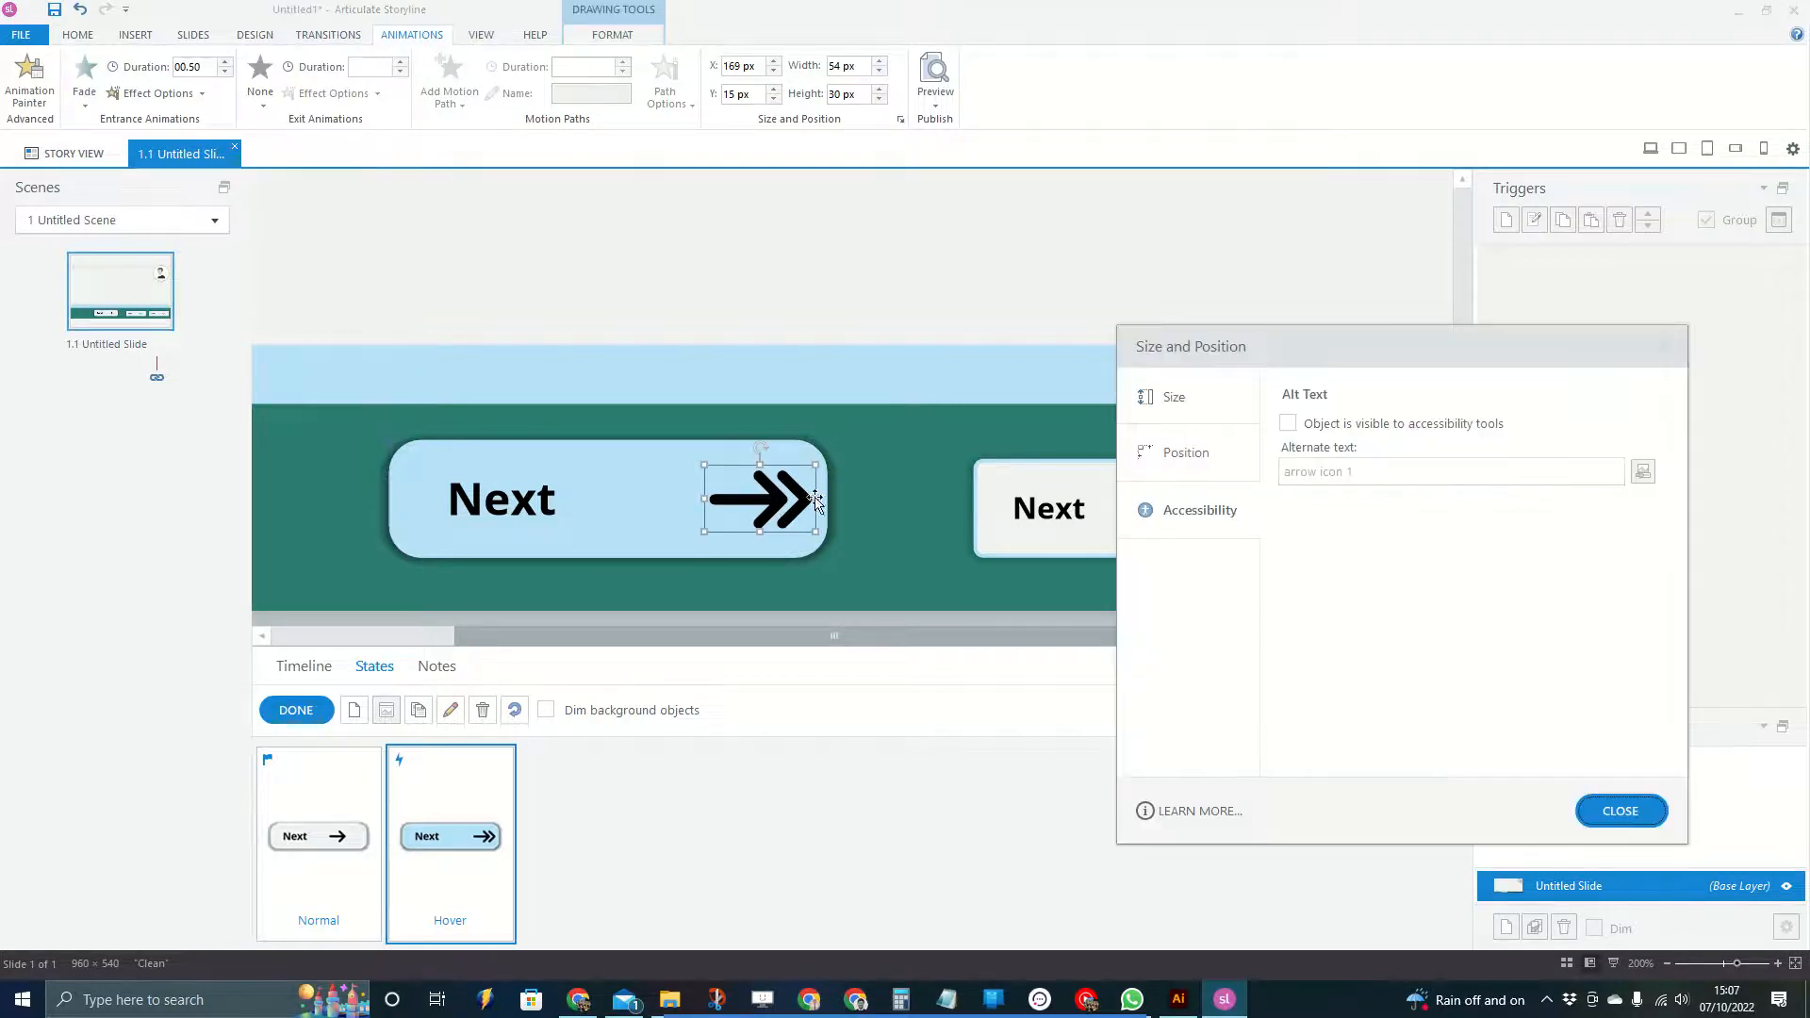
pyautogui.moveTo(999, 592)
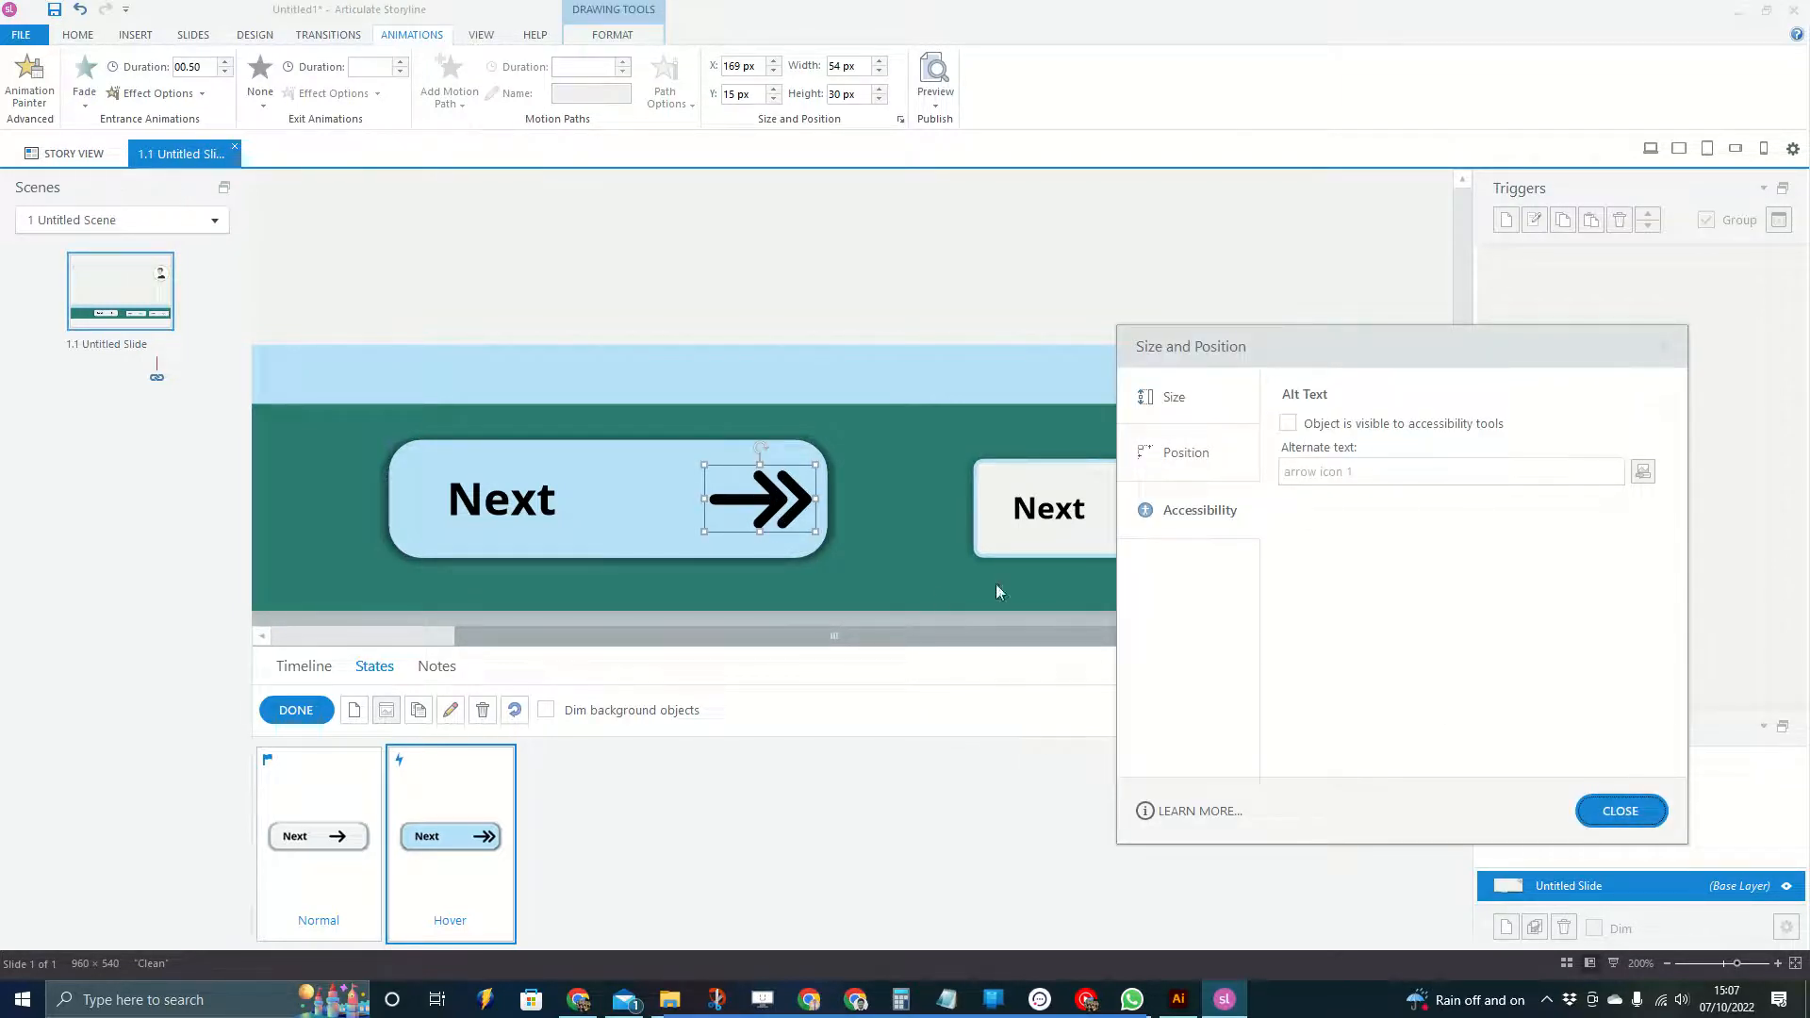
pyautogui.click(1287, 424)
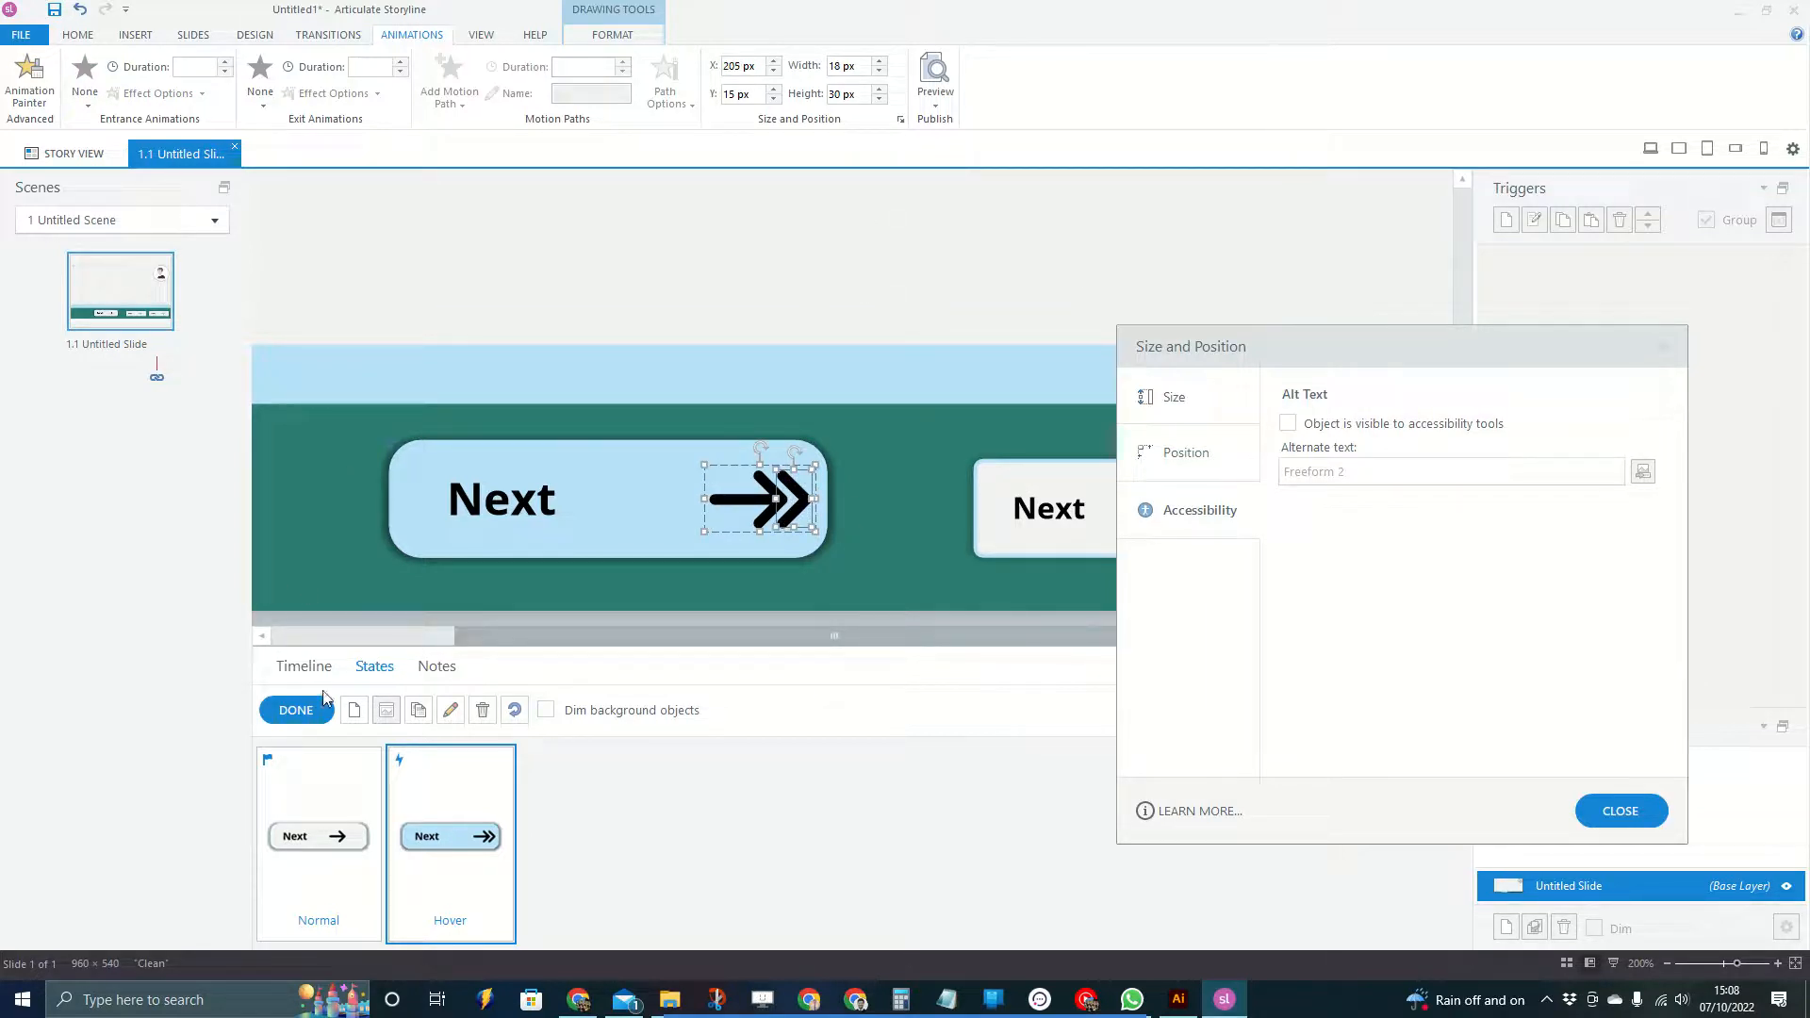
pyautogui.click(295, 710)
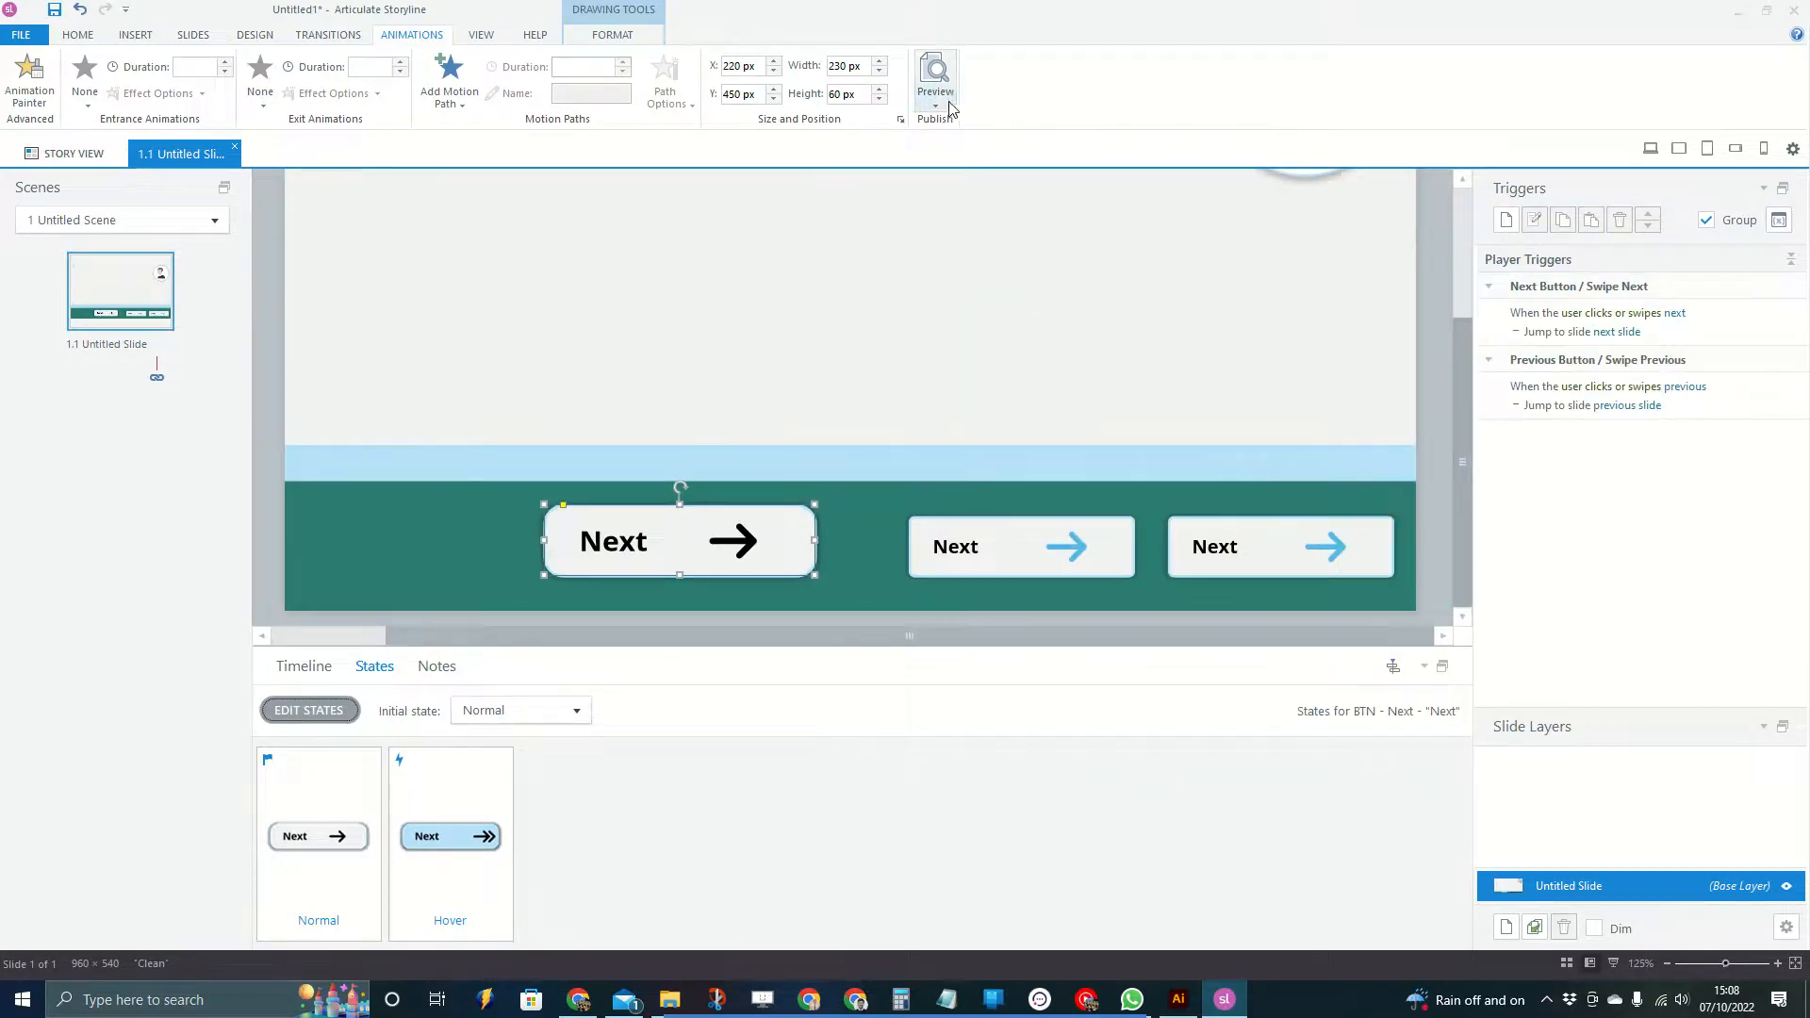
# Preview the slide to test the Next button's light-blue hover effect
pyautogui.click(936, 70)
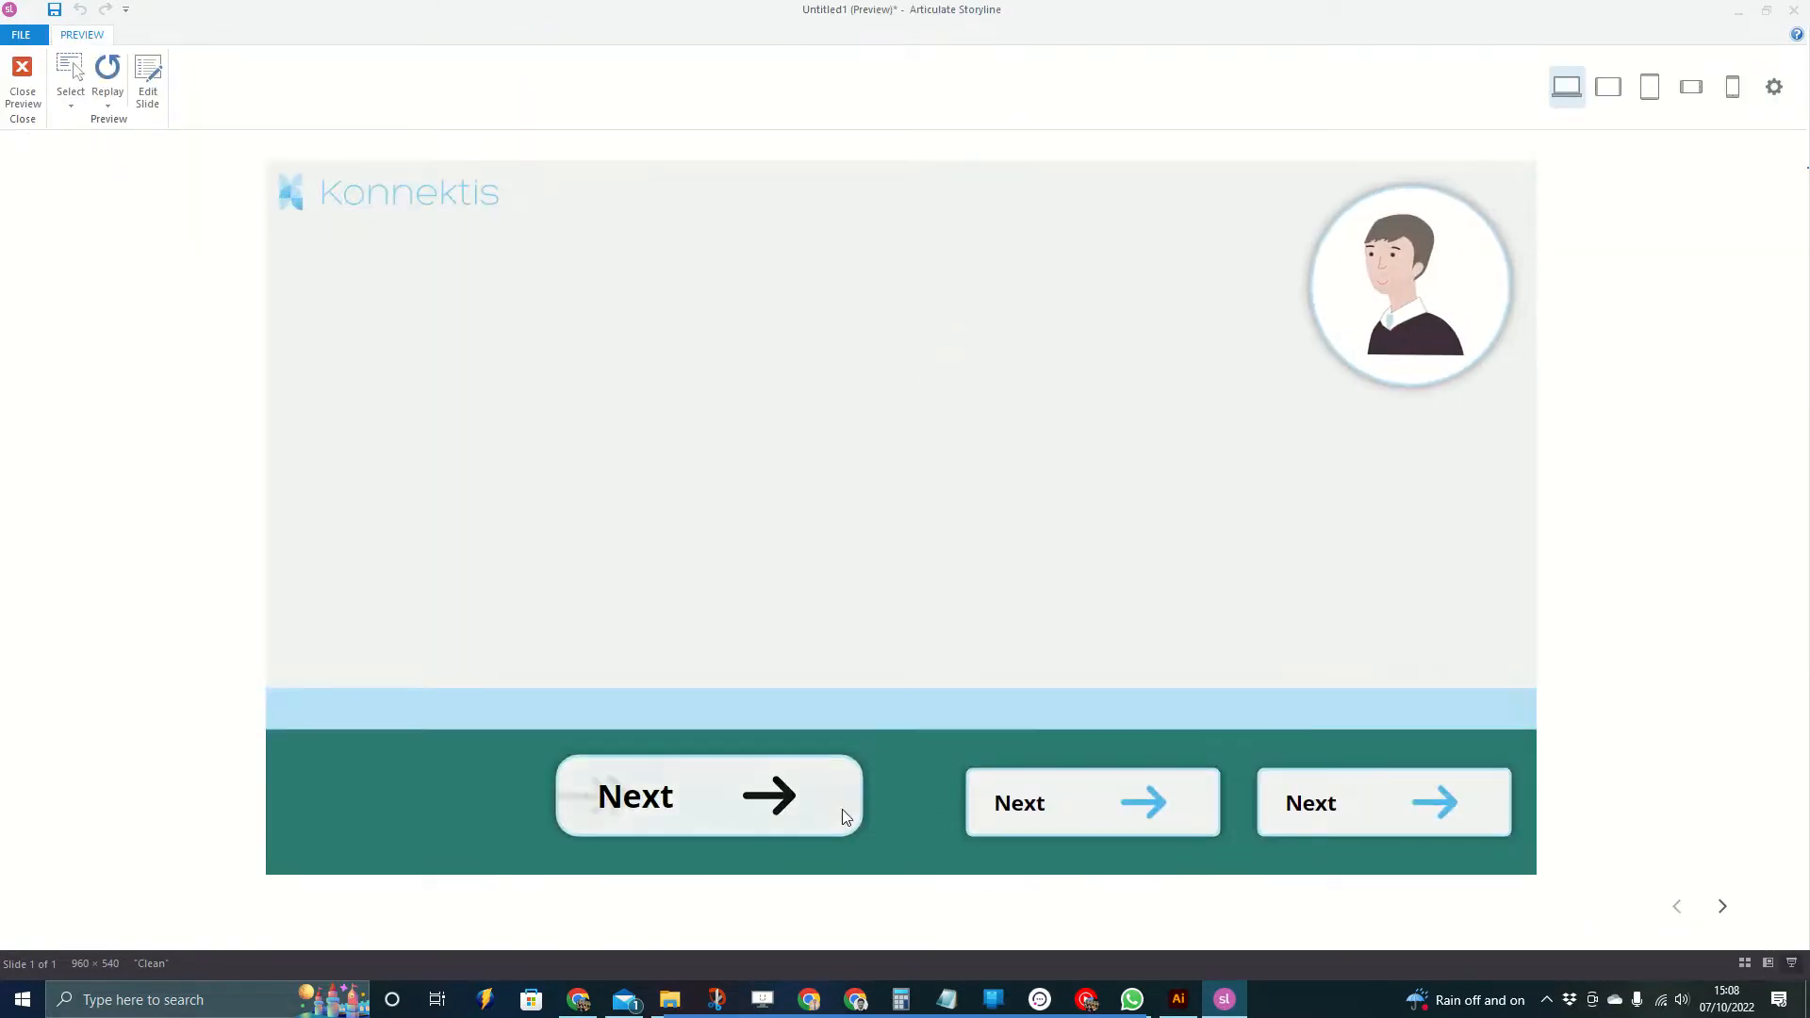
pyautogui.moveTo(820, 804)
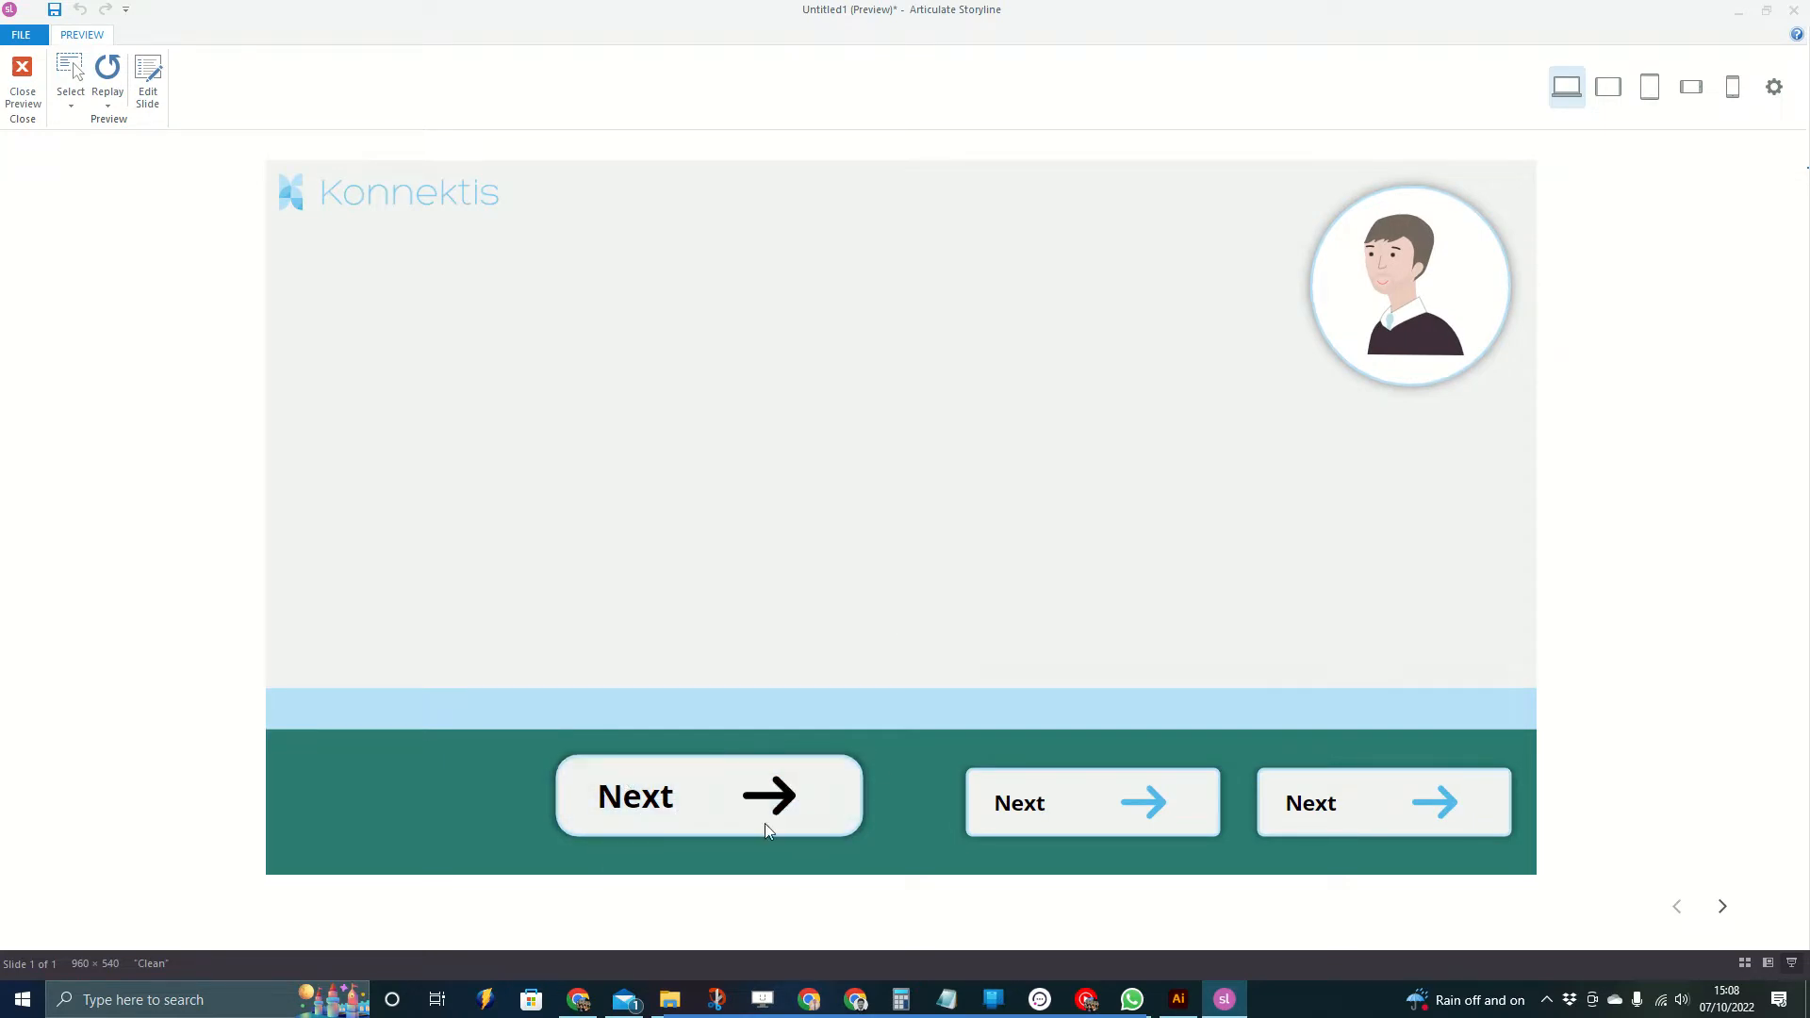
pyautogui.moveTo(762, 823)
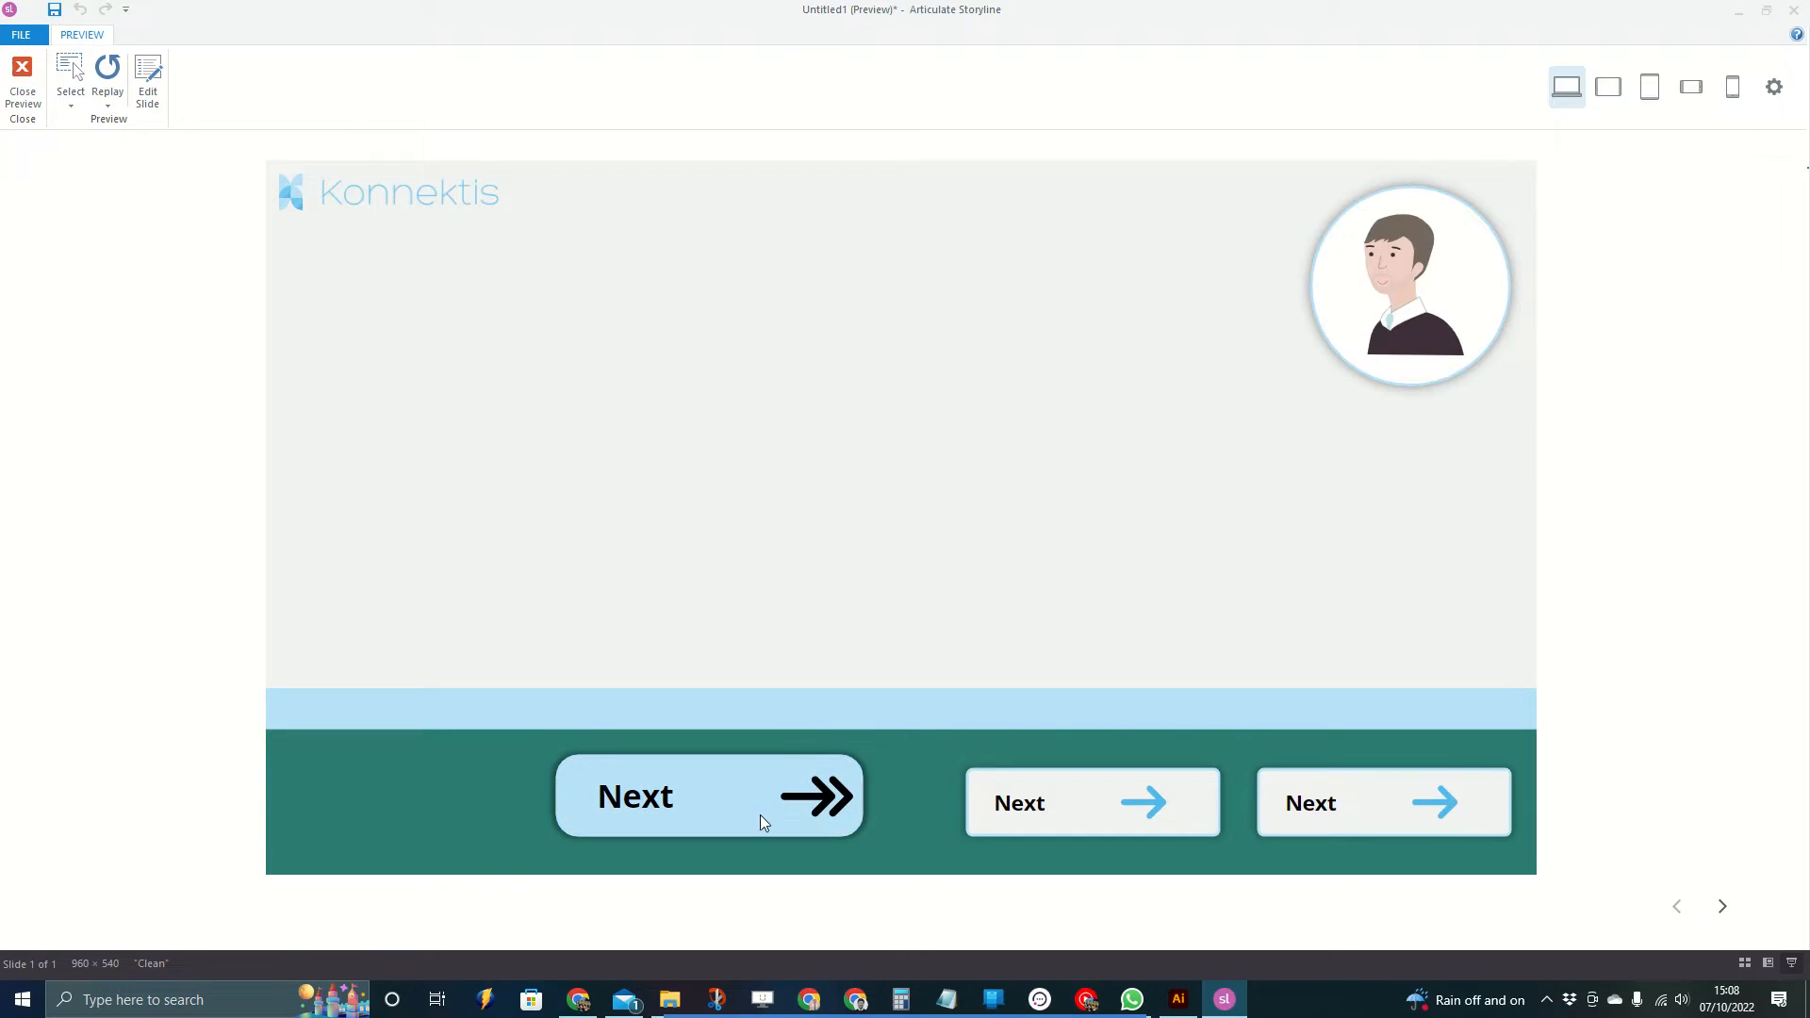
pyautogui.moveTo(895, 465)
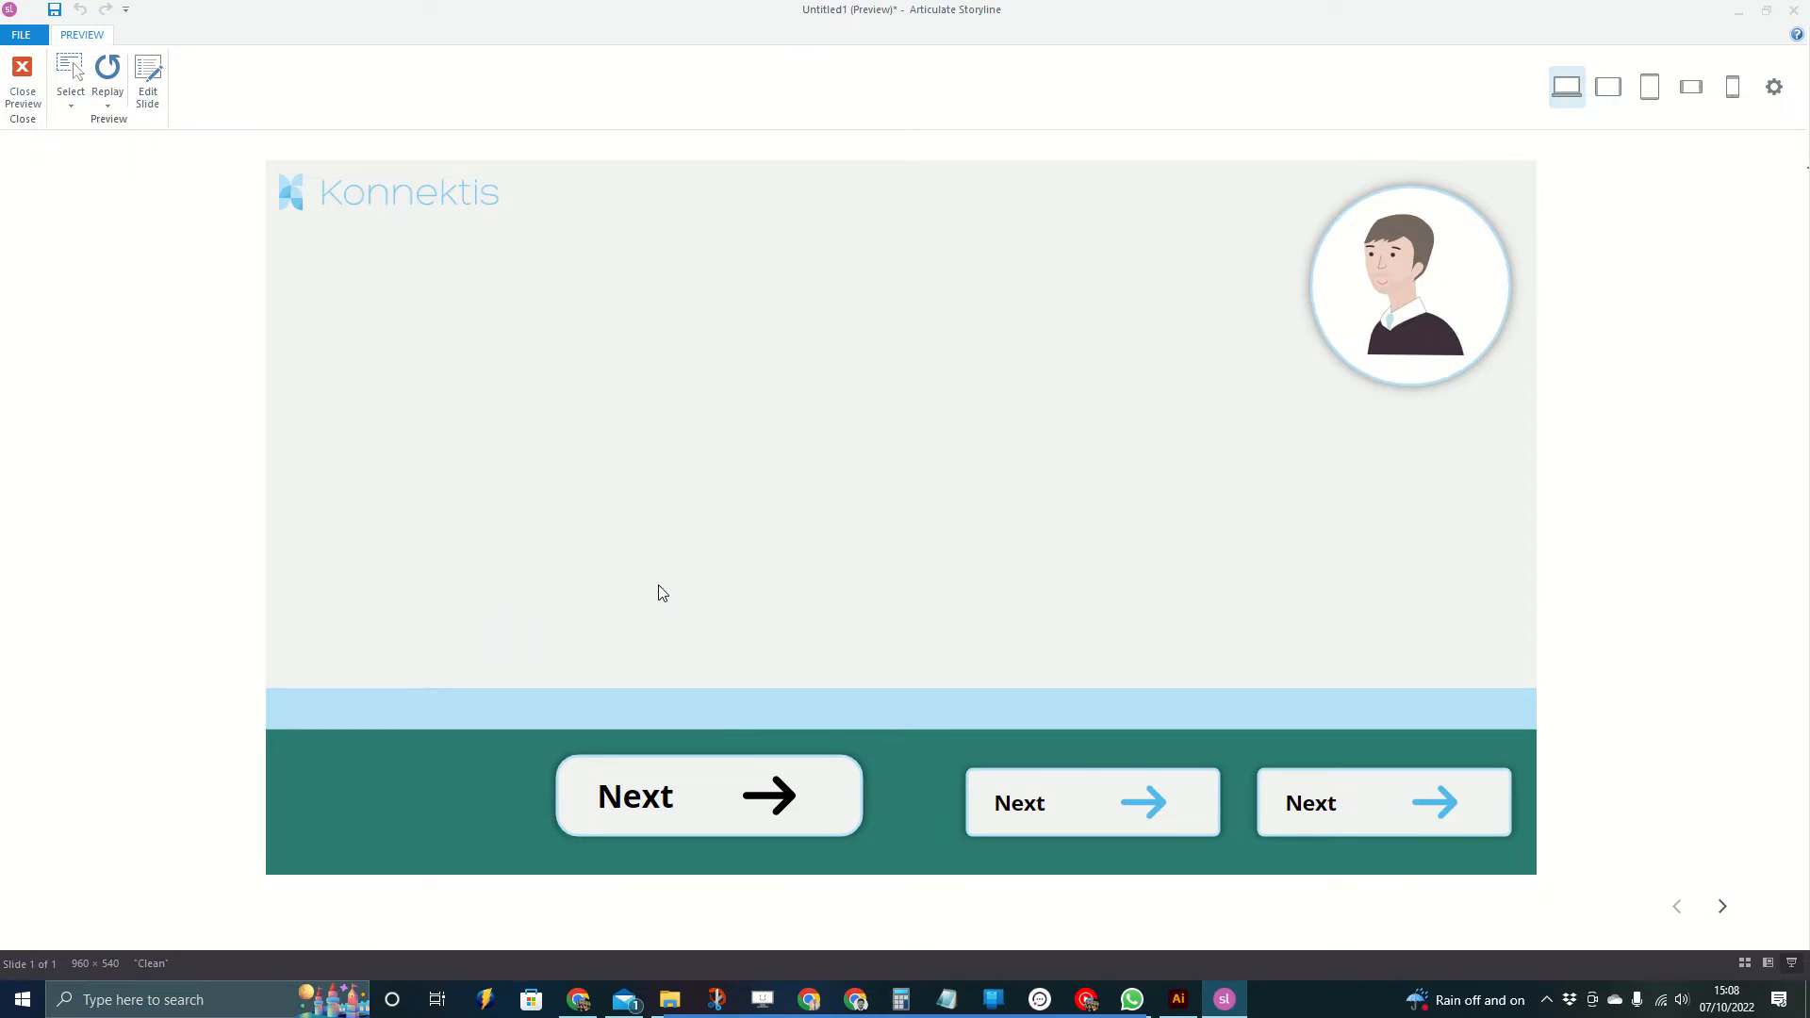
pyautogui.moveTo(761, 729)
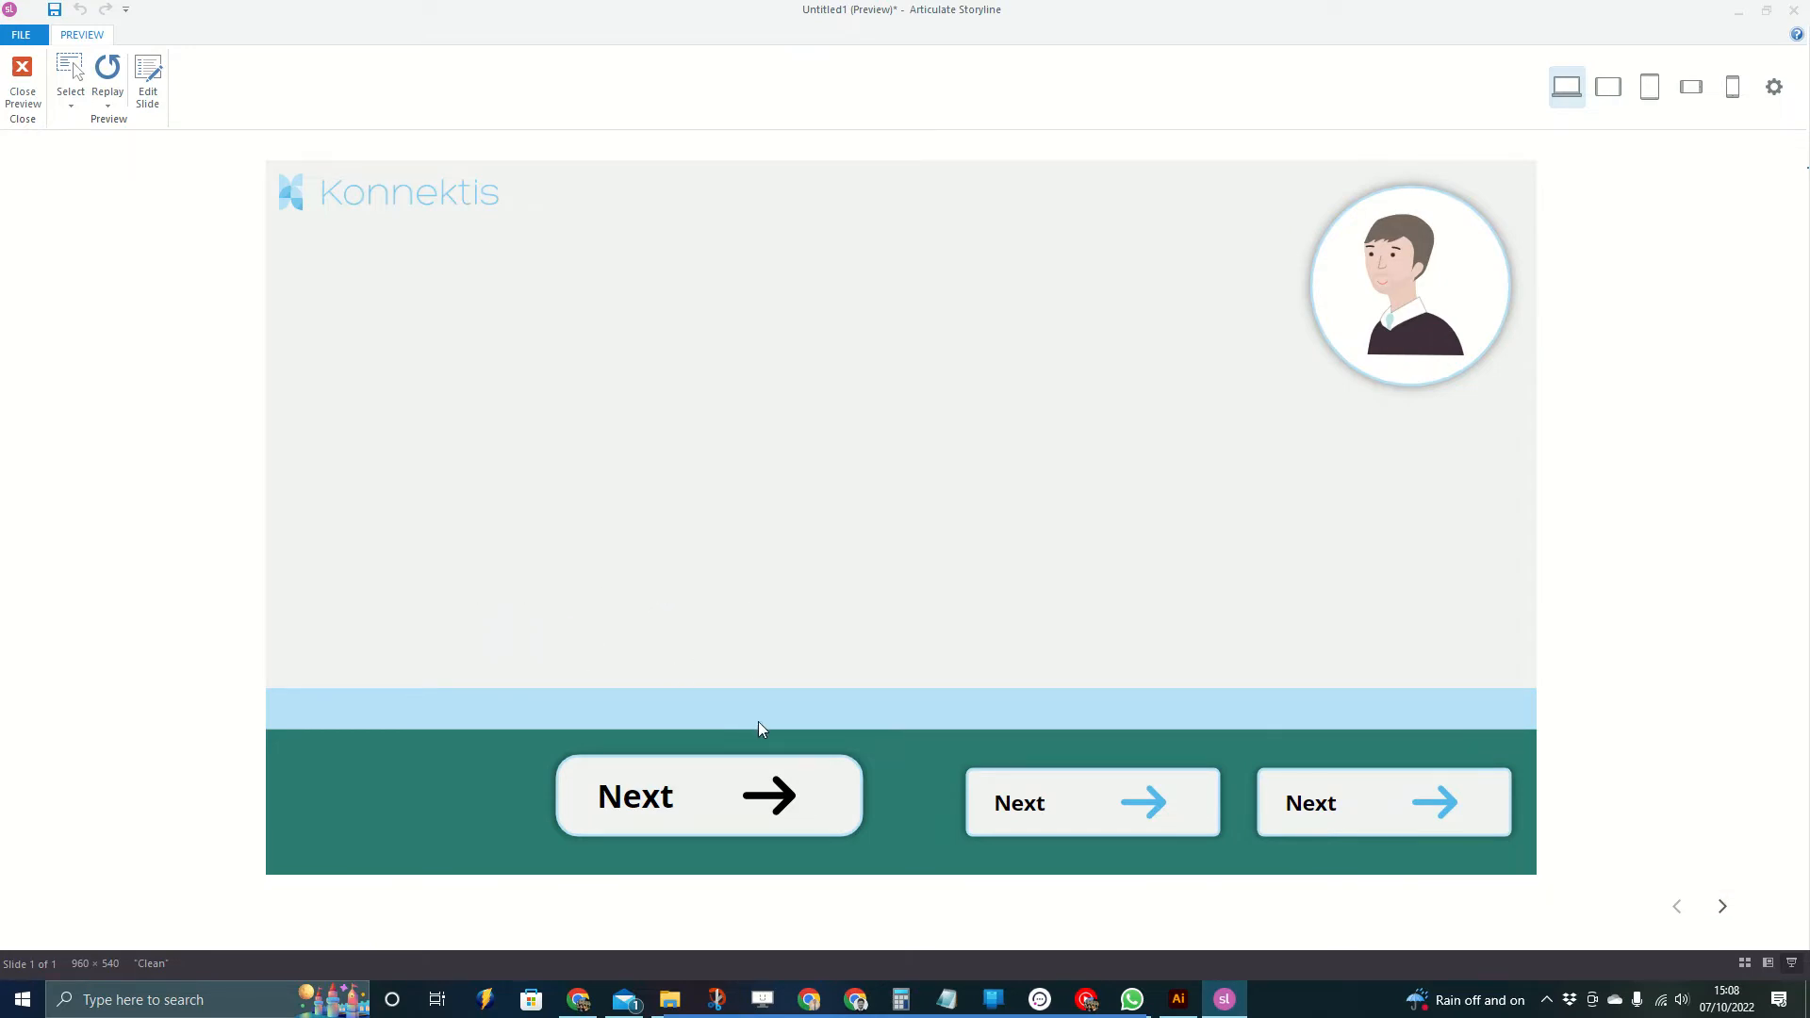
pyautogui.moveTo(1141, 459)
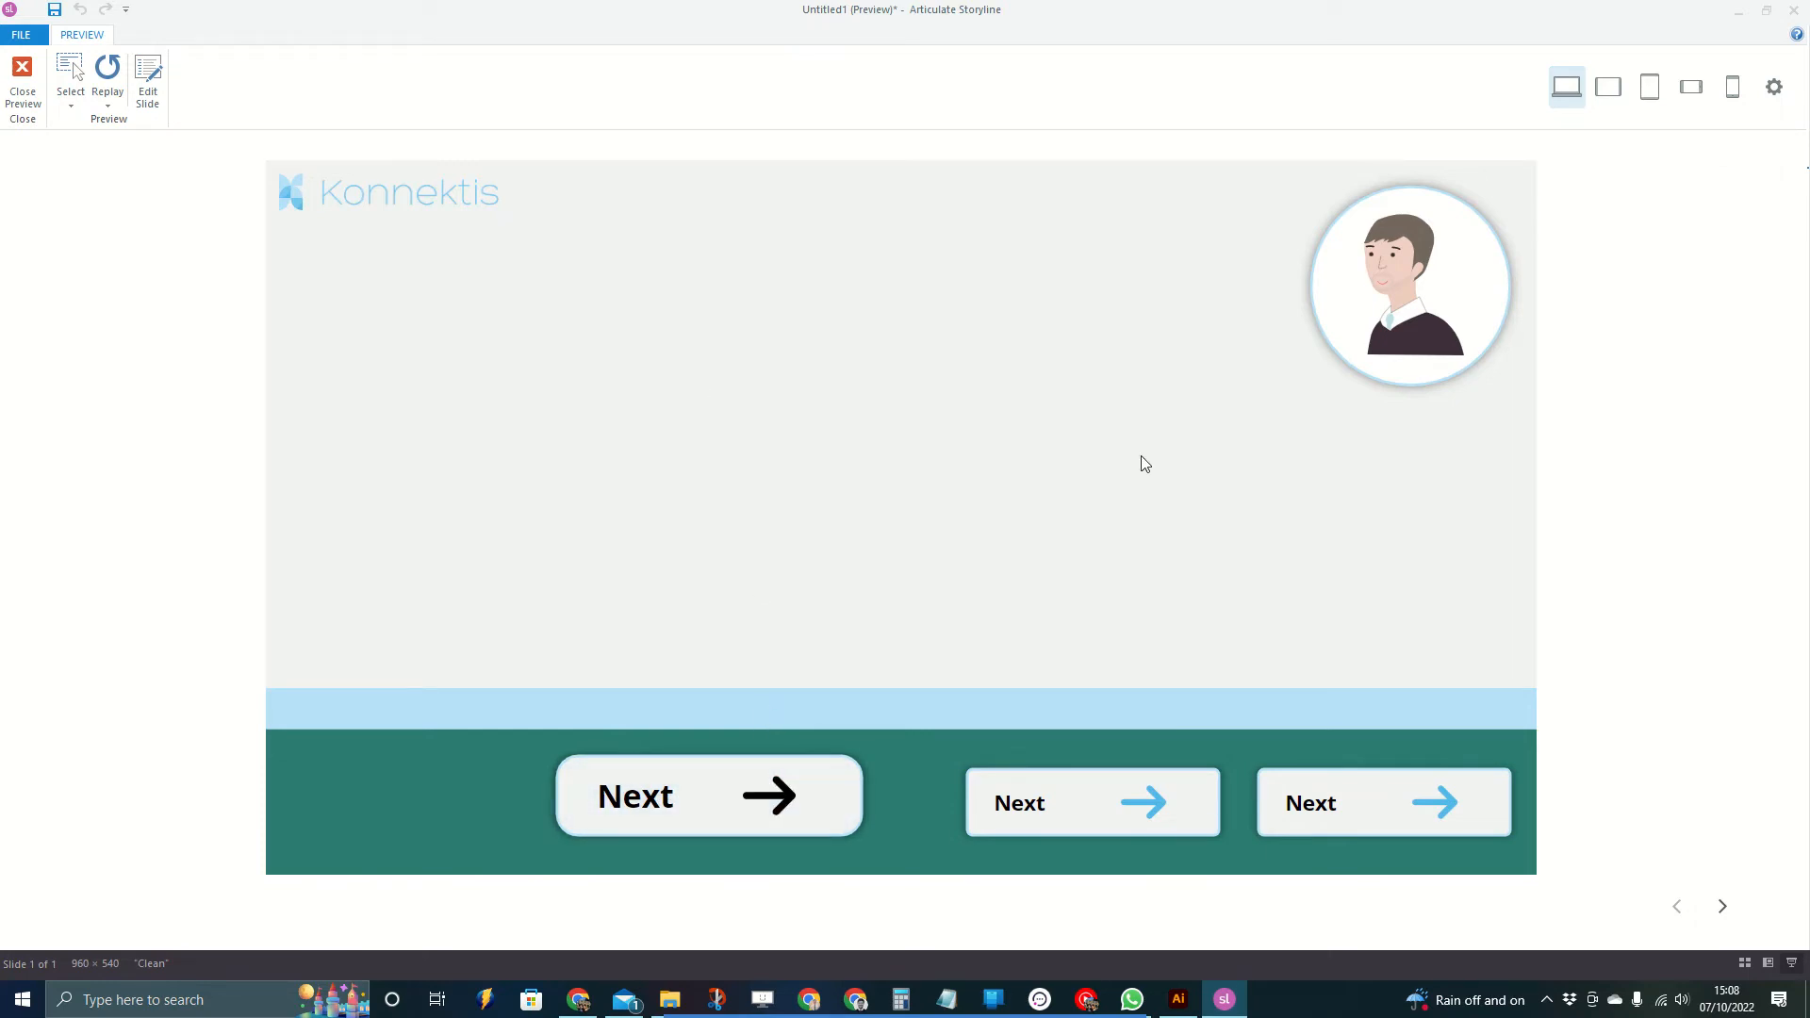
pyautogui.moveTo(1354, 453)
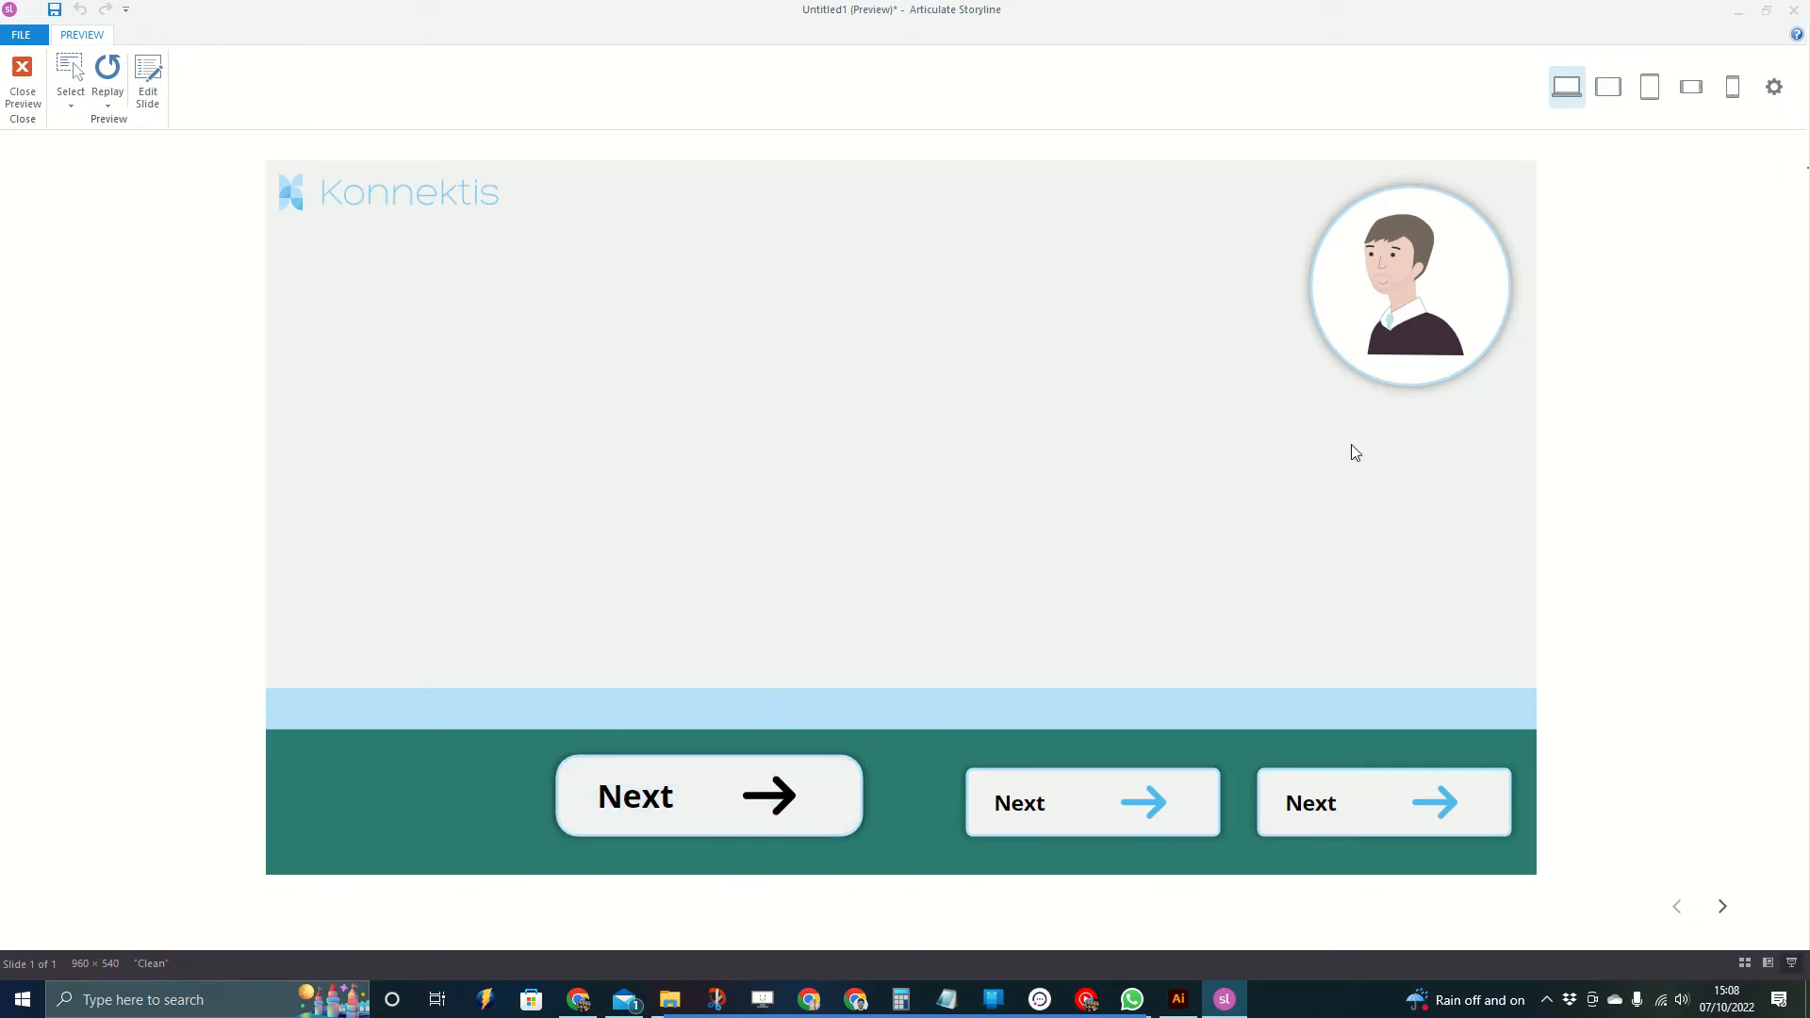